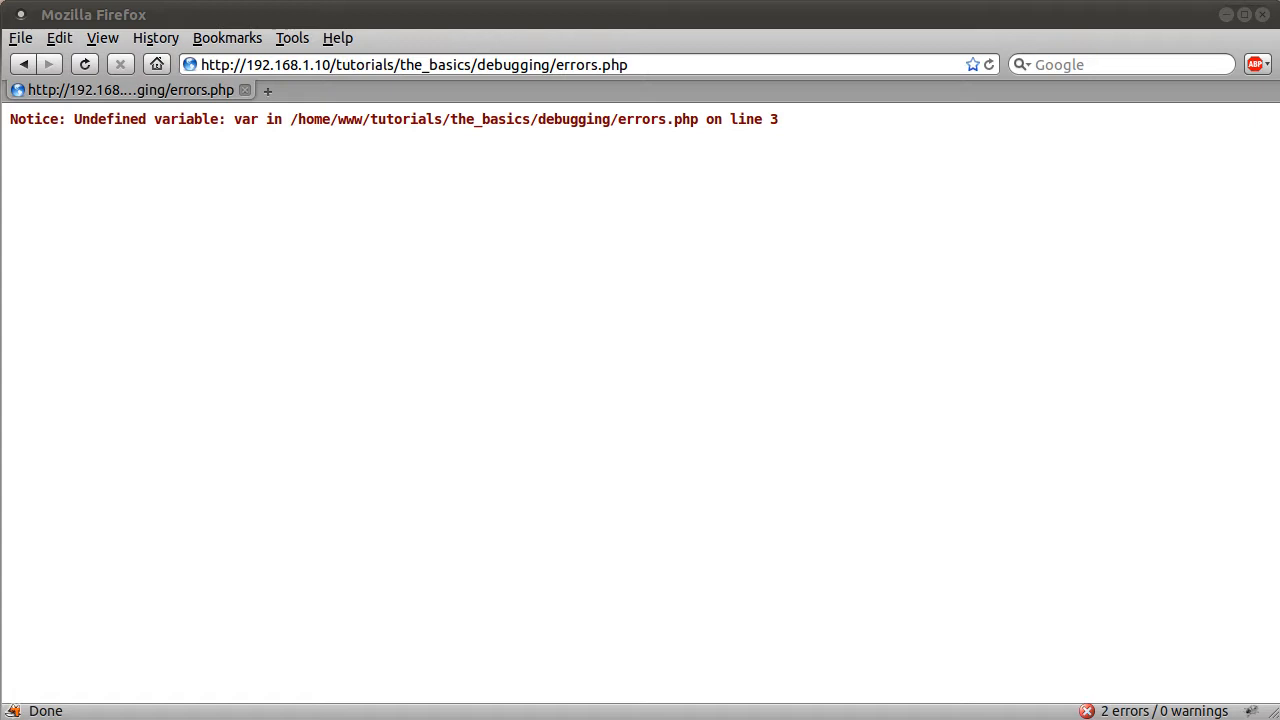
mouse_move(1220, 12)
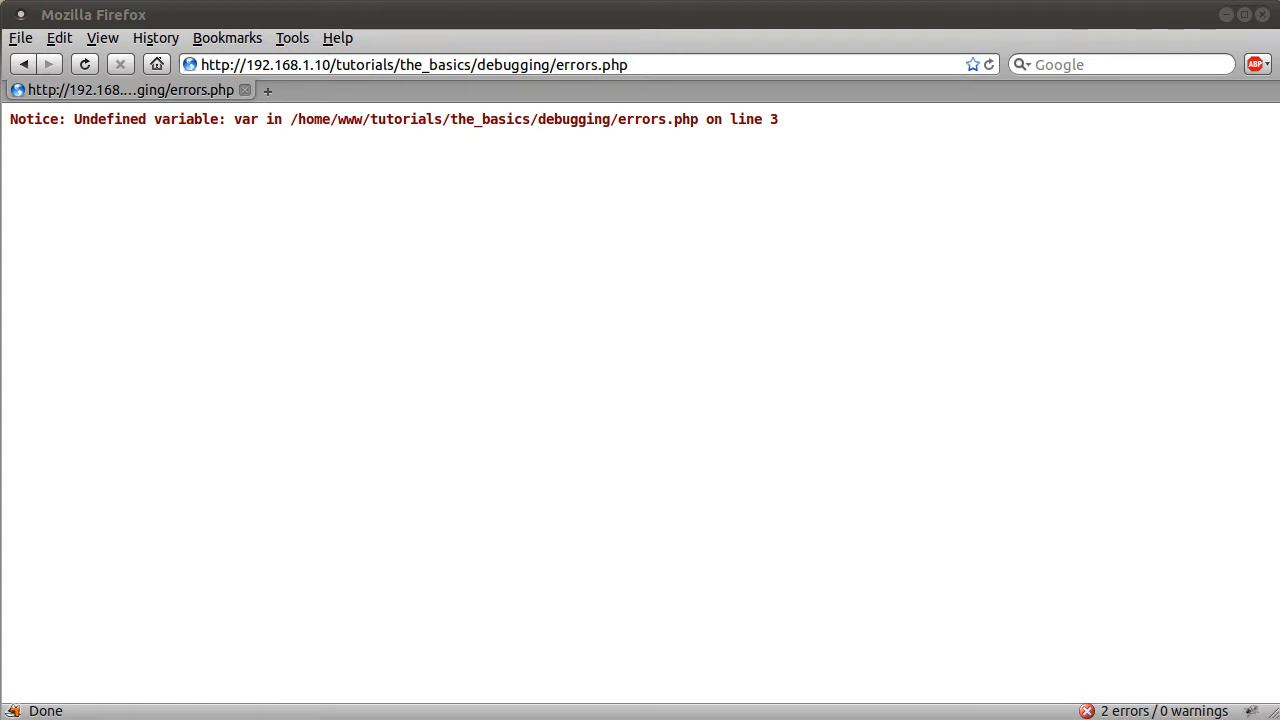
mouse_move(708, 244)
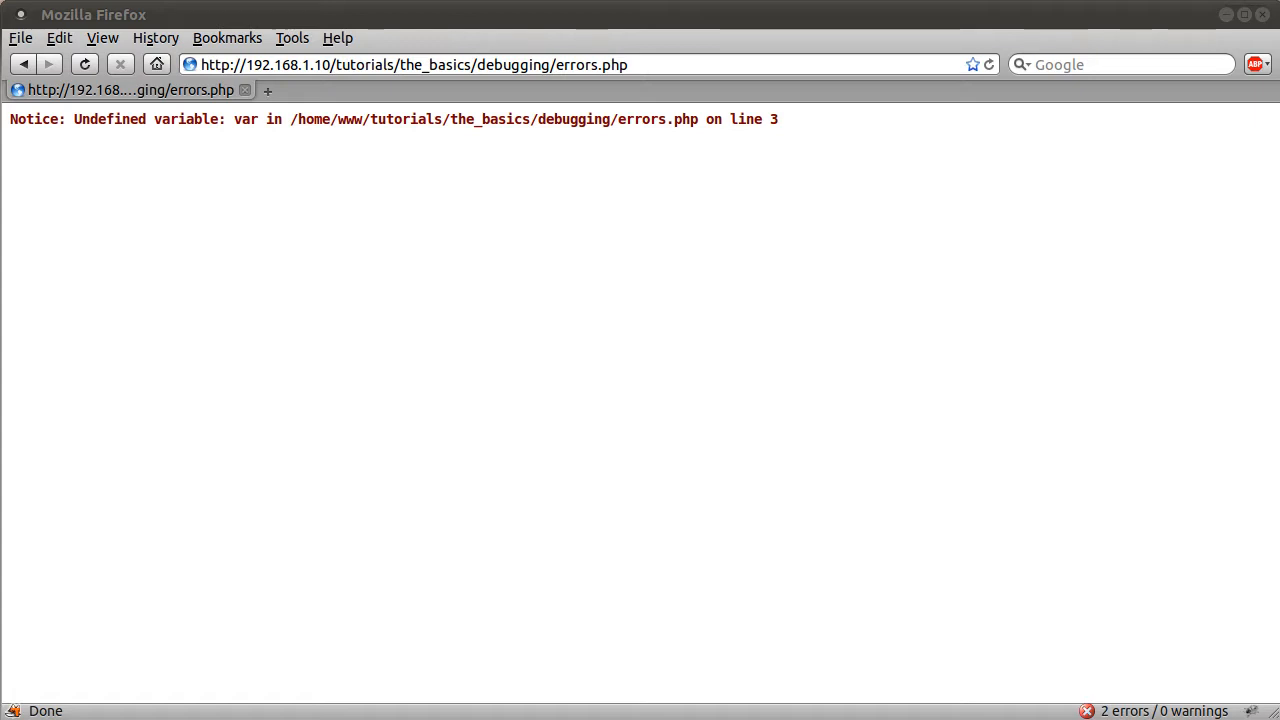
mouse_move(528, 160)
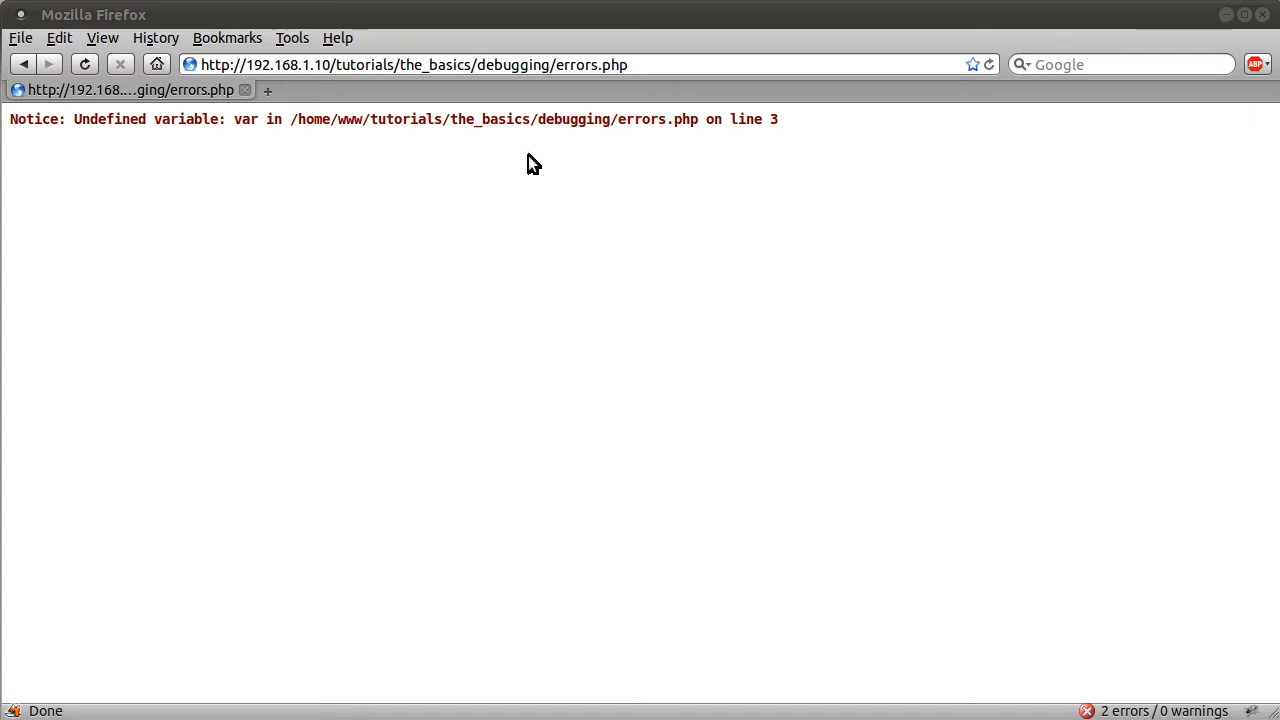
mouse_move(340, 164)
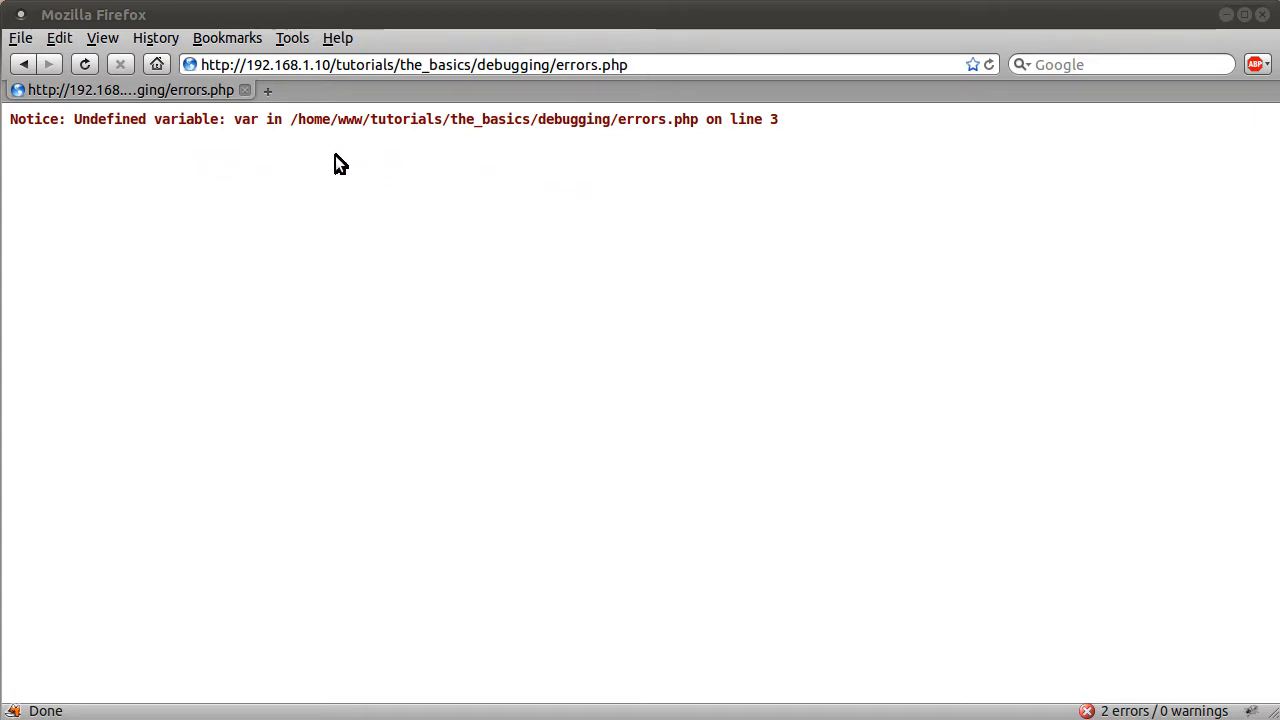
mouse_move(692, 218)
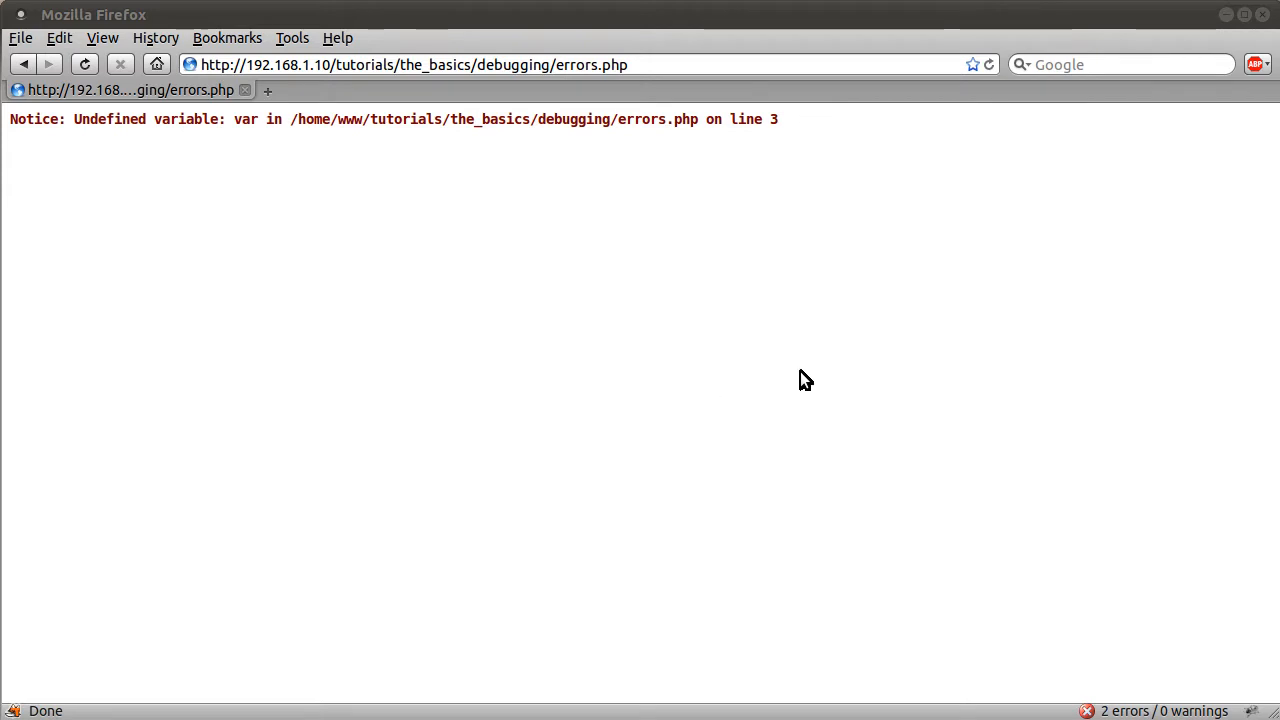
mouse_move(750, 390)
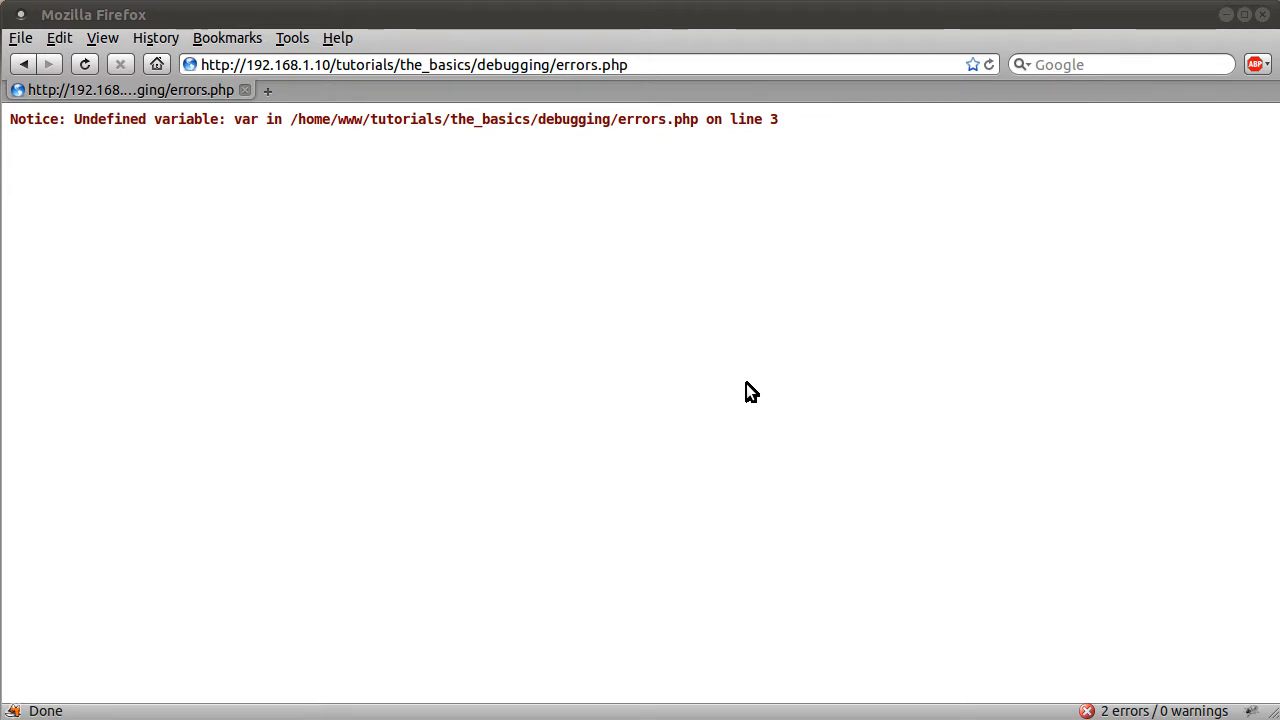
mouse_move(738, 396)
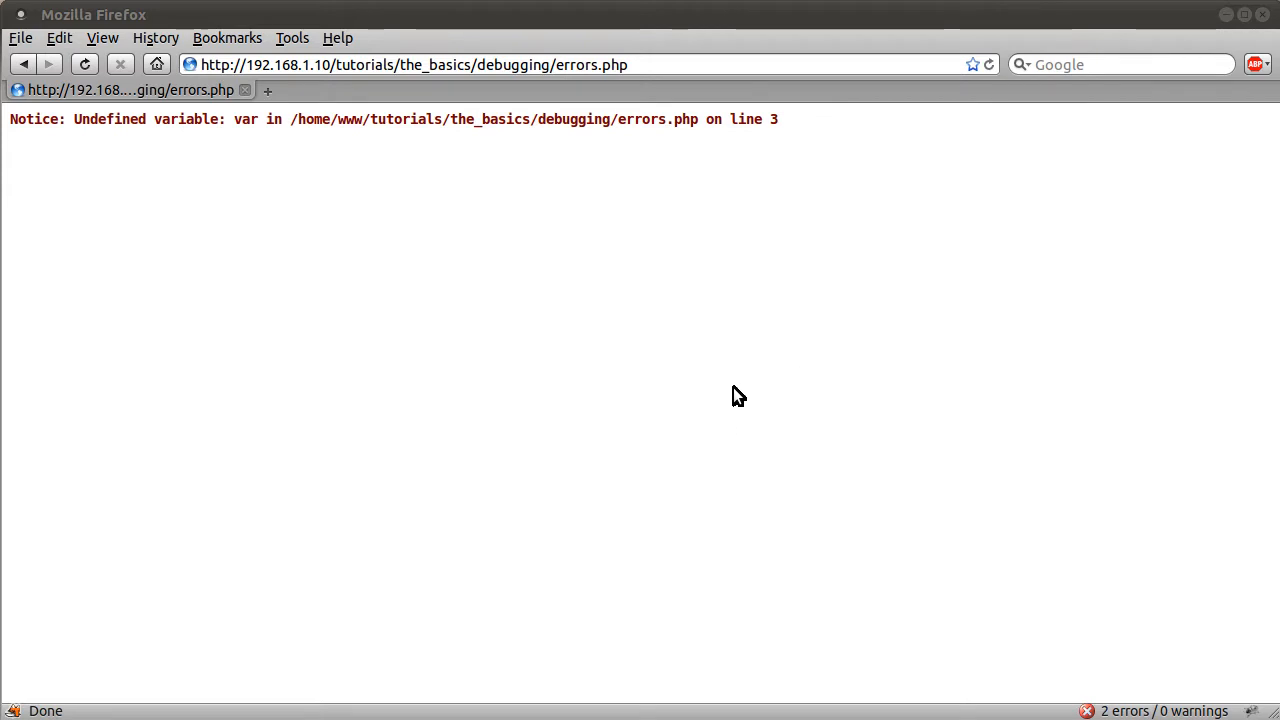
mouse_move(708, 428)
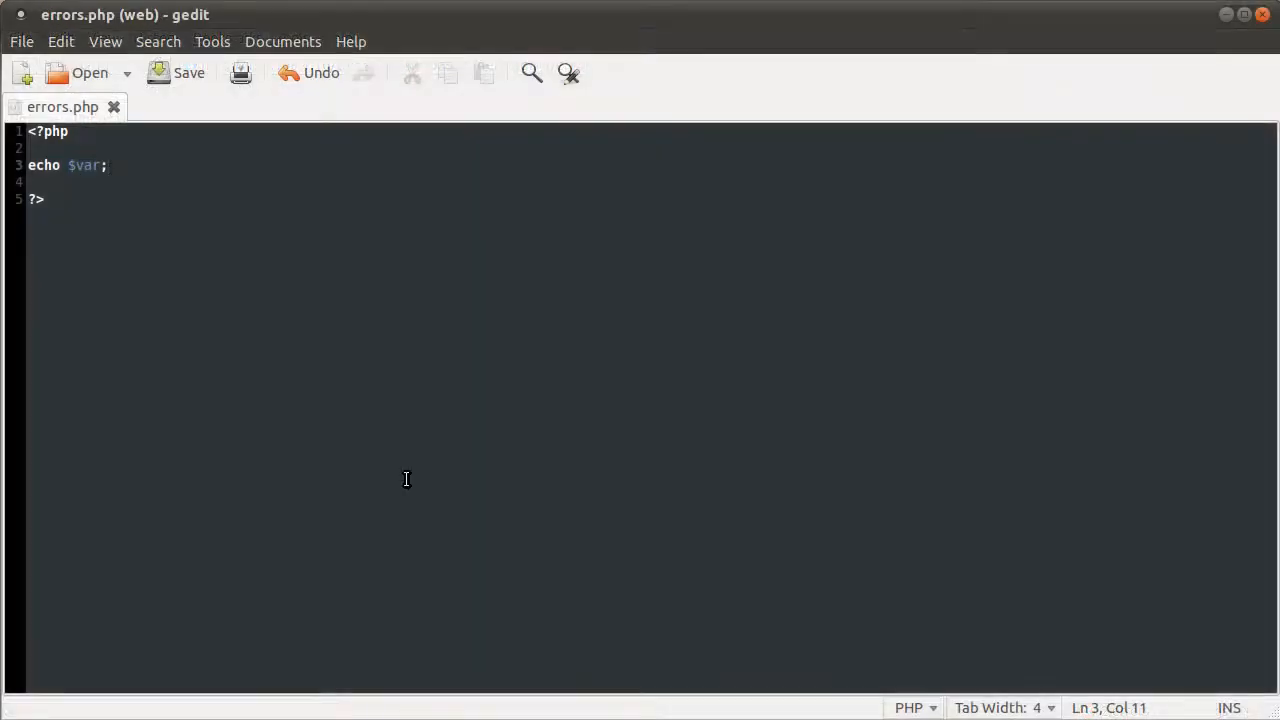
Step: Check 127.0.0.1/test.php in Chrome, then return to the test.php script in the editor
click(110, 164)
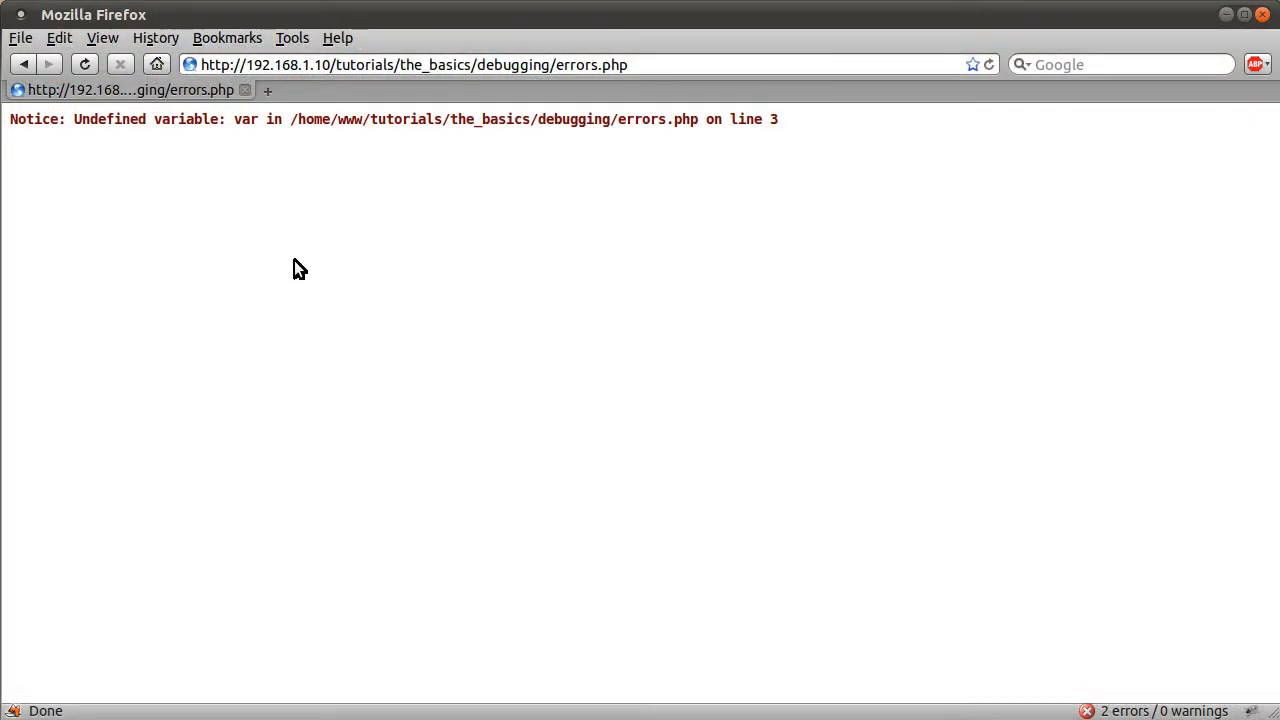
drag(72, 120, 360, 120)
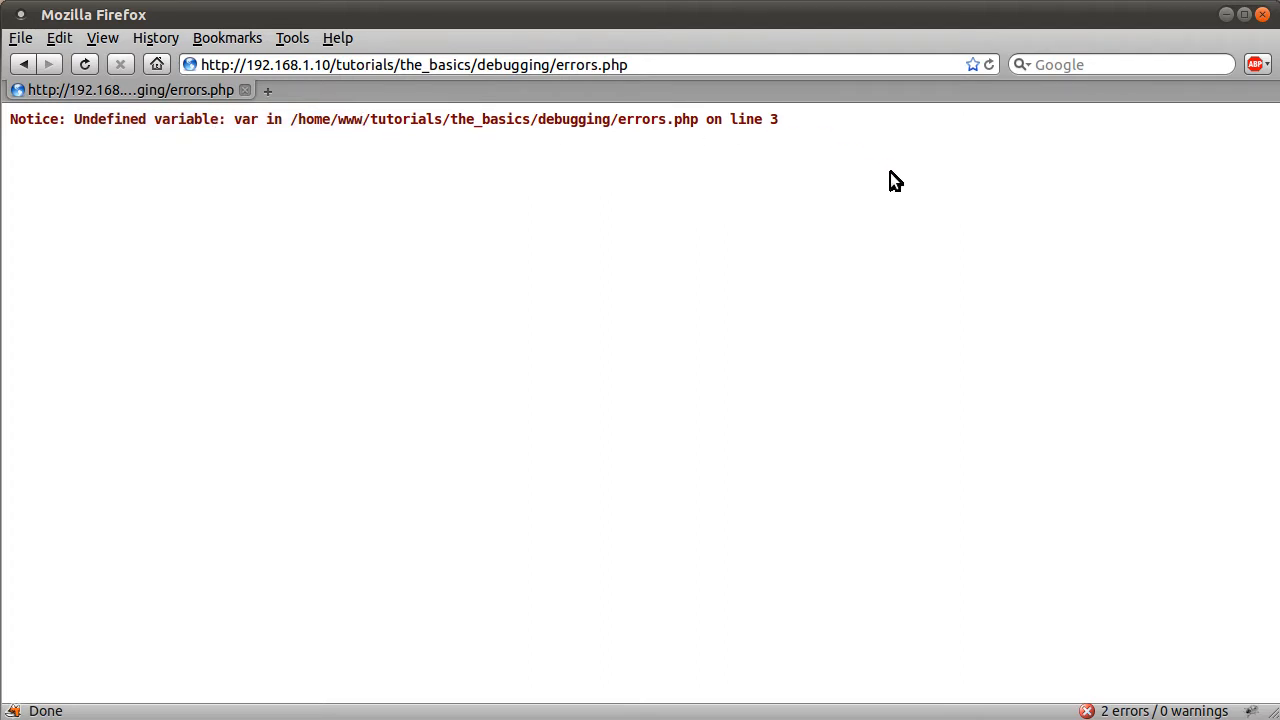
mouse_move(884, 186)
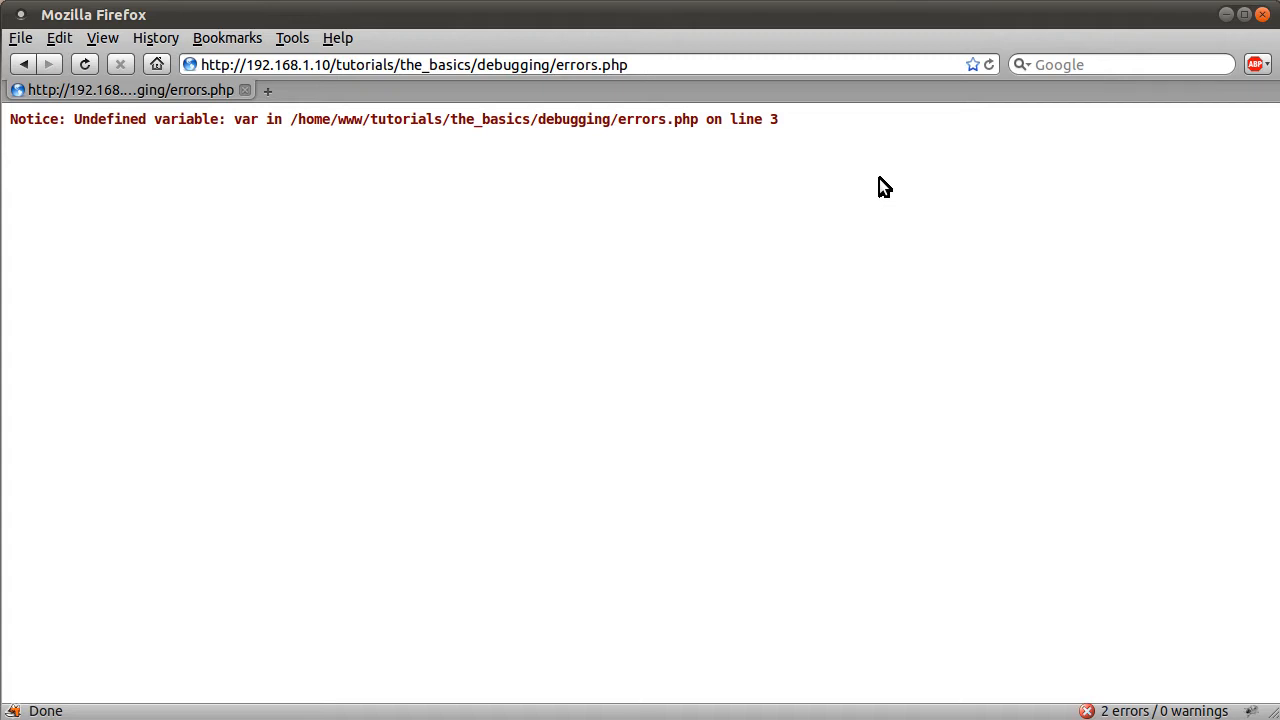
mouse_move(880, 188)
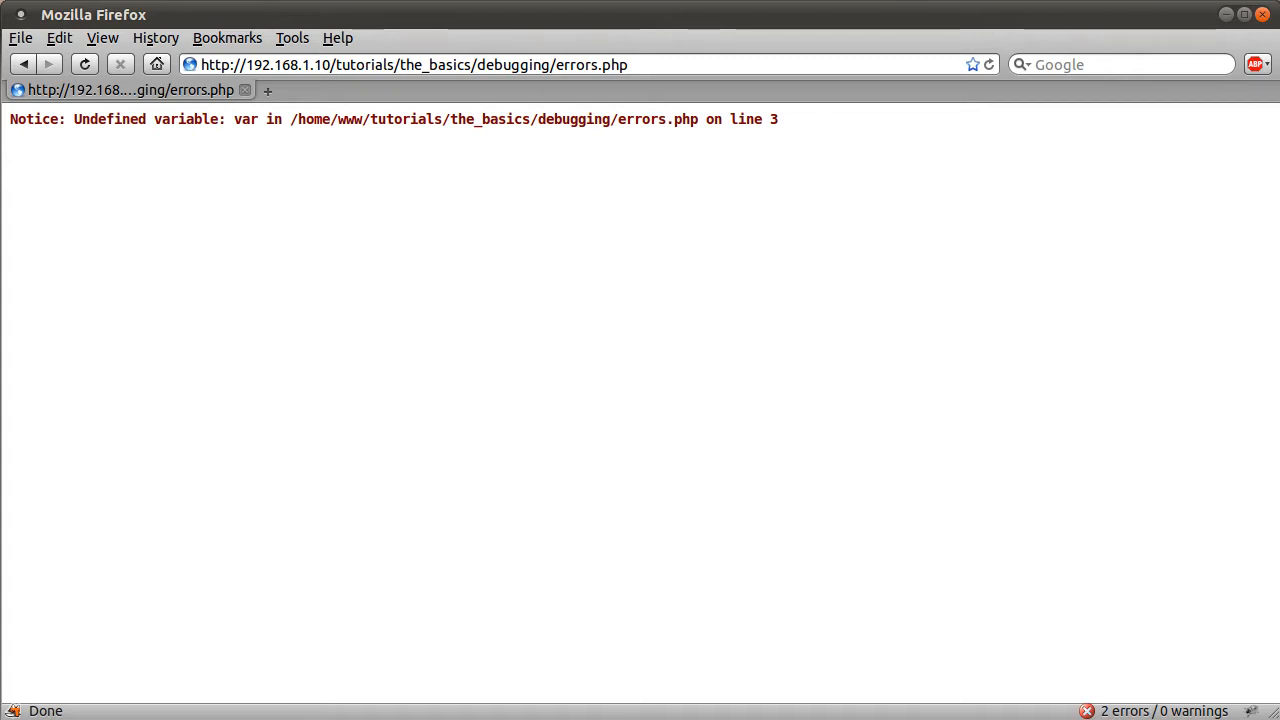
mouse_move(872, 188)
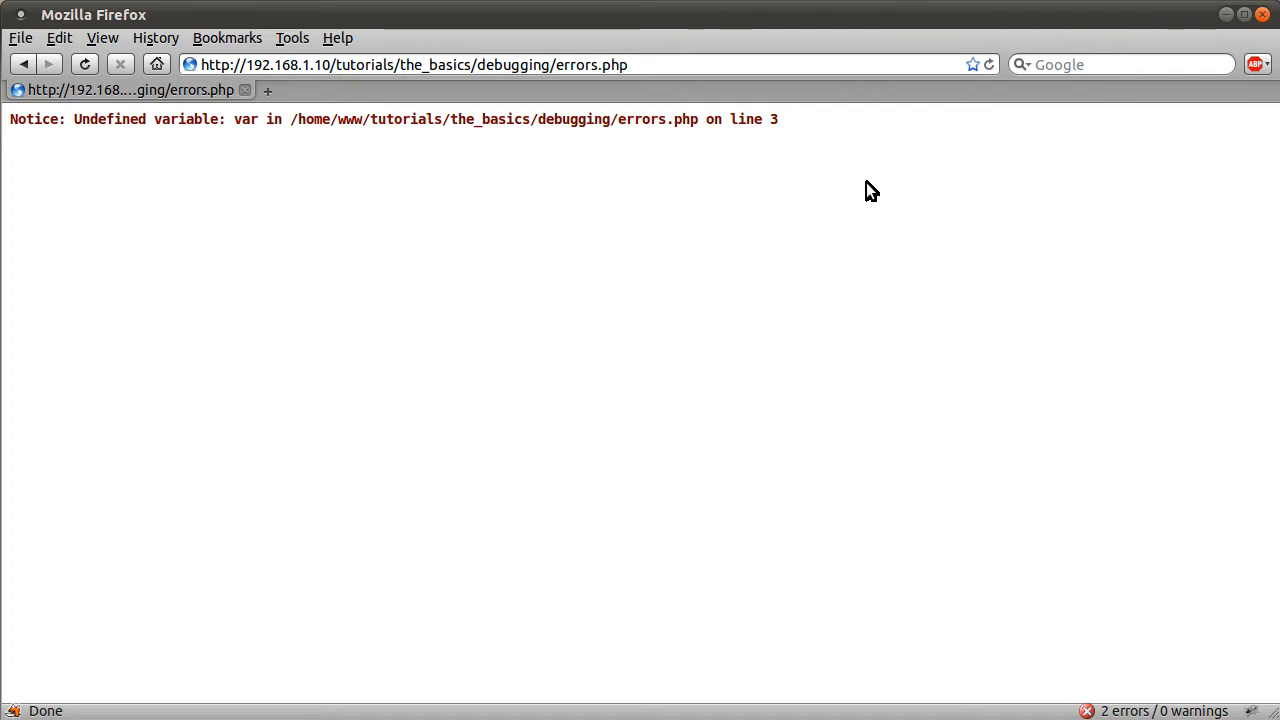
mouse_move(864, 196)
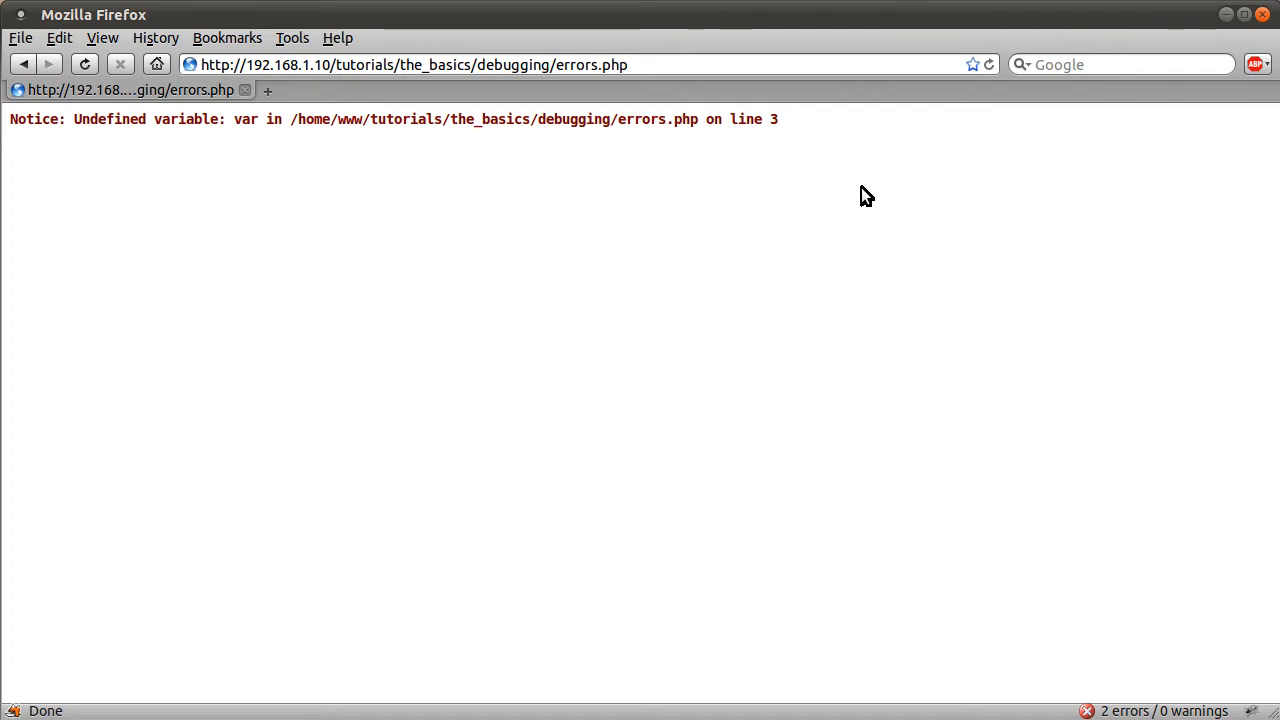
mouse_move(852, 196)
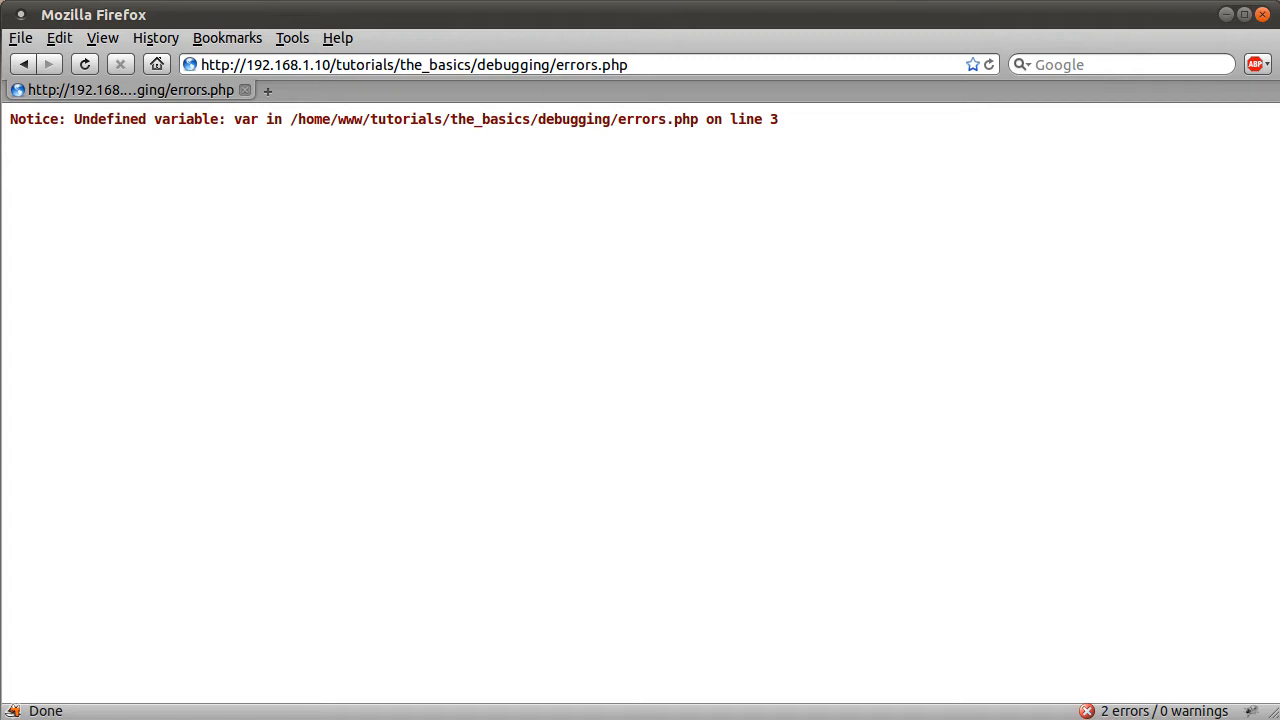
mouse_move(856, 212)
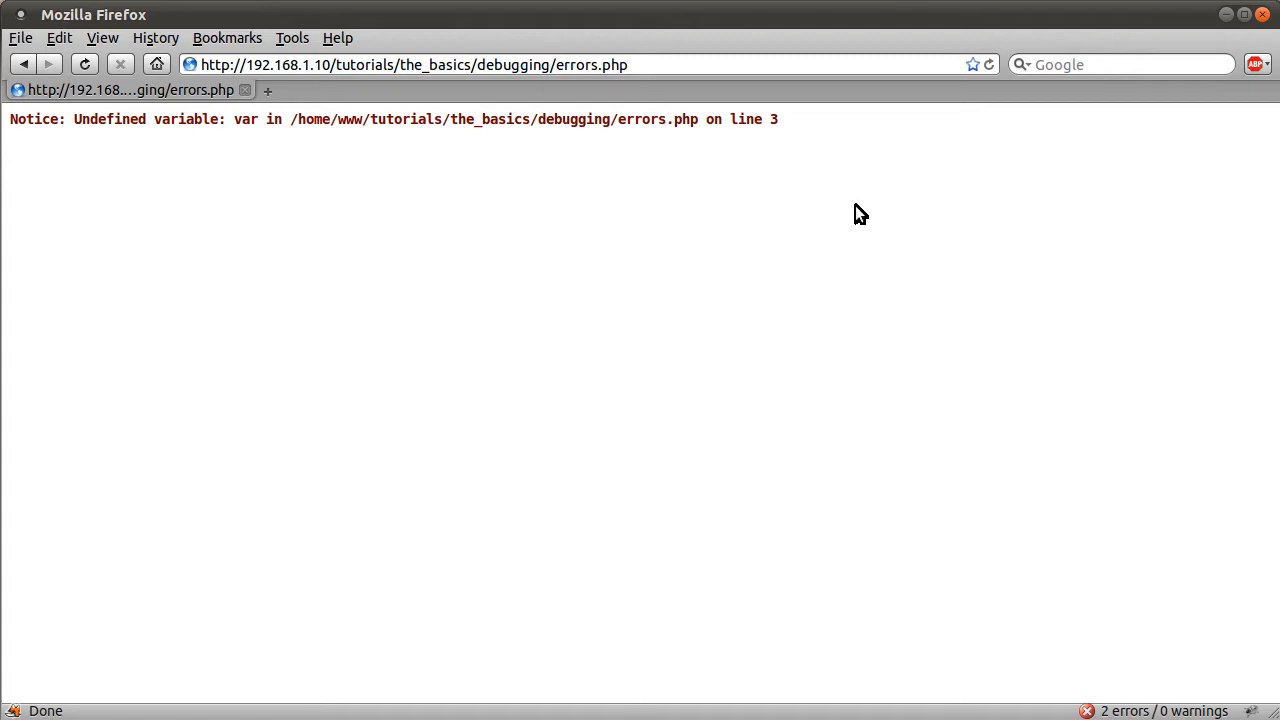
mouse_move(846, 212)
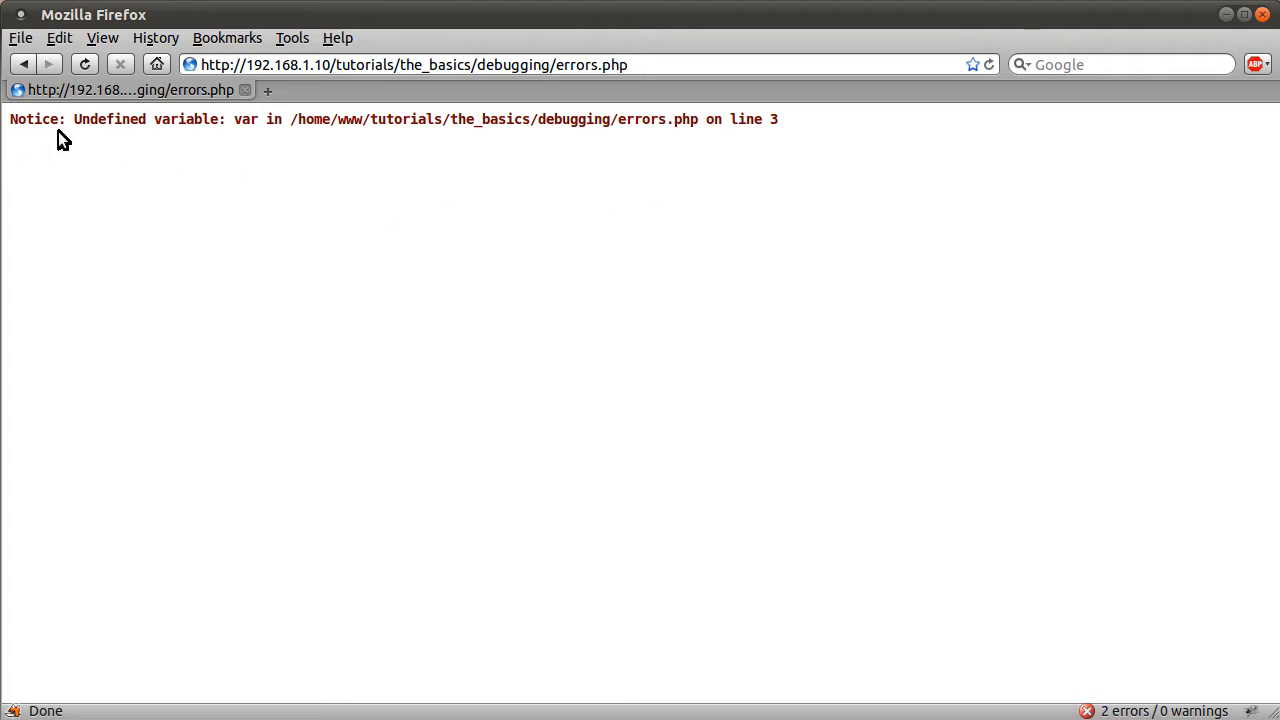
mouse_move(600, 304)
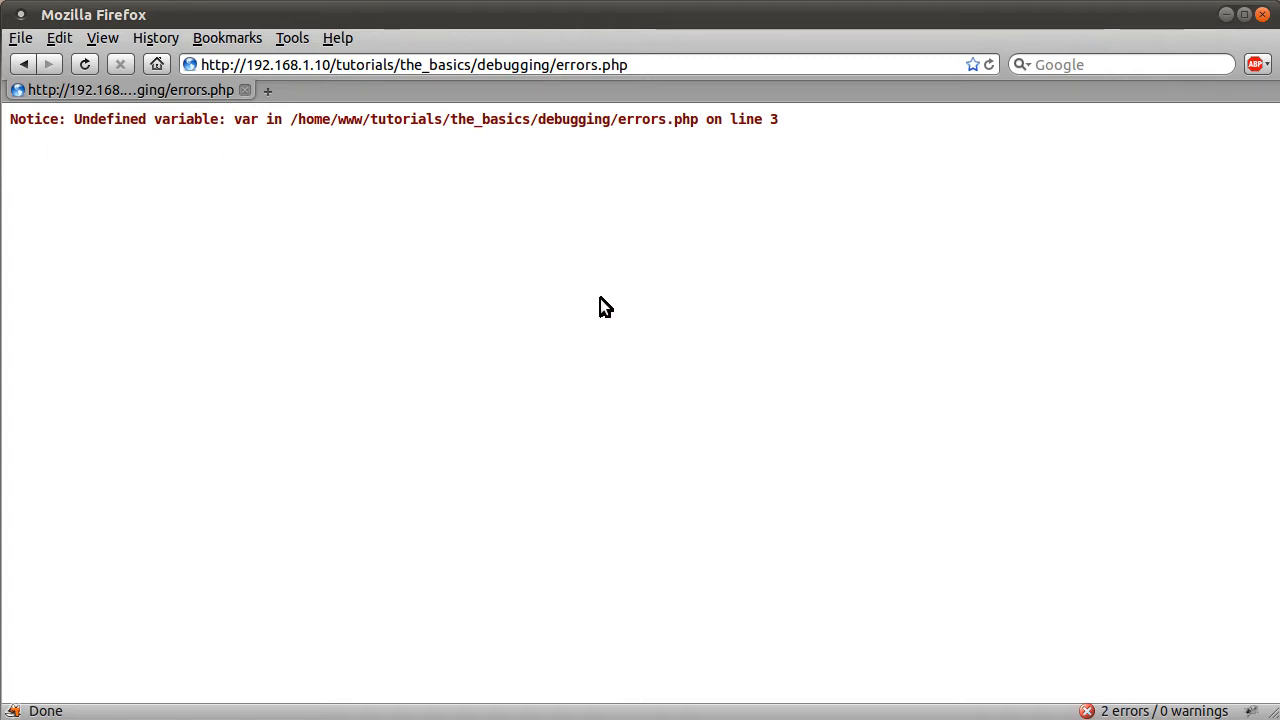
mouse_move(672, 326)
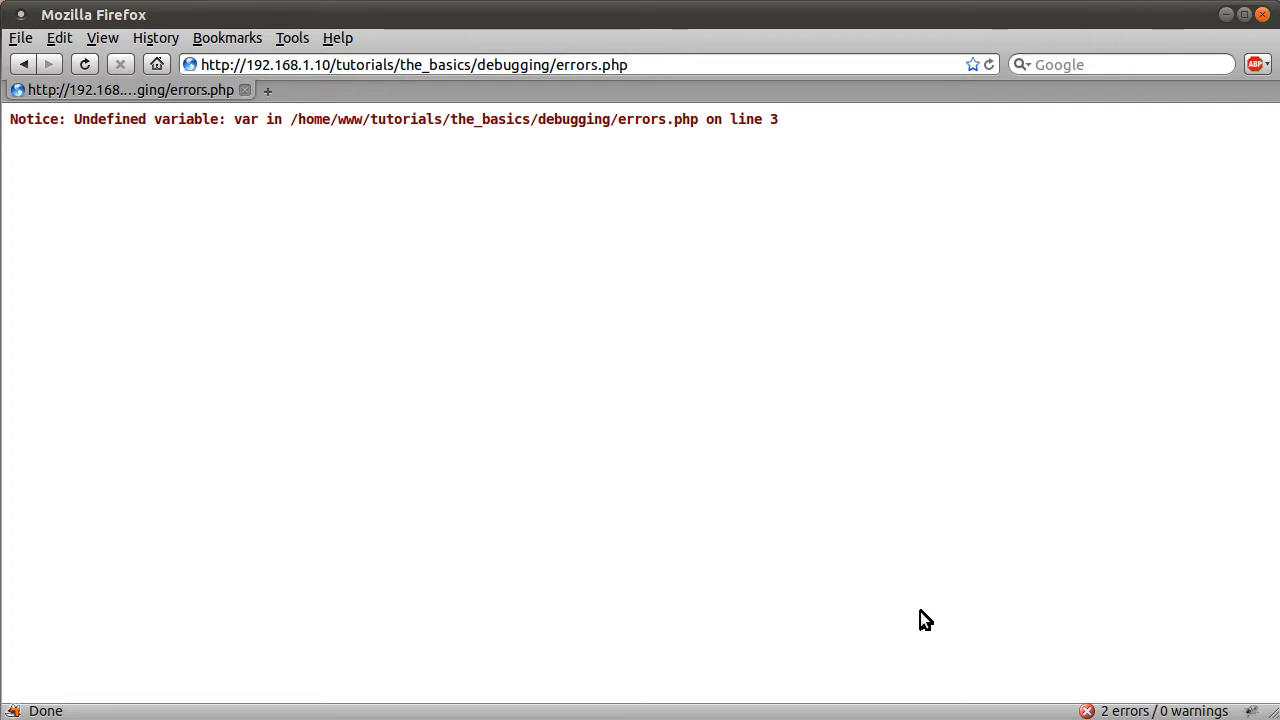
mouse_move(852, 510)
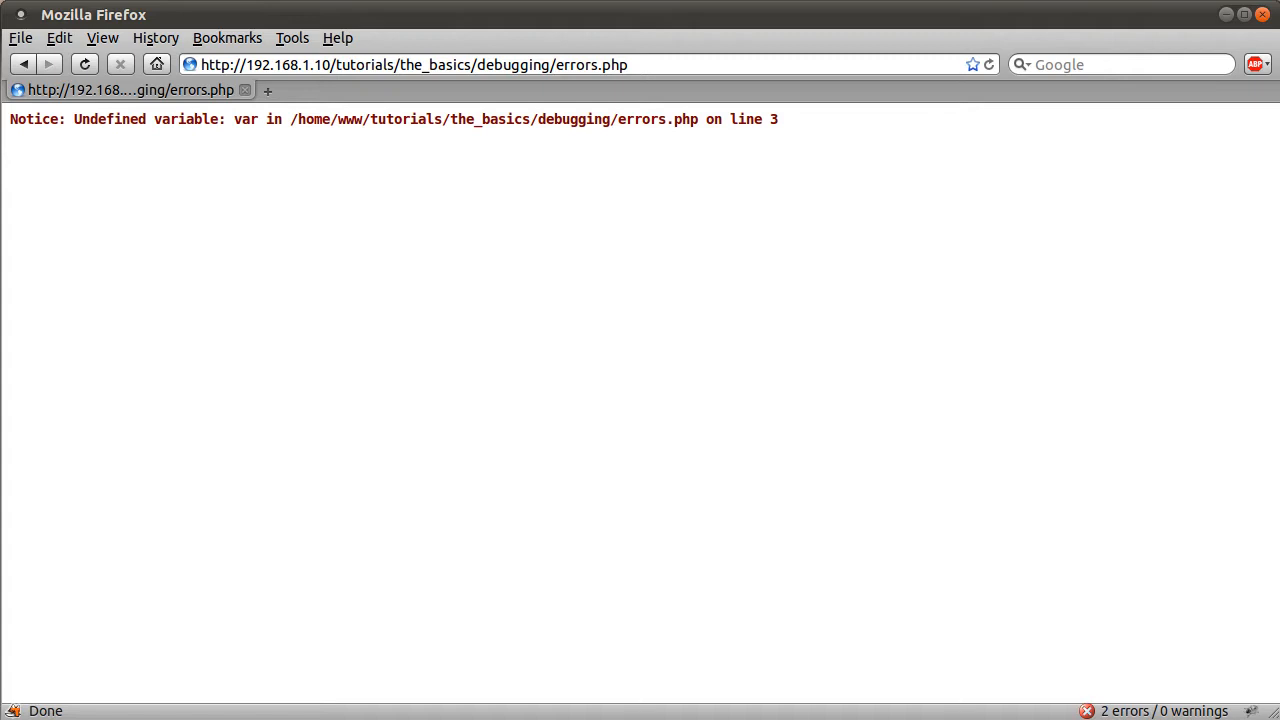
mouse_move(878, 530)
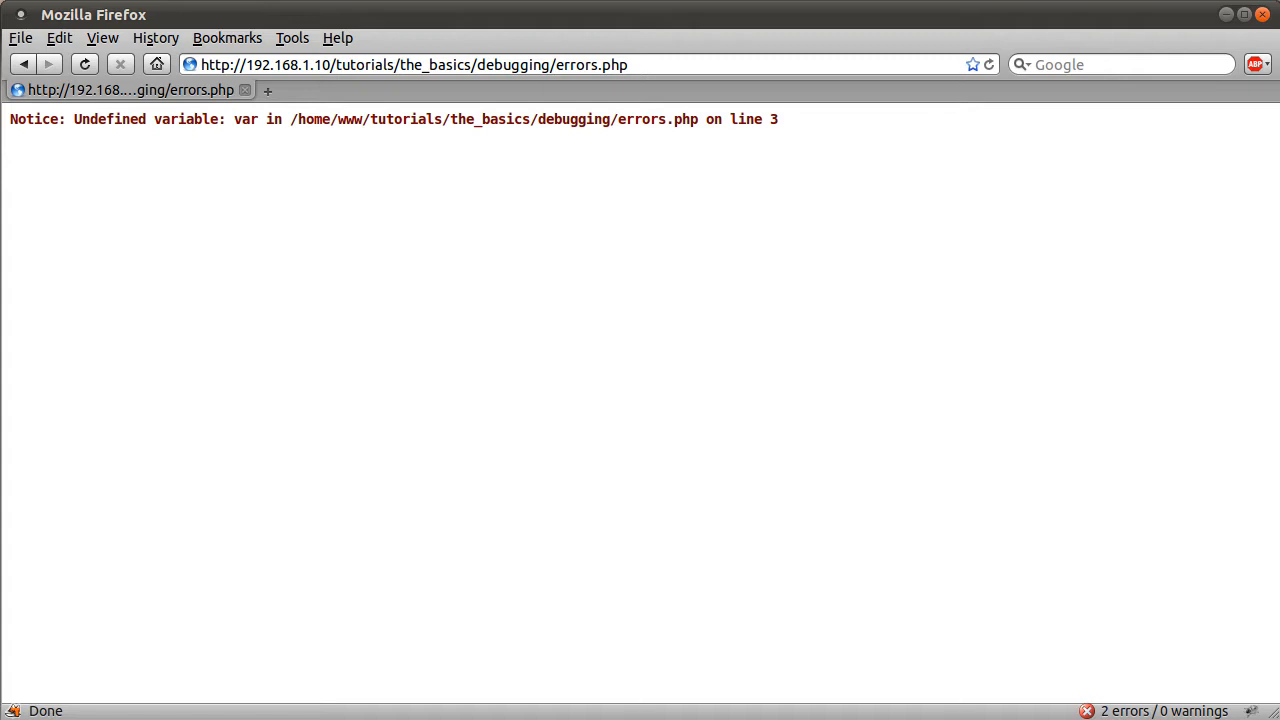
mouse_move(892, 532)
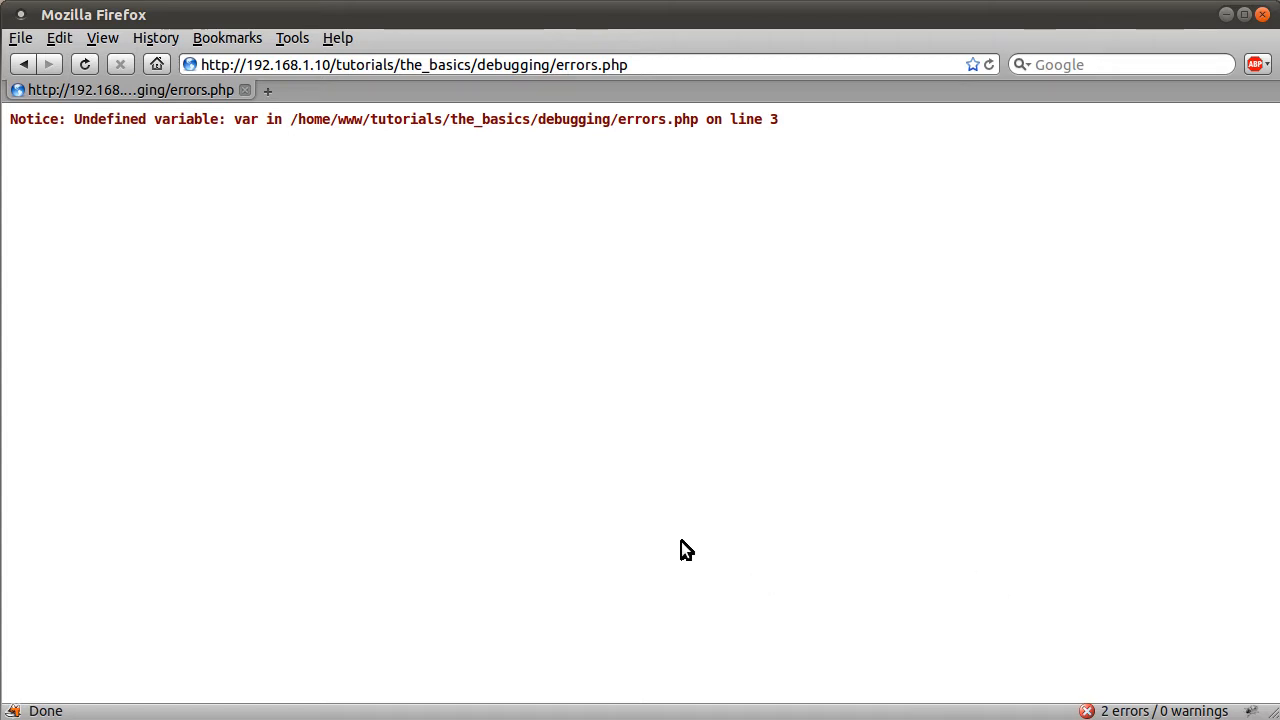
mouse_move(804, 436)
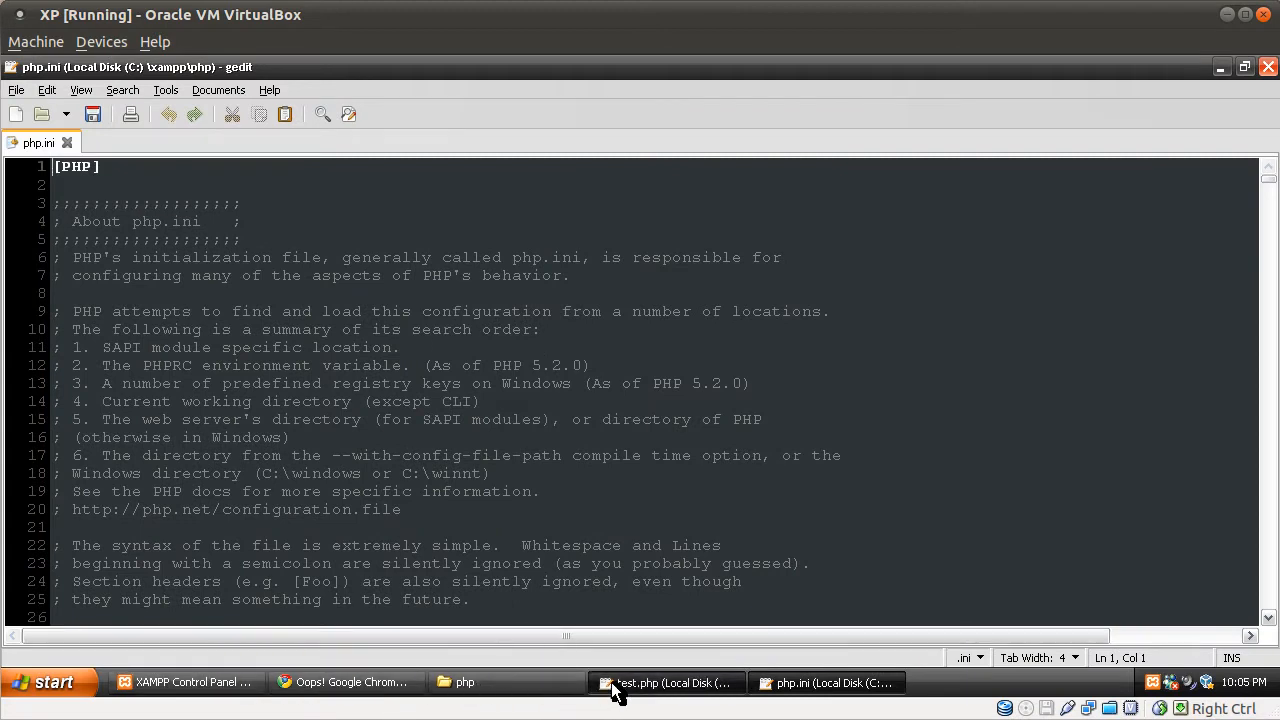
click(668, 682)
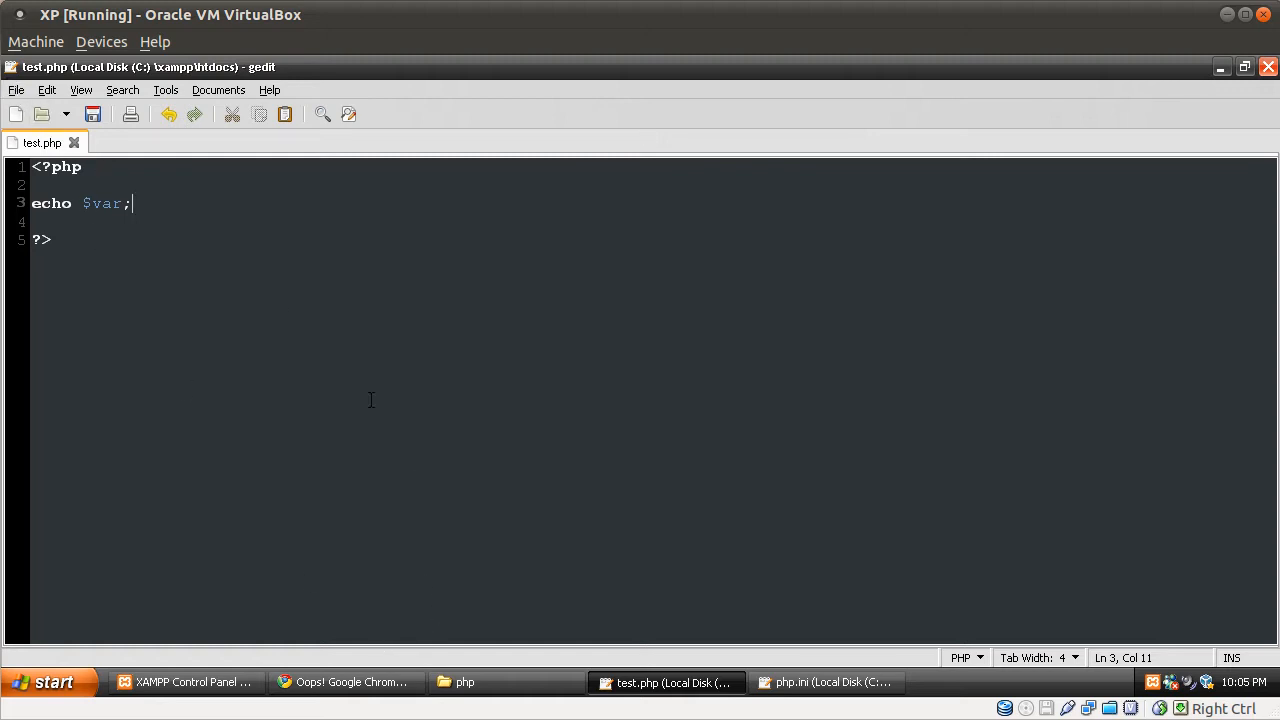
click(344, 680)
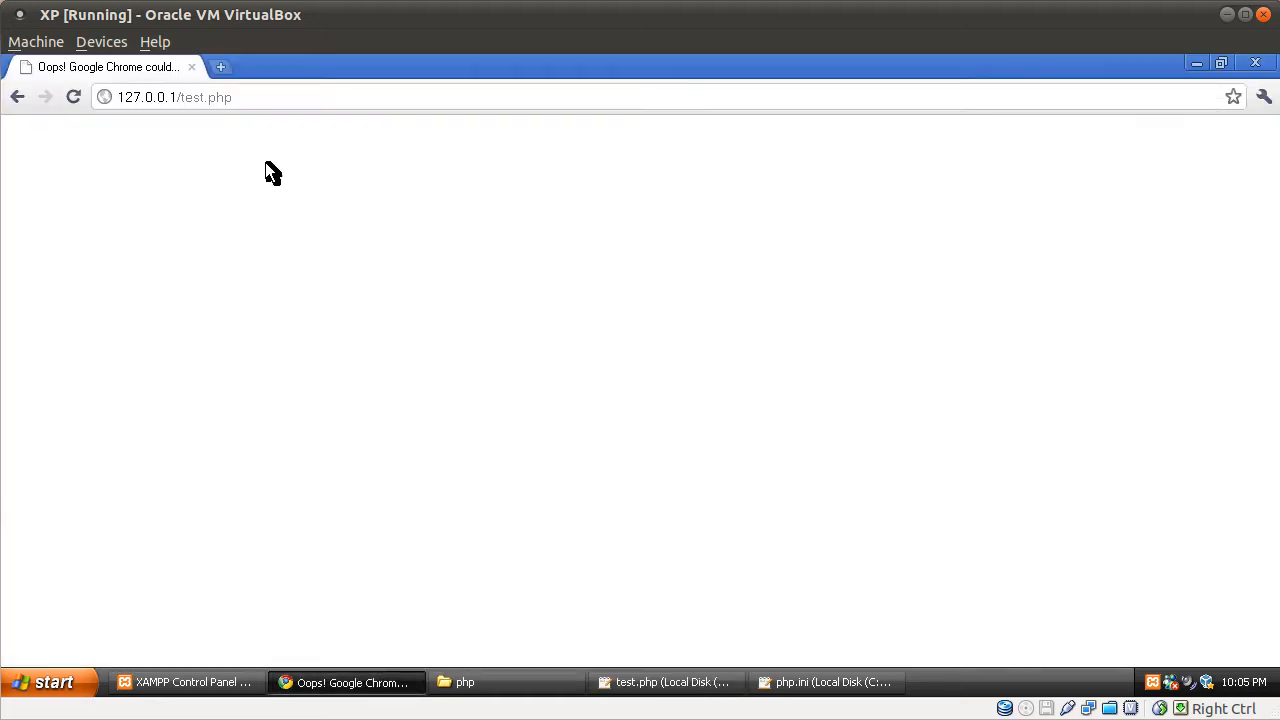
mouse_move(288, 218)
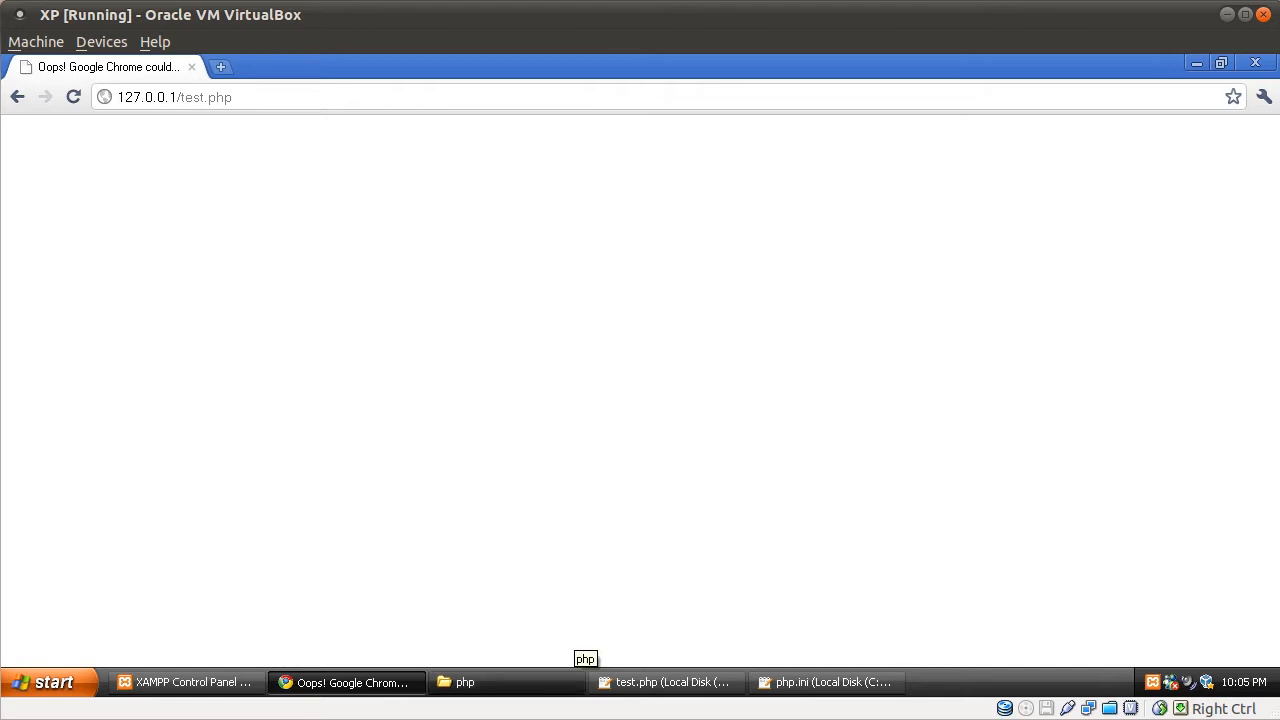
click(670, 682)
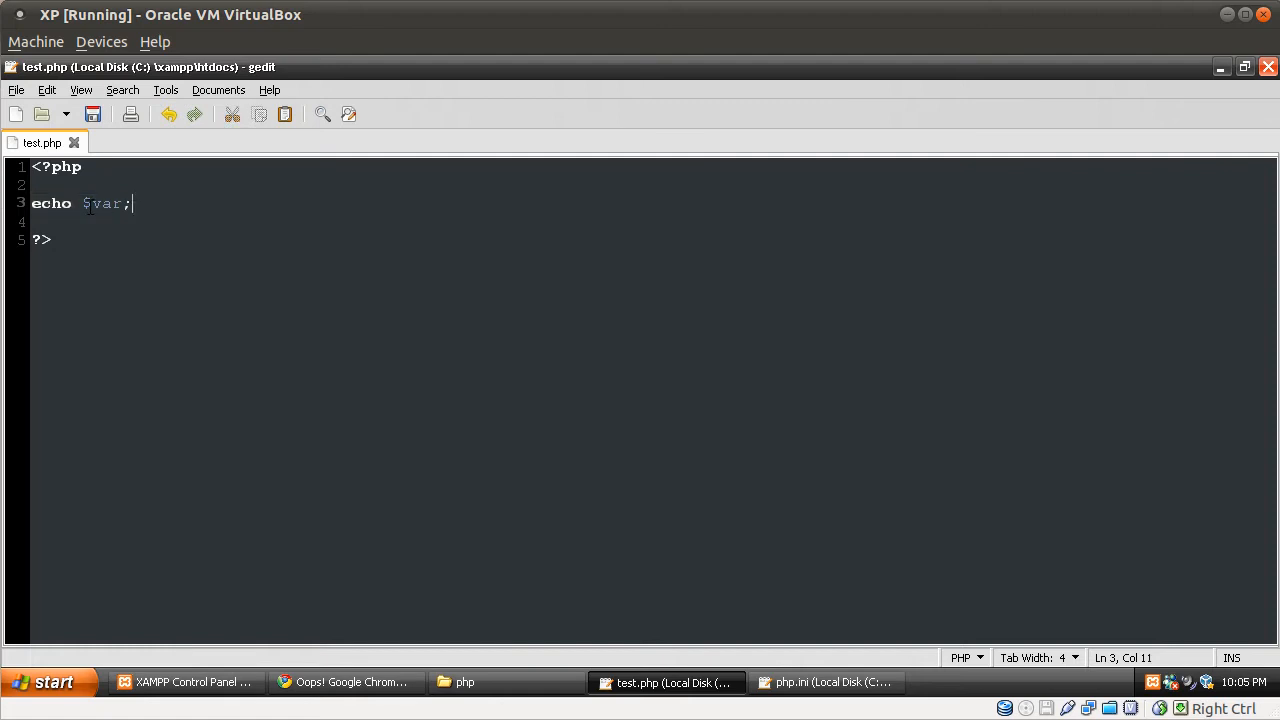
Step: Position the cursor in test.php, the minimal script echoing $var
double_click(104, 204)
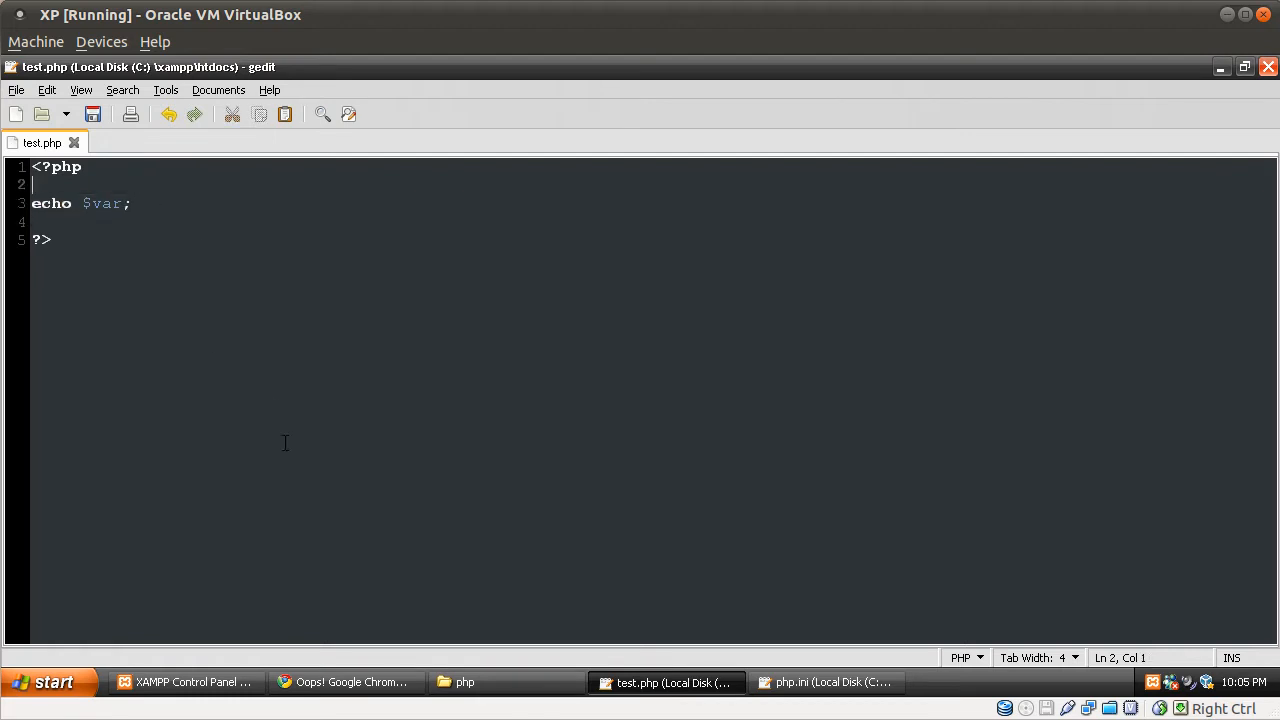
mouse_move(344, 692)
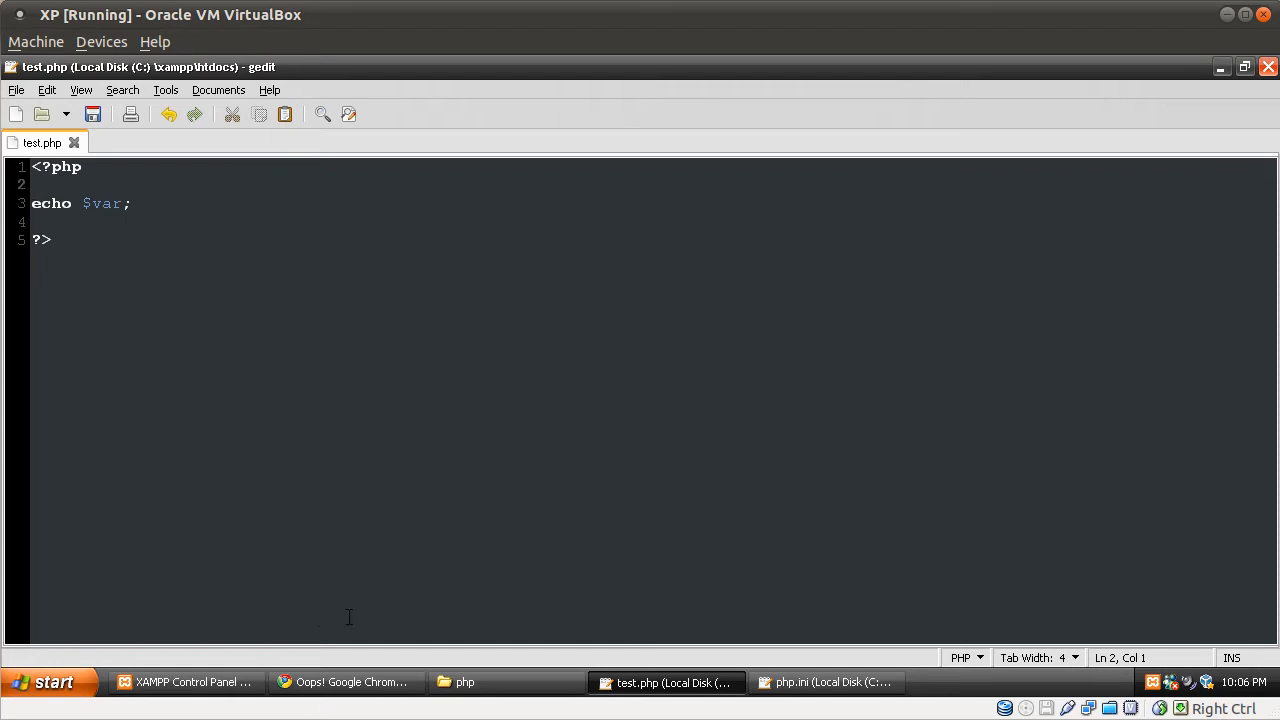
mouse_move(470, 680)
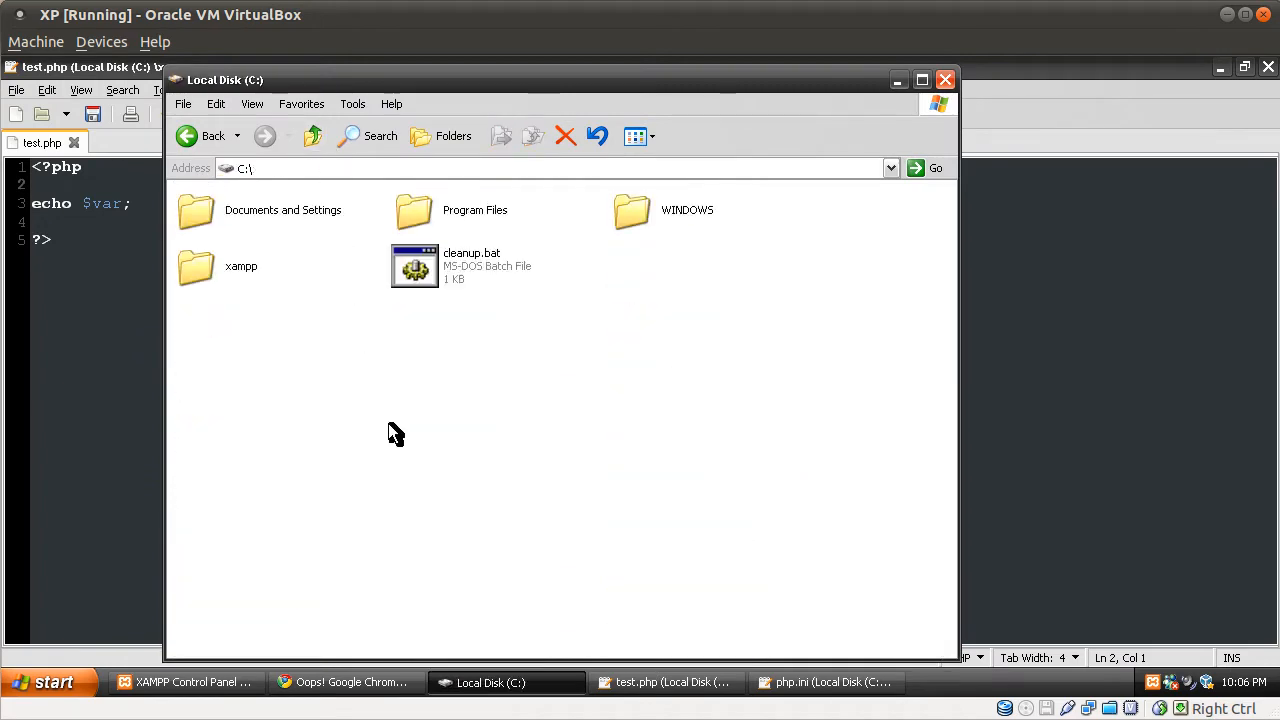
mouse_move(324, 216)
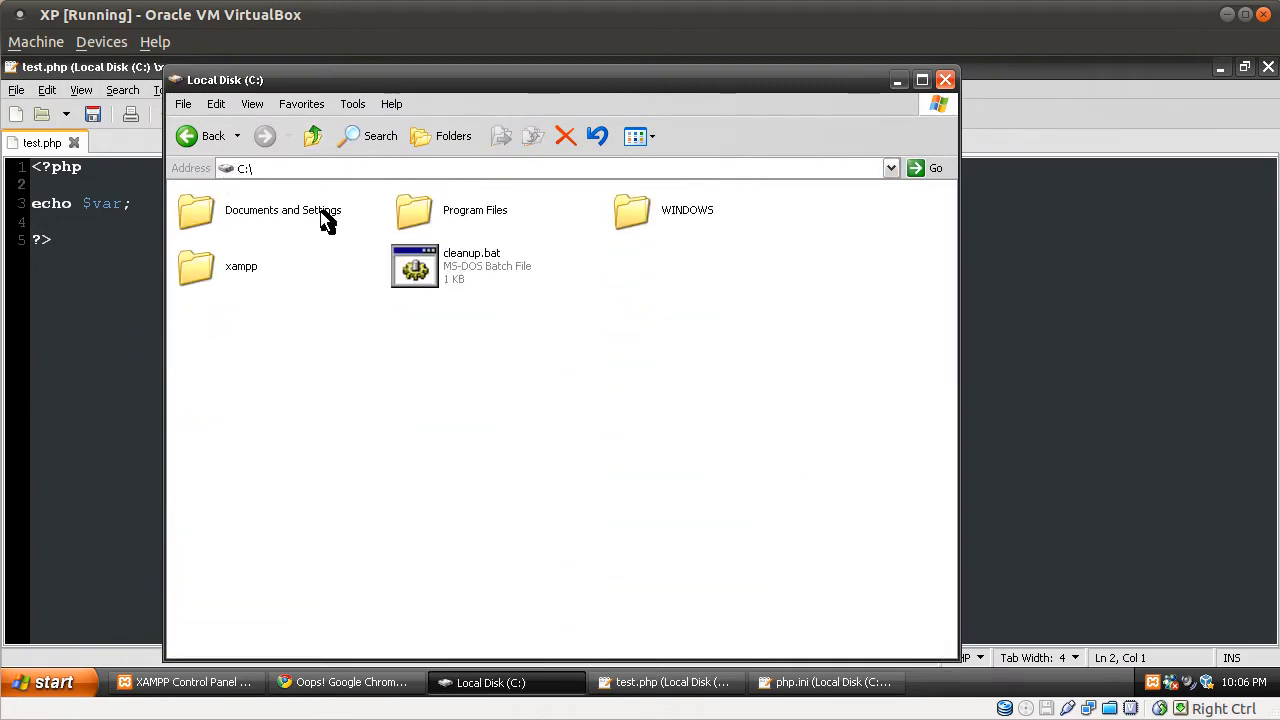
mouse_move(210, 252)
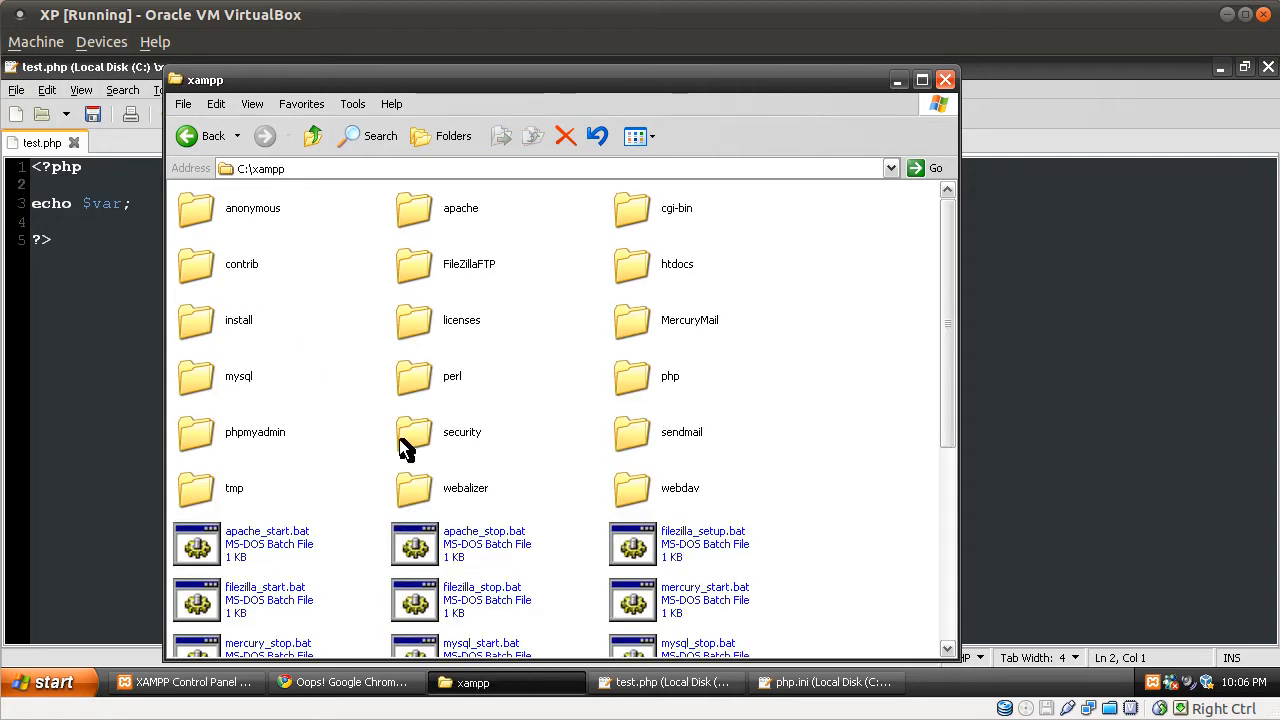
mouse_move(388, 336)
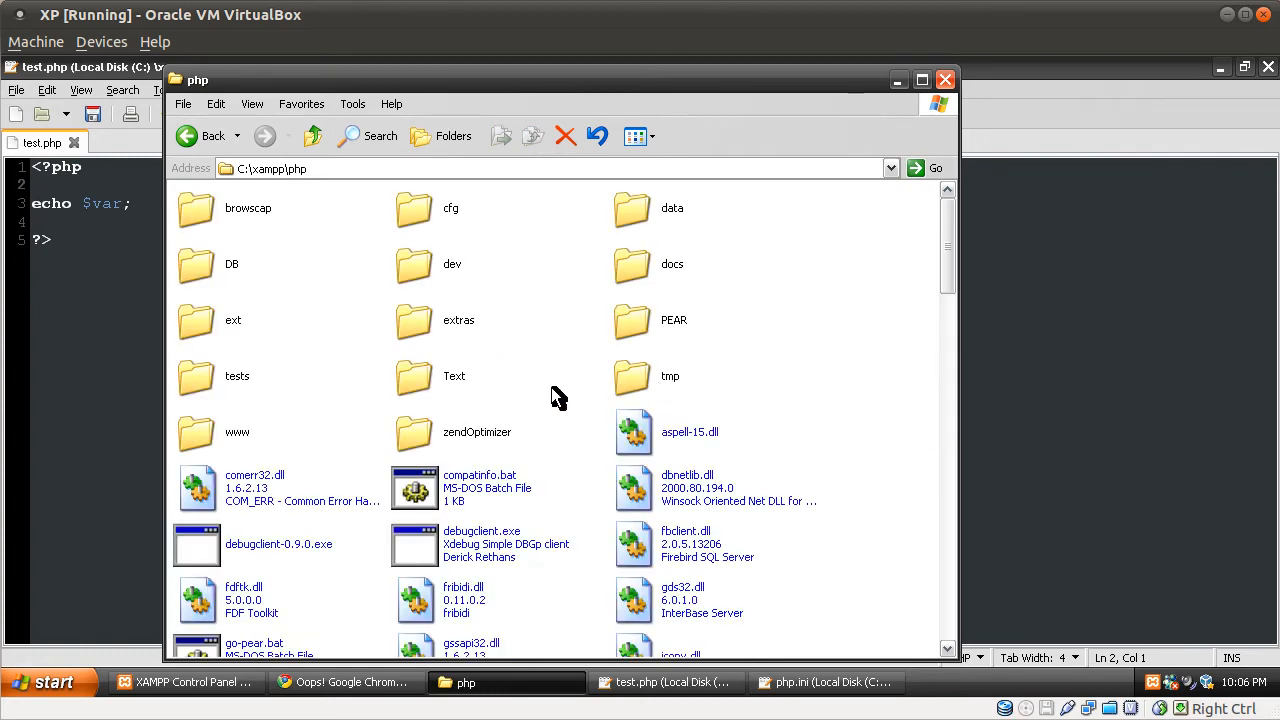
Step: Scroll the C:\xampp\php folder listing down to php.ini
scroll(down, 3)
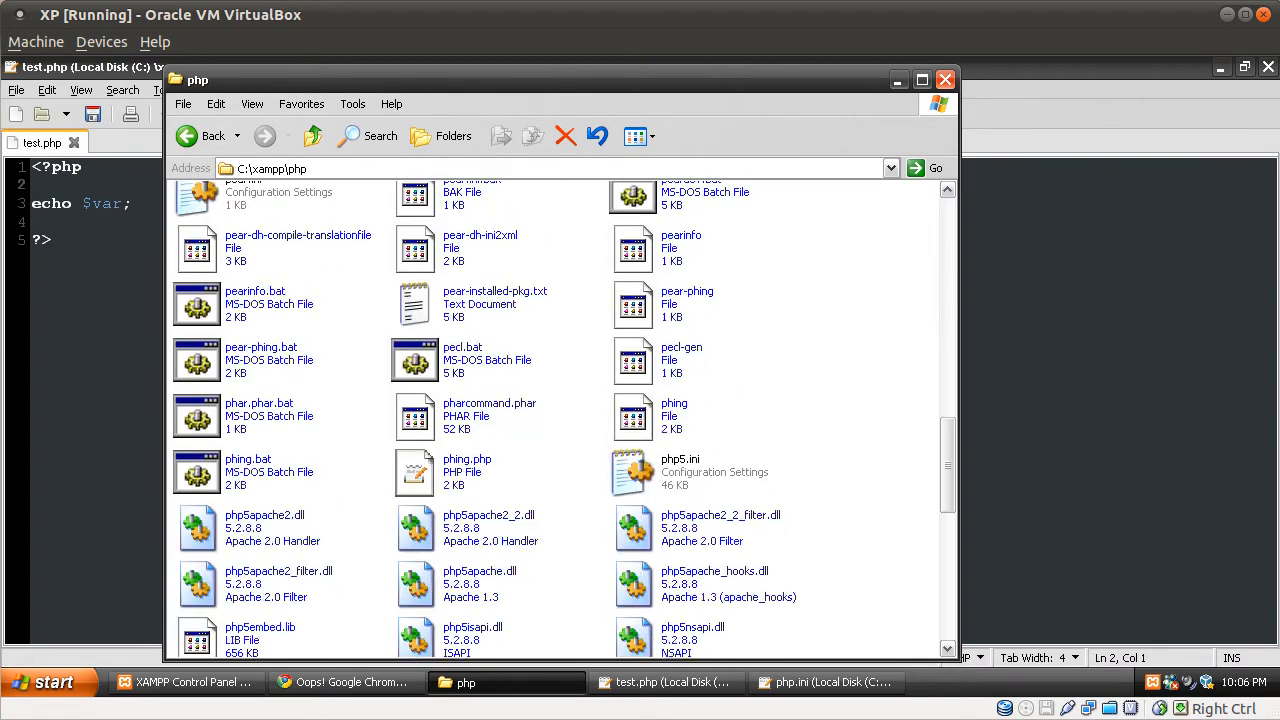
scroll(down, 3)
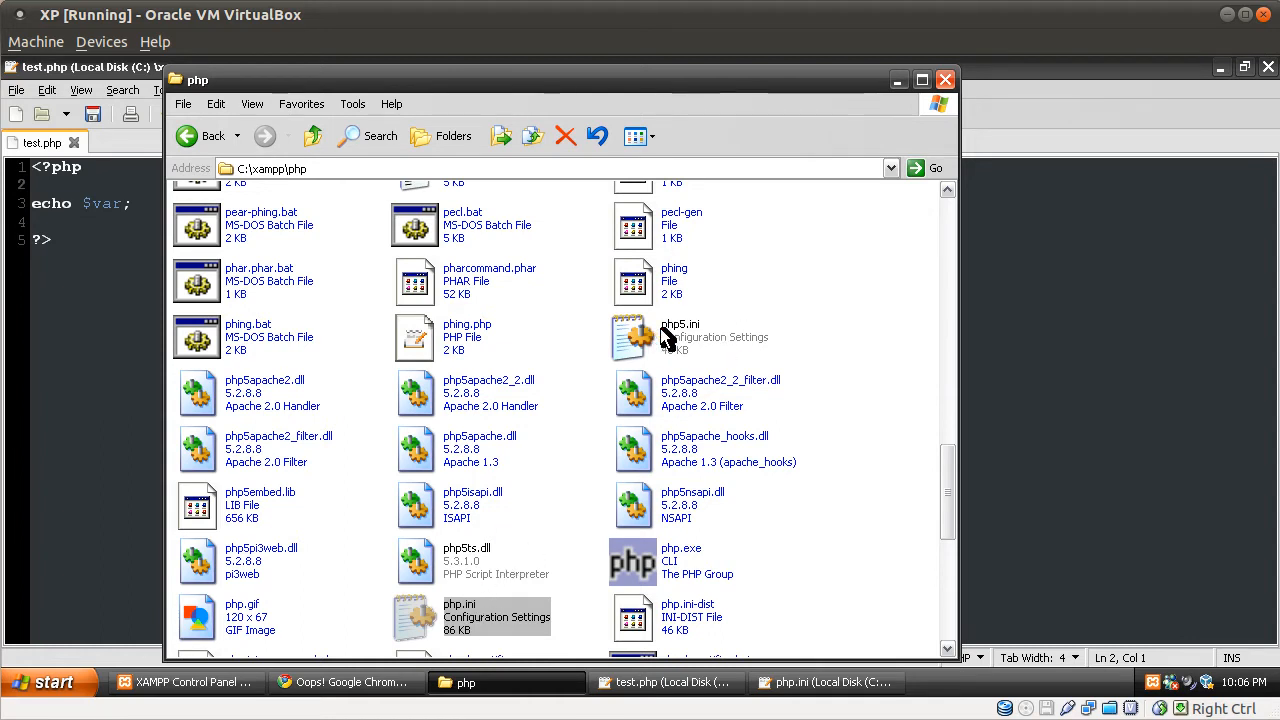
mouse_move(552, 460)
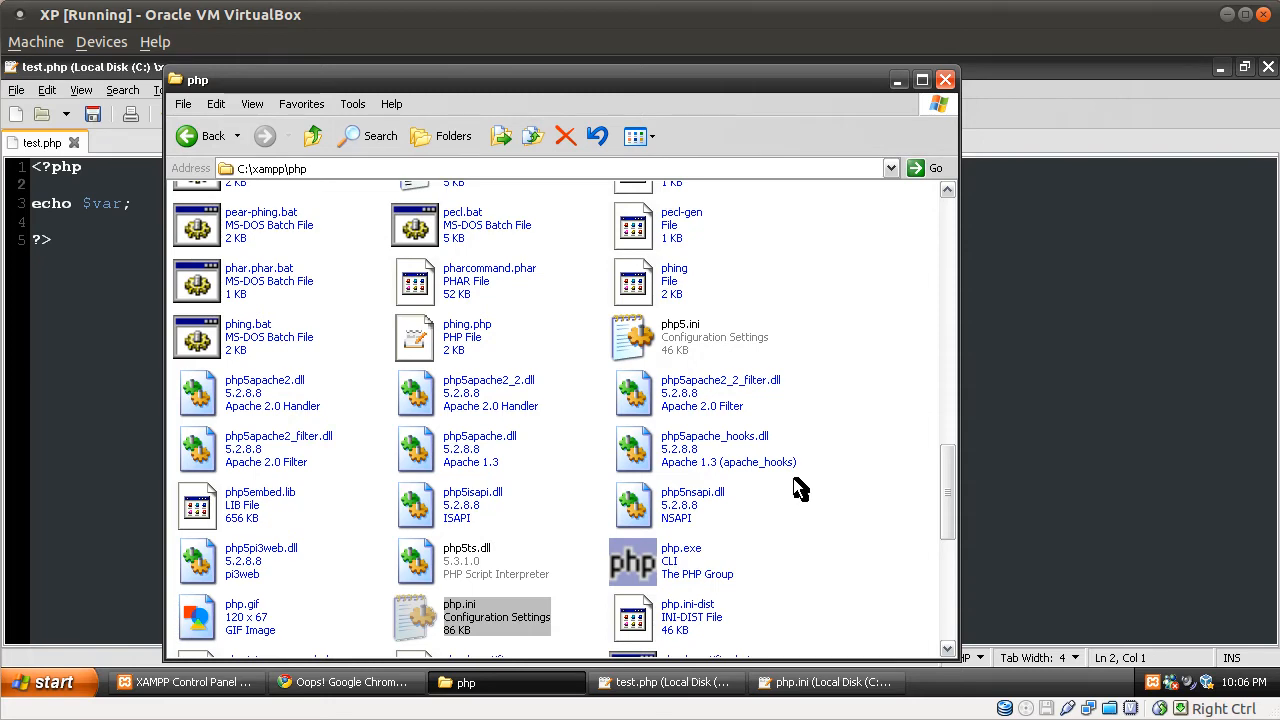
scroll(down, 3)
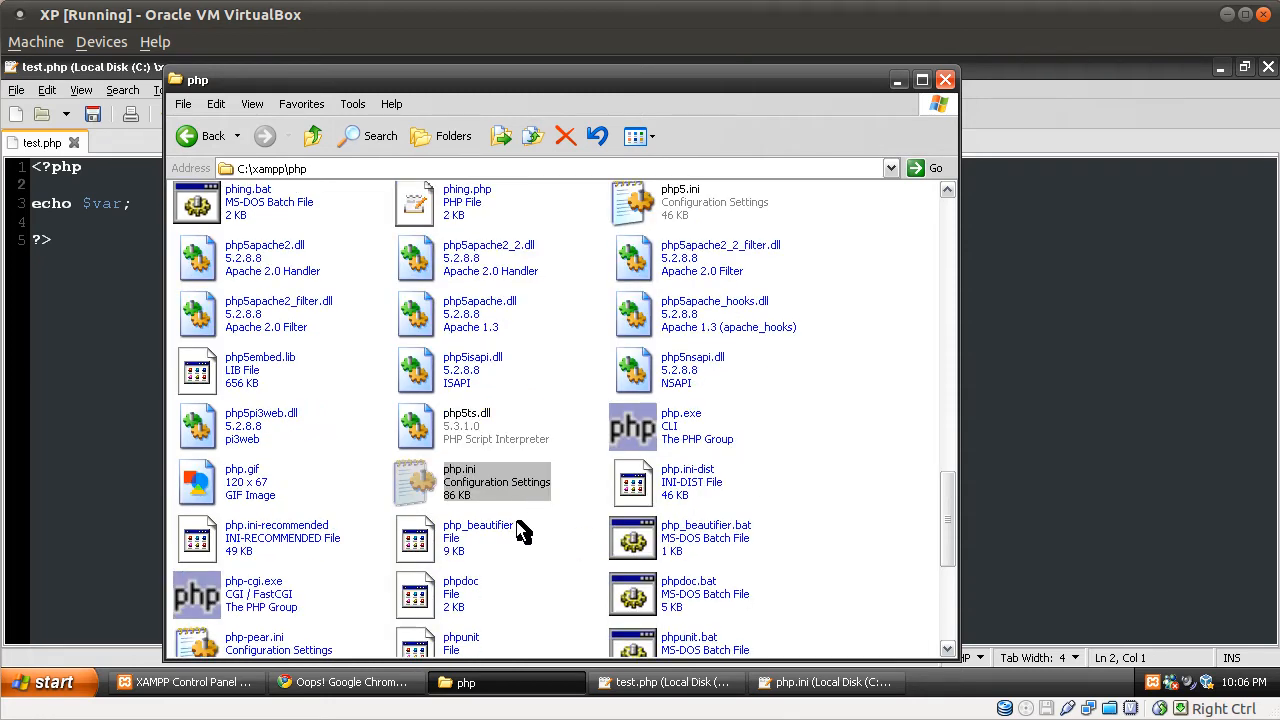
mouse_move(570, 514)
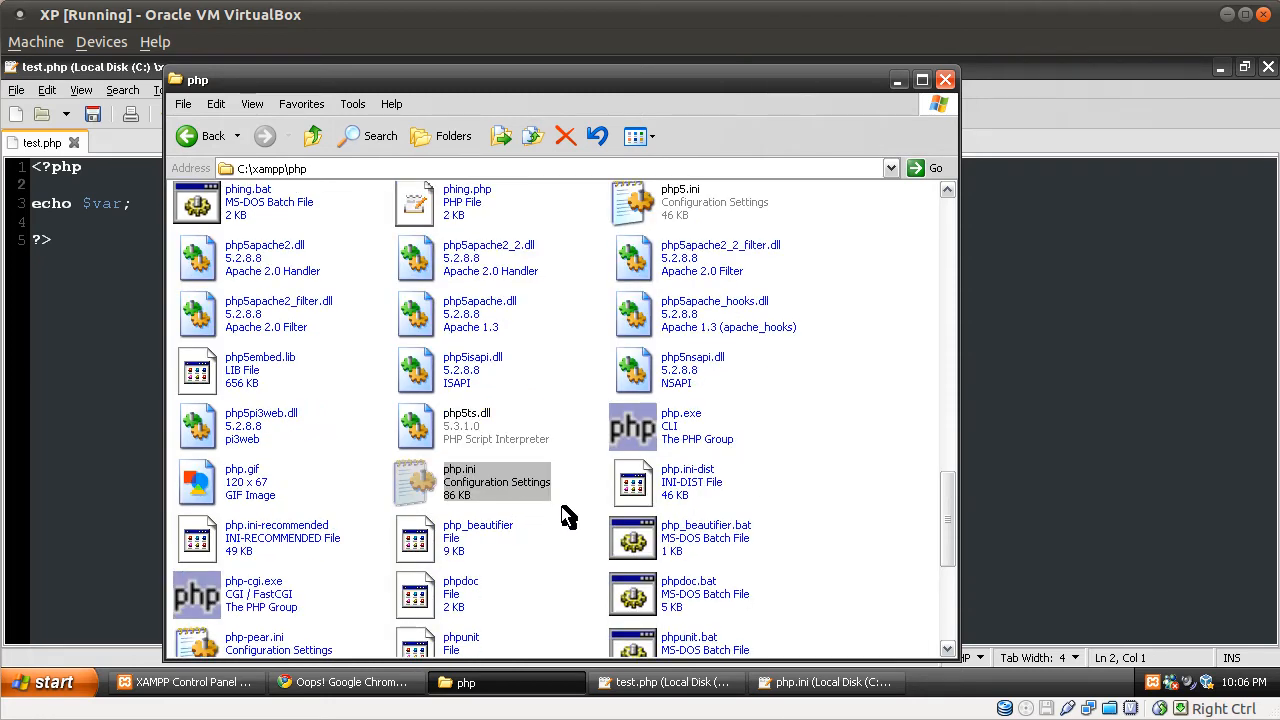
mouse_move(480, 496)
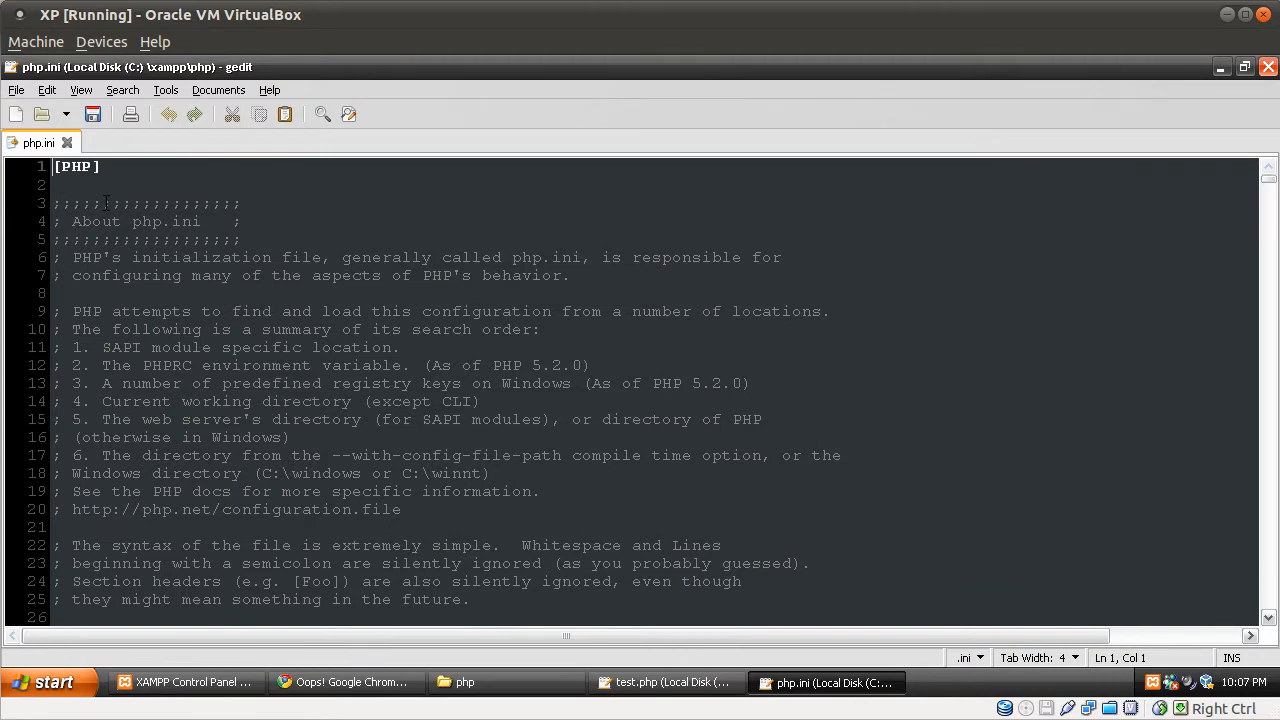
Step: Open php.ini from C:\xampp\php and scroll toward the error handling section
click(200, 364)
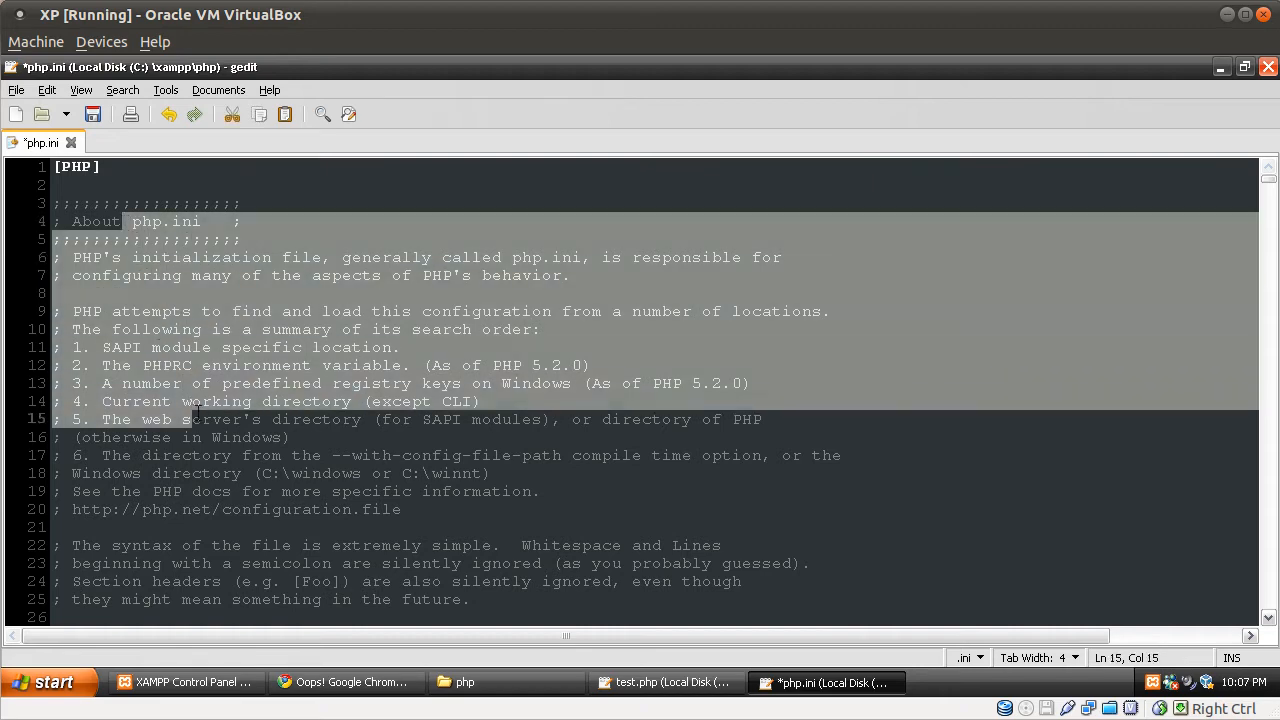
scroll(down, 3)
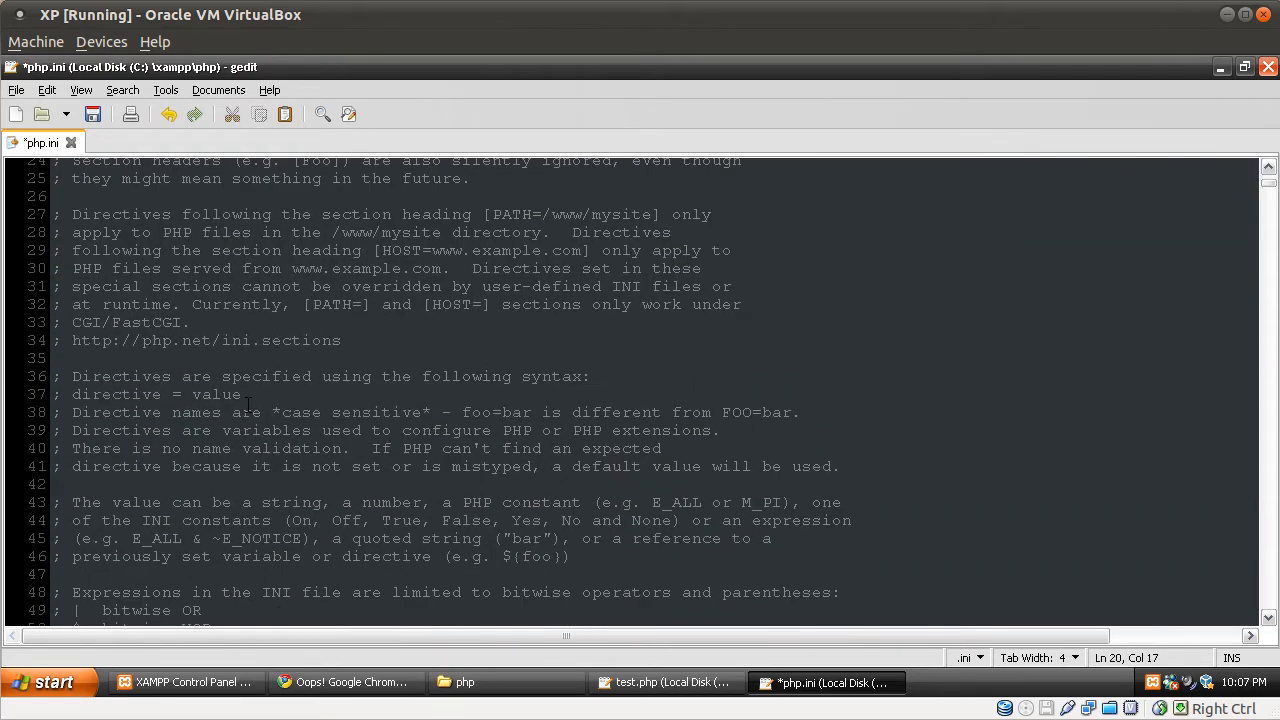
scroll(down, 3)
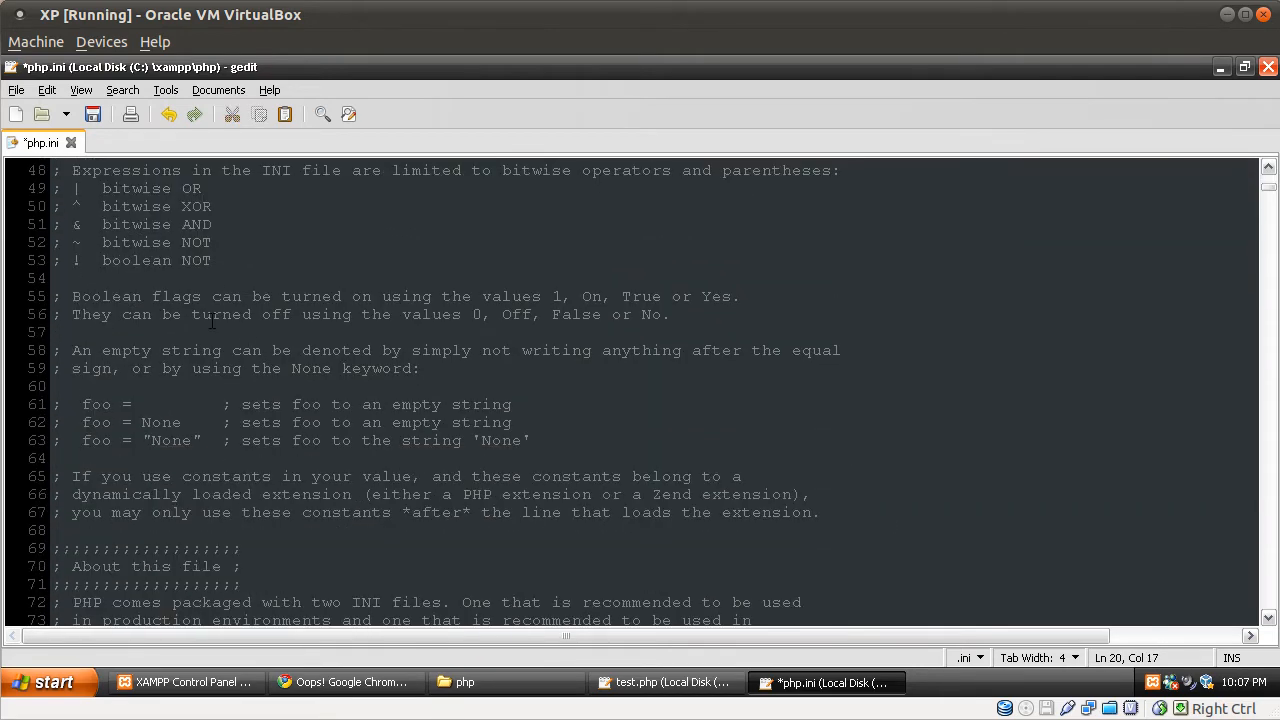
scroll(down, 3)
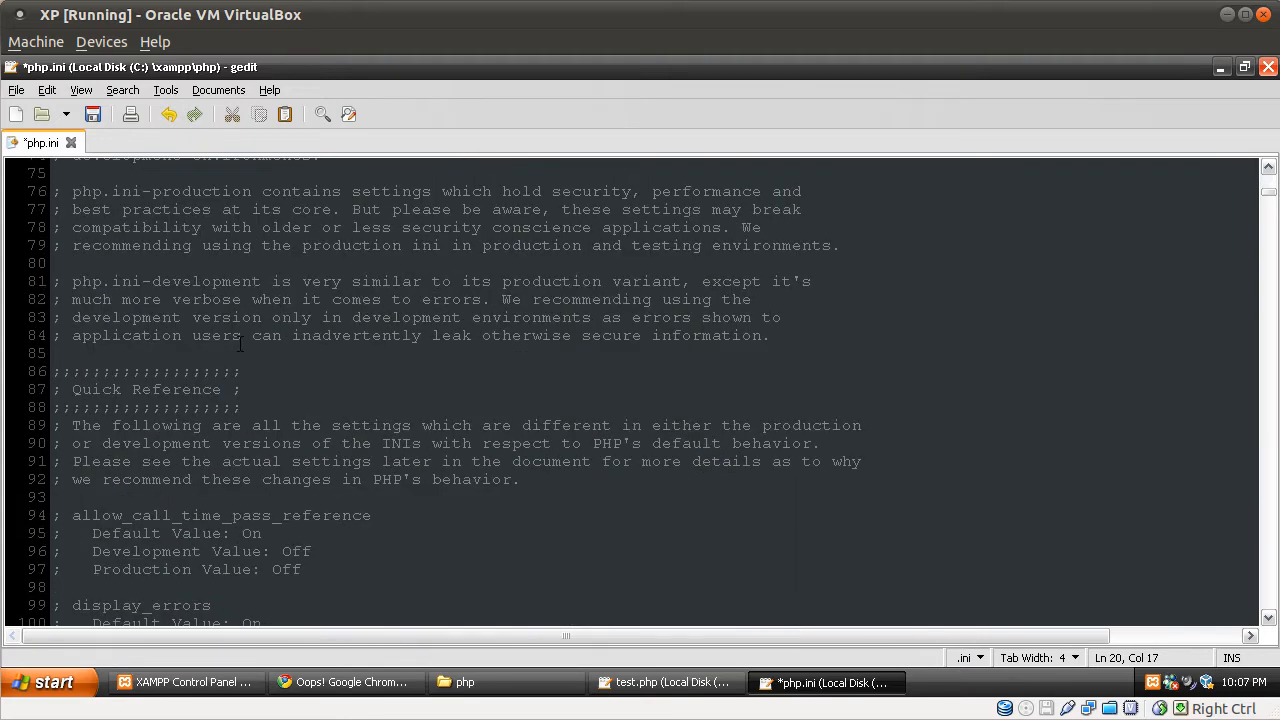
scroll(down, 3)
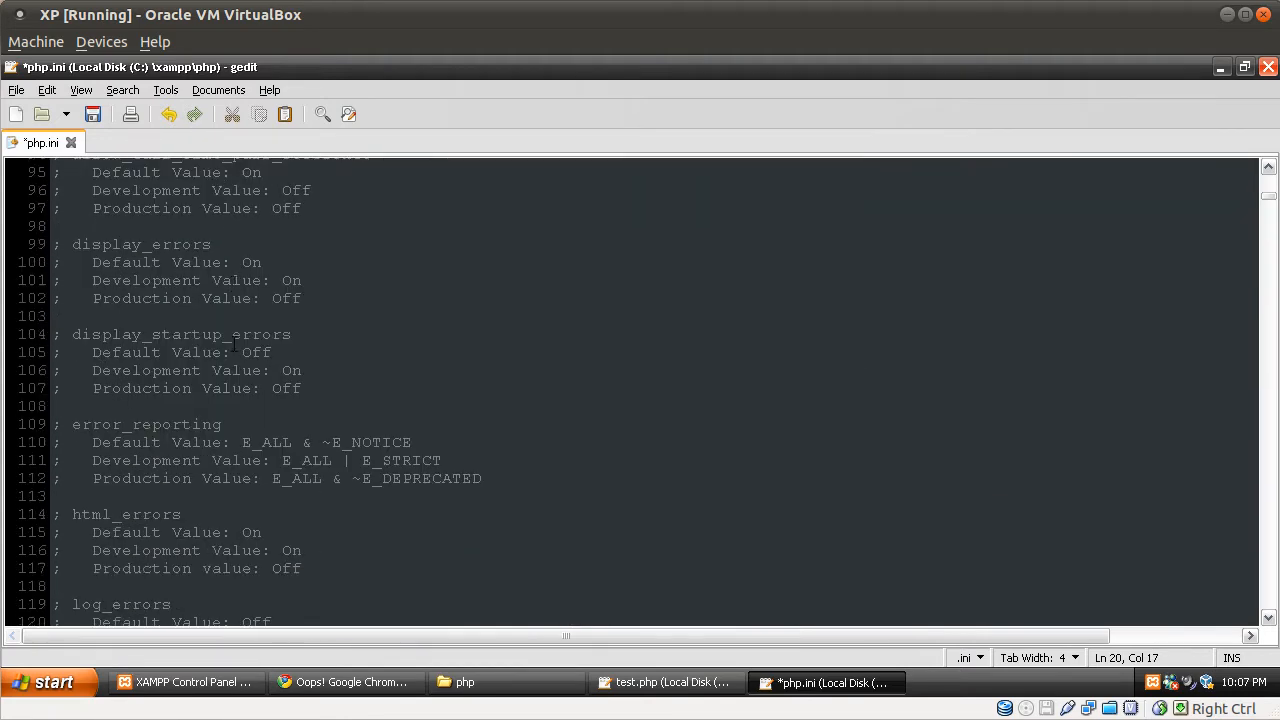
scroll(down, 3)
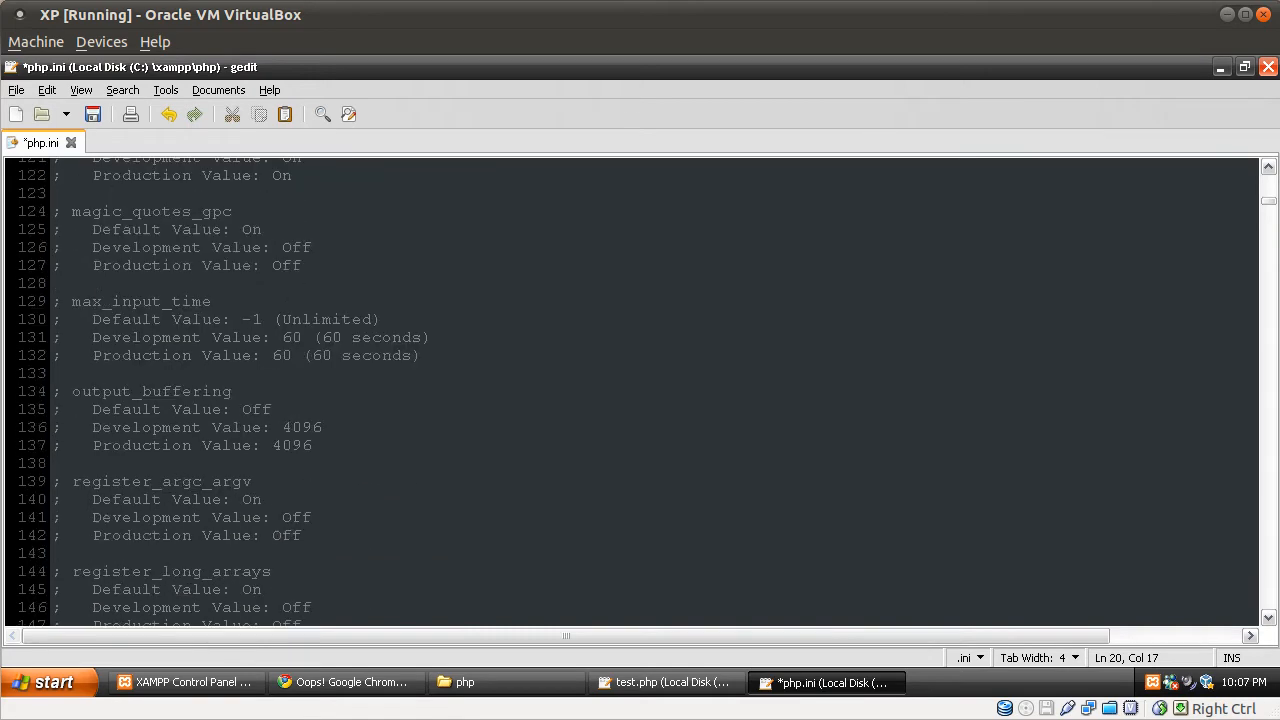
scroll(down, 3)
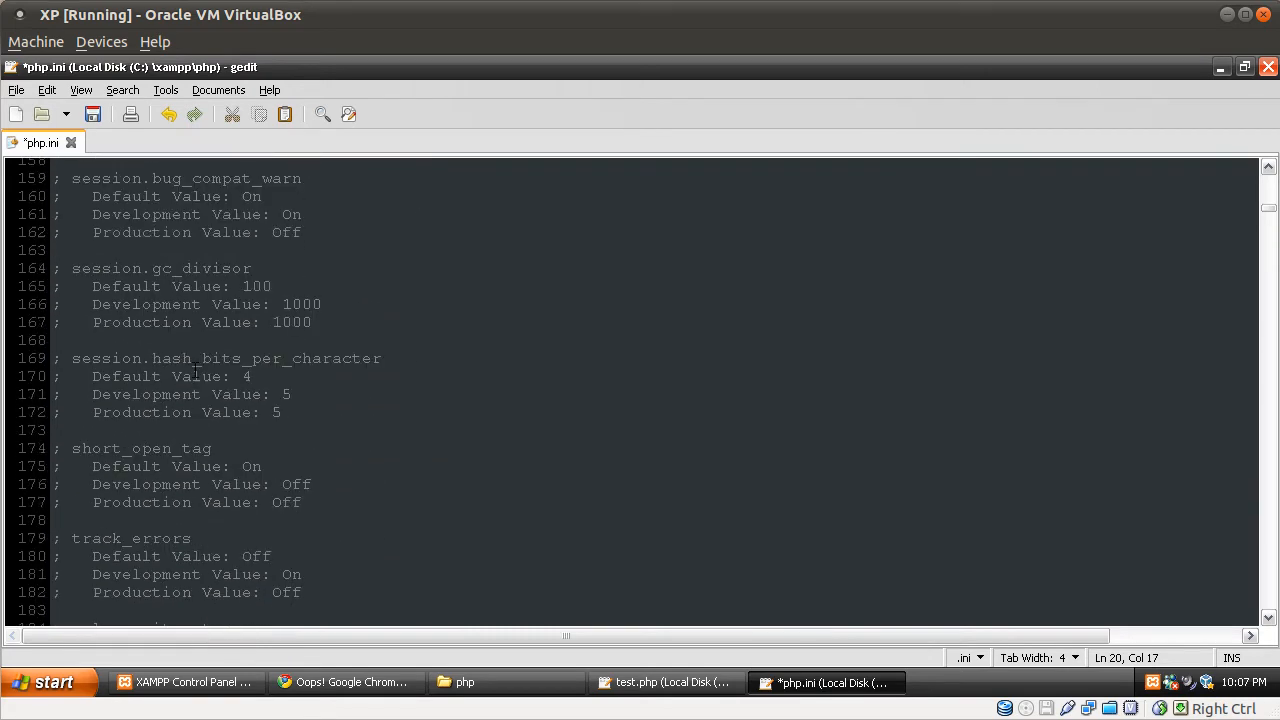
scroll(down, 3)
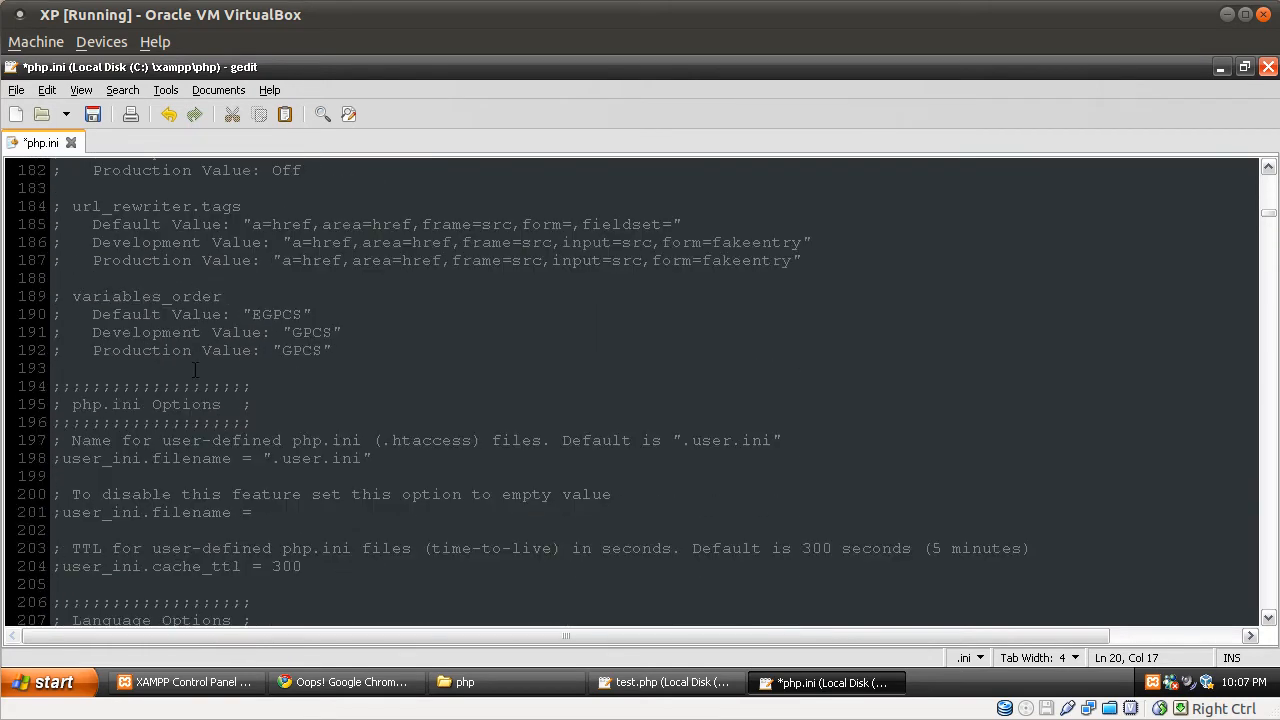
scroll(down, 3)
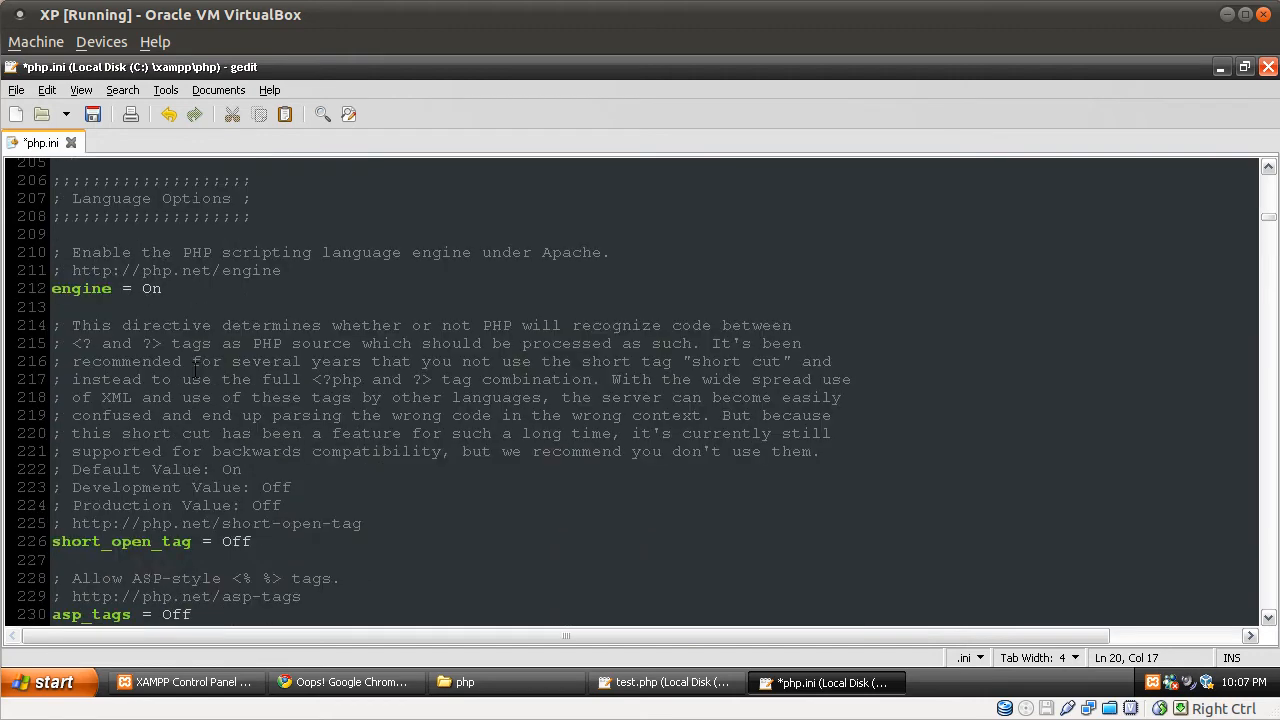
scroll(down, 3)
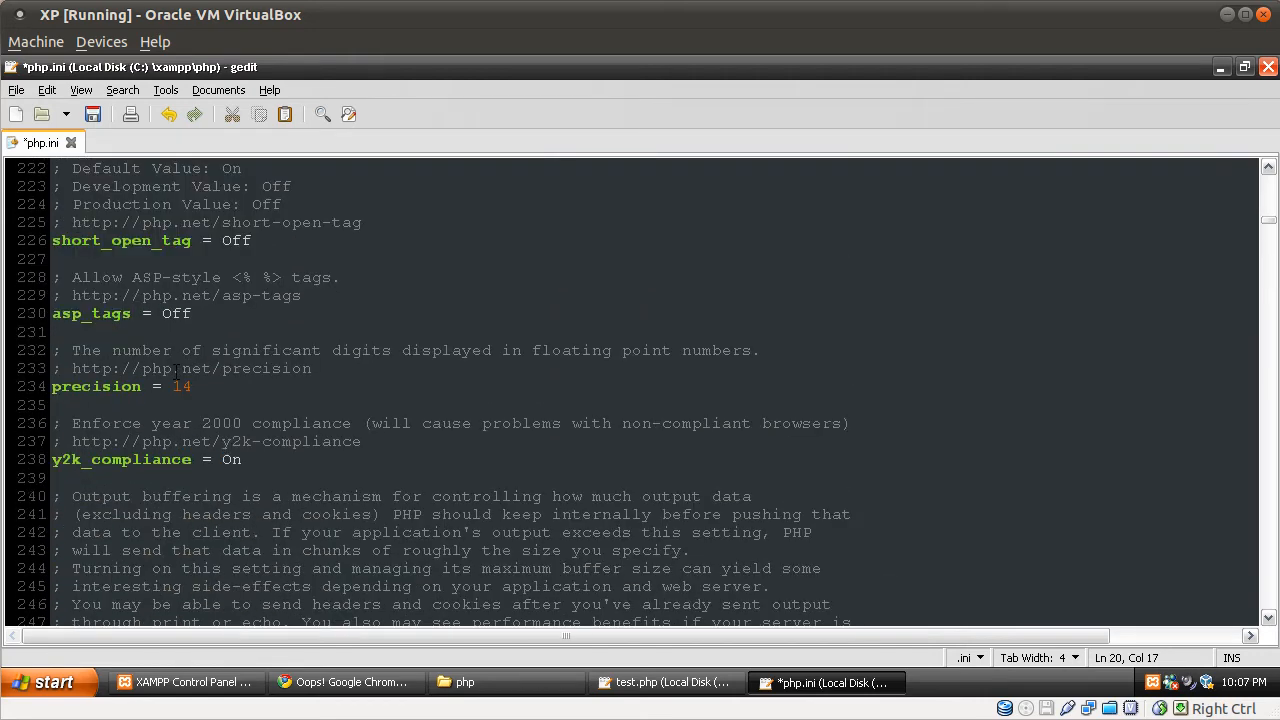
scroll(up, 3)
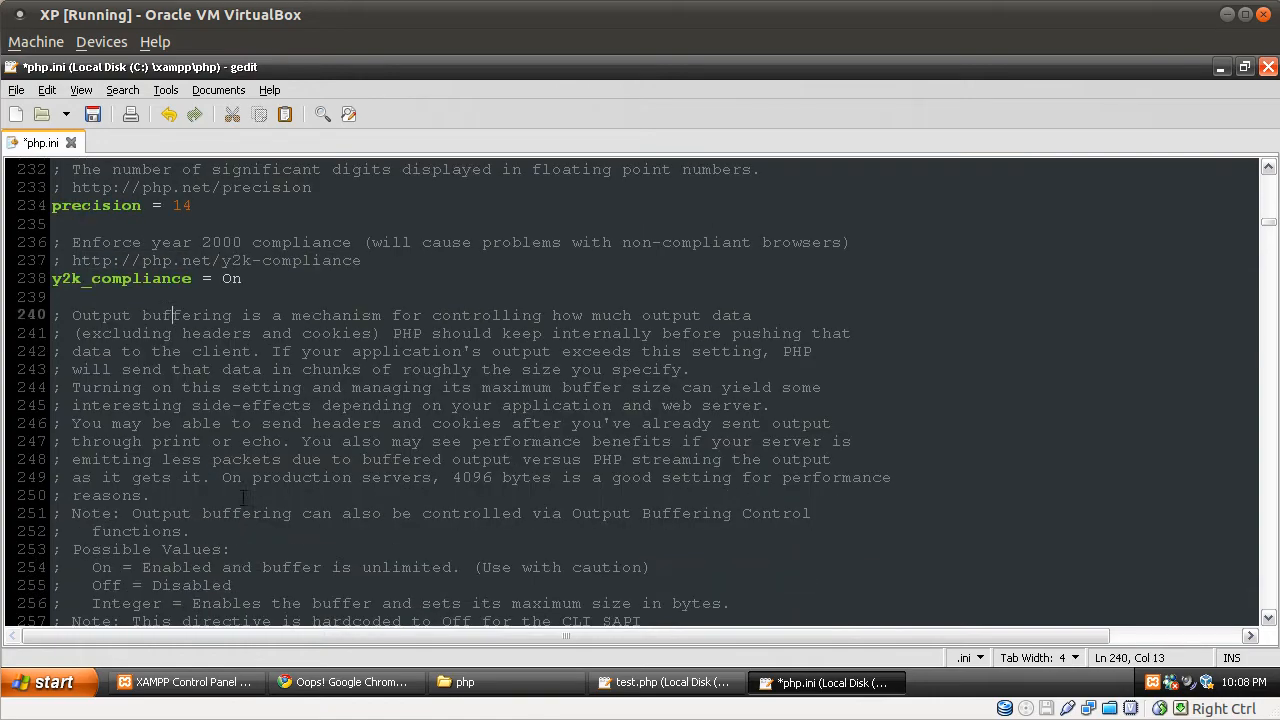
Step: Continue down to the error_reporting documentation listing the error level constants
scroll(down, 3)
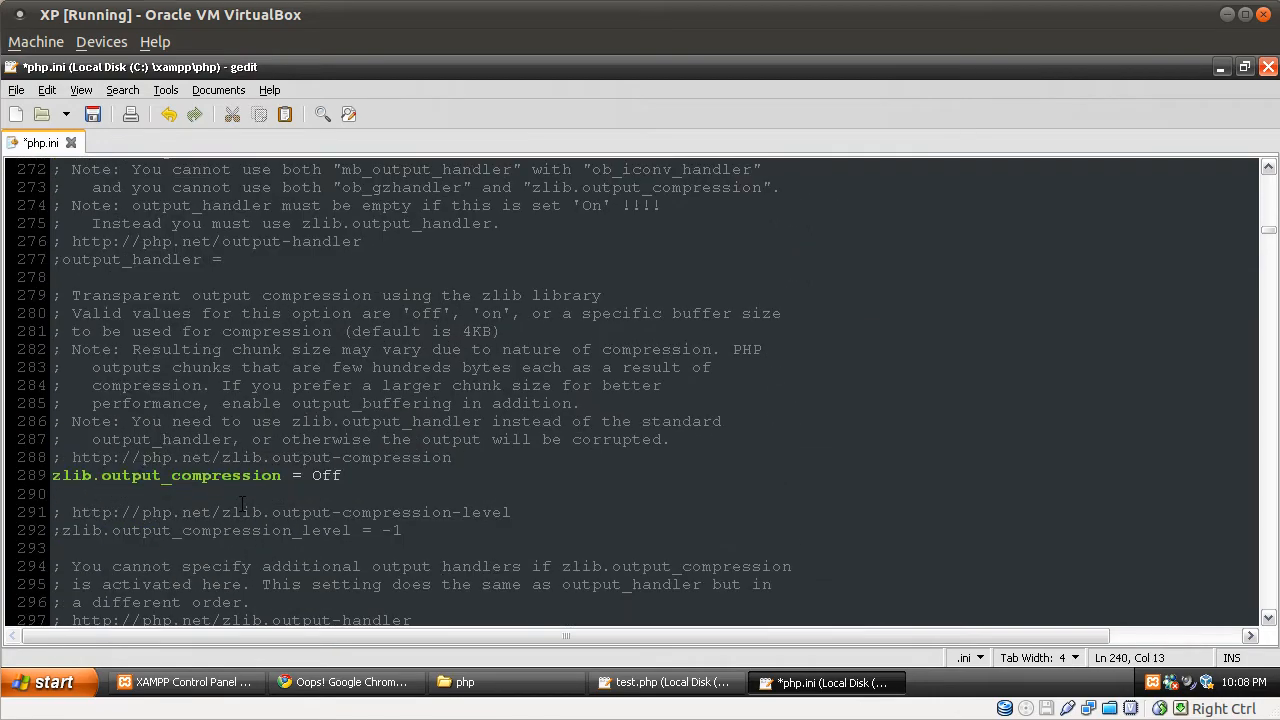
scroll(down, 3)
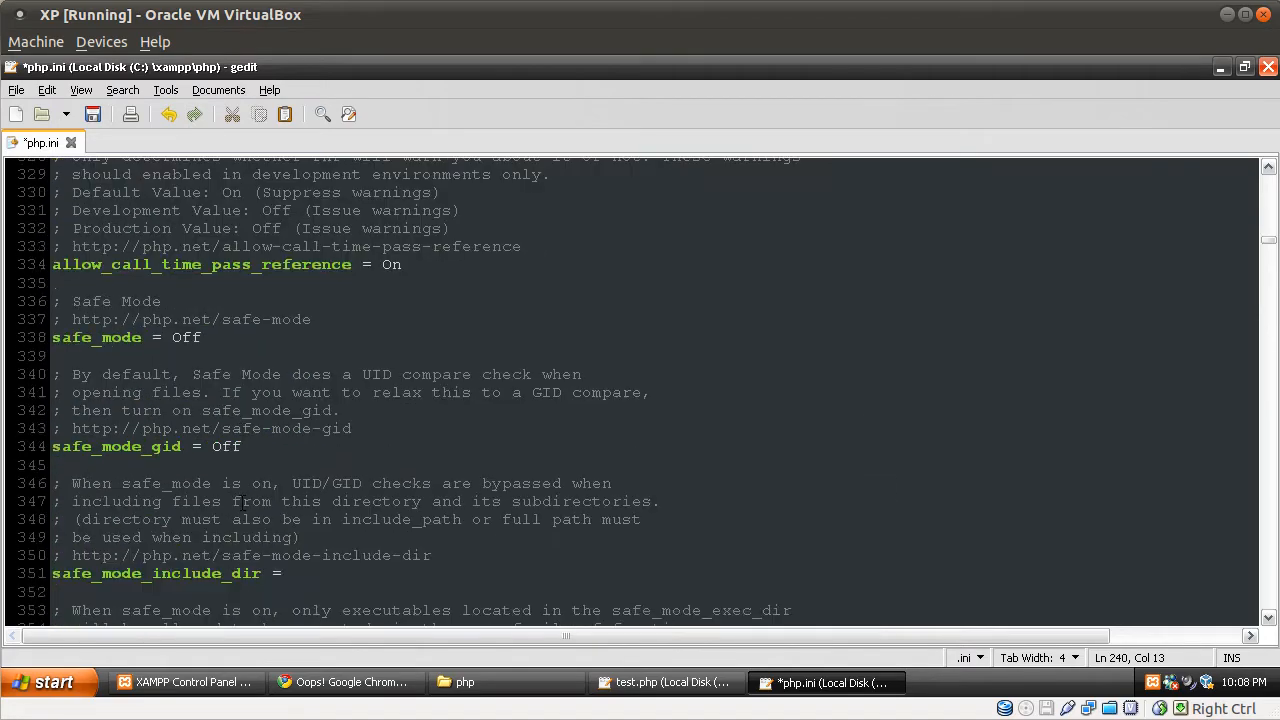
scroll(down, 3)
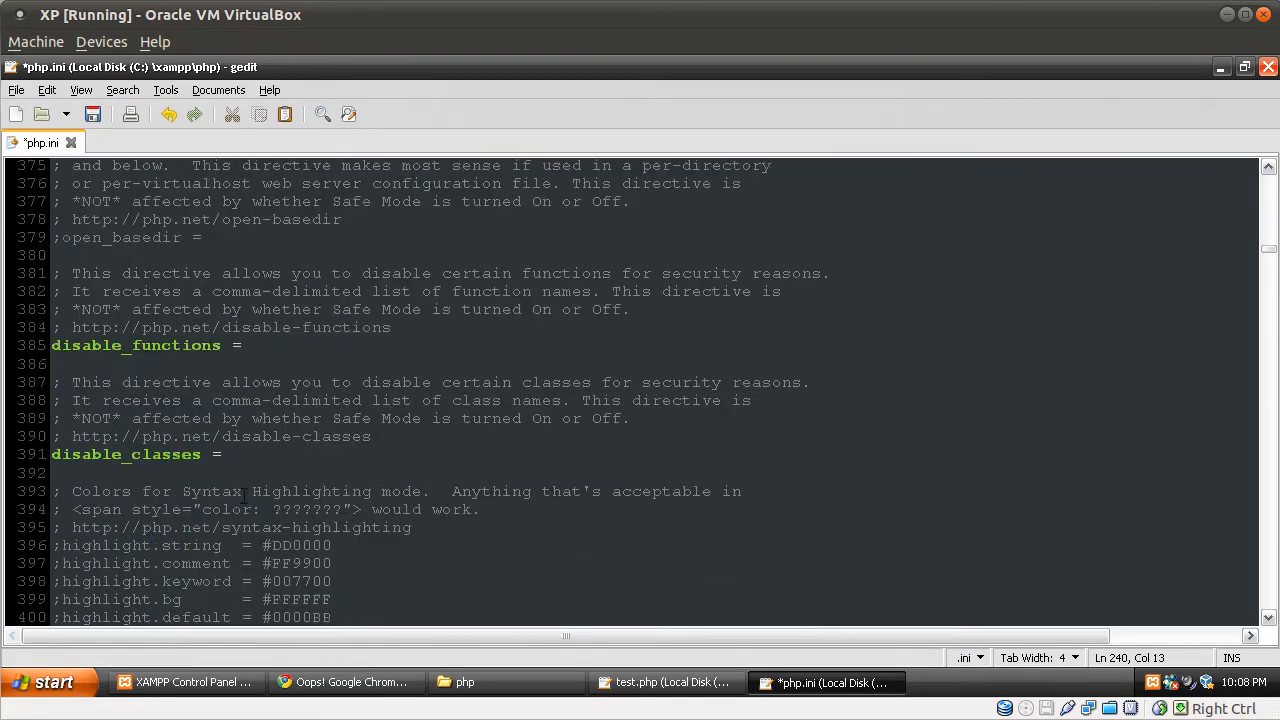
scroll(down, 3)
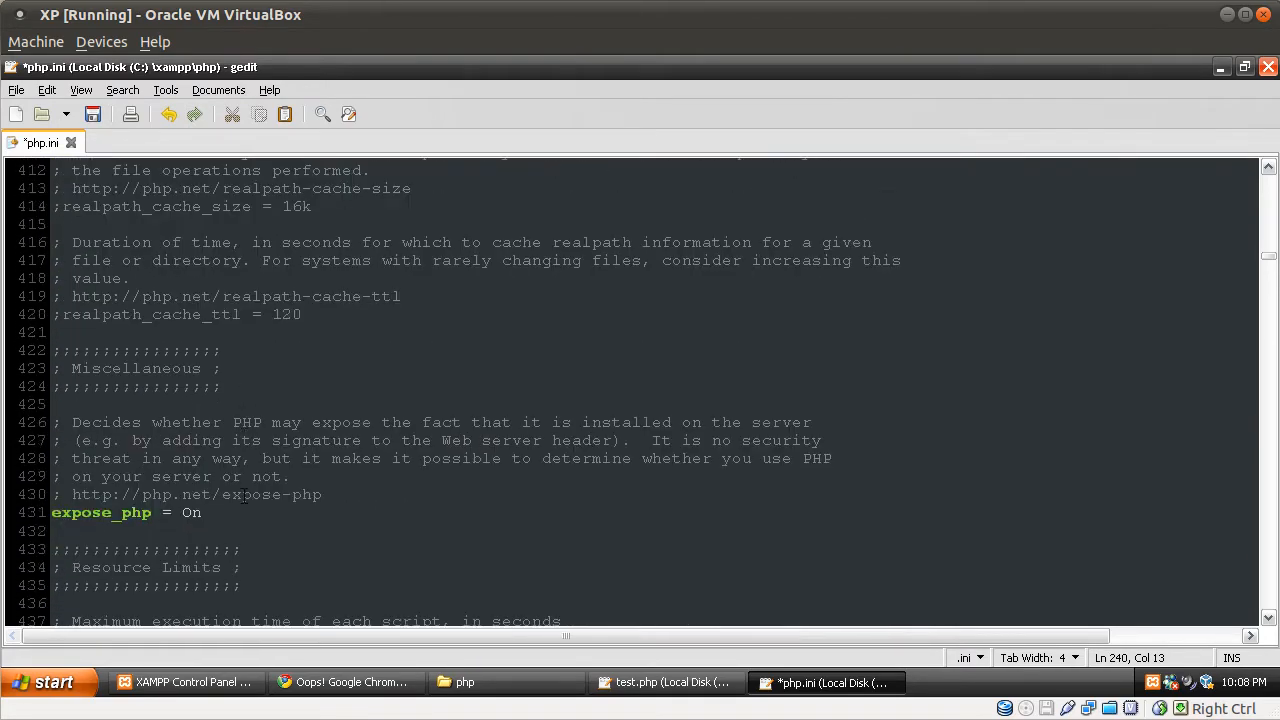
scroll(down, 3)
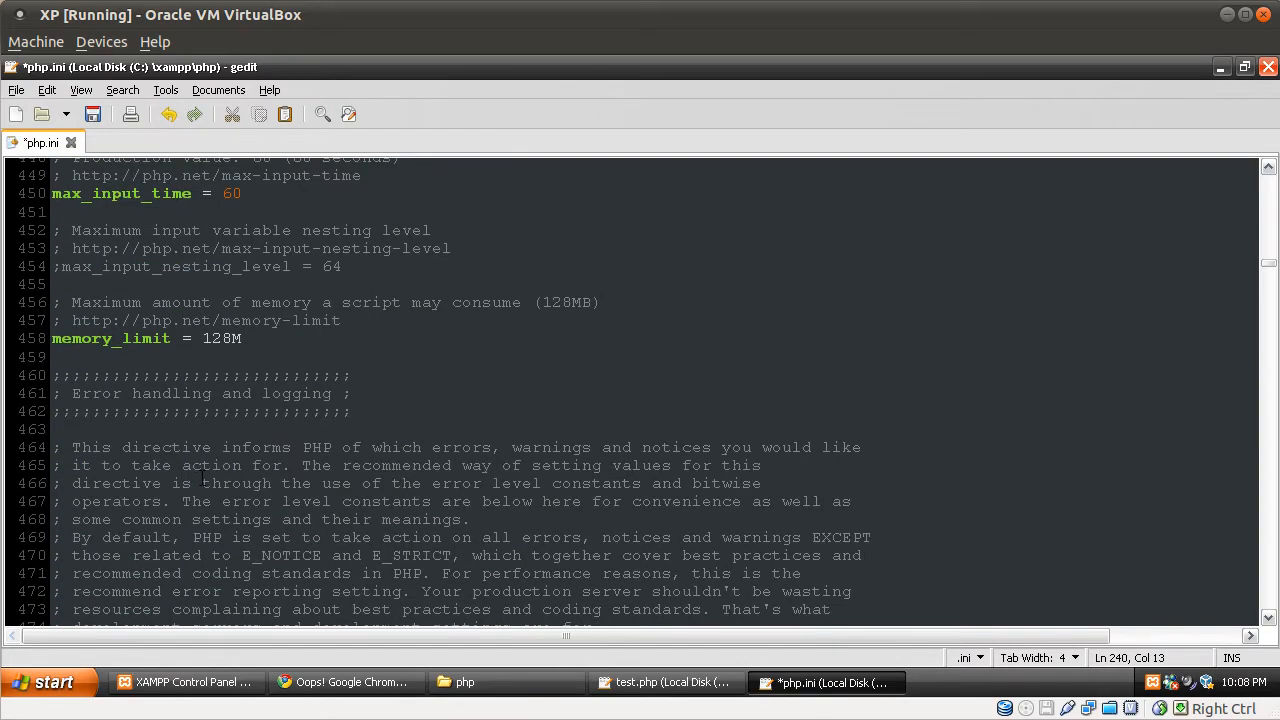
scroll(down, 3)
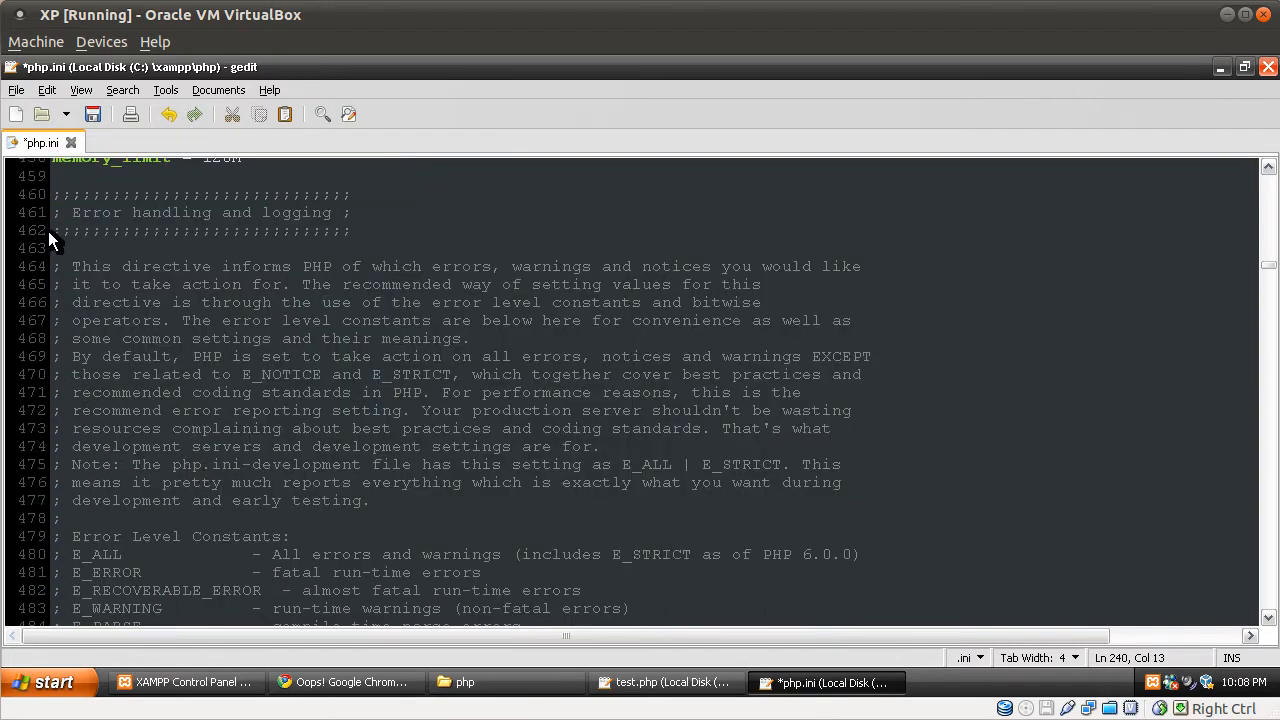
scroll(down, 3)
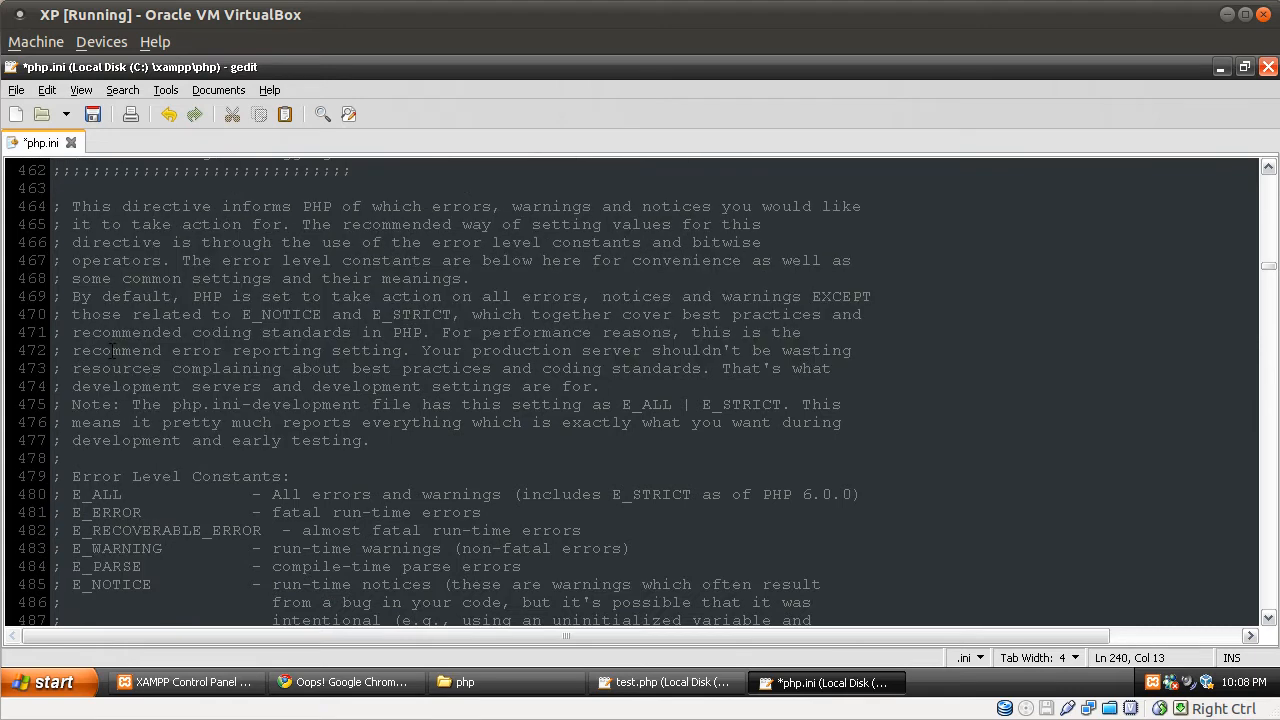
mouse_move(258, 440)
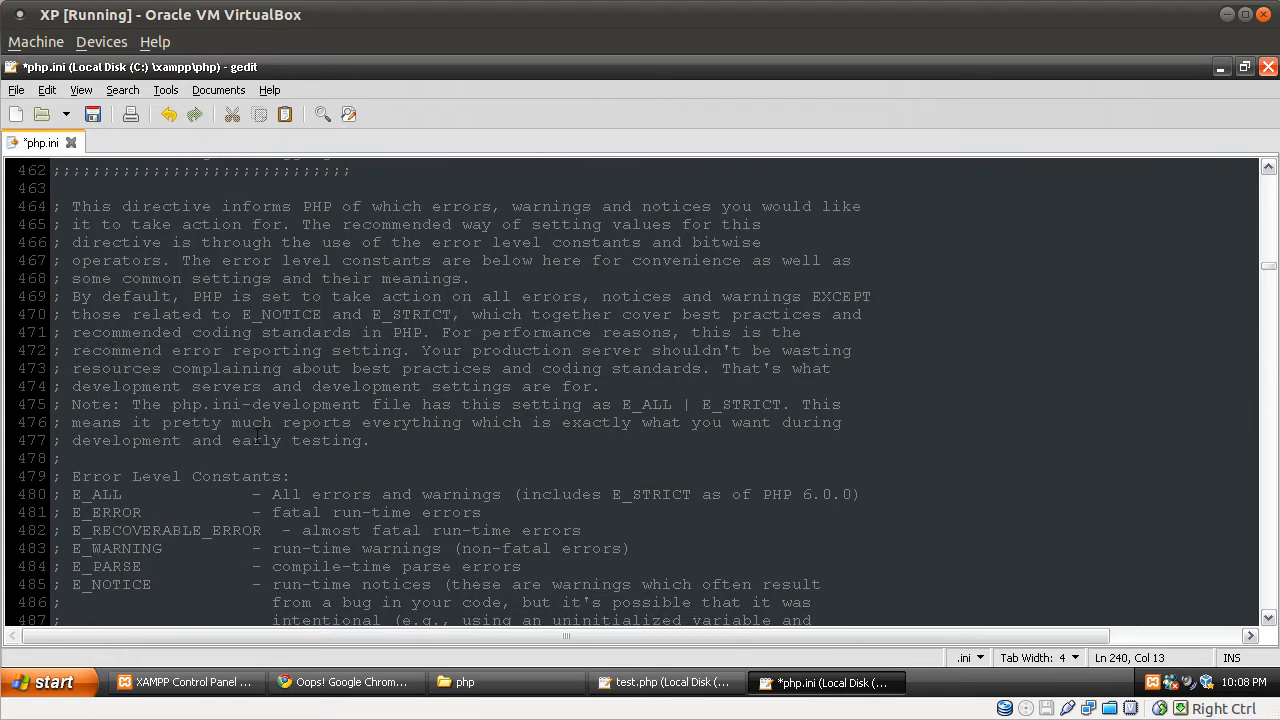
scroll(down, 3)
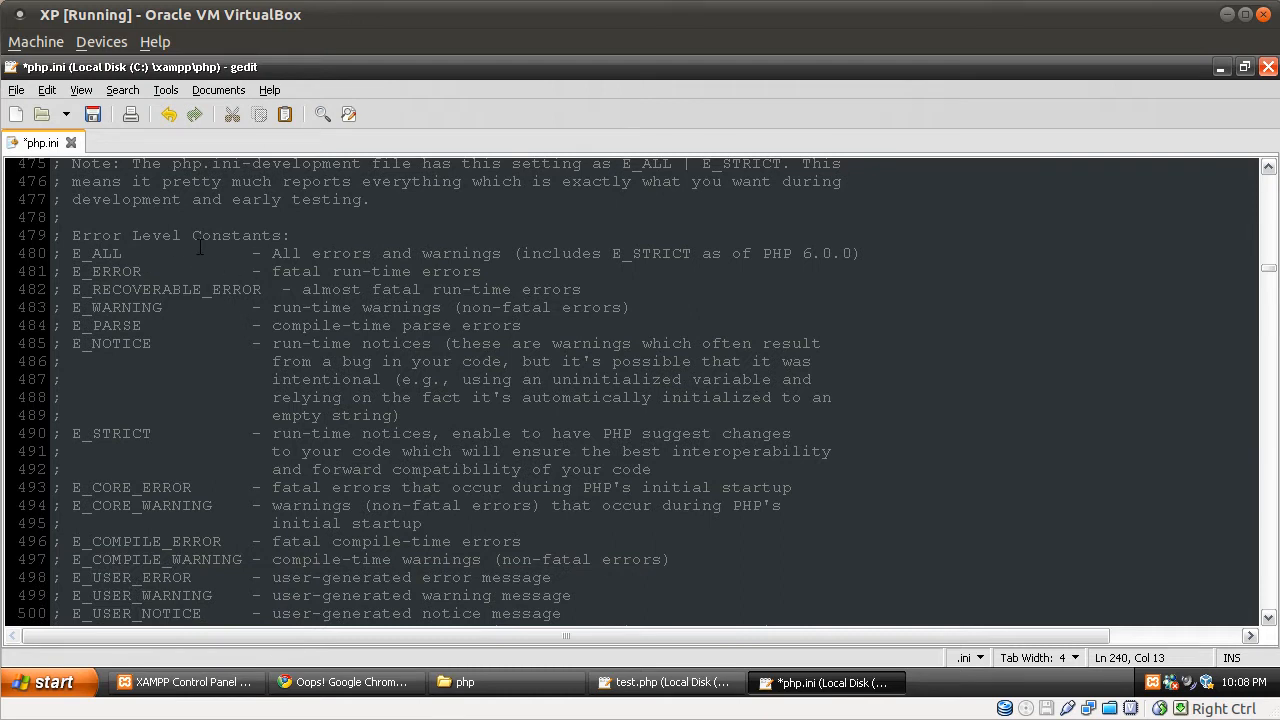
mouse_move(156, 412)
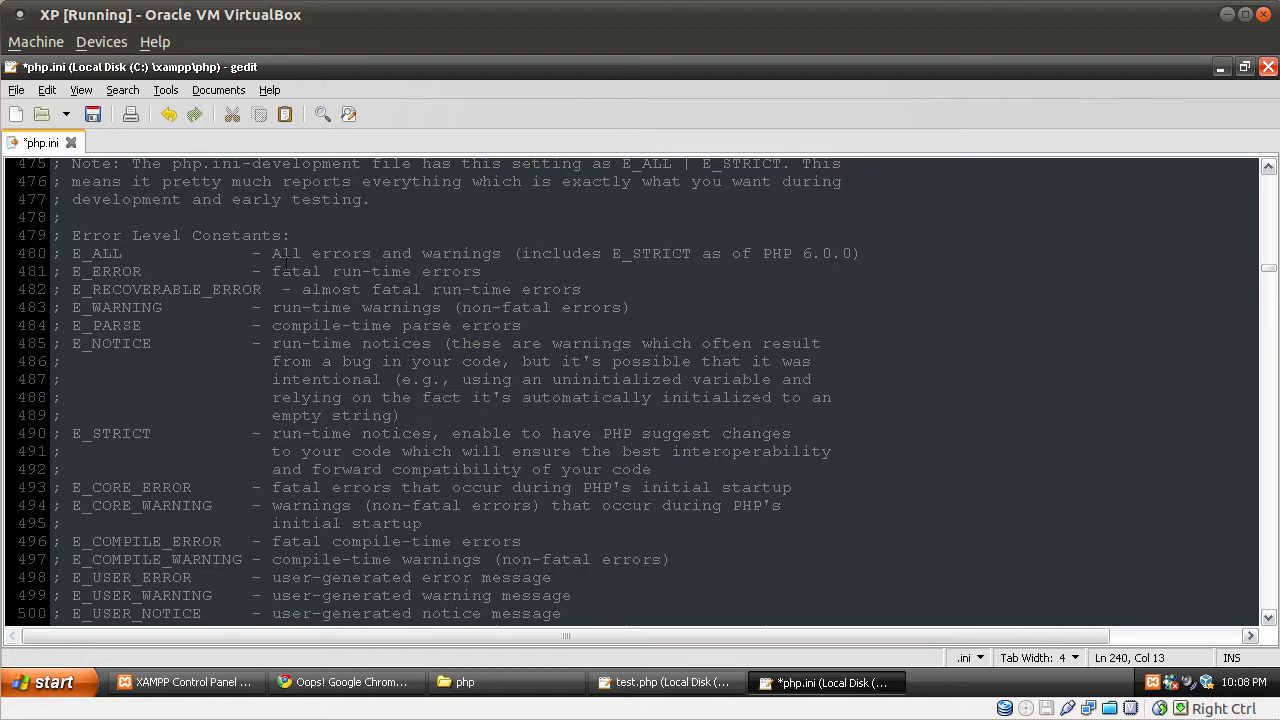
mouse_move(458, 272)
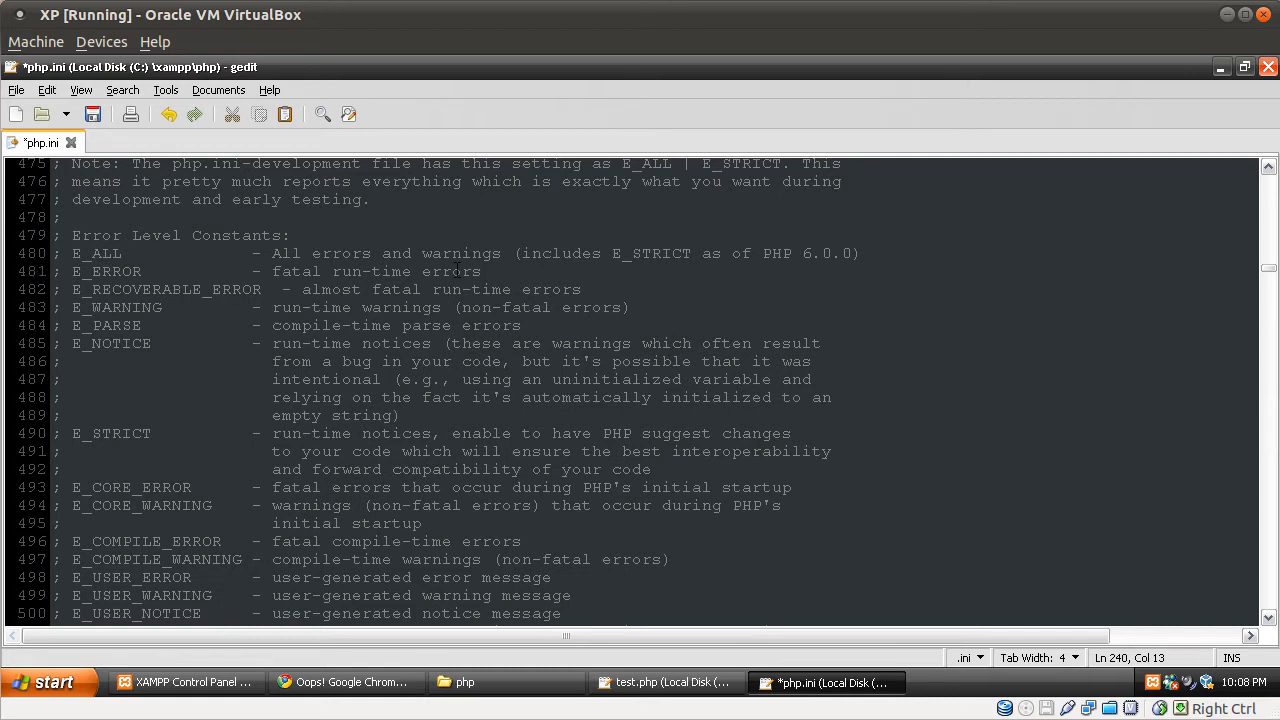
click(540, 252)
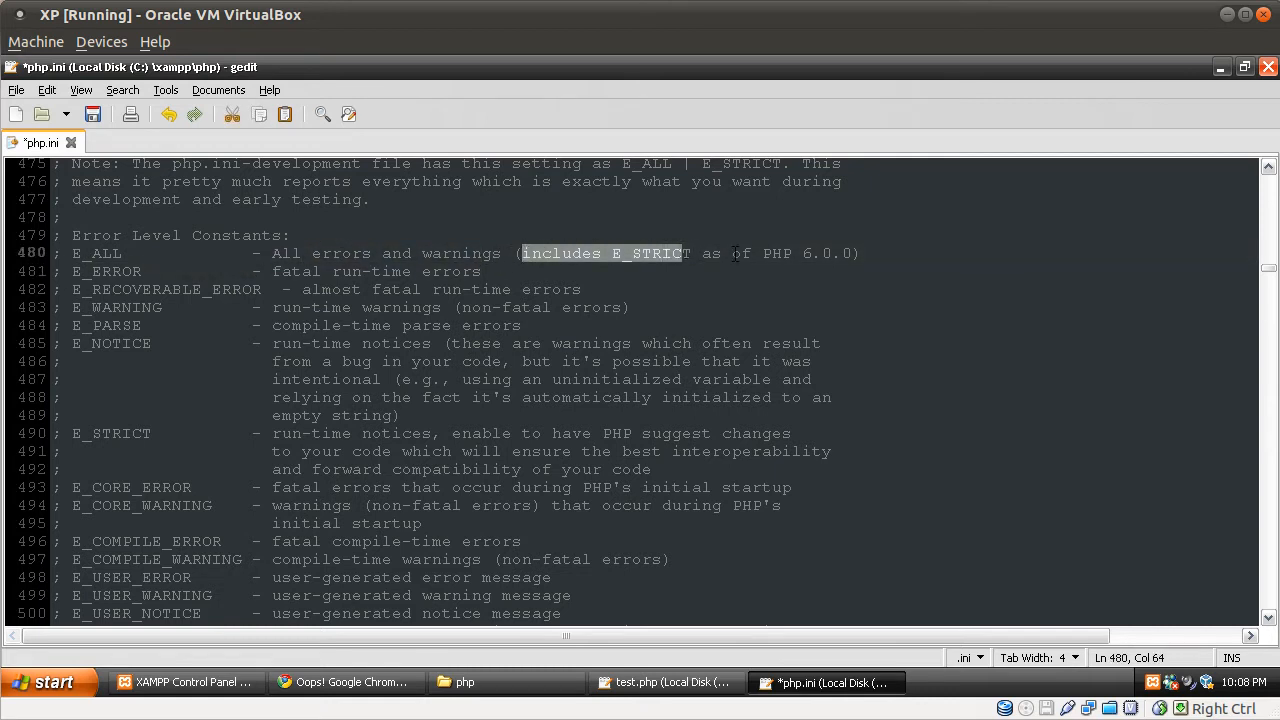
click(788, 252)
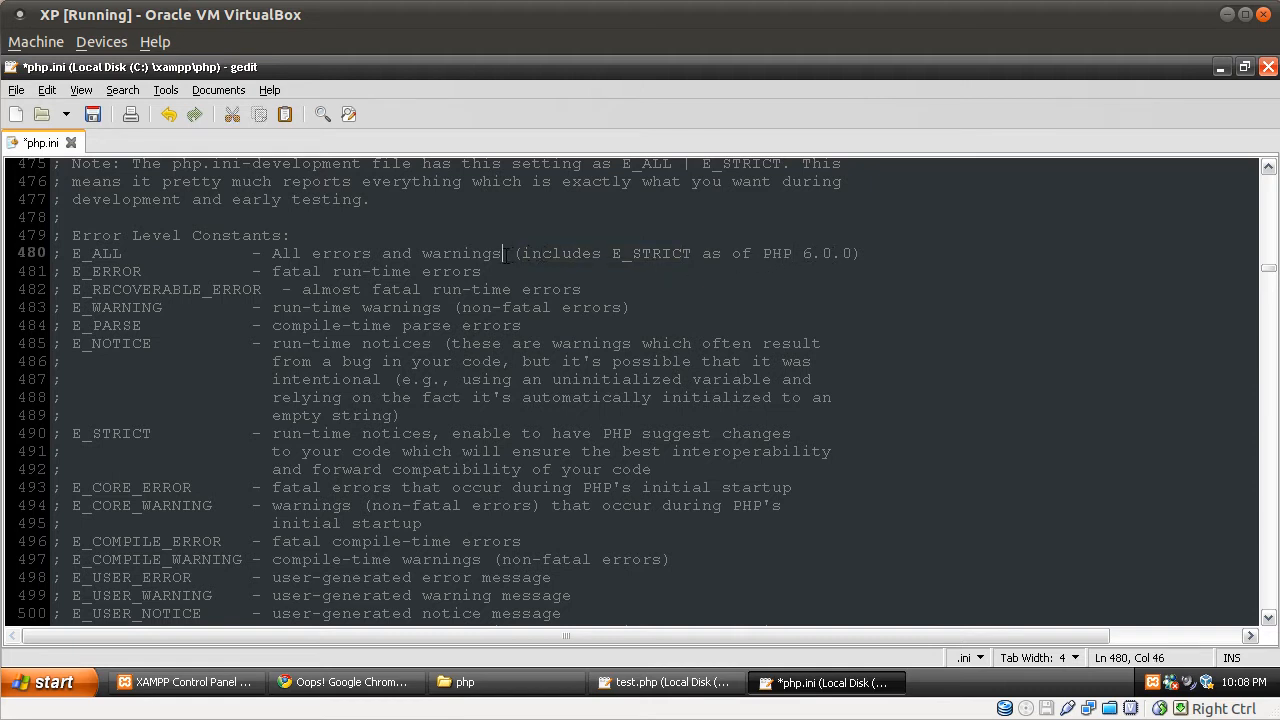
drag(510, 252, 864, 252)
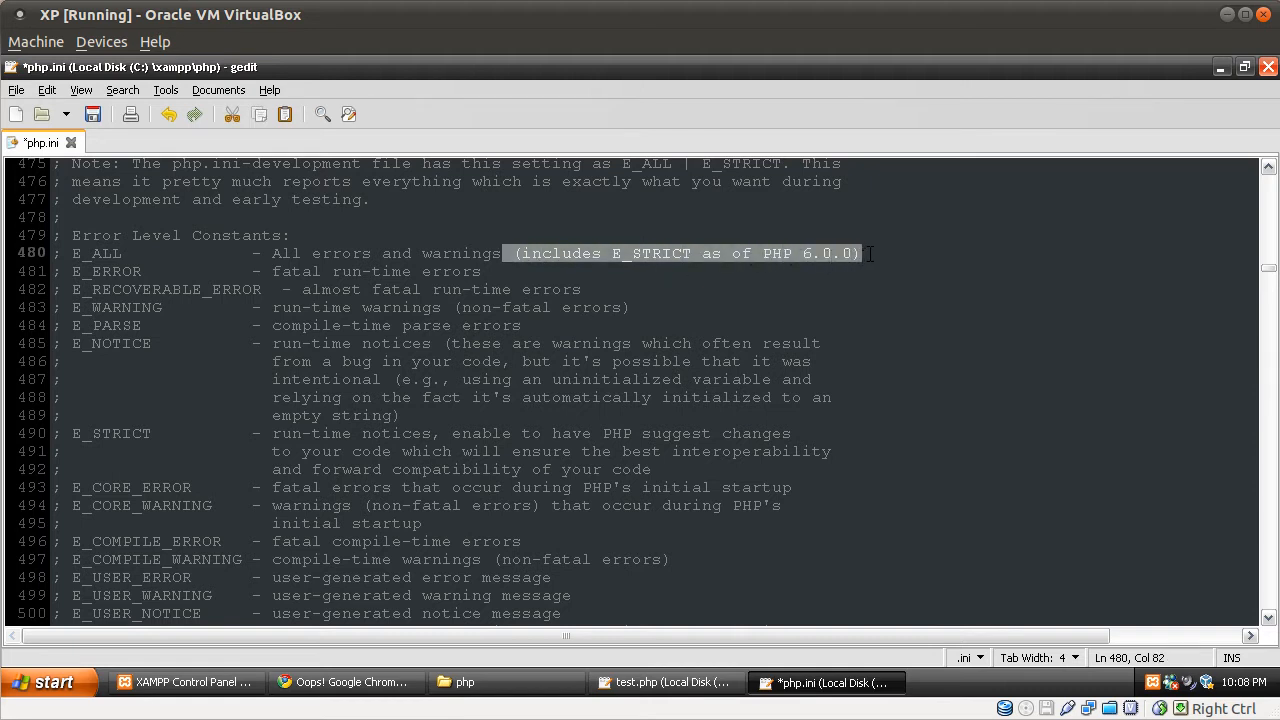
click(864, 252)
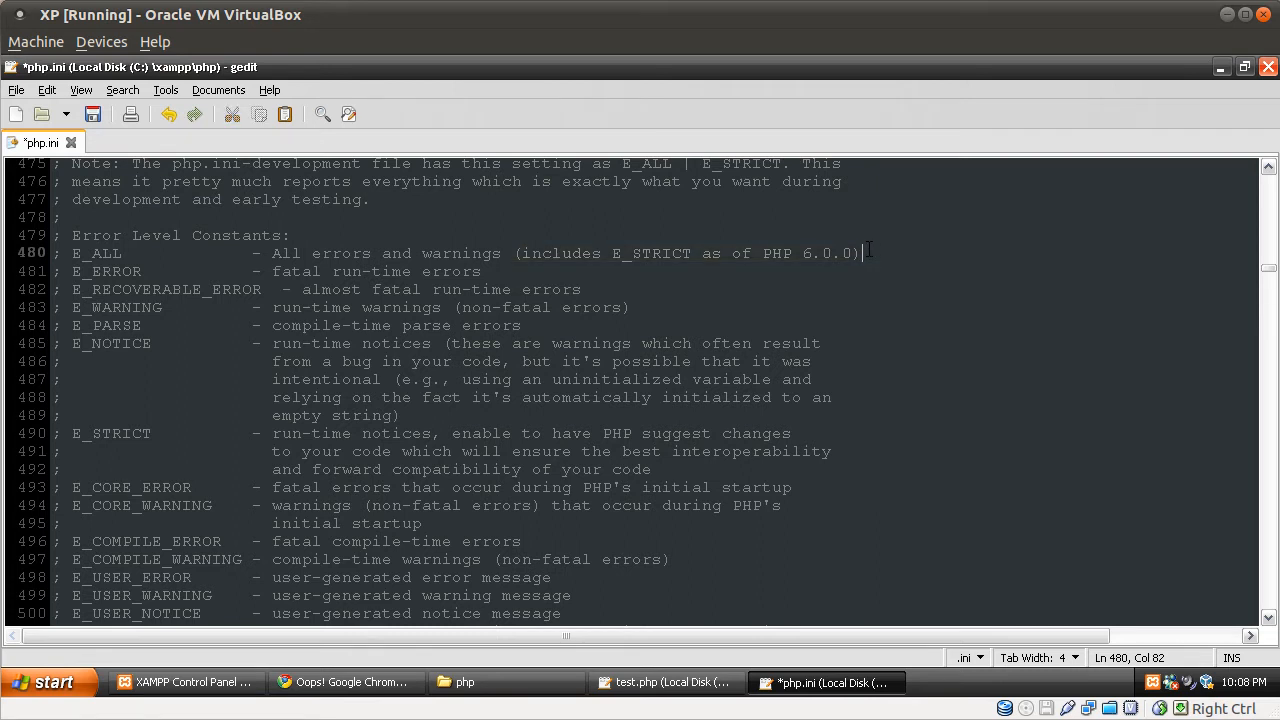
mouse_move(840, 244)
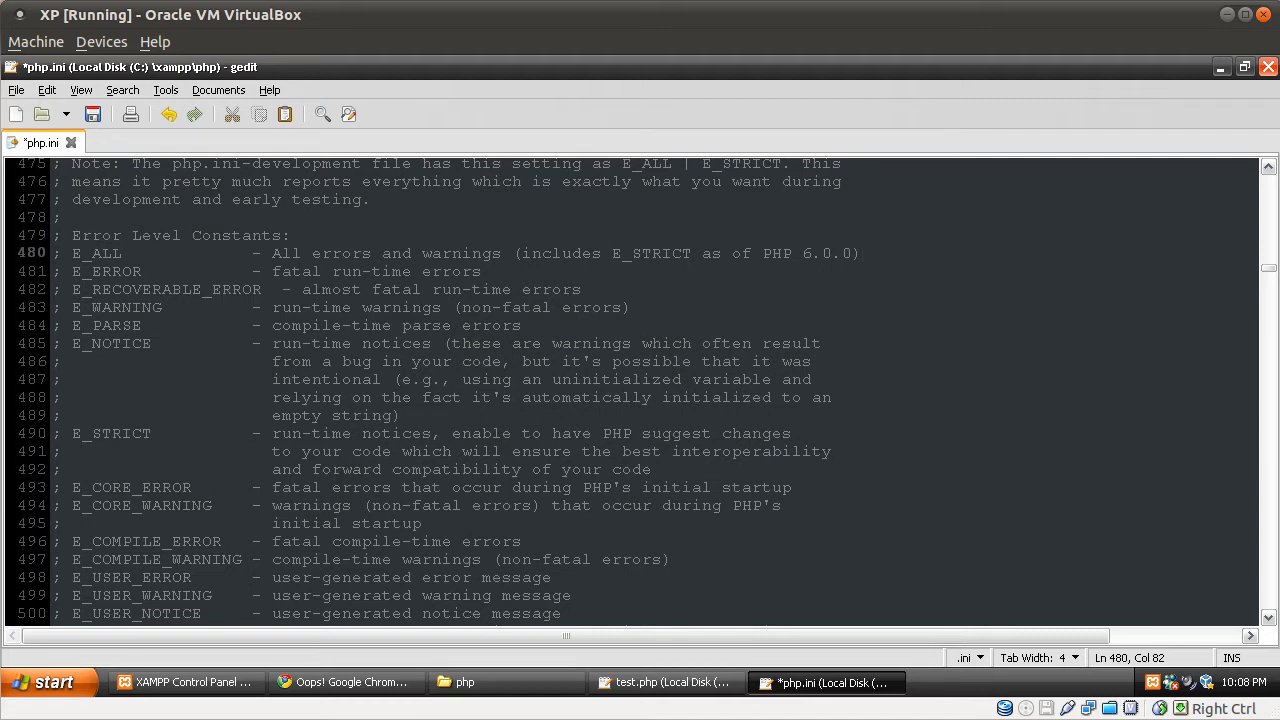
drag(514, 252, 744, 252)
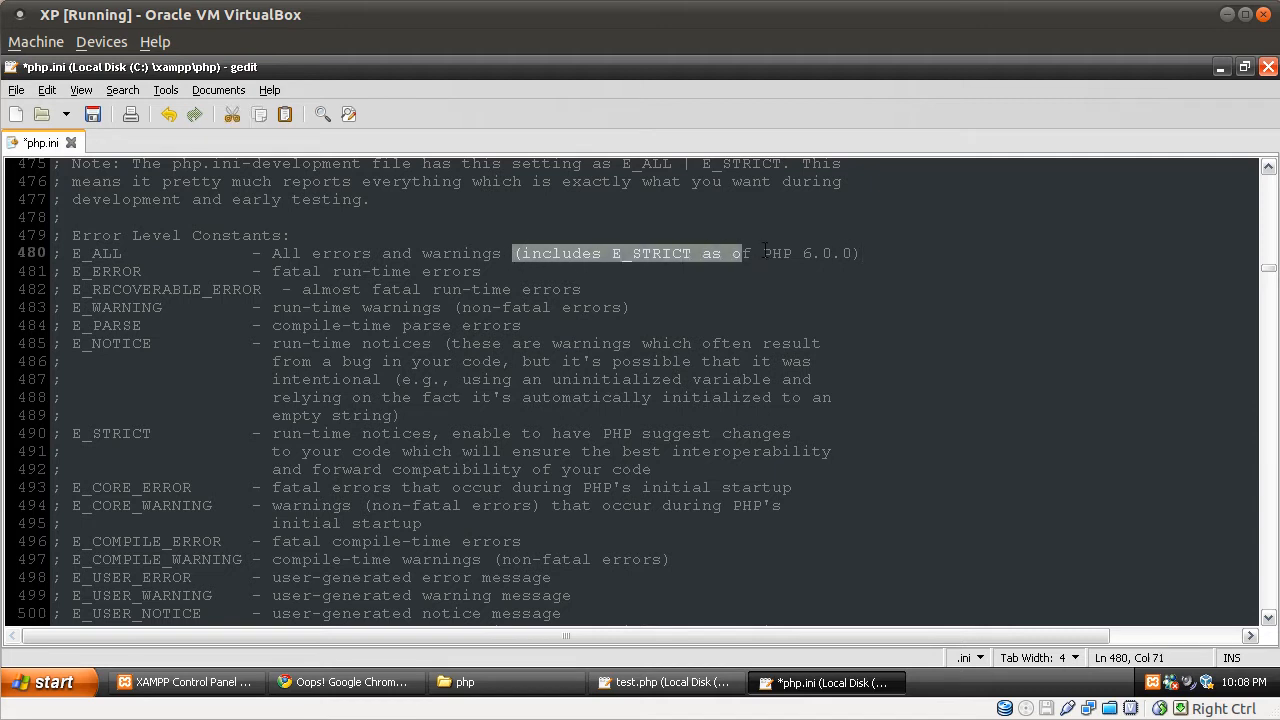
click(664, 276)
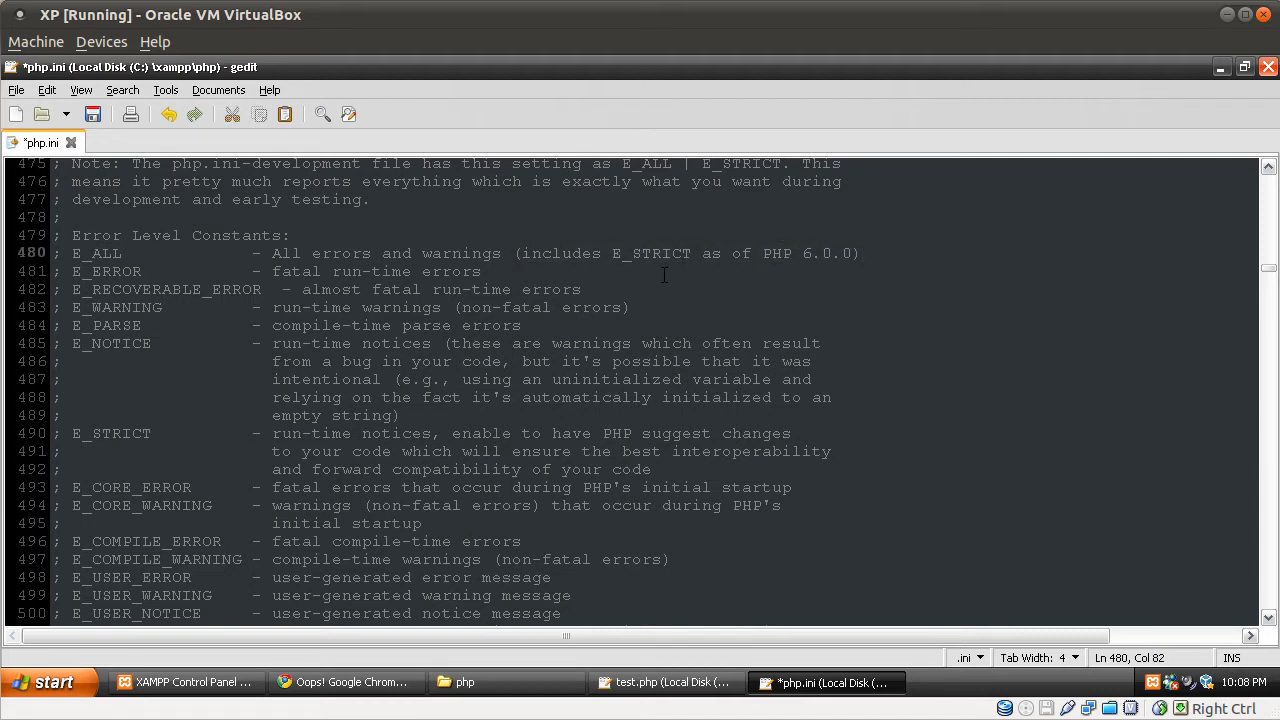
scroll(down, 3)
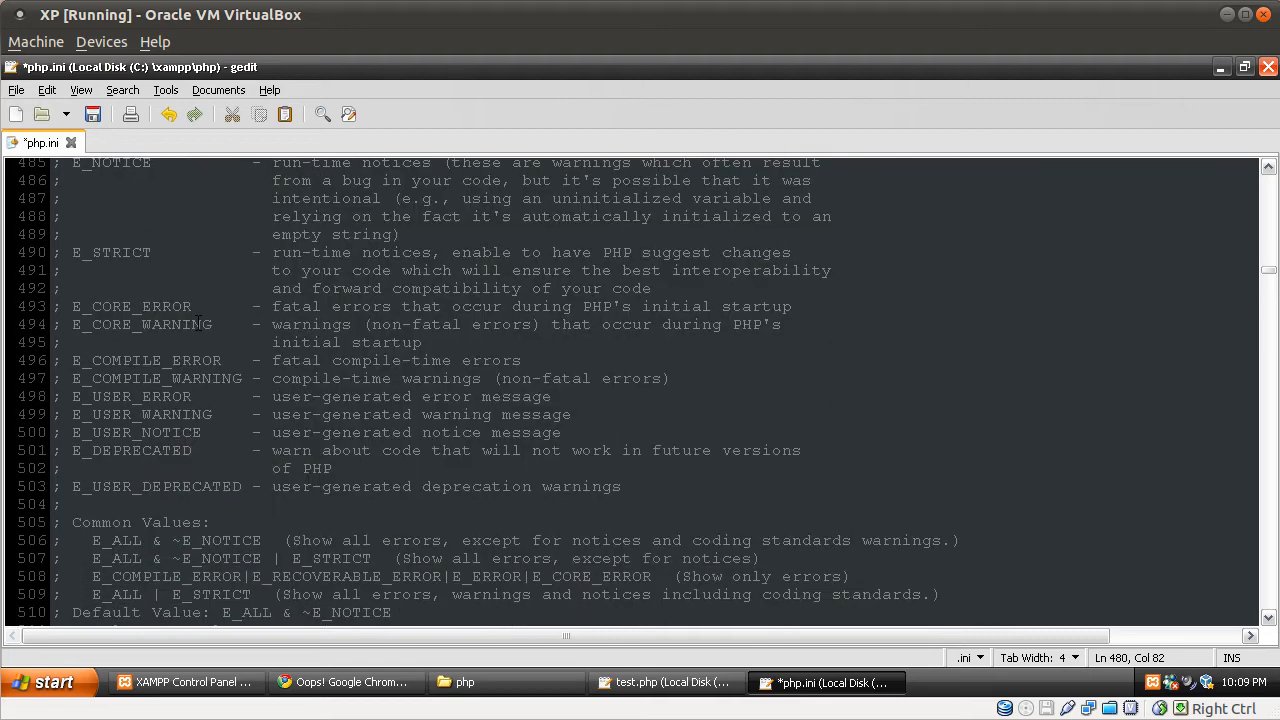
scroll(down, 3)
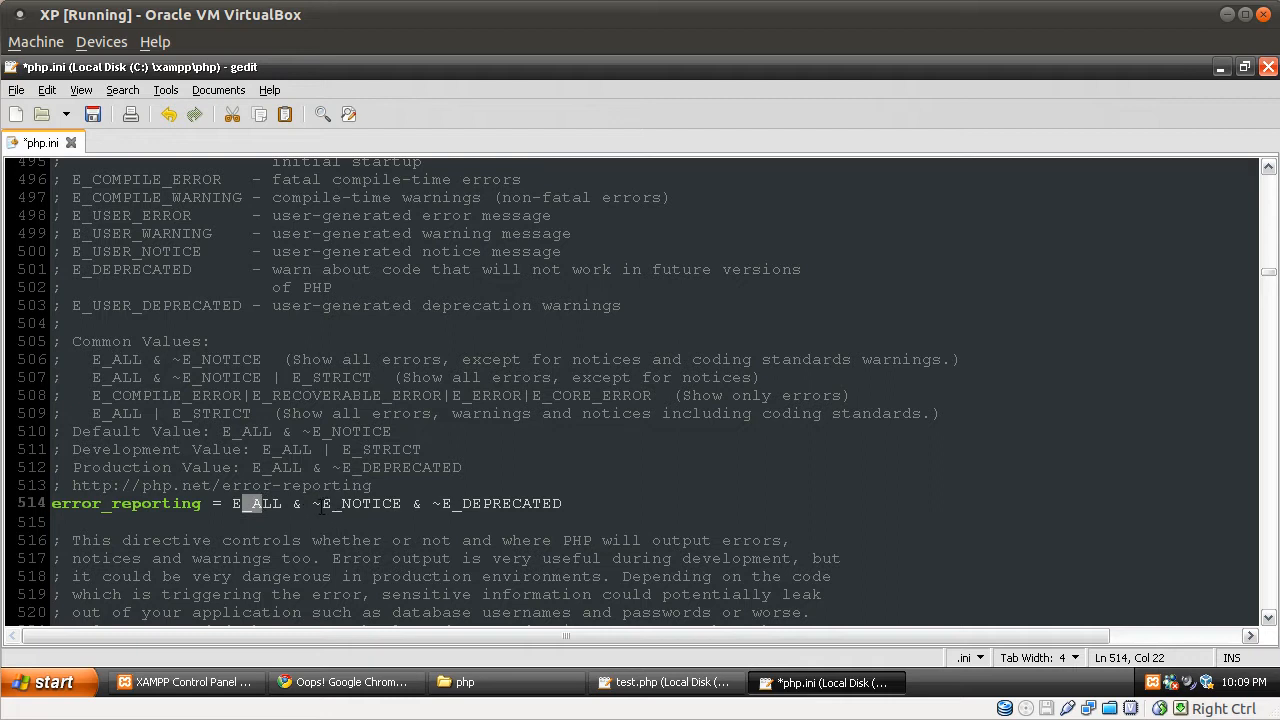
Step: Change error_reporting to plain E_ALL, removing ~E_NOTICE and ~E_DEPRECATED, and save php.ini
double_click(500, 504)
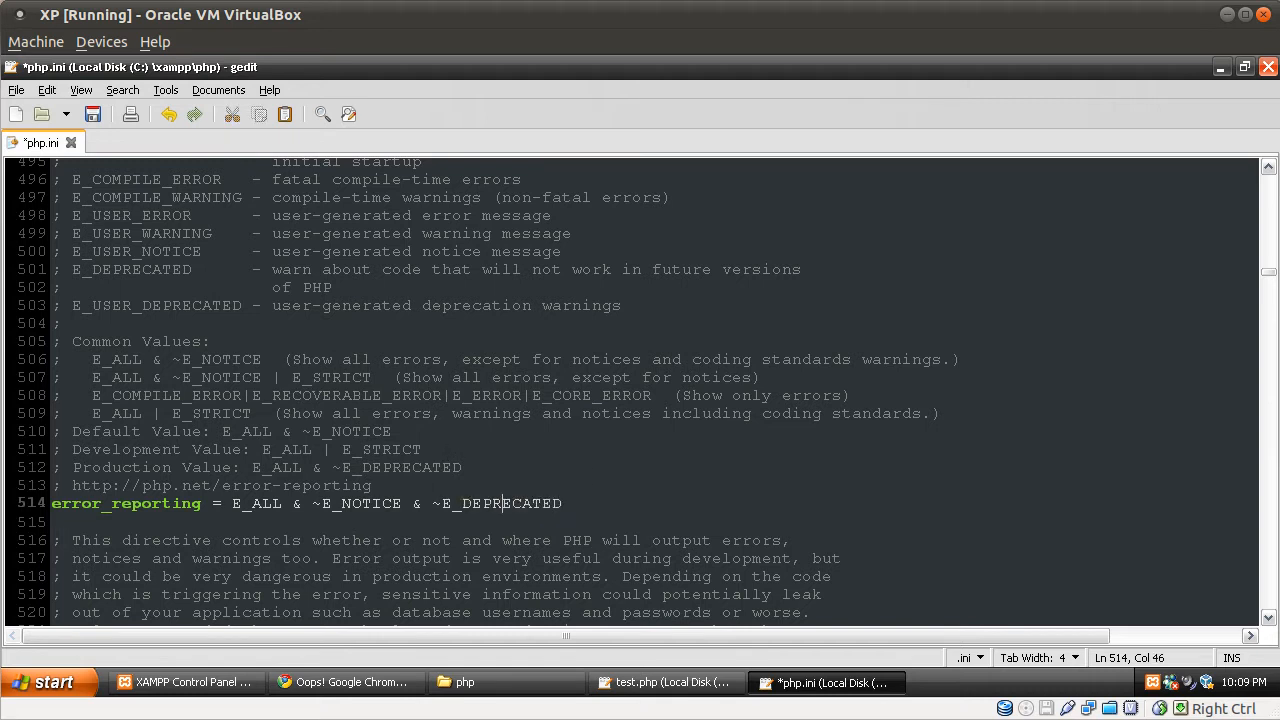
mouse_move(456, 442)
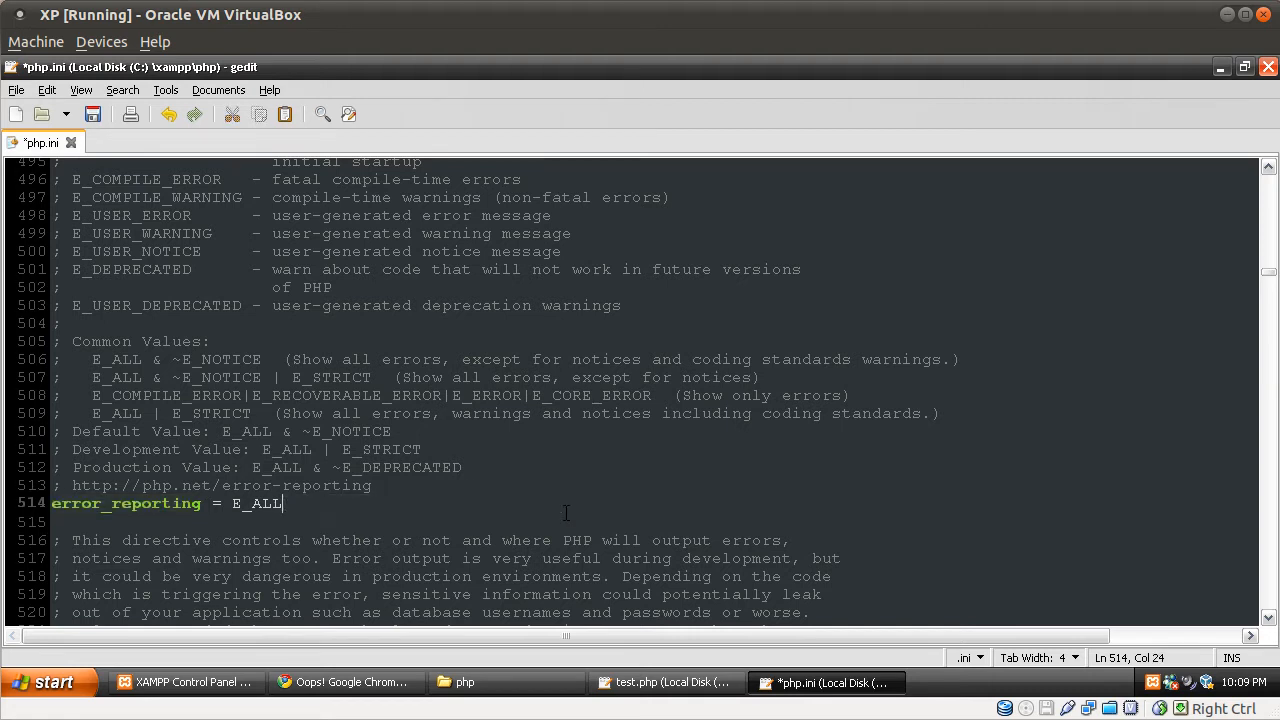
key(ctrl+s)
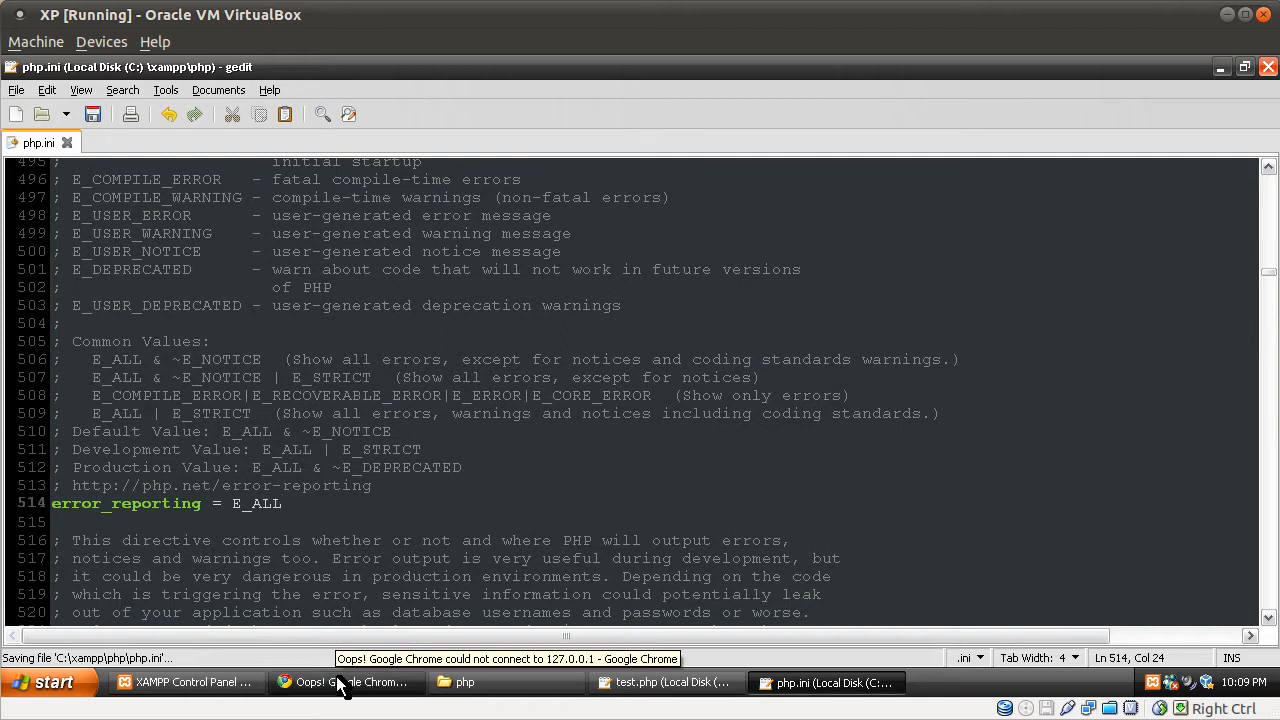
Step: Bring the Chrome window with 127.0.0.1/test.php to the front
click(344, 680)
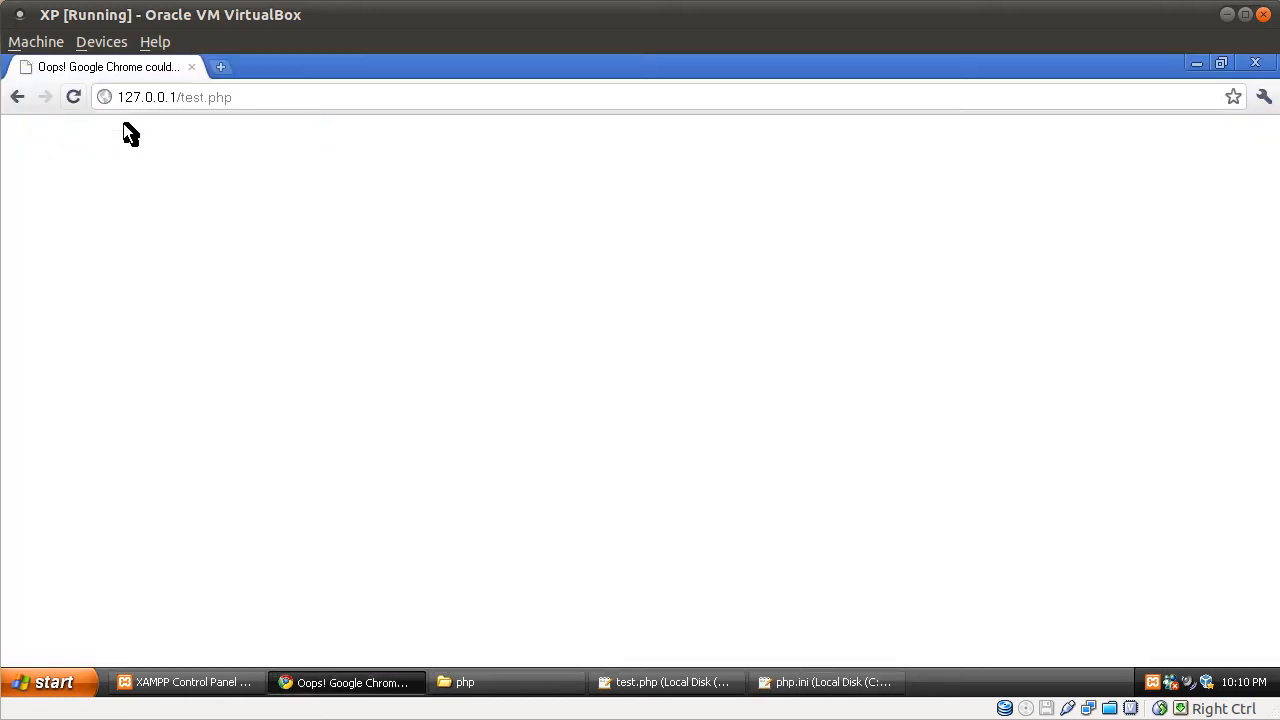
mouse_move(324, 356)
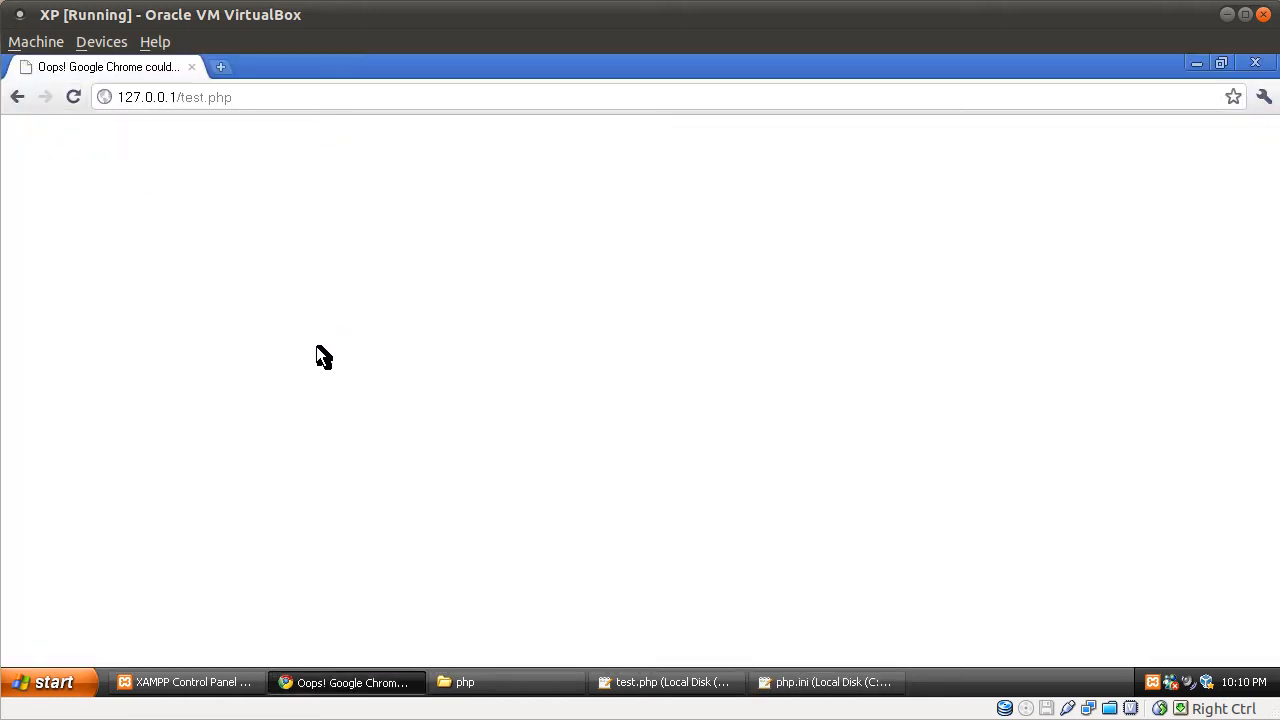
mouse_move(652, 676)
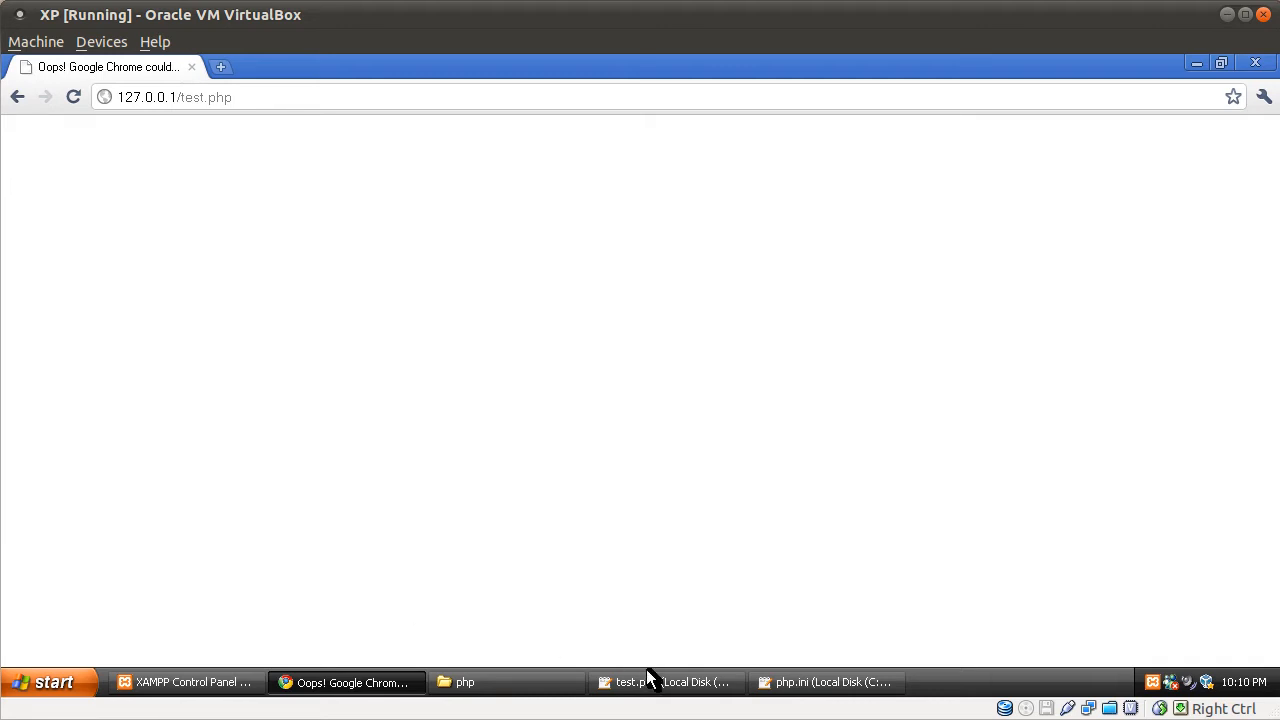
mouse_move(634, 634)
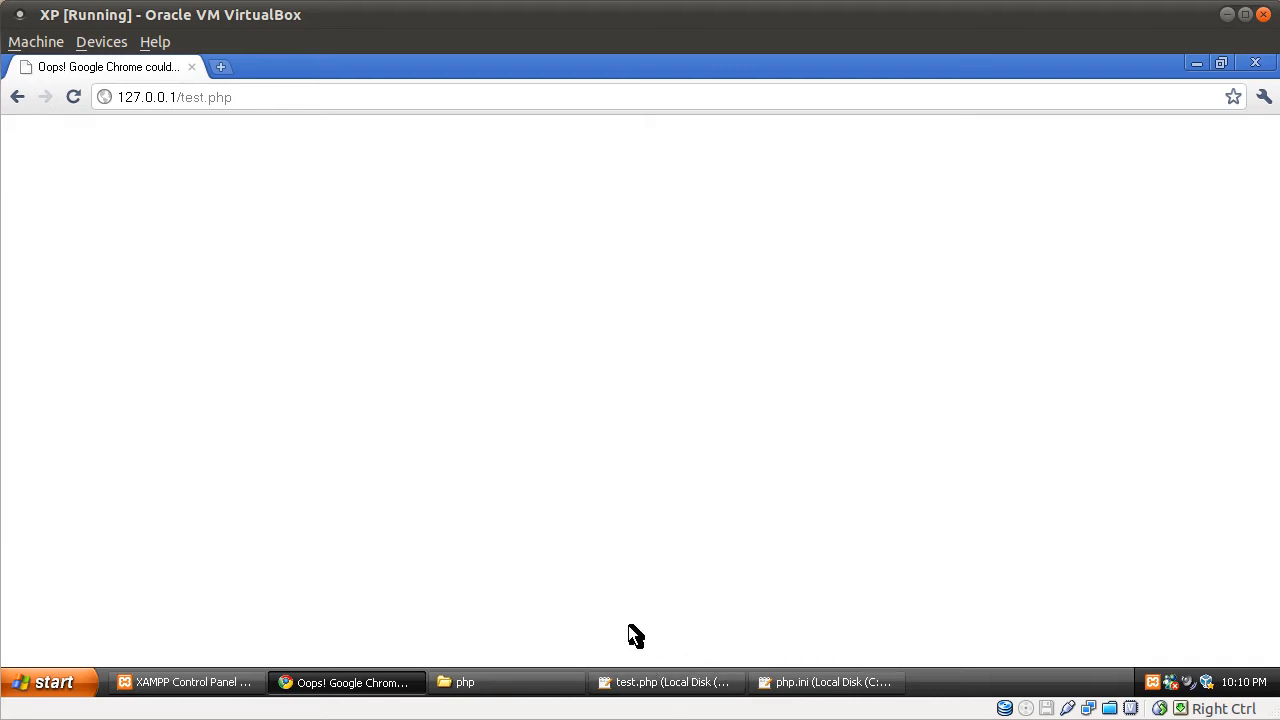
mouse_move(308, 624)
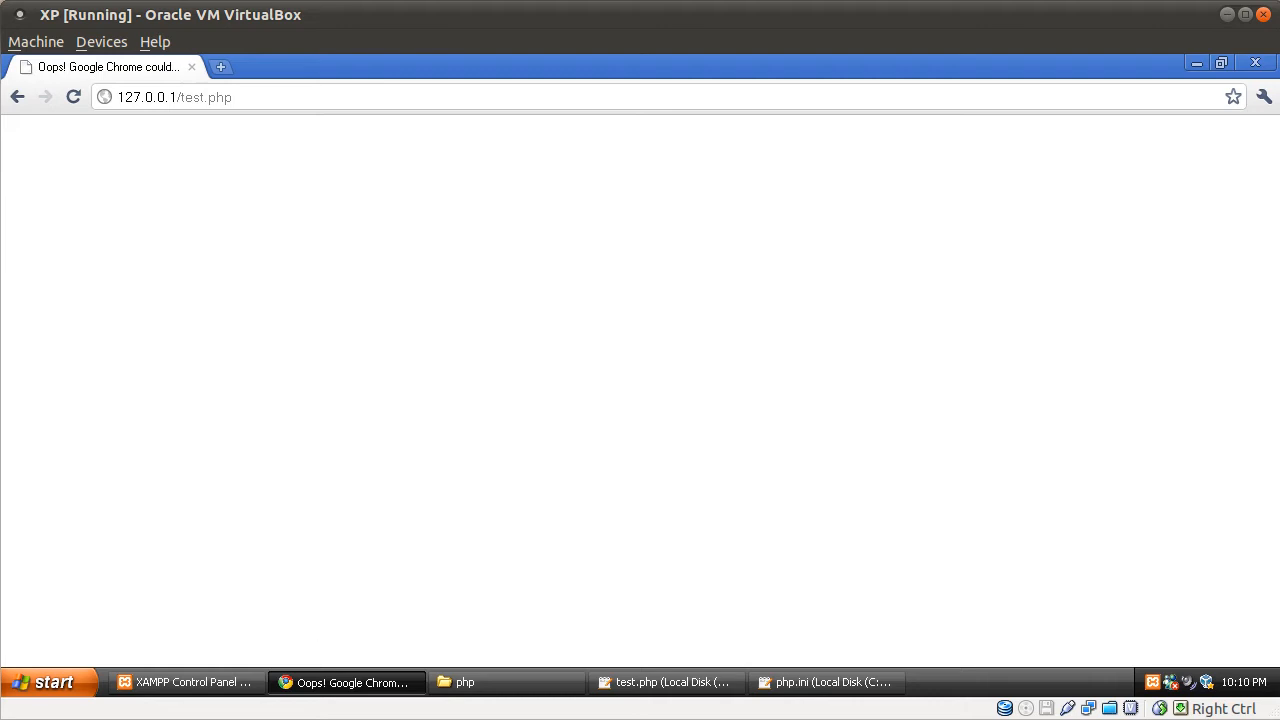
mouse_move(308, 632)
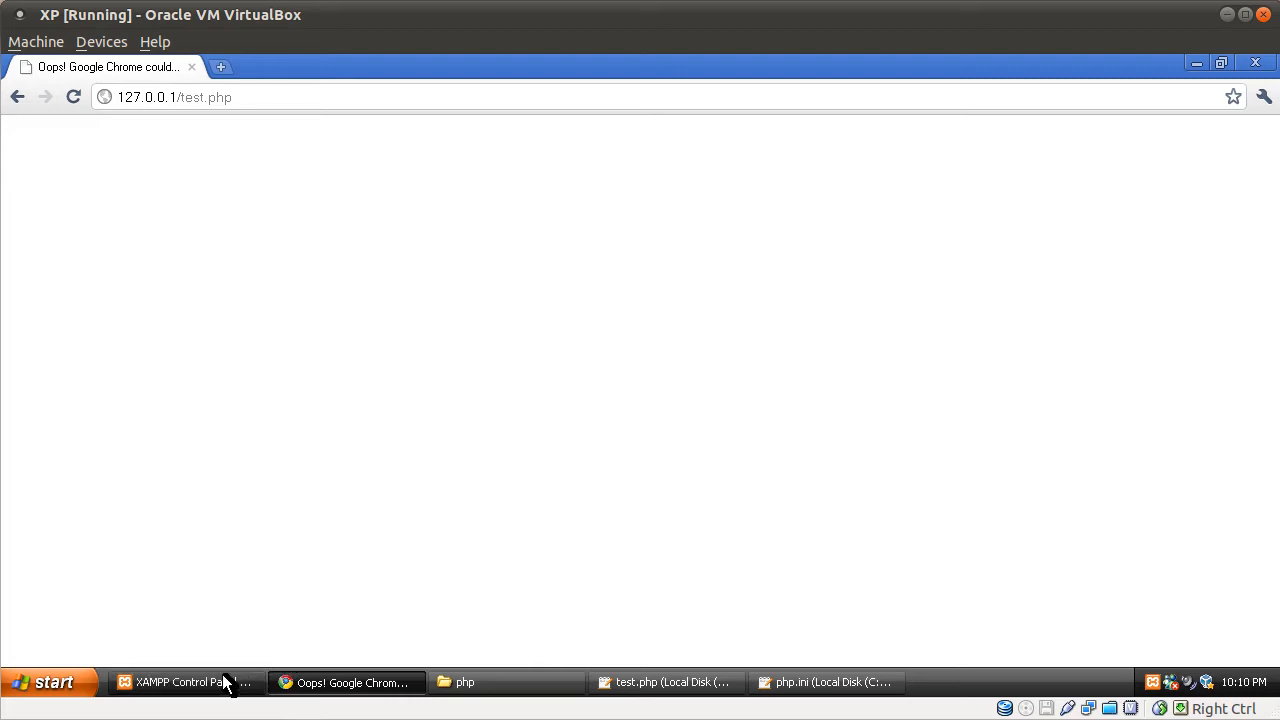
mouse_move(196, 690)
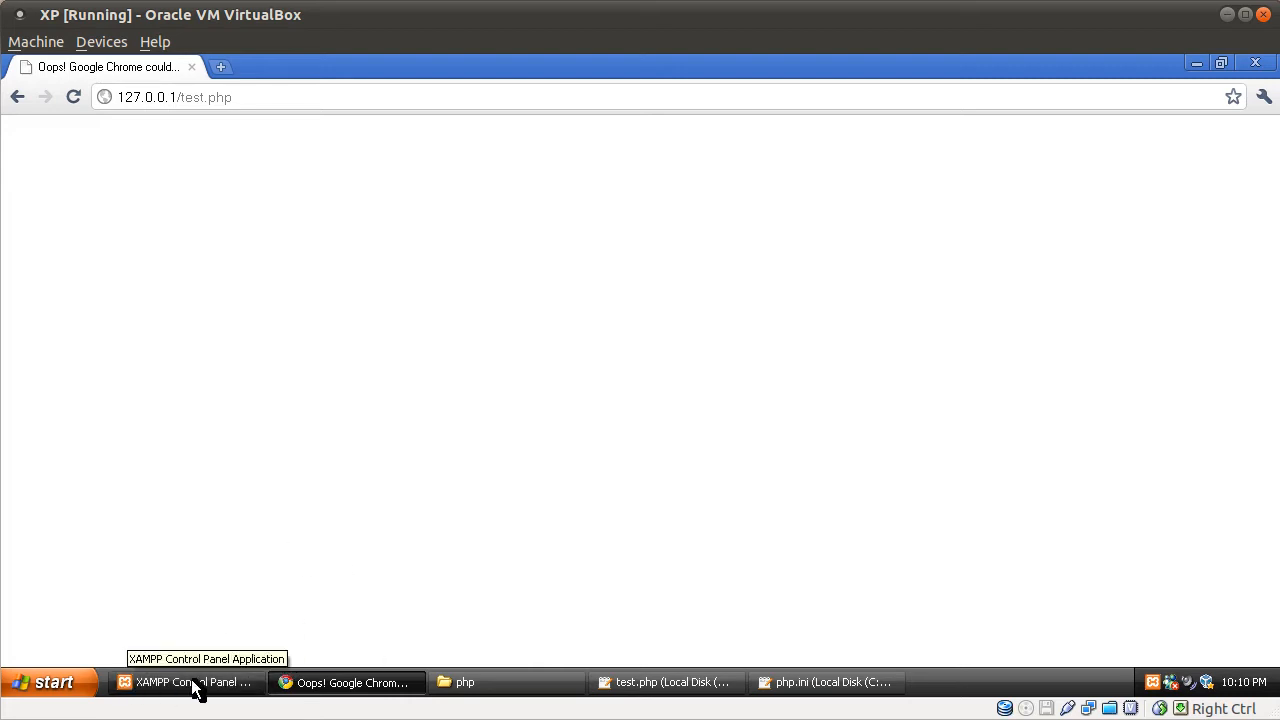
Step: Stop Apache in XAMPP Control Panel, reload test.php in Chrome, and return to the panel to restart it
click(190, 684)
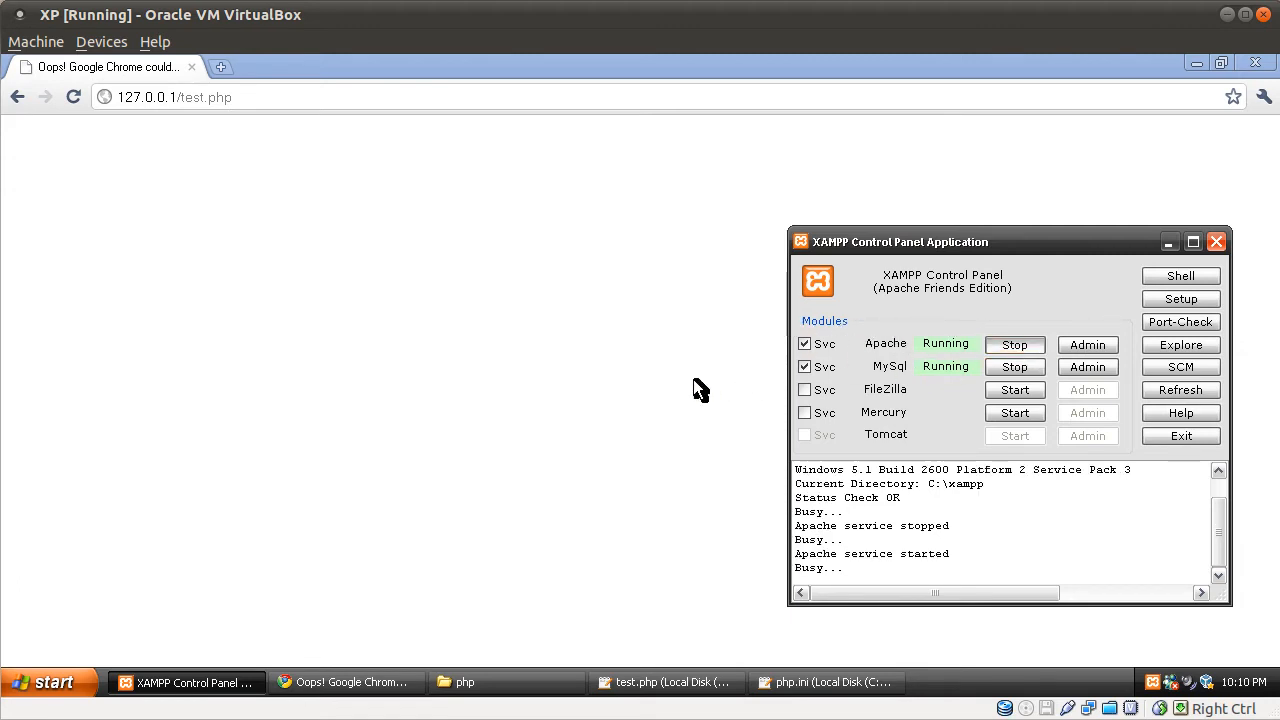
click(1014, 344)
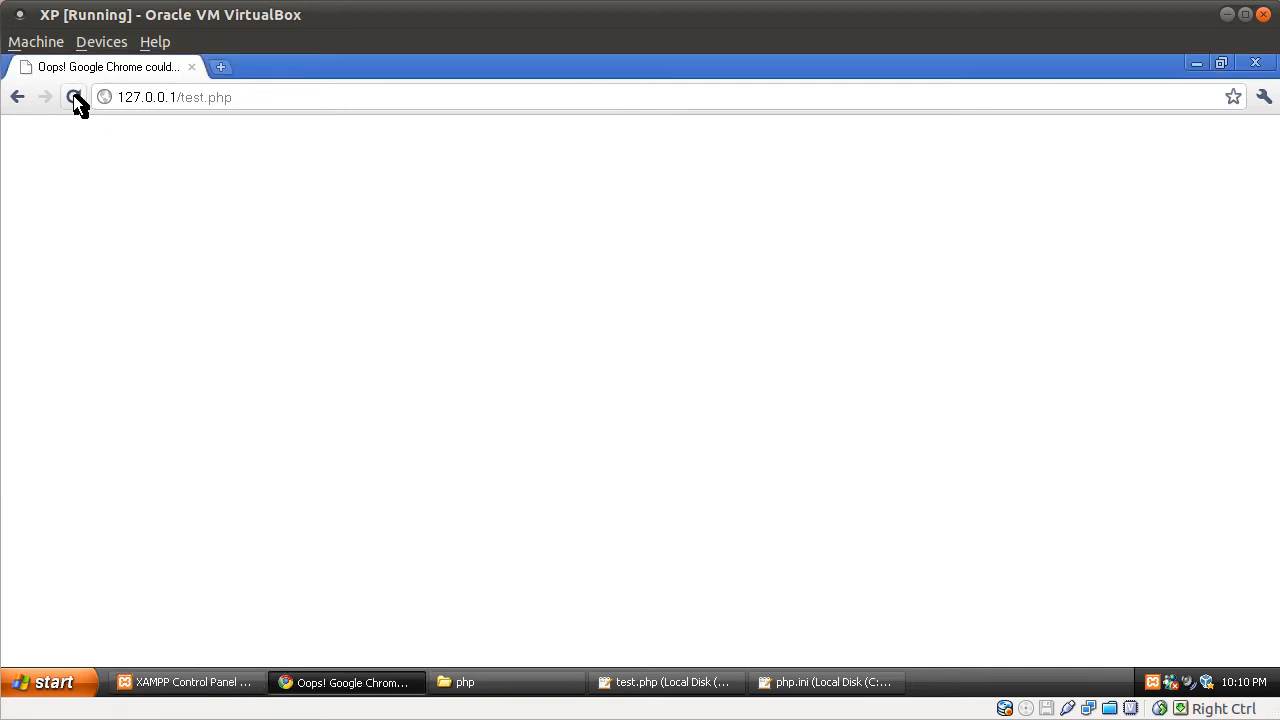
click(72, 96)
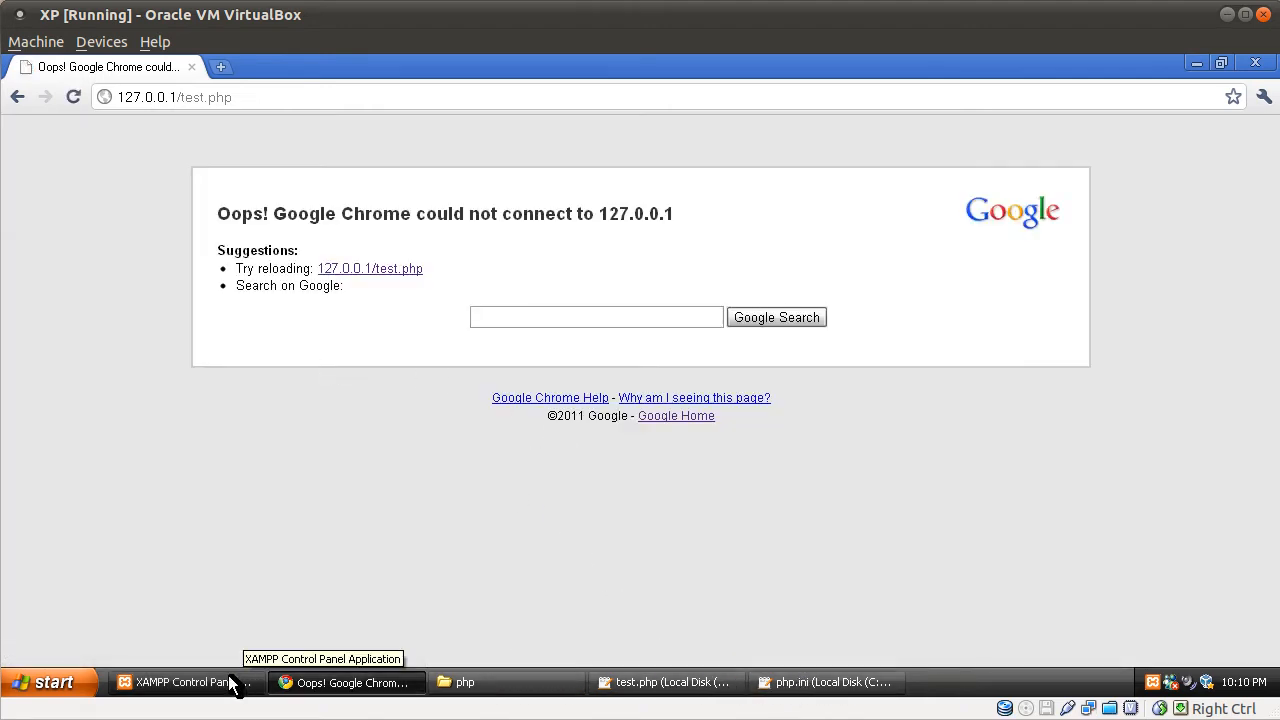
click(190, 684)
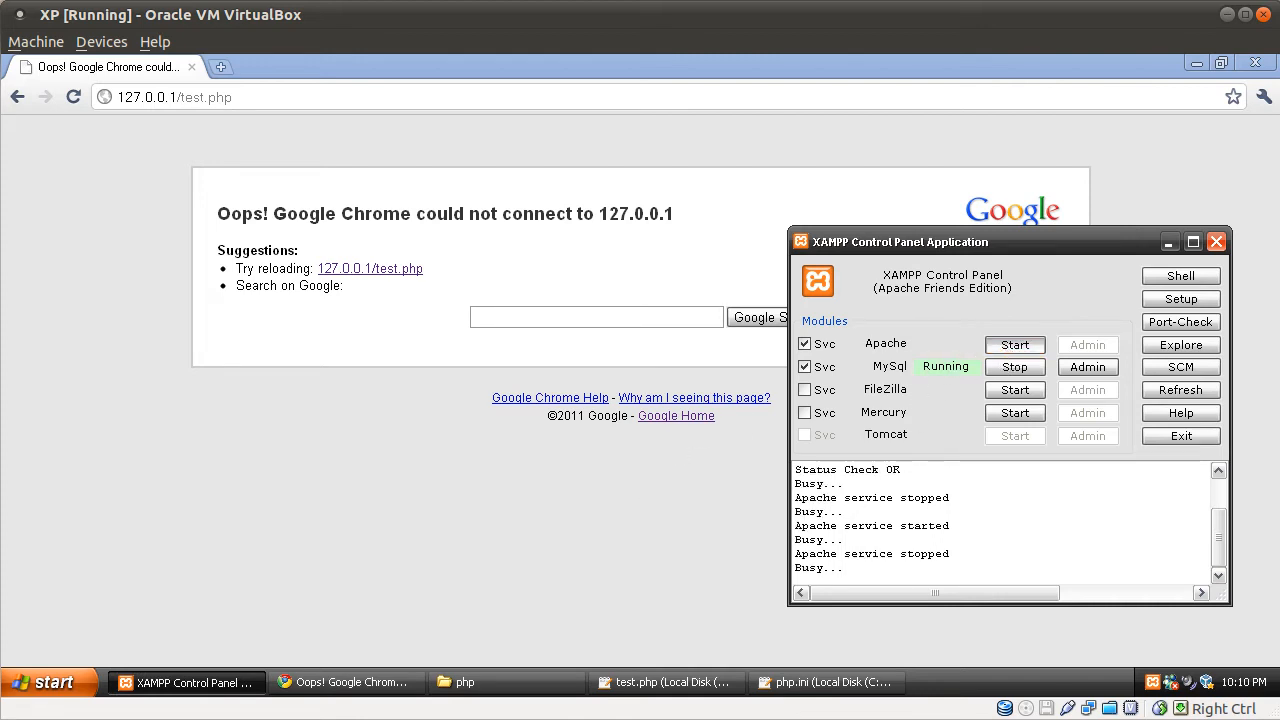
mouse_move(648, 486)
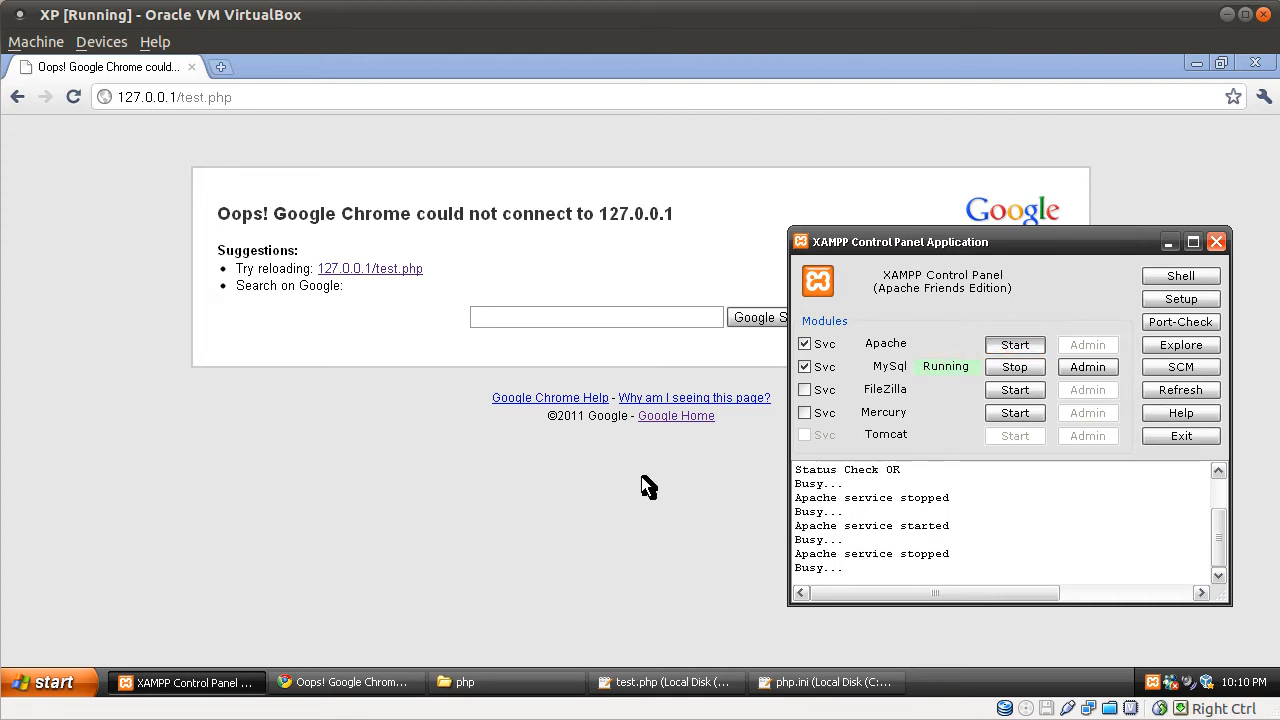
mouse_move(668, 536)
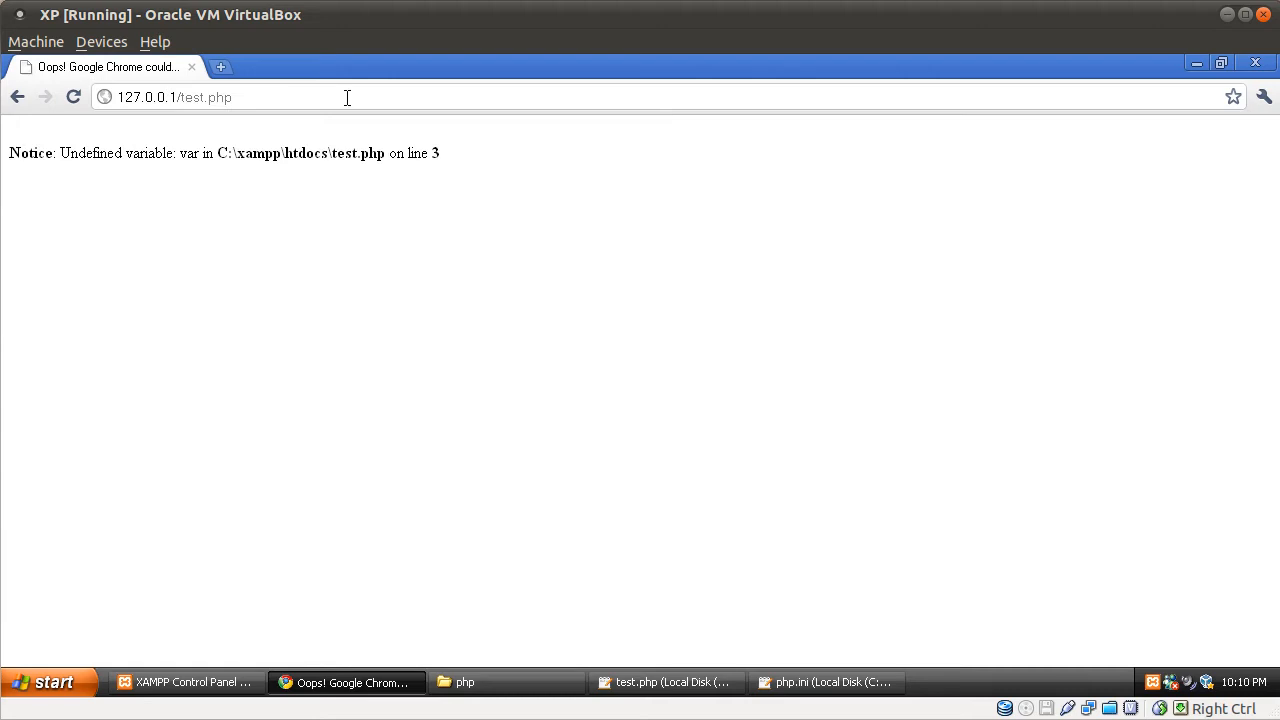
mouse_move(32, 150)
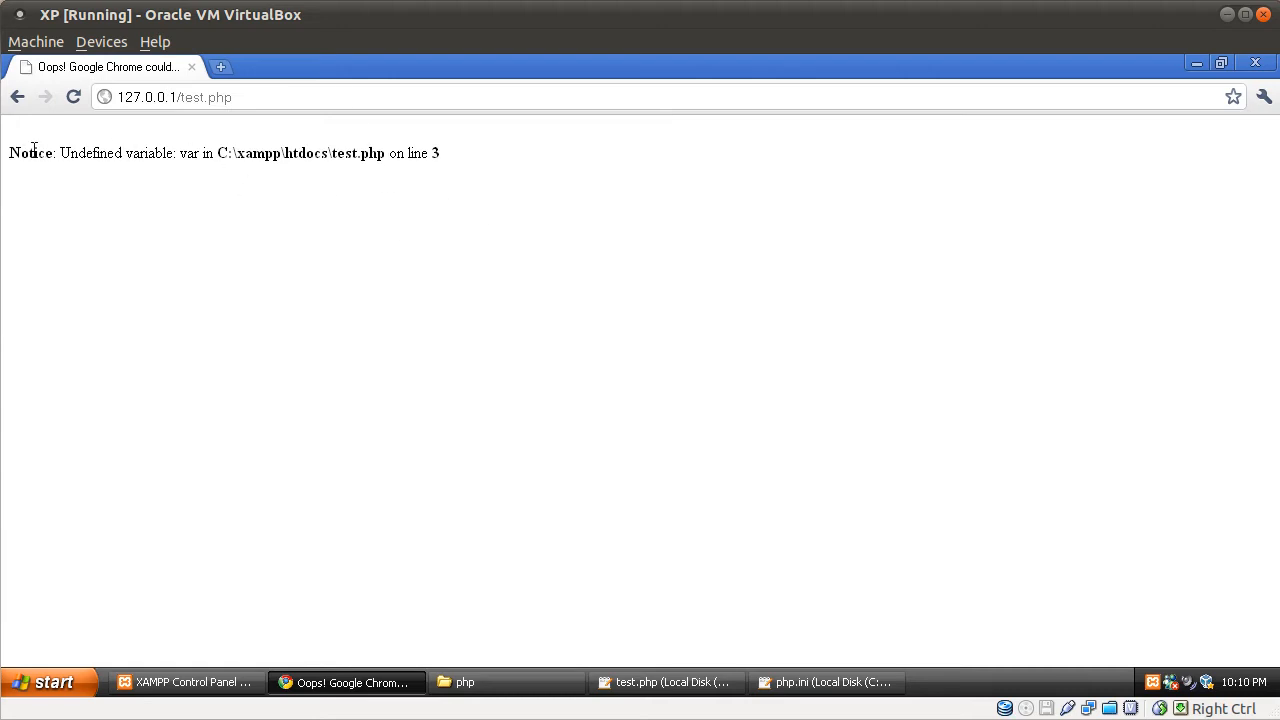
mouse_move(548, 568)
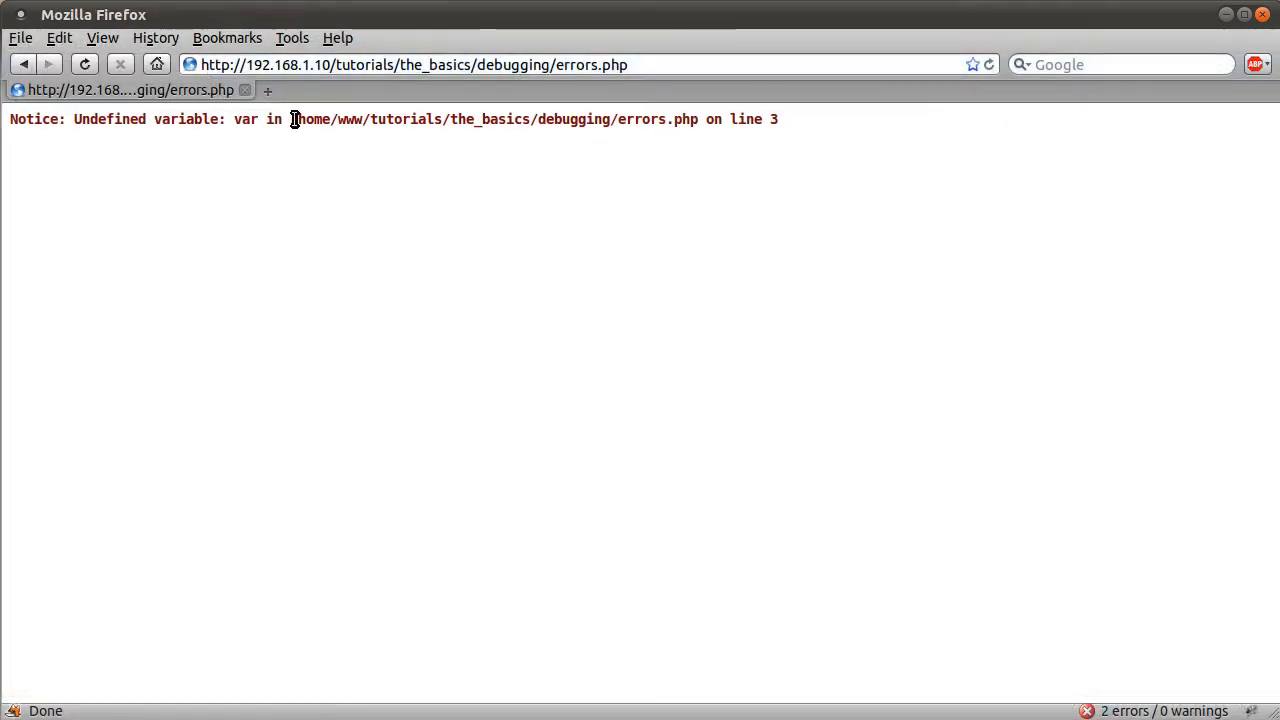
mouse_move(516, 212)
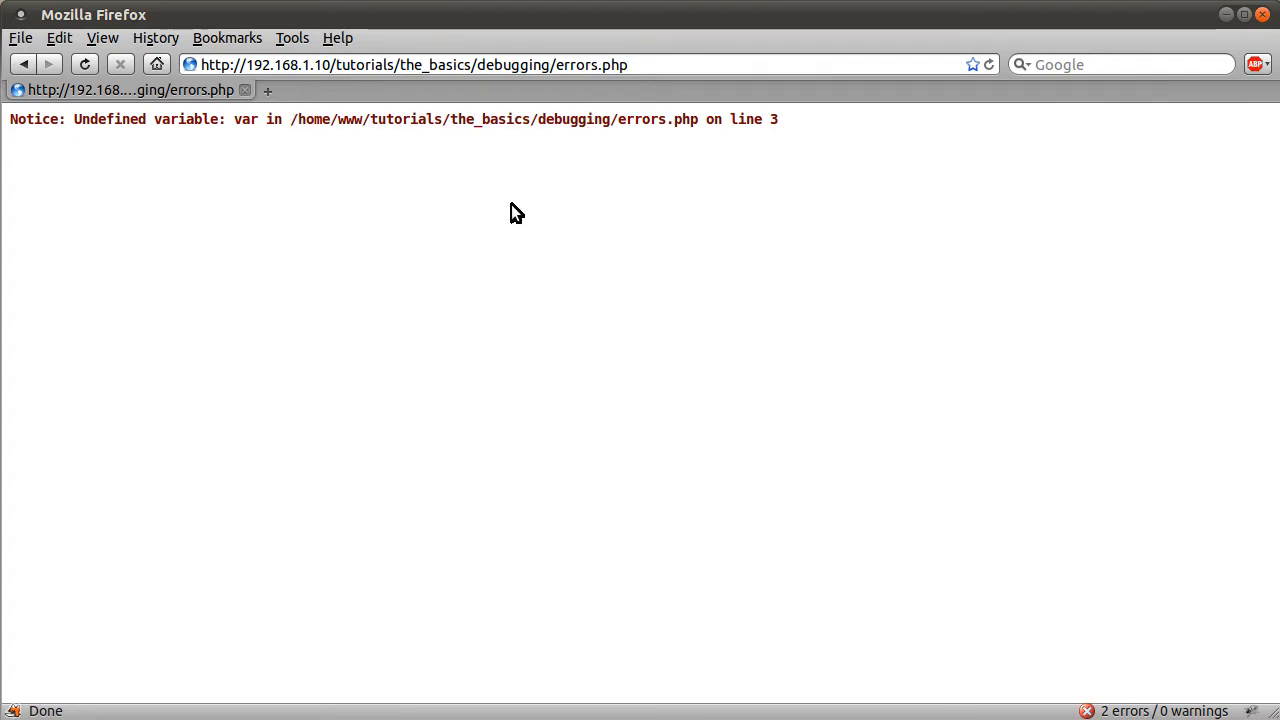
mouse_move(504, 268)
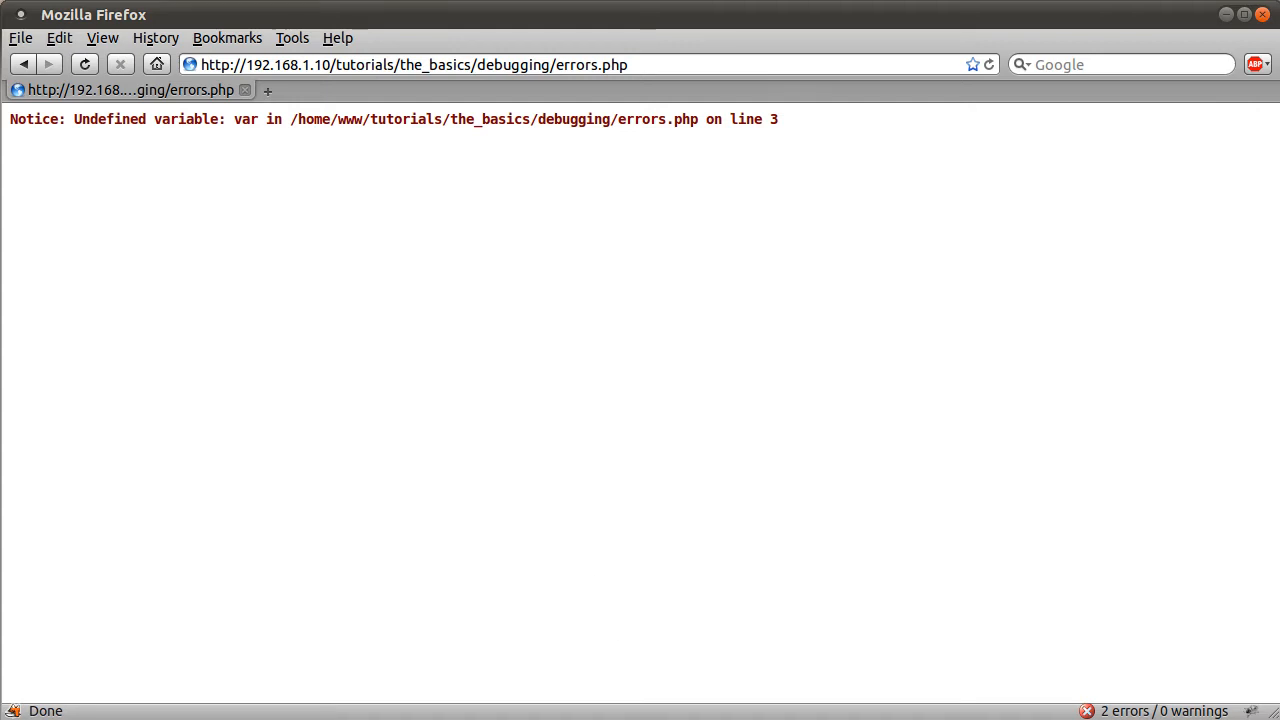
mouse_move(576, 700)
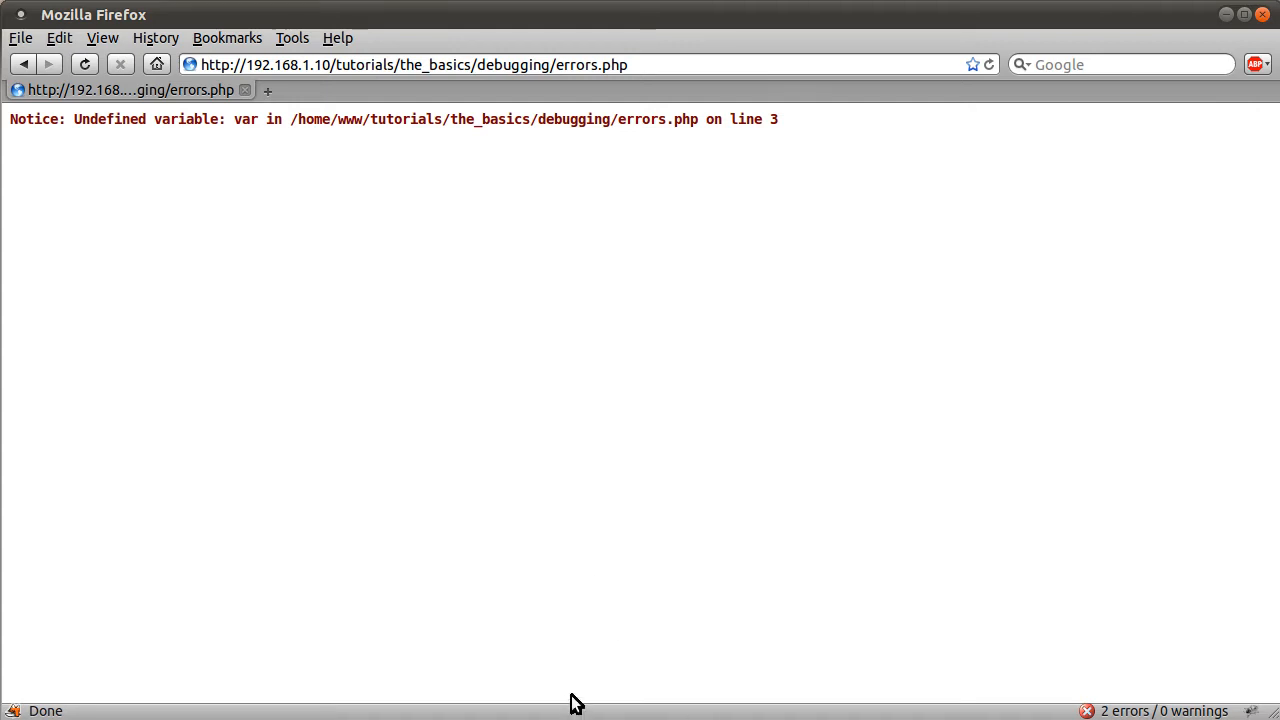
mouse_move(804, 596)
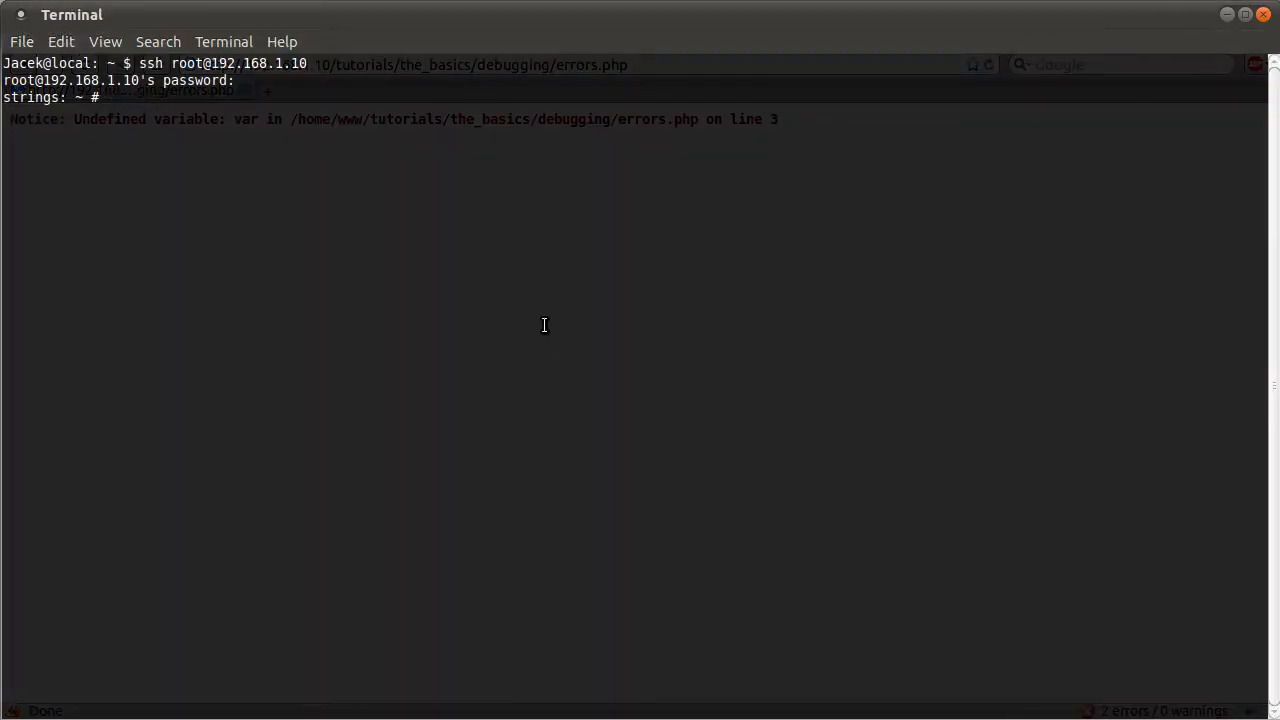
mouse_move(556, 332)
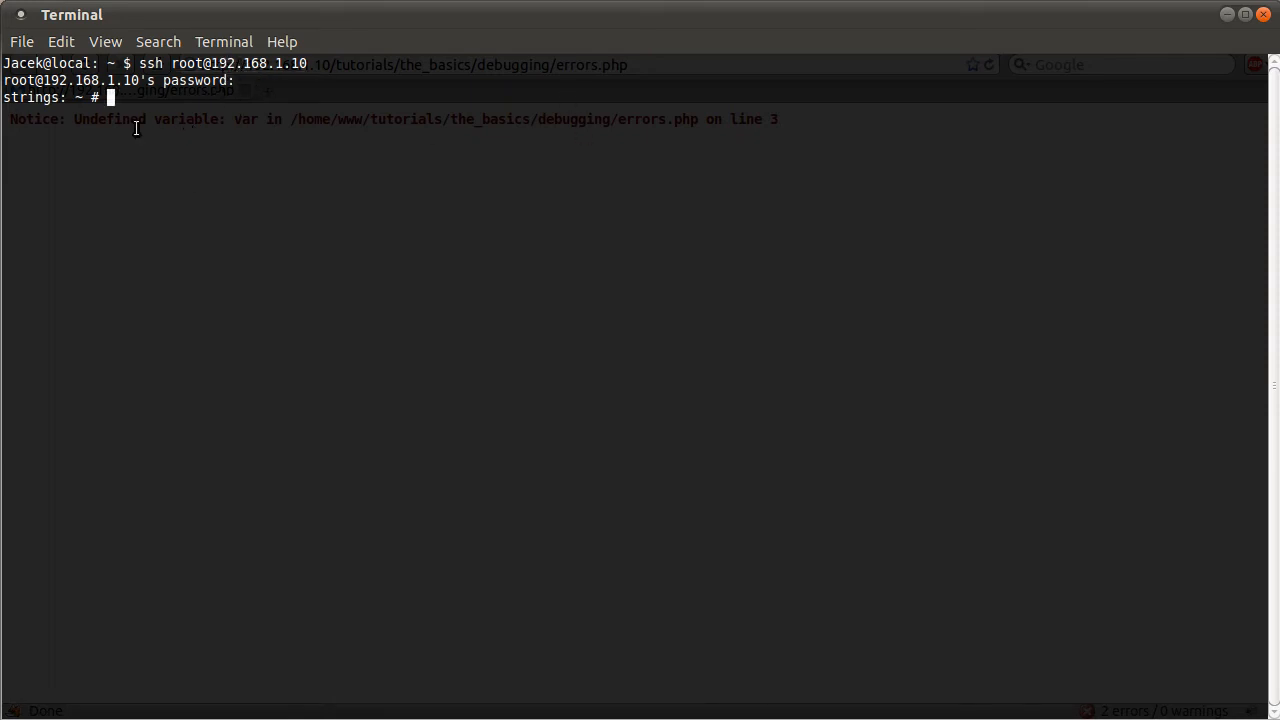
mouse_move(226, 164)
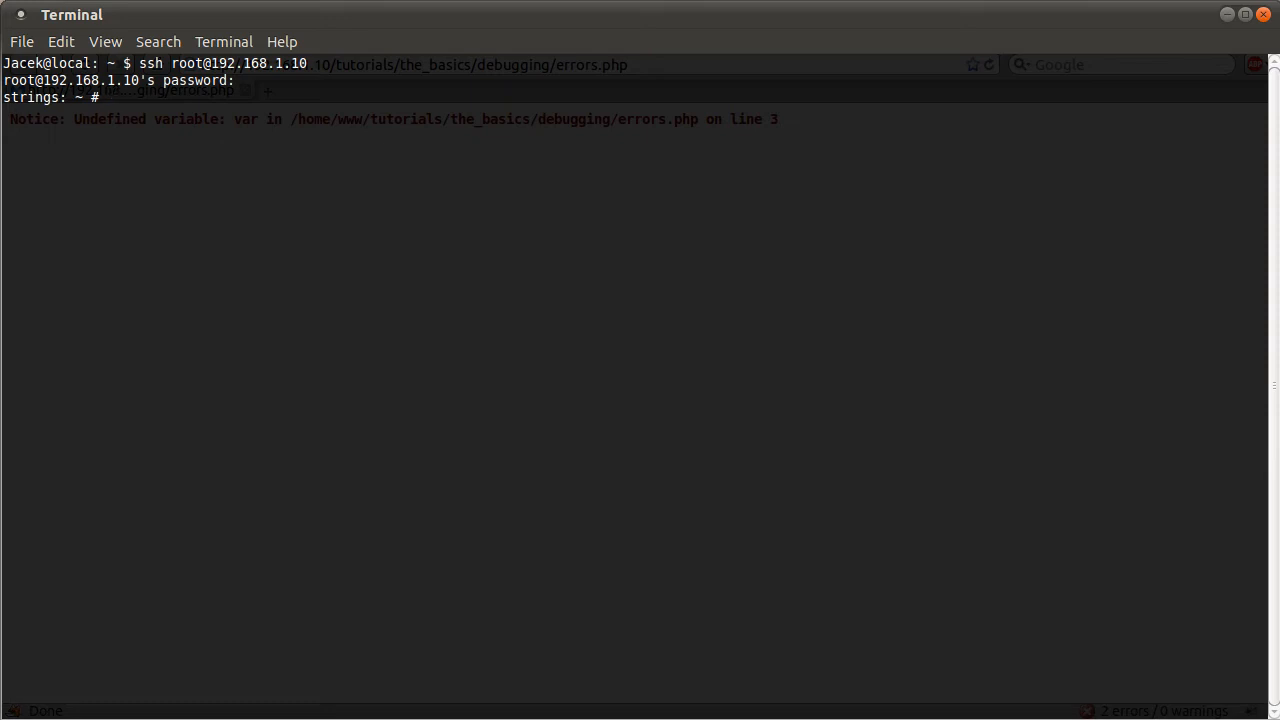
Step: Run nano /etc/php5/apache2/php.ini on the remote server
text(nano)
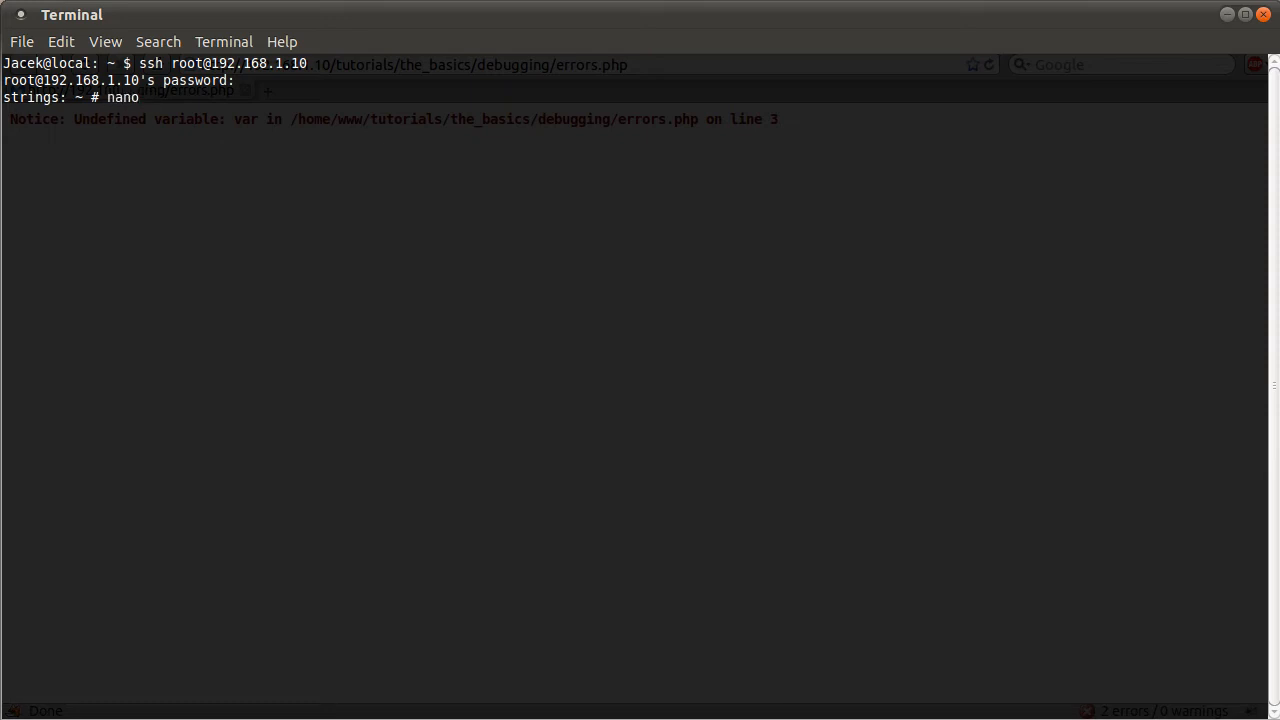
text(/etc)
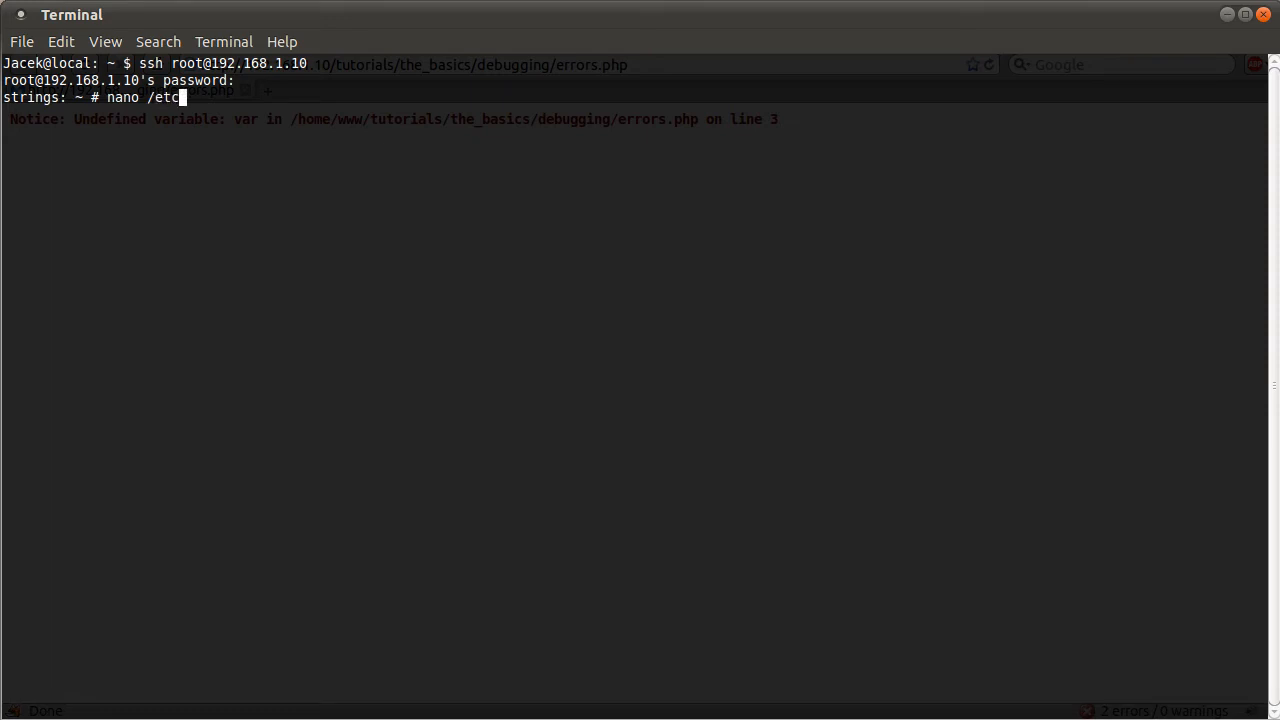
text(/php5/)
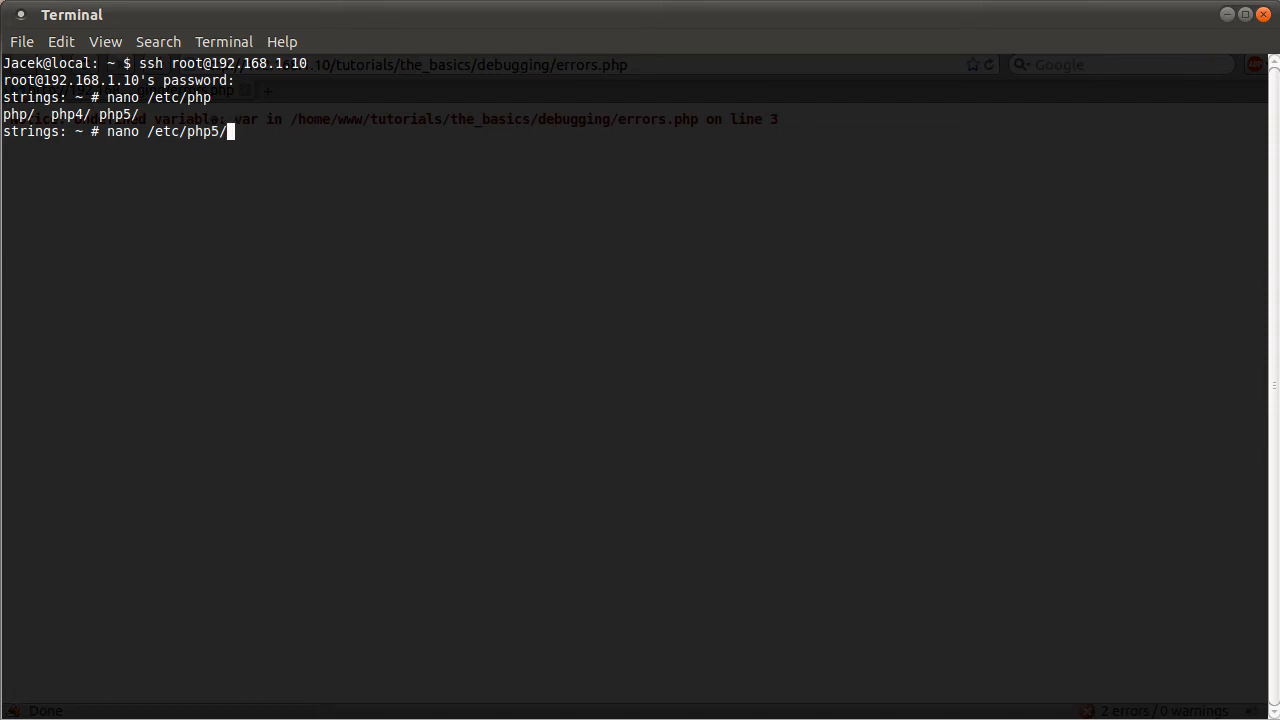
text(apache2/)
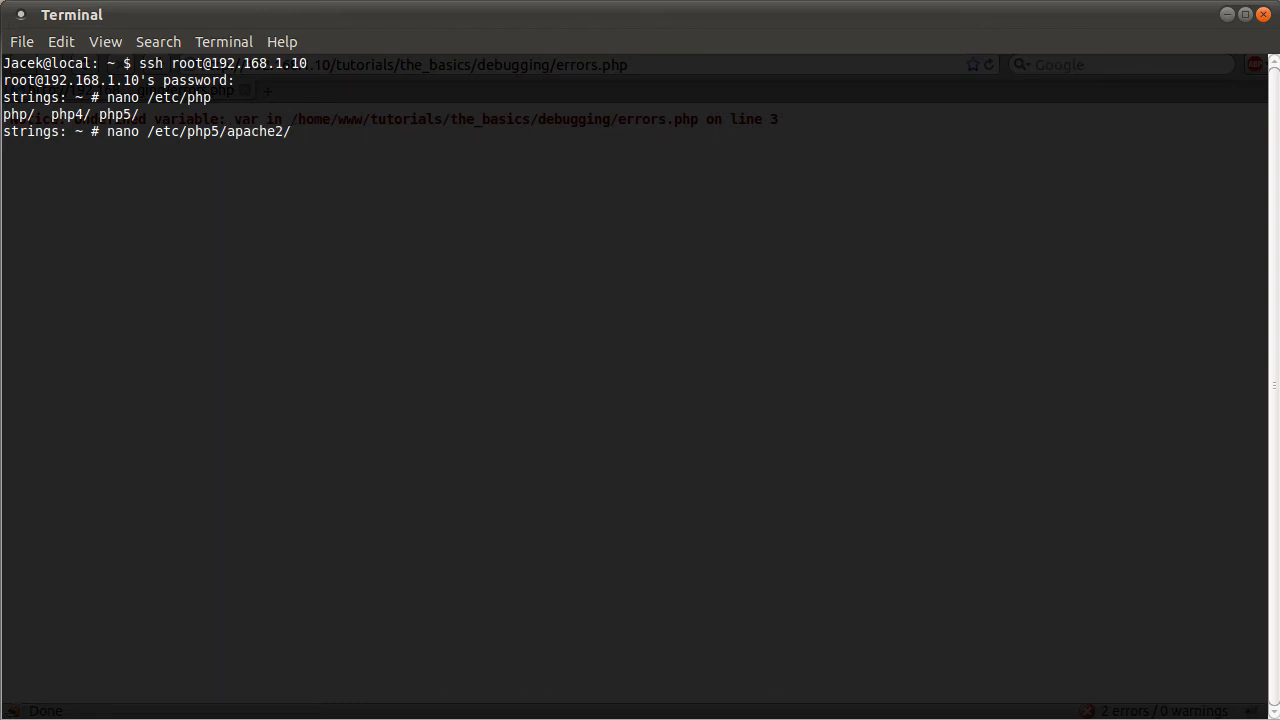
text(php.ini)
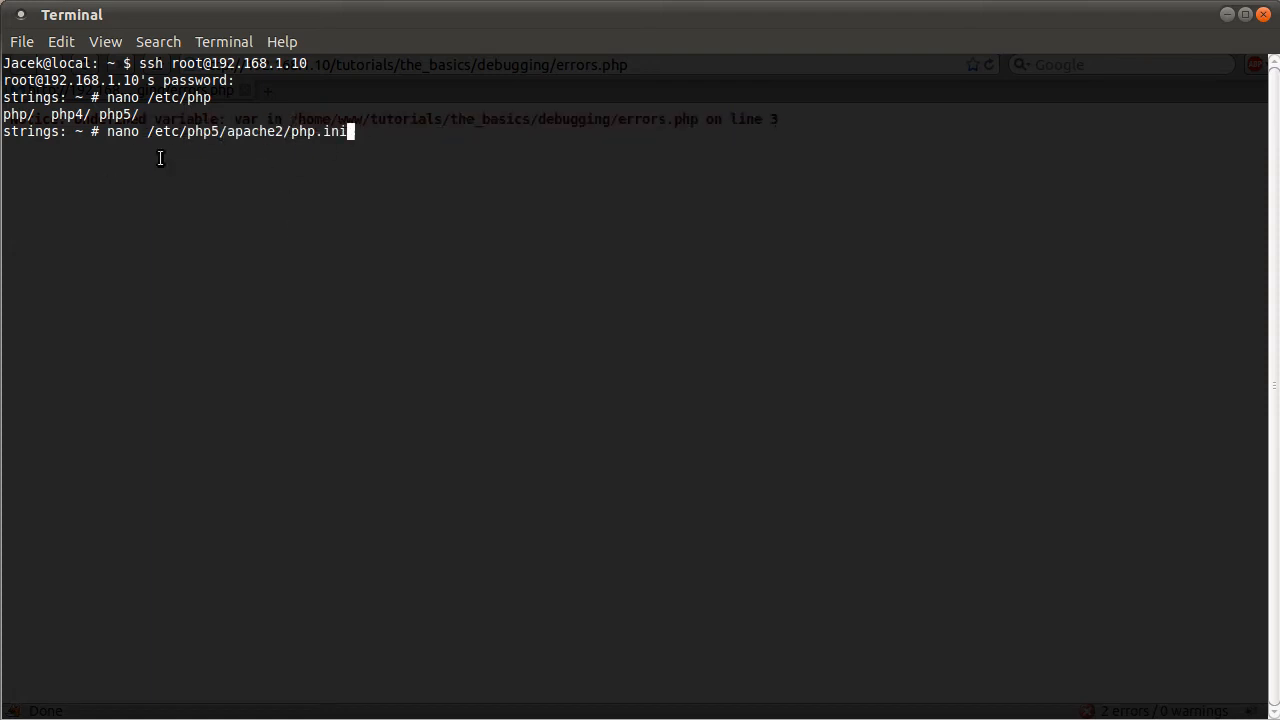
key(Return)
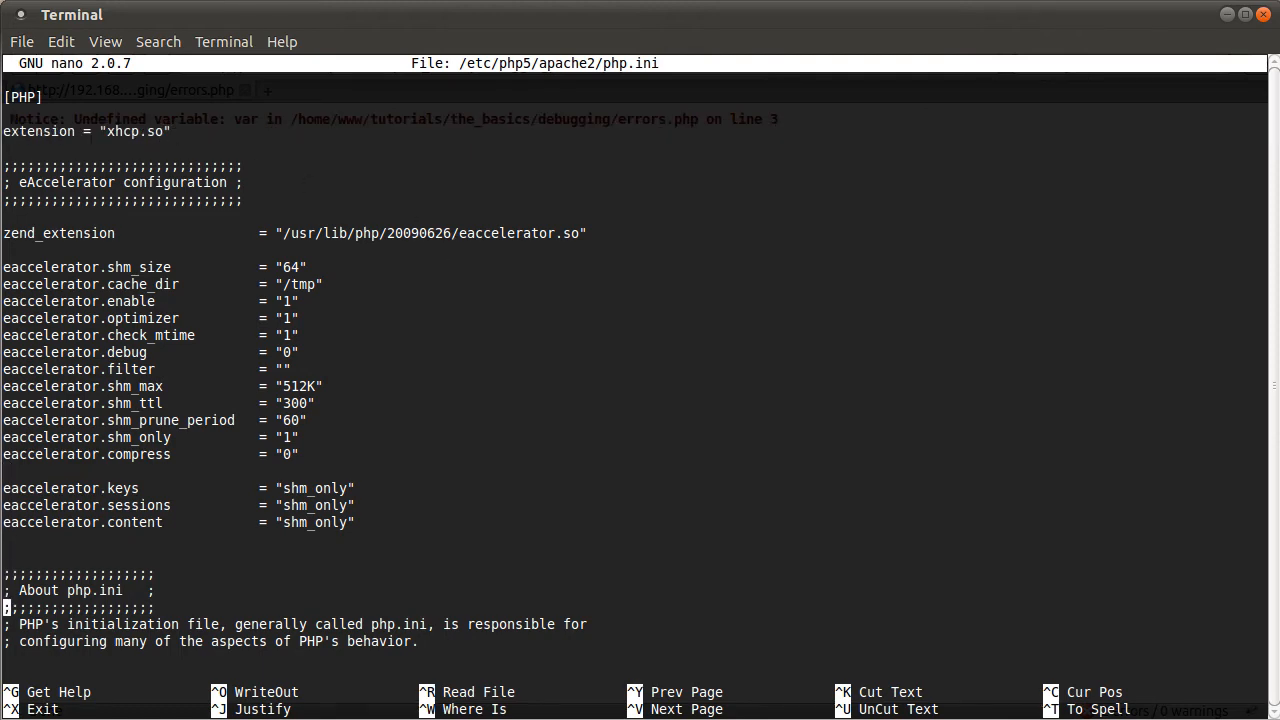
Step: Scroll php.ini in nano down to the Error handling and logging section's error_reporting line
scroll(down, 3)
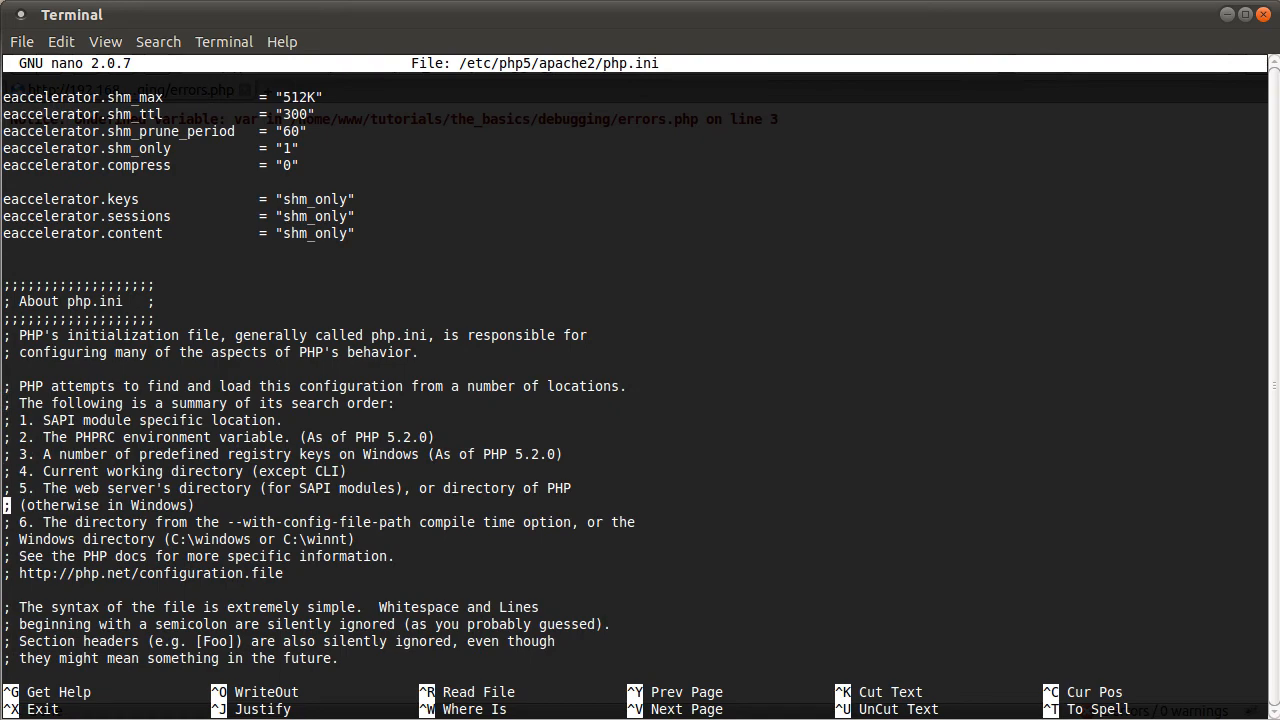
scroll(down, 3)
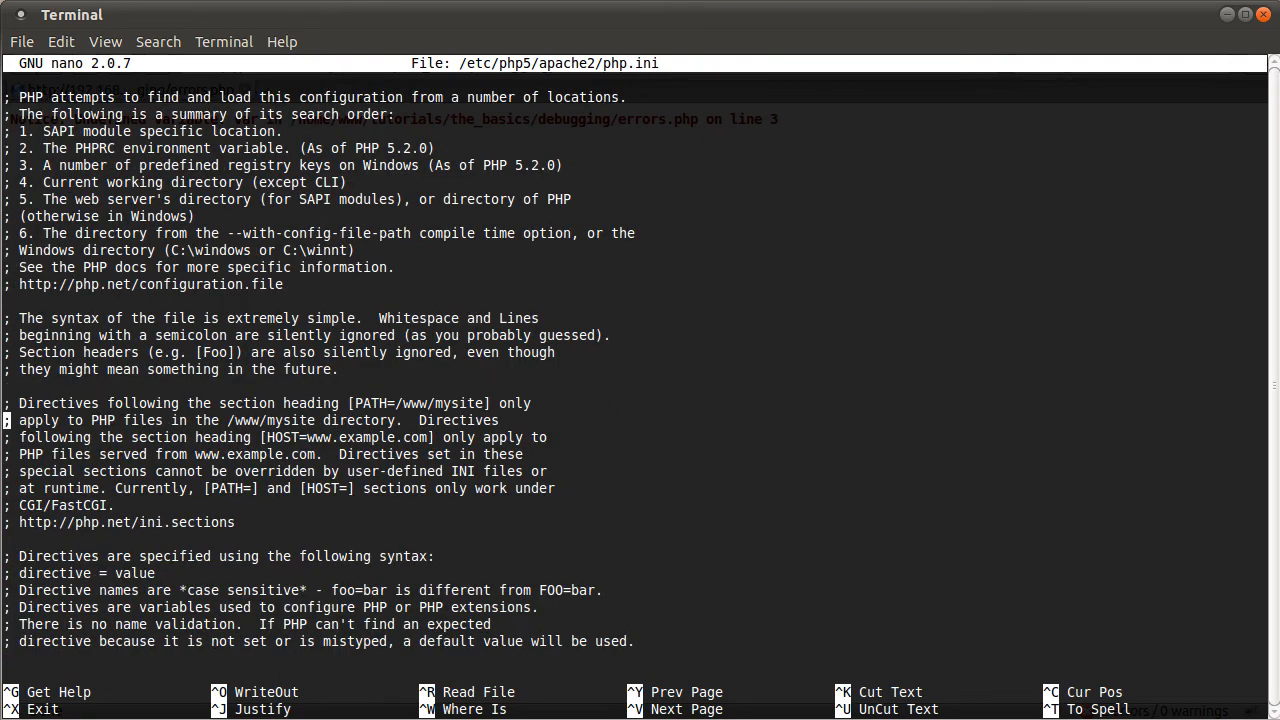
scroll(down, 3)
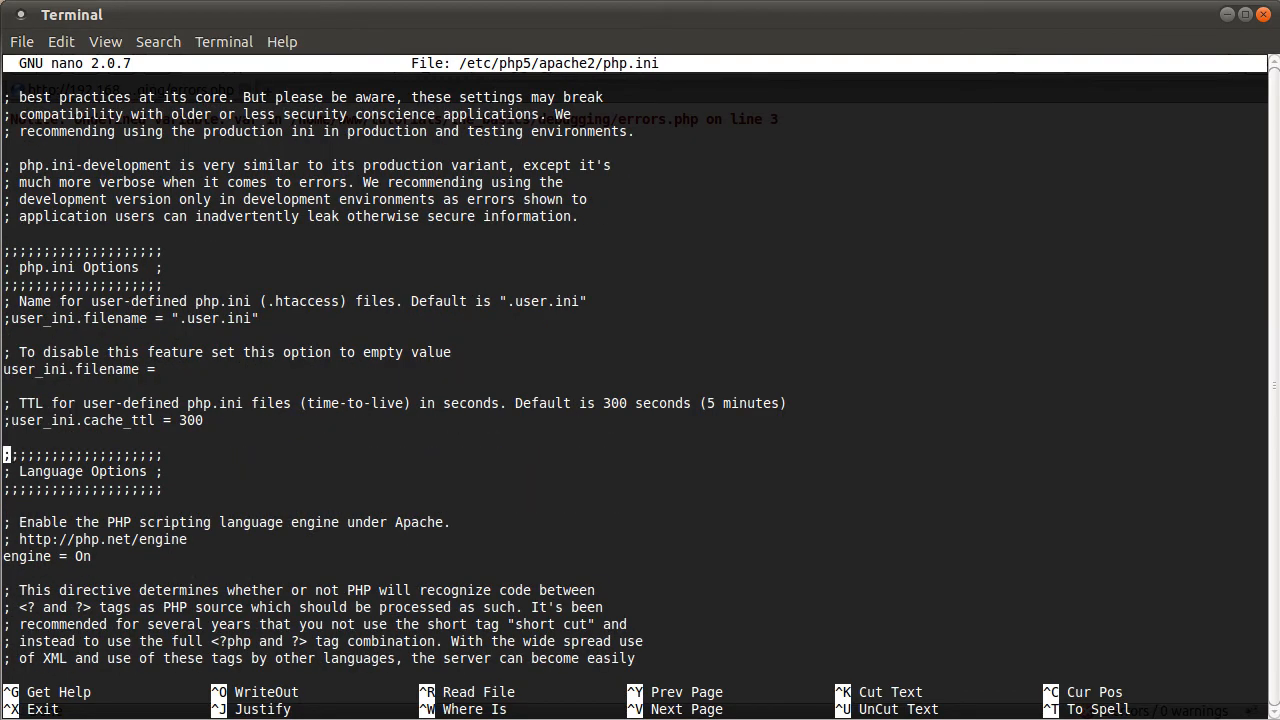
scroll(down, 3)
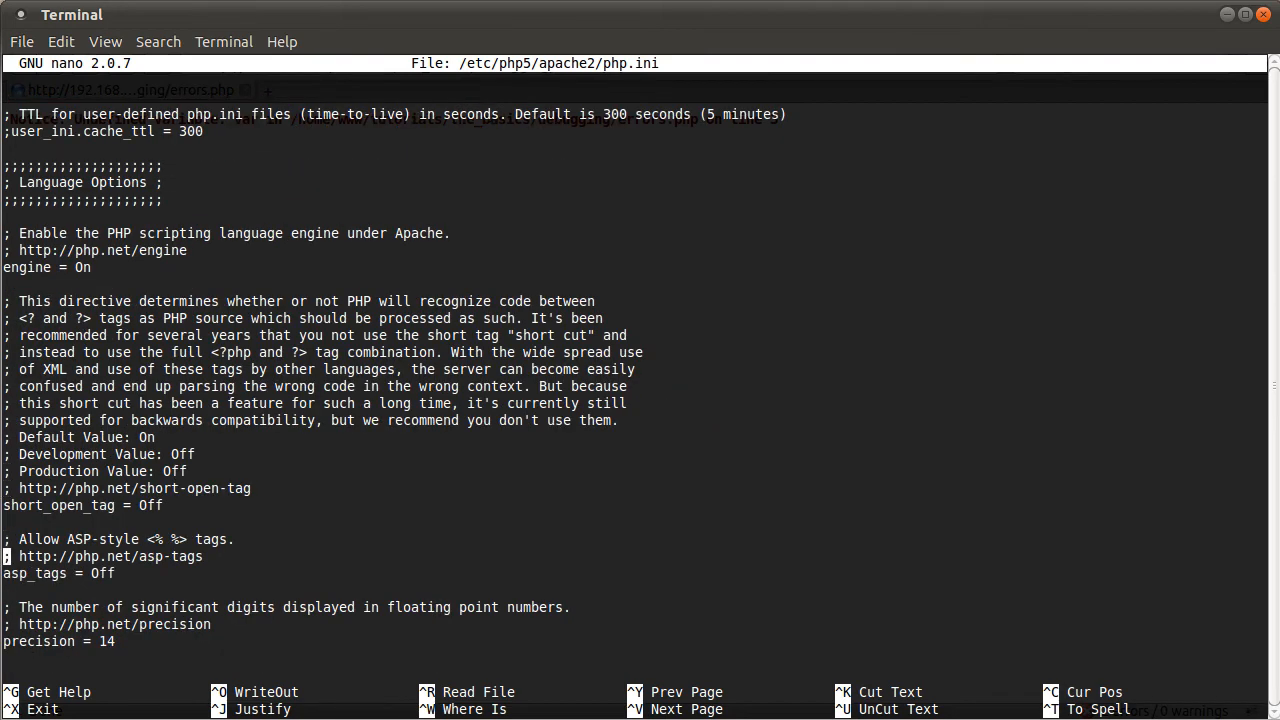
scroll(down, 3)
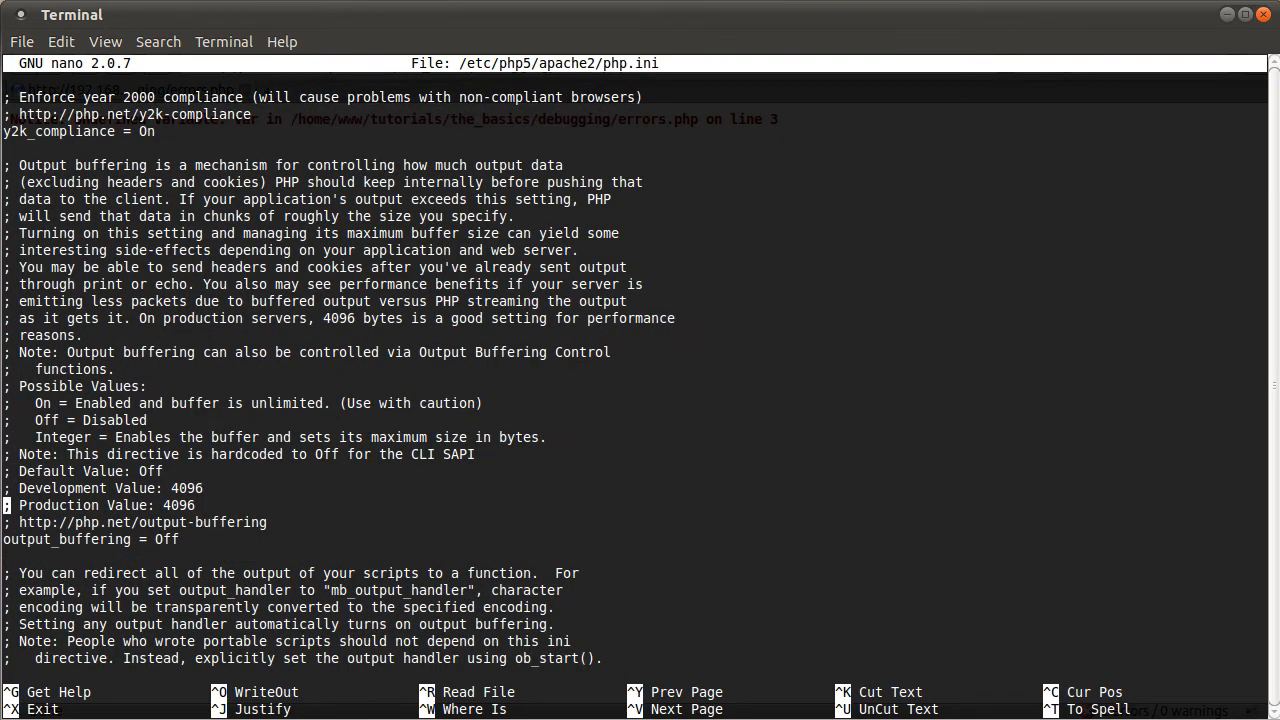
scroll(down, 3)
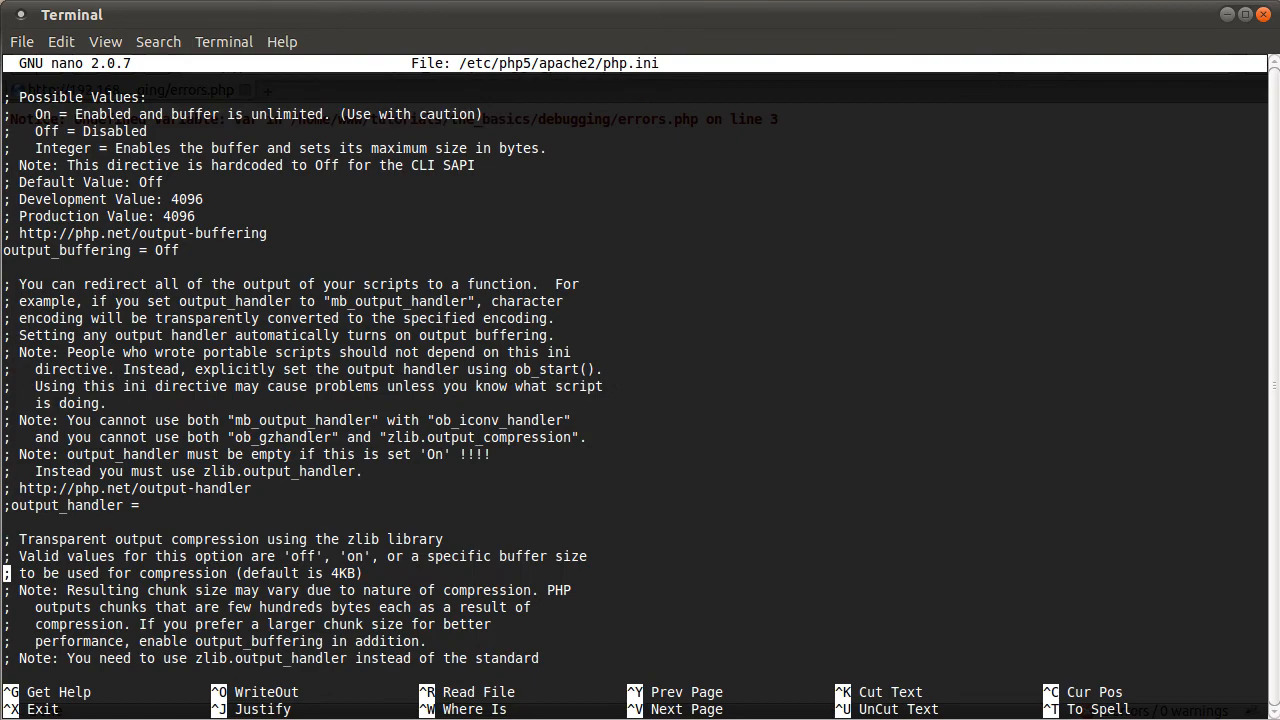
scroll(down, 3)
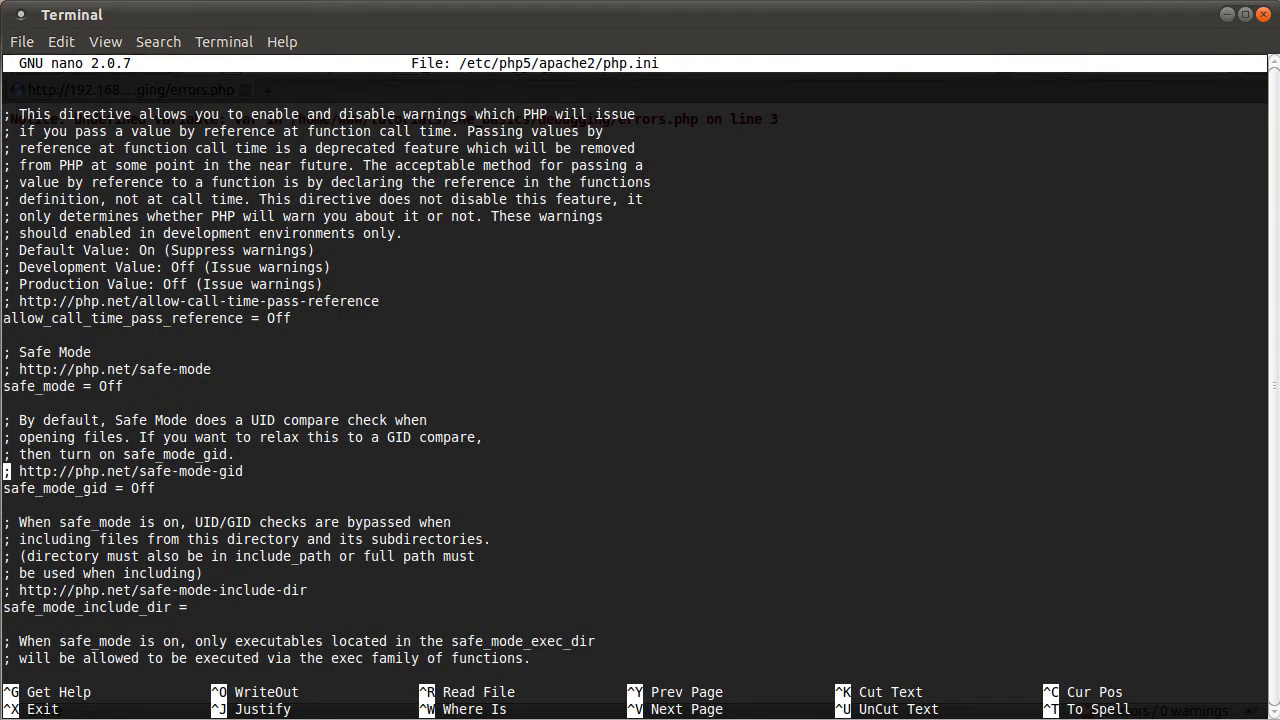
scroll(down, 3)
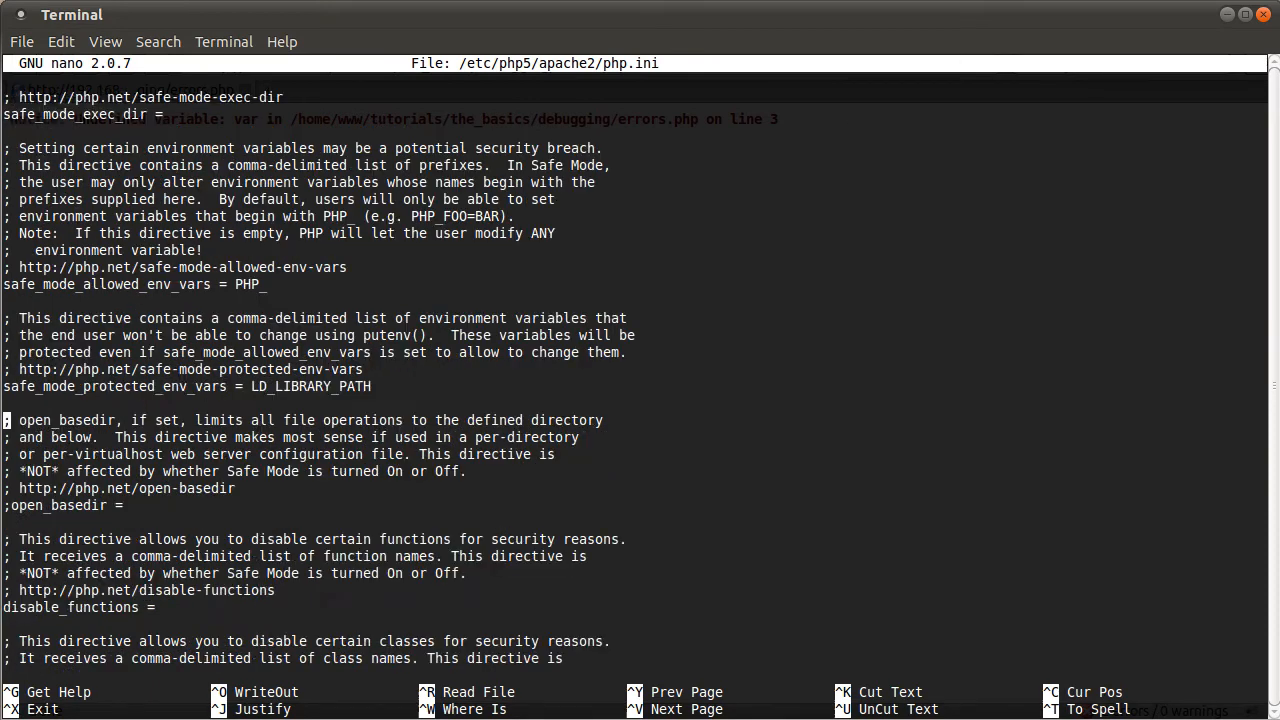
scroll(down, 3)
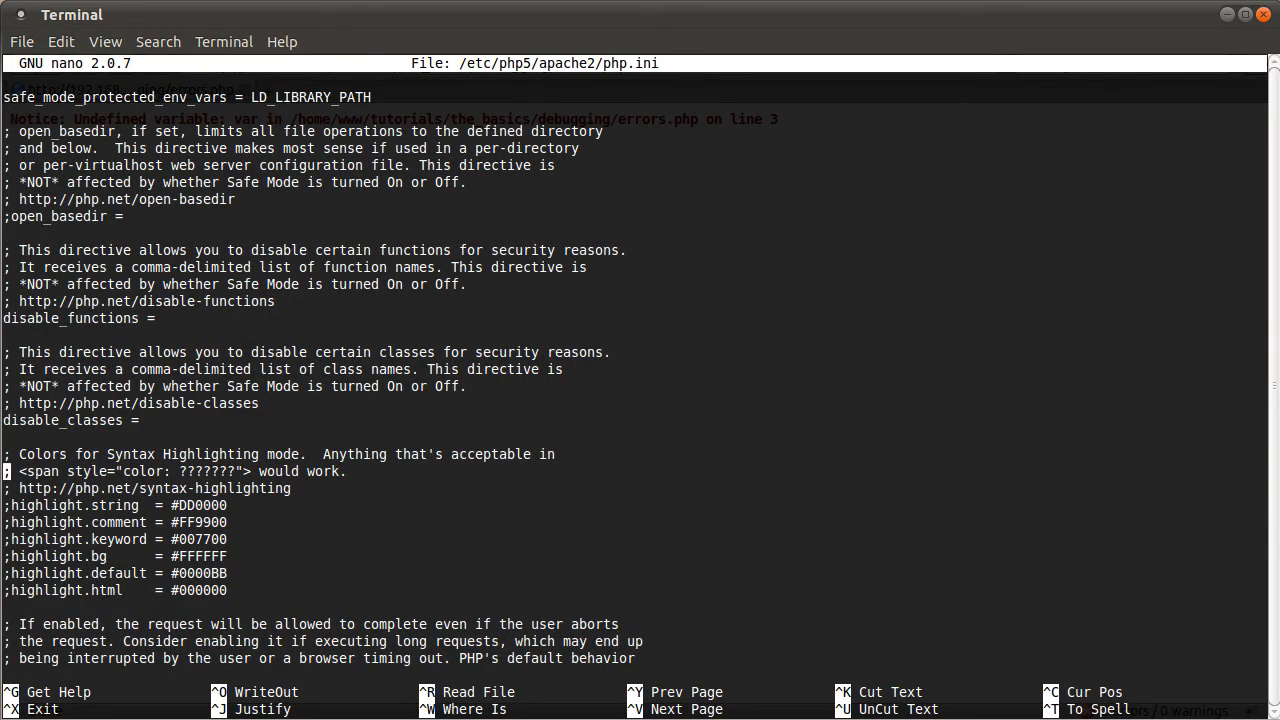
scroll(down, 3)
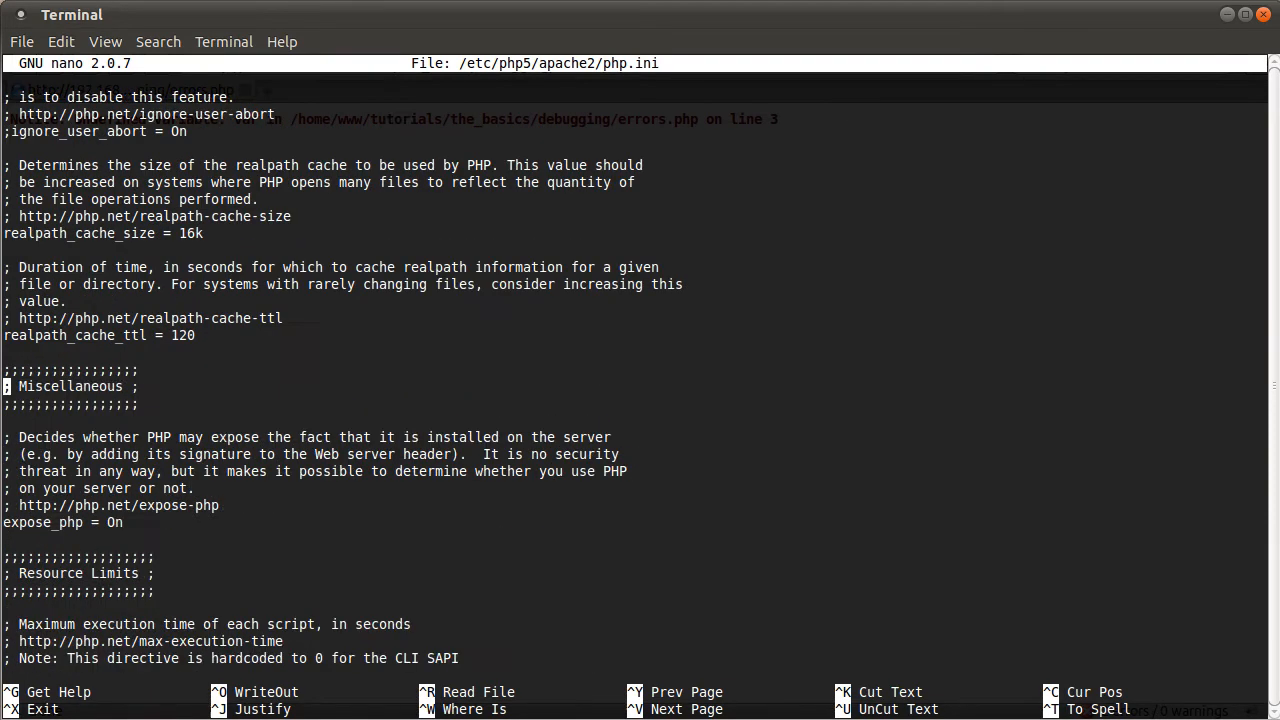
scroll(down, 3)
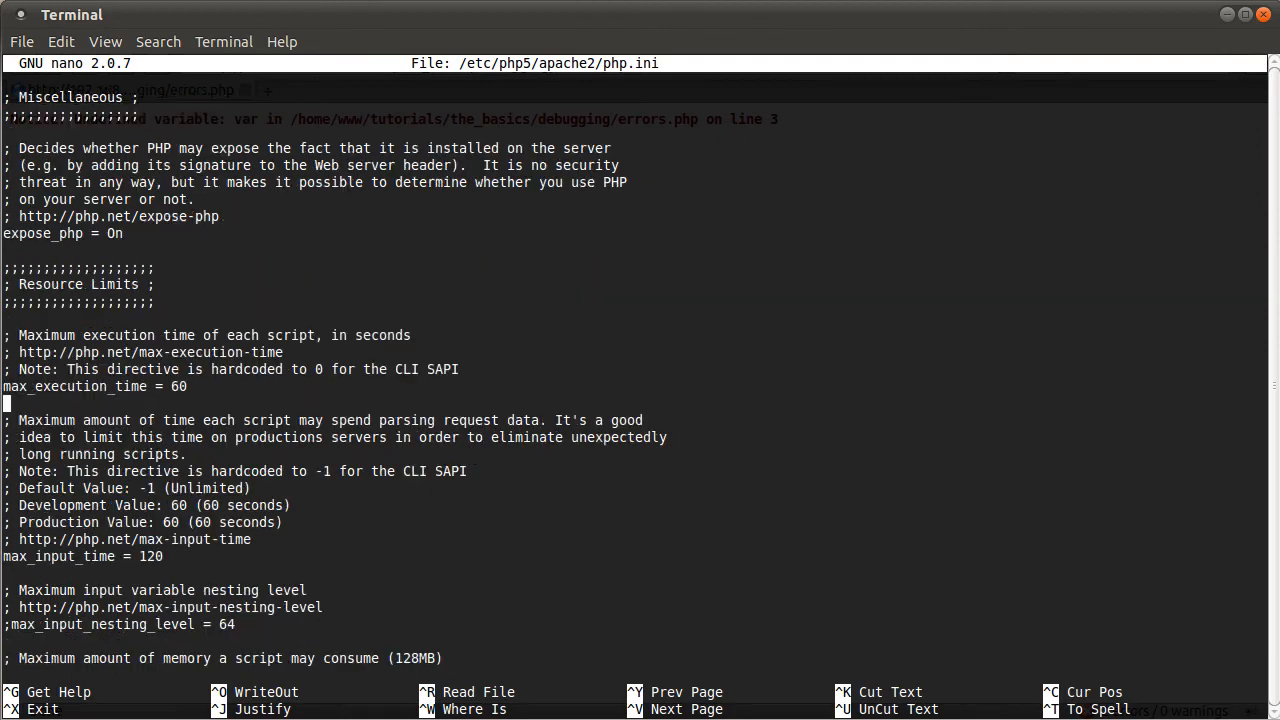
scroll(down, 3)
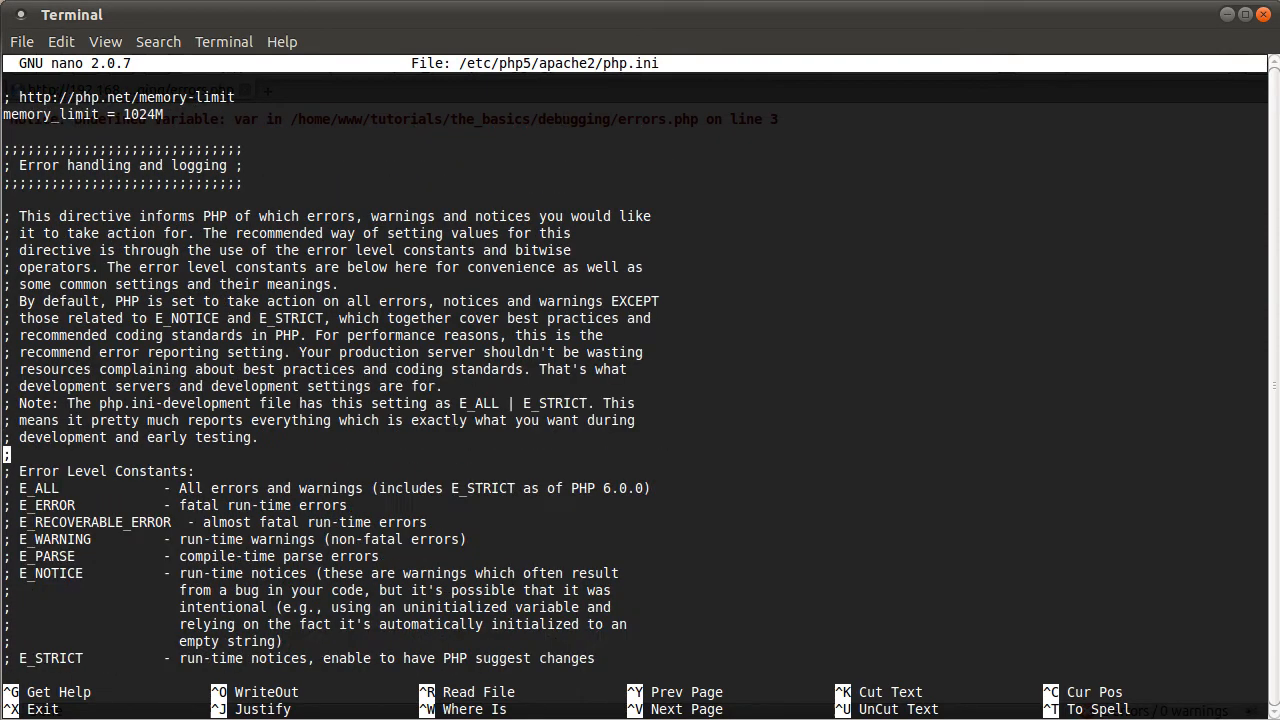
scroll(down, 3)
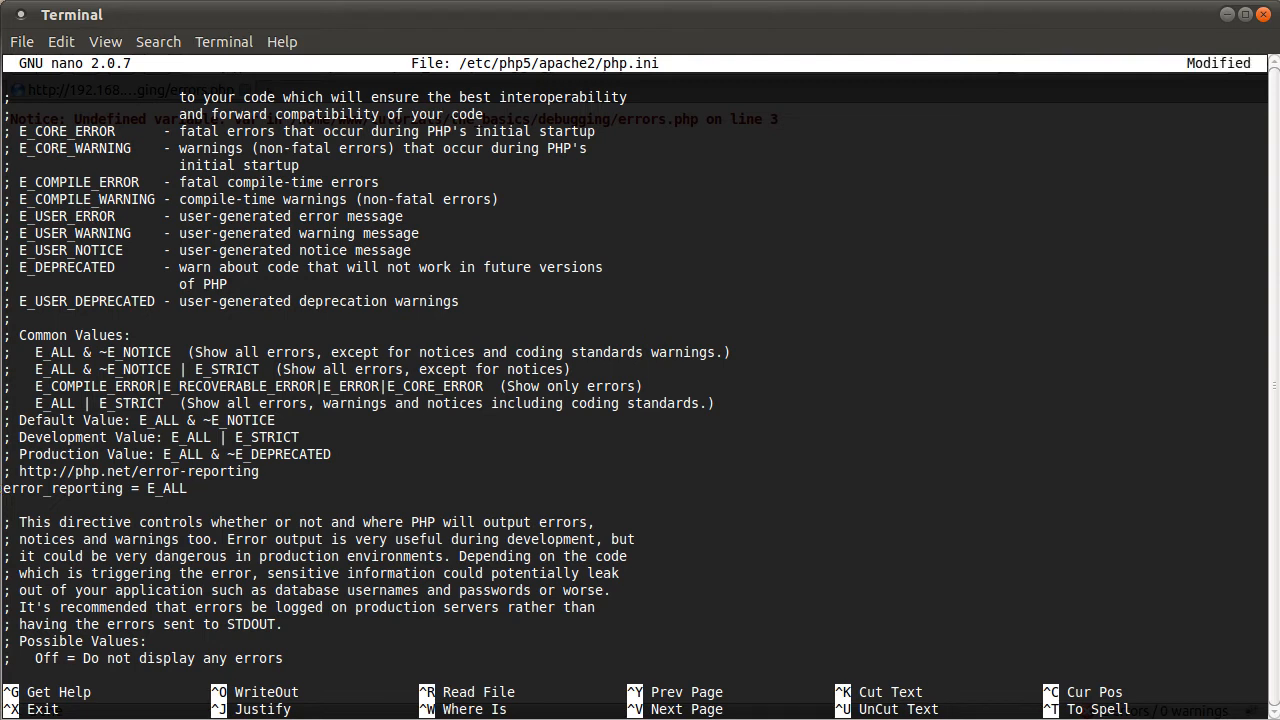
Step: Set error_reporting to E_ALL & ~E_NOTICE, then save php.ini and exit nano
text(&)
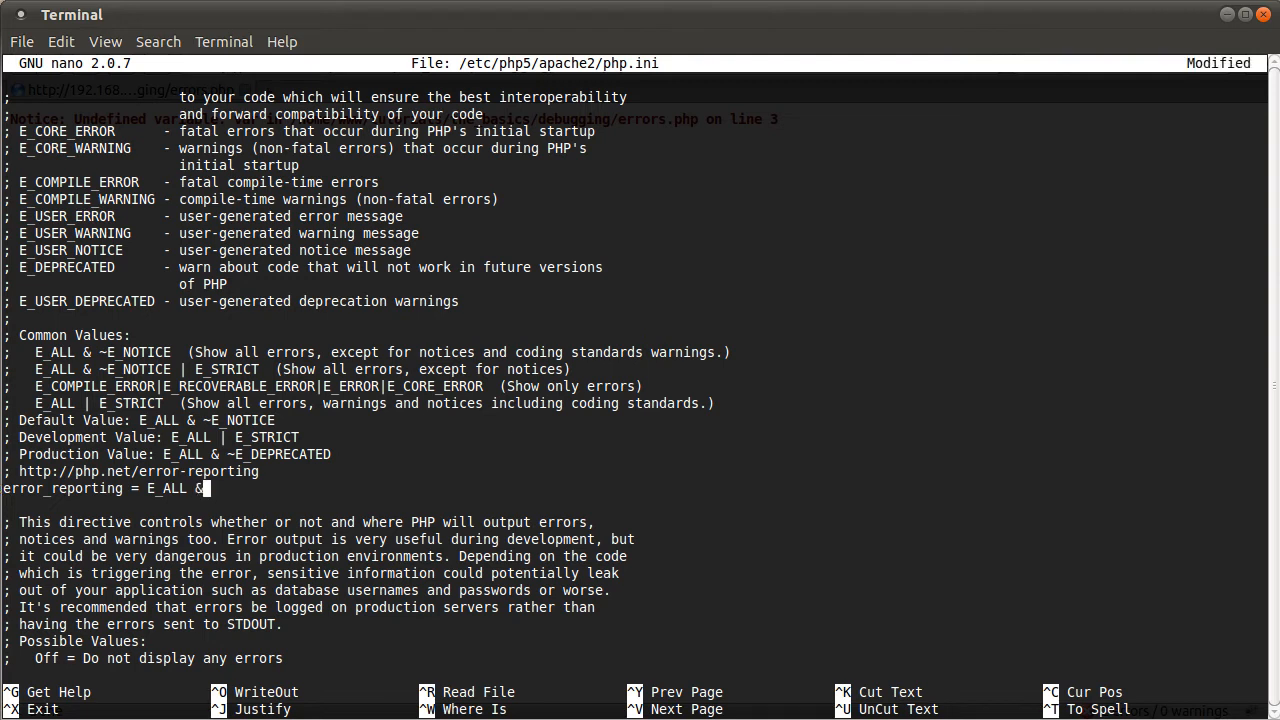
text(~E)
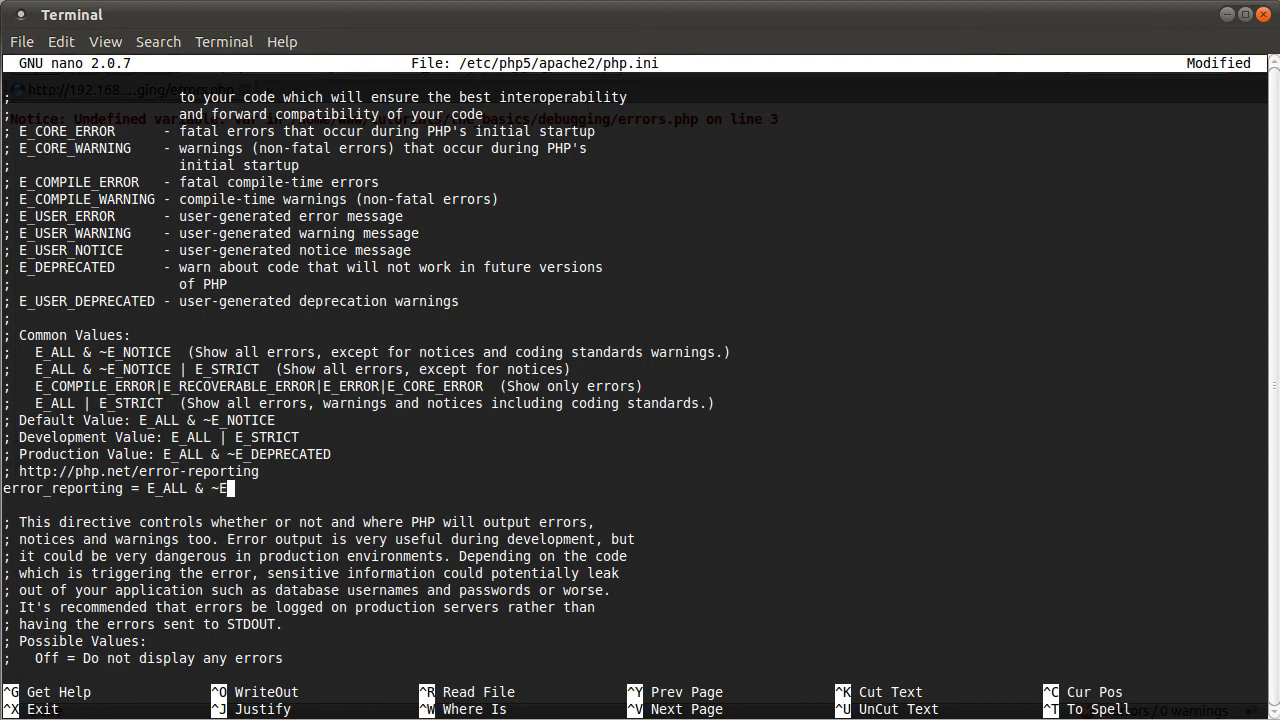
text(_NOTICE)
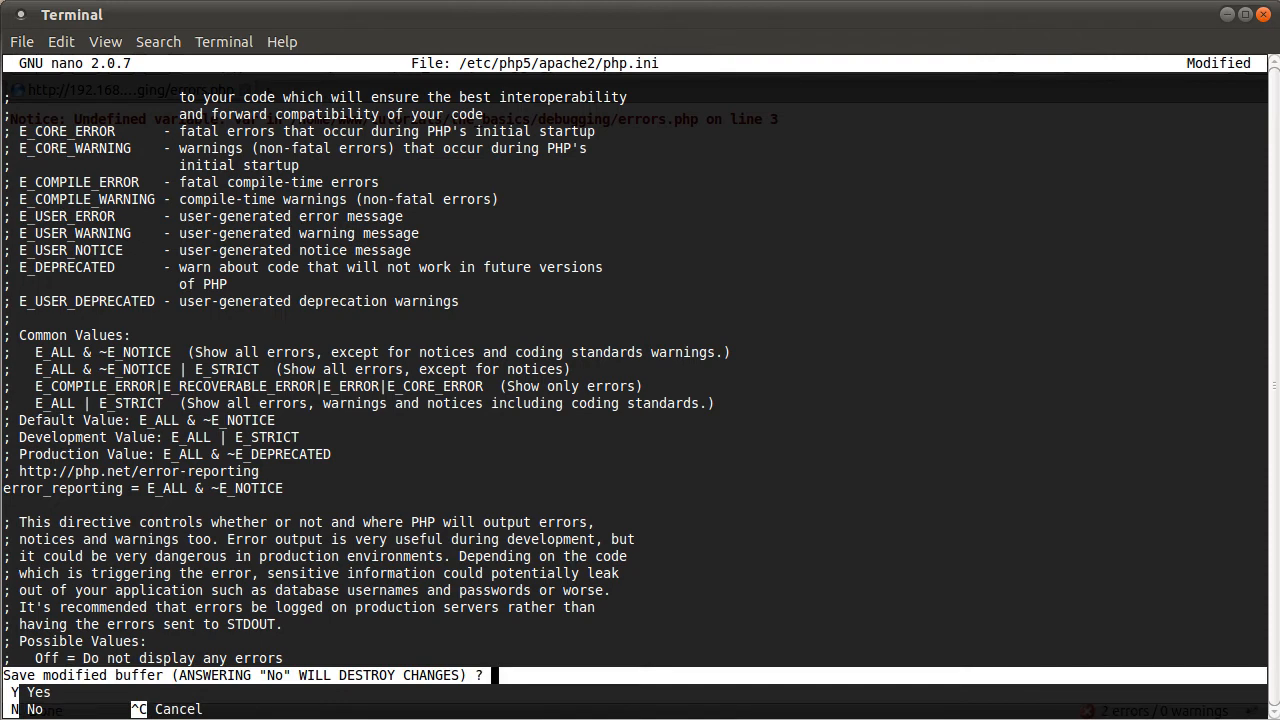
key(y)
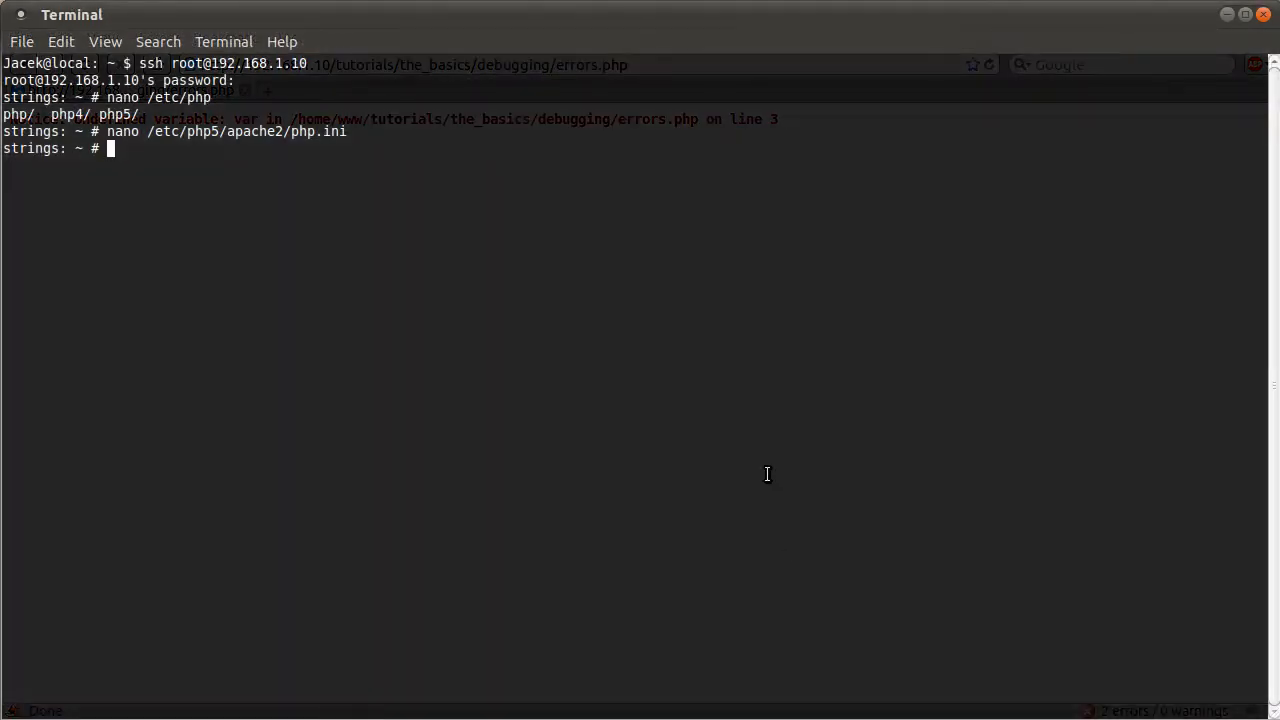
Step: Run /etc/init.d/apache2 restart to restart Apache with the new PHP setting
text(/)
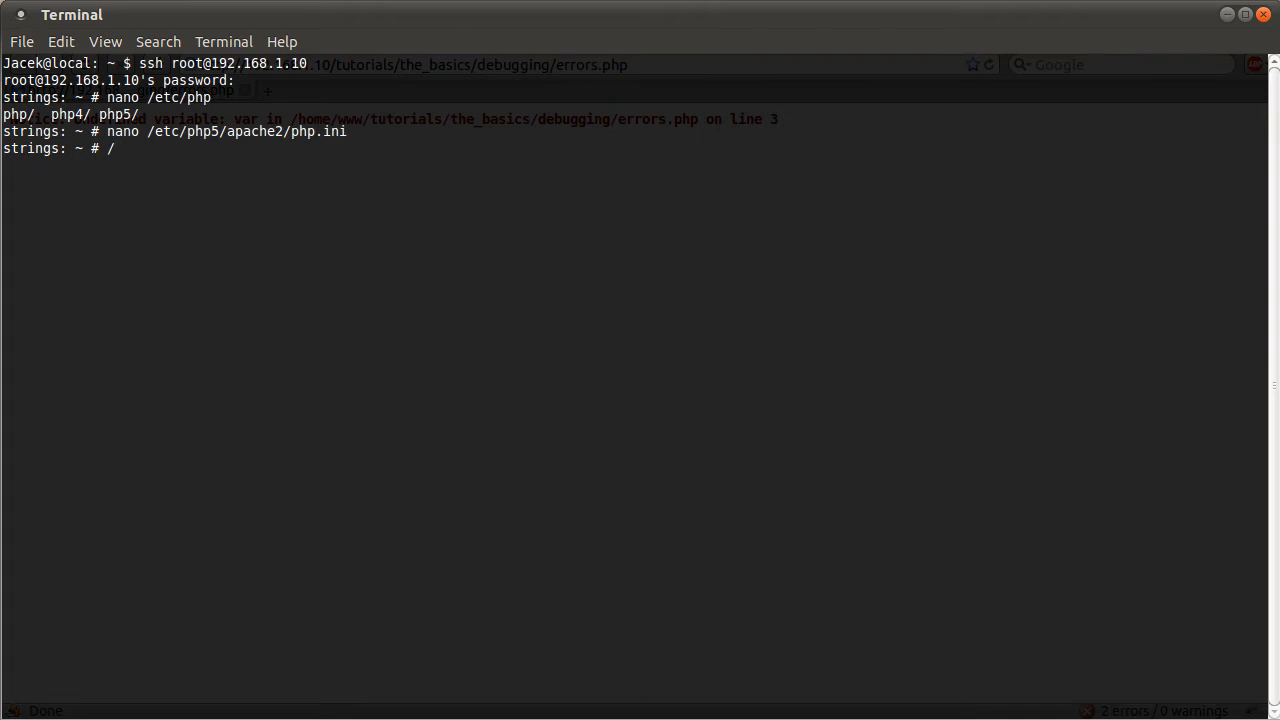
text(etc/i)
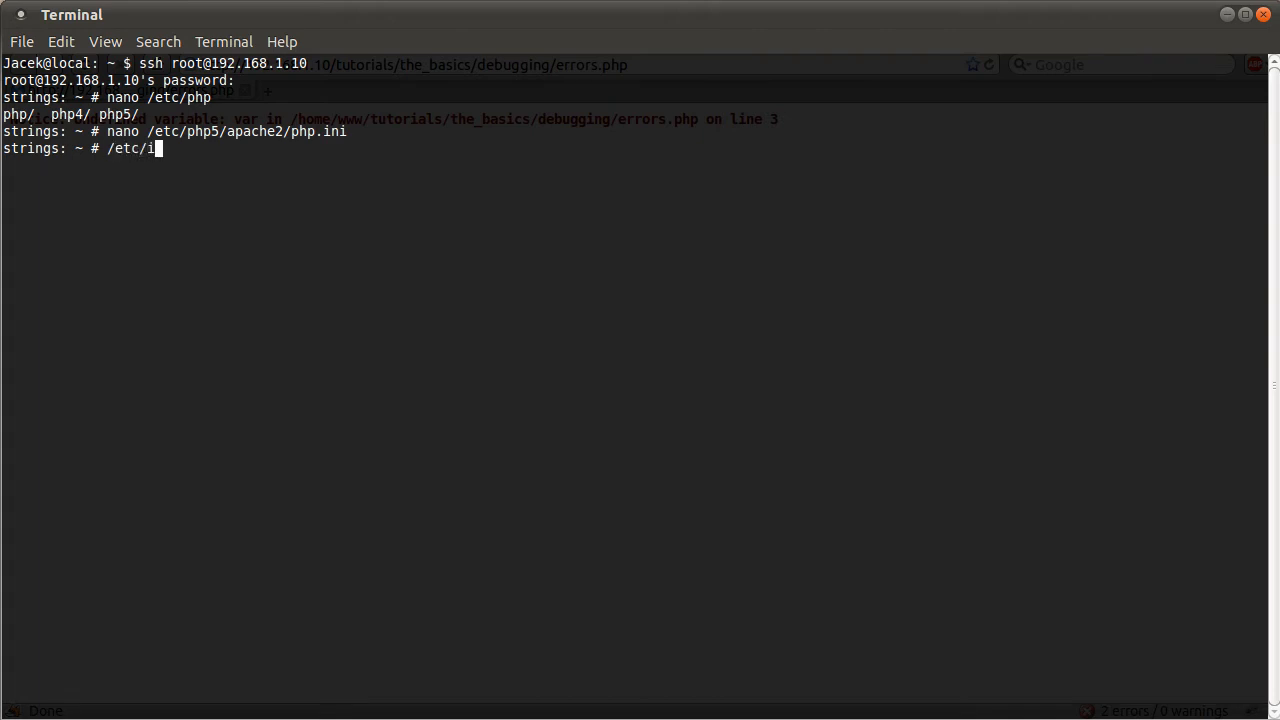
text(nit.d)
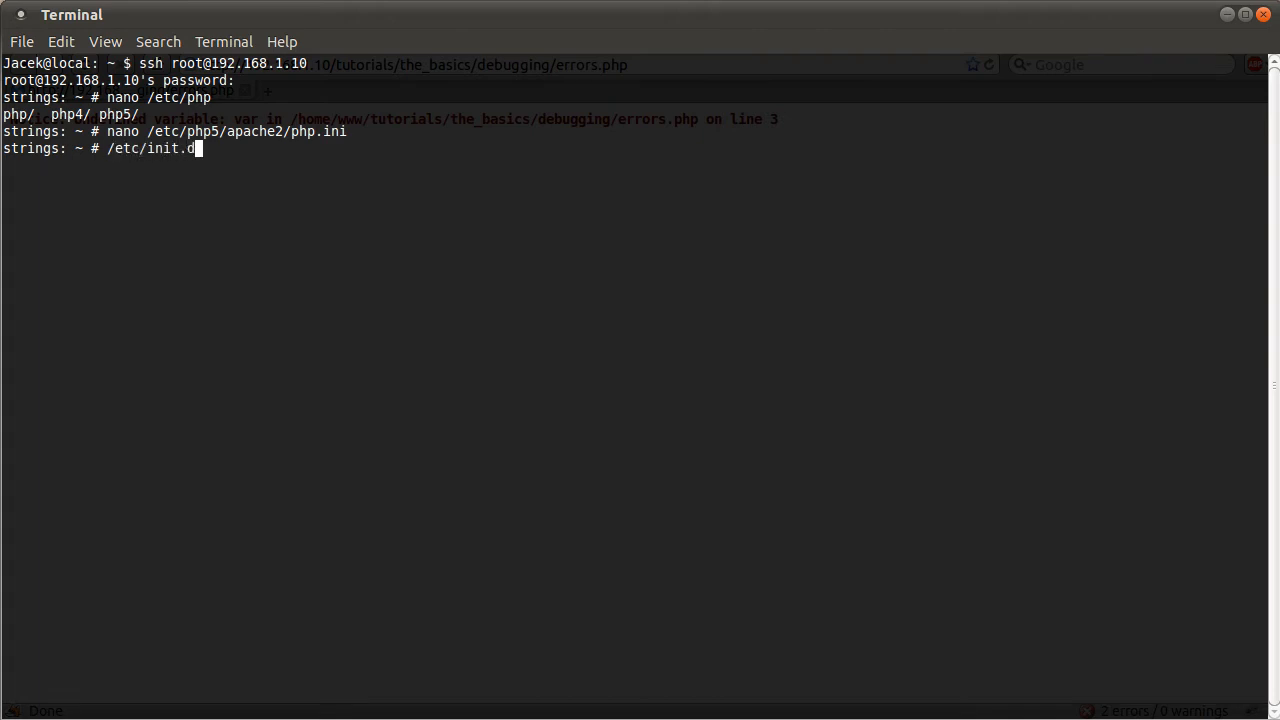
text(/apache2)
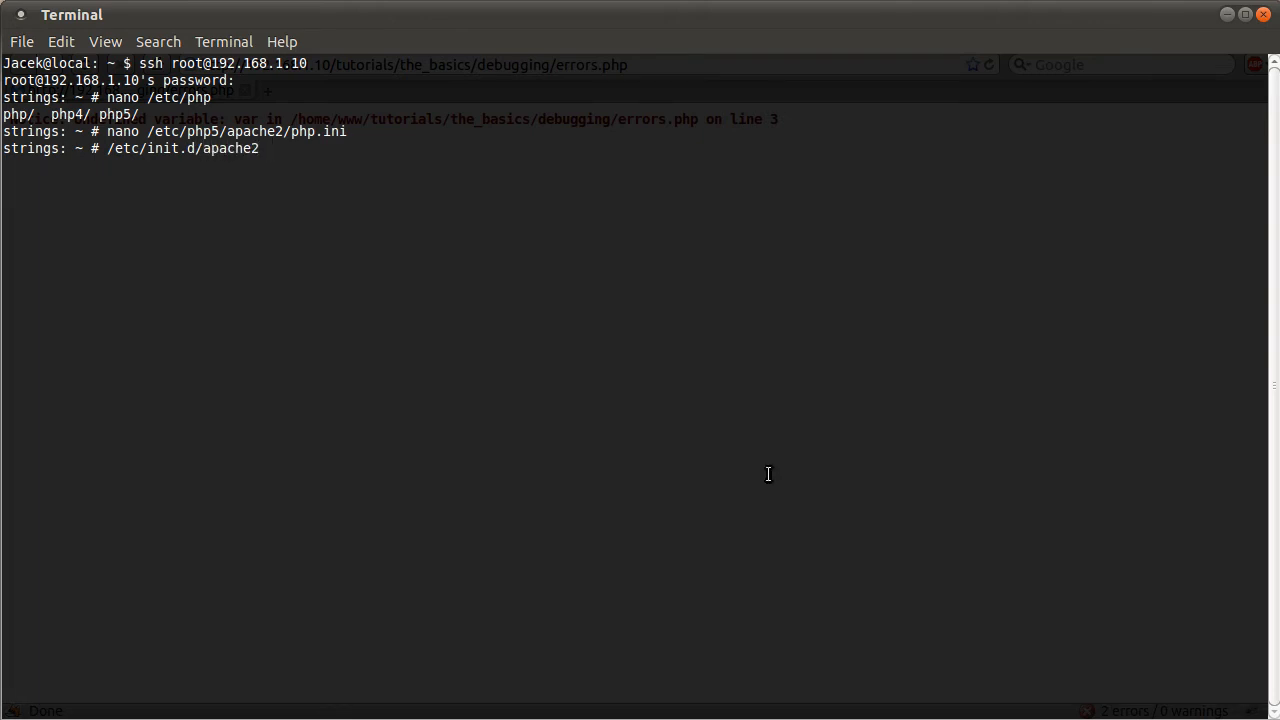
text(resta)
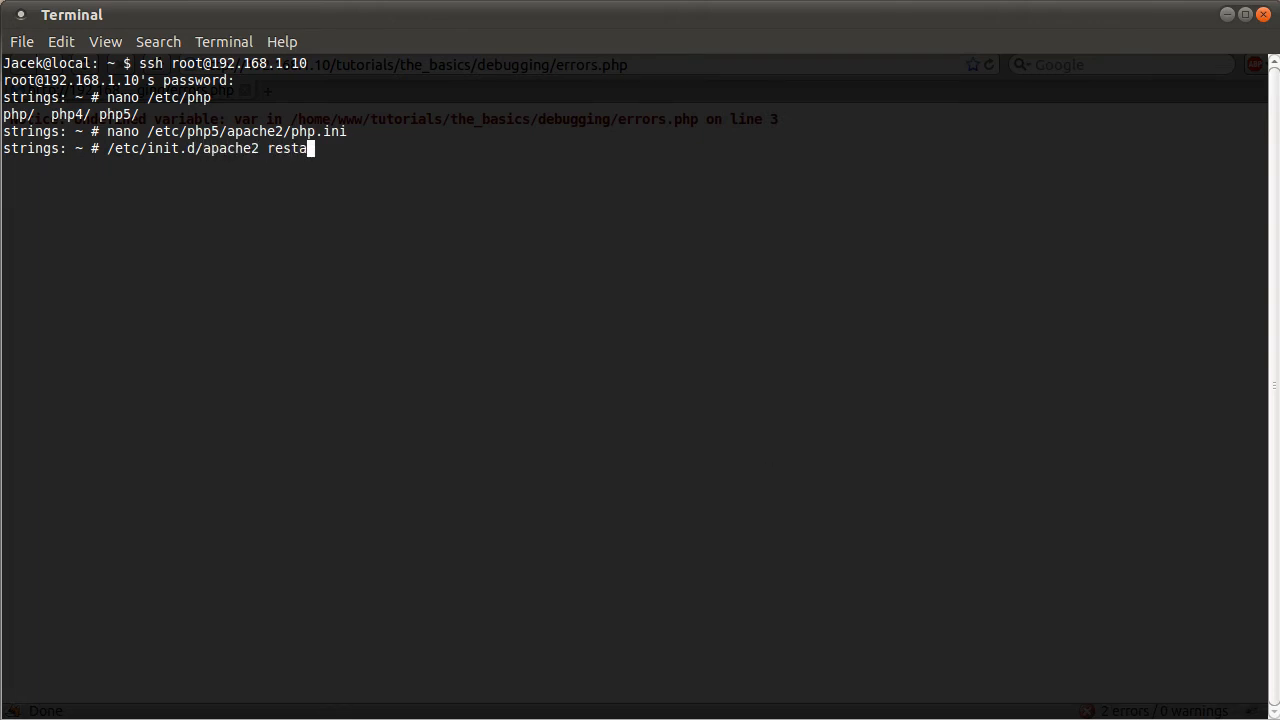
text(rt)
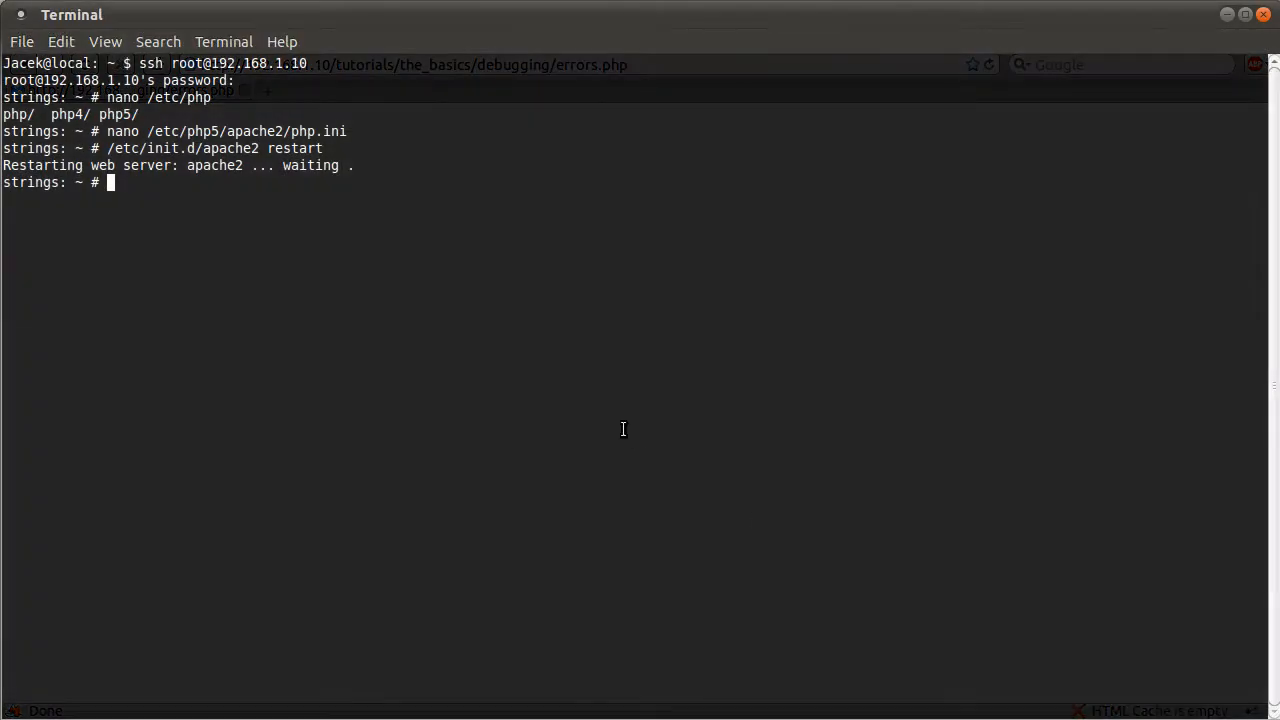
Step: Reopen /etc/php5/apache2/php.ini in nano for further editing
text(nano /etc/php5/apache2/php.ini)
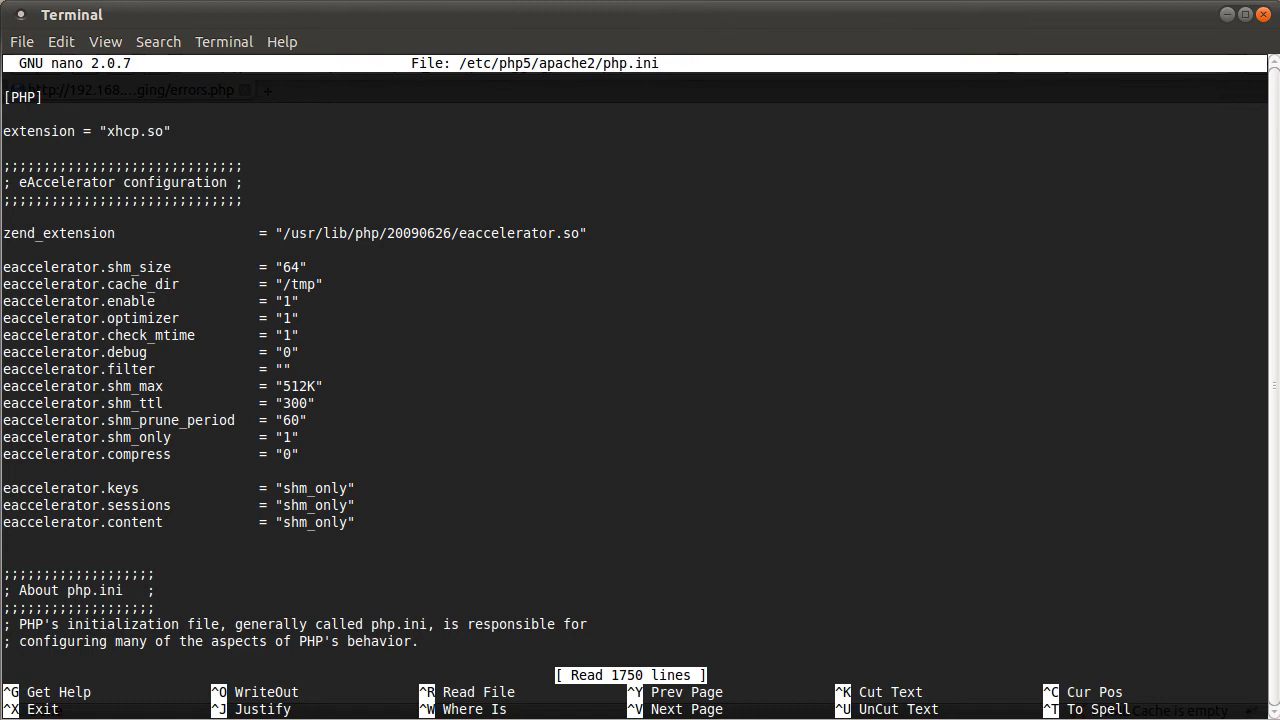
Step: Find error_reporting in php.ini, set it to E_ALL, then exit nano and prepare the Apache restart command
key(ctrl+w)
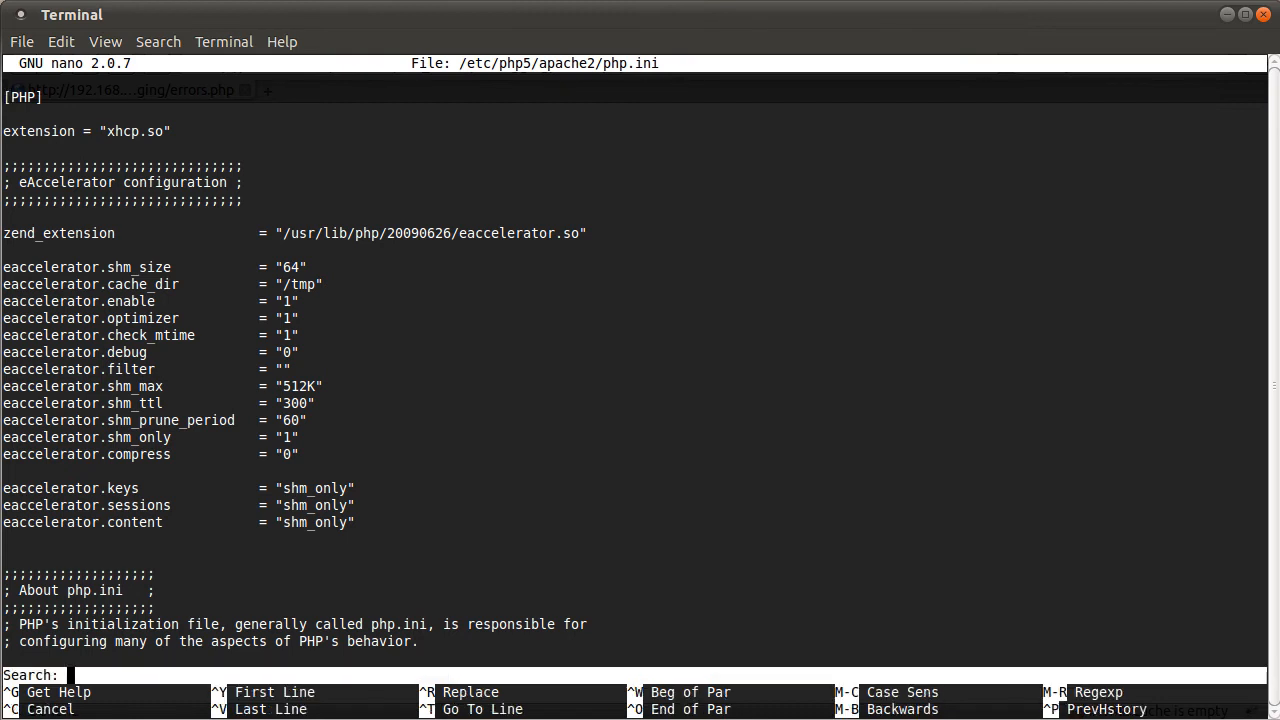
text(error_repo)
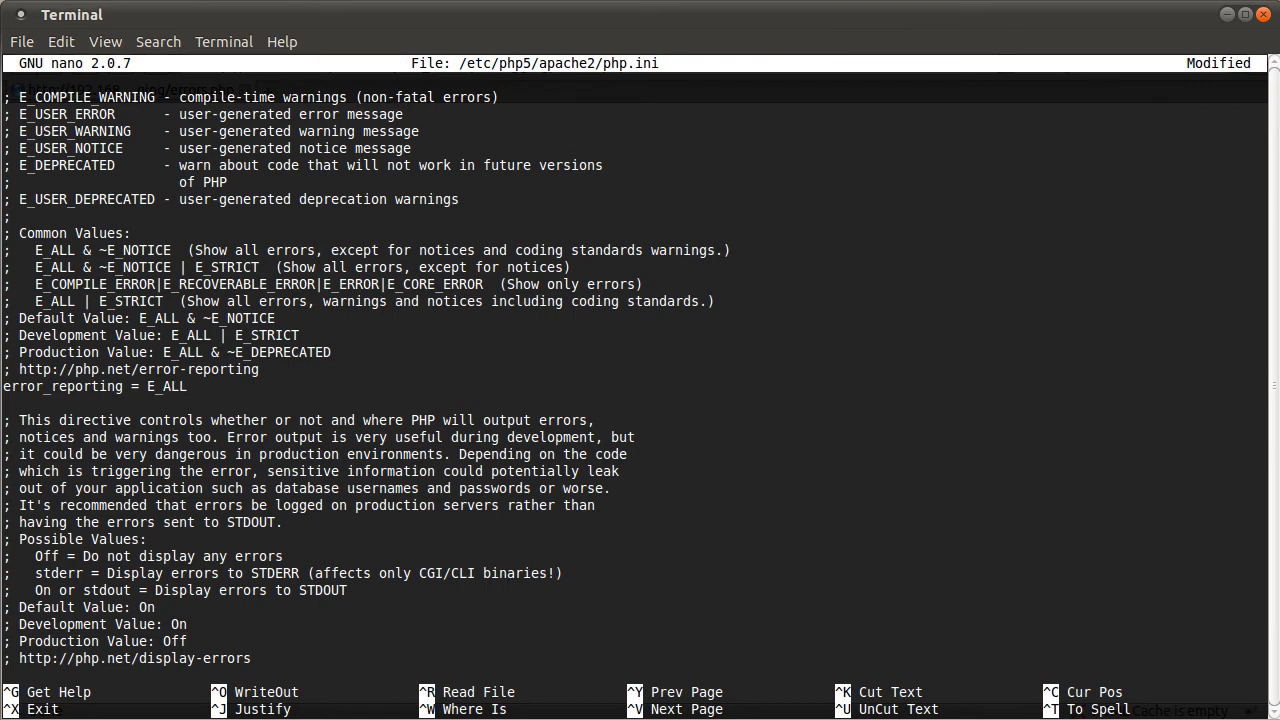
key(ctrl+x)
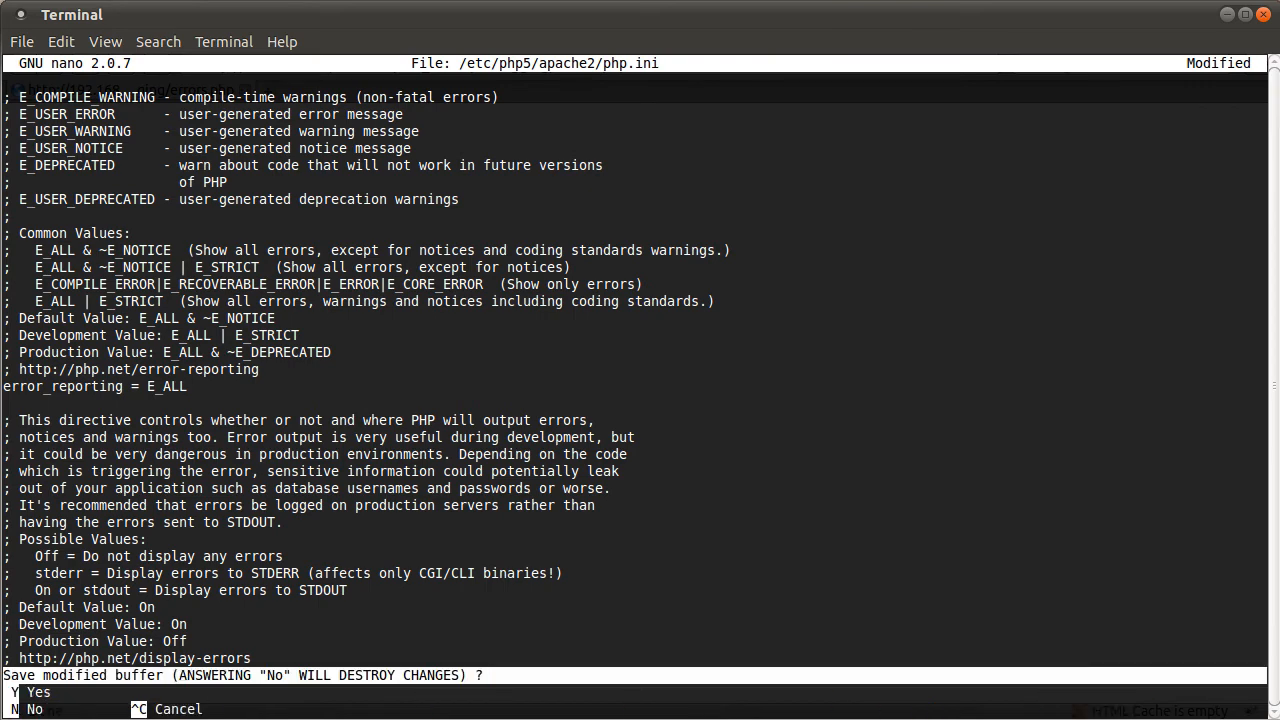
key(n)
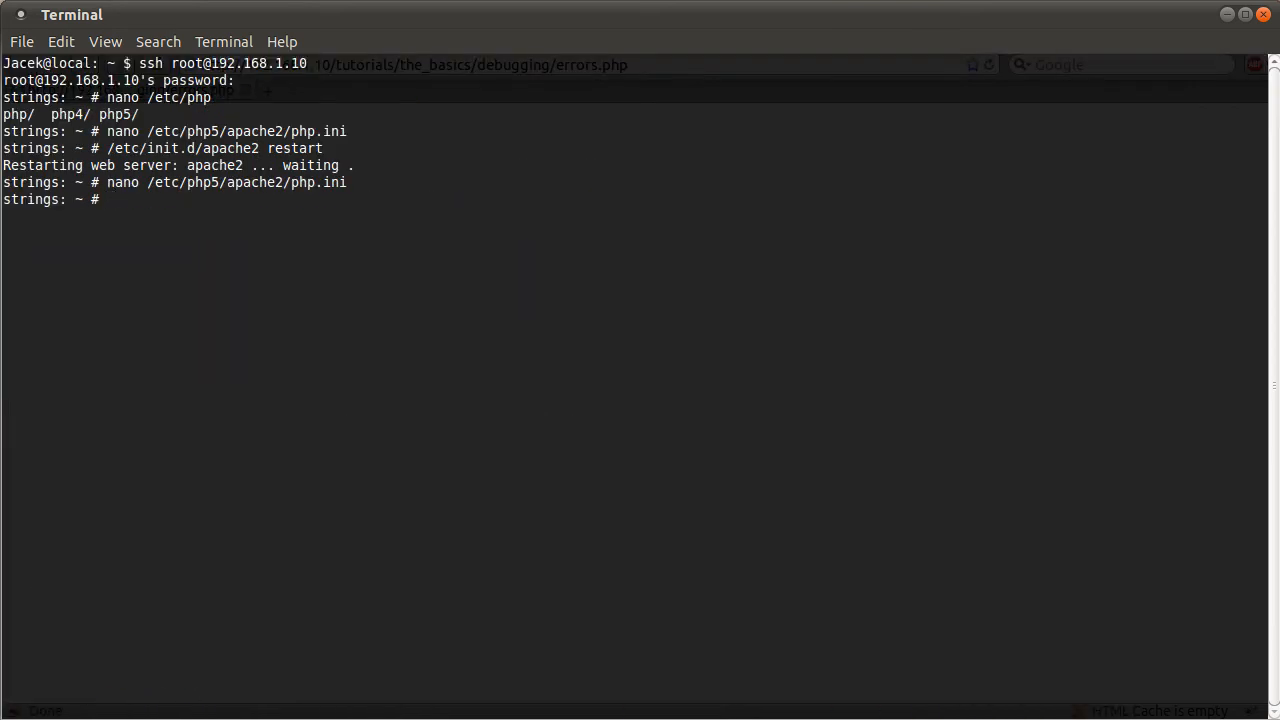
text(/etc/init.d/apache2 restart)
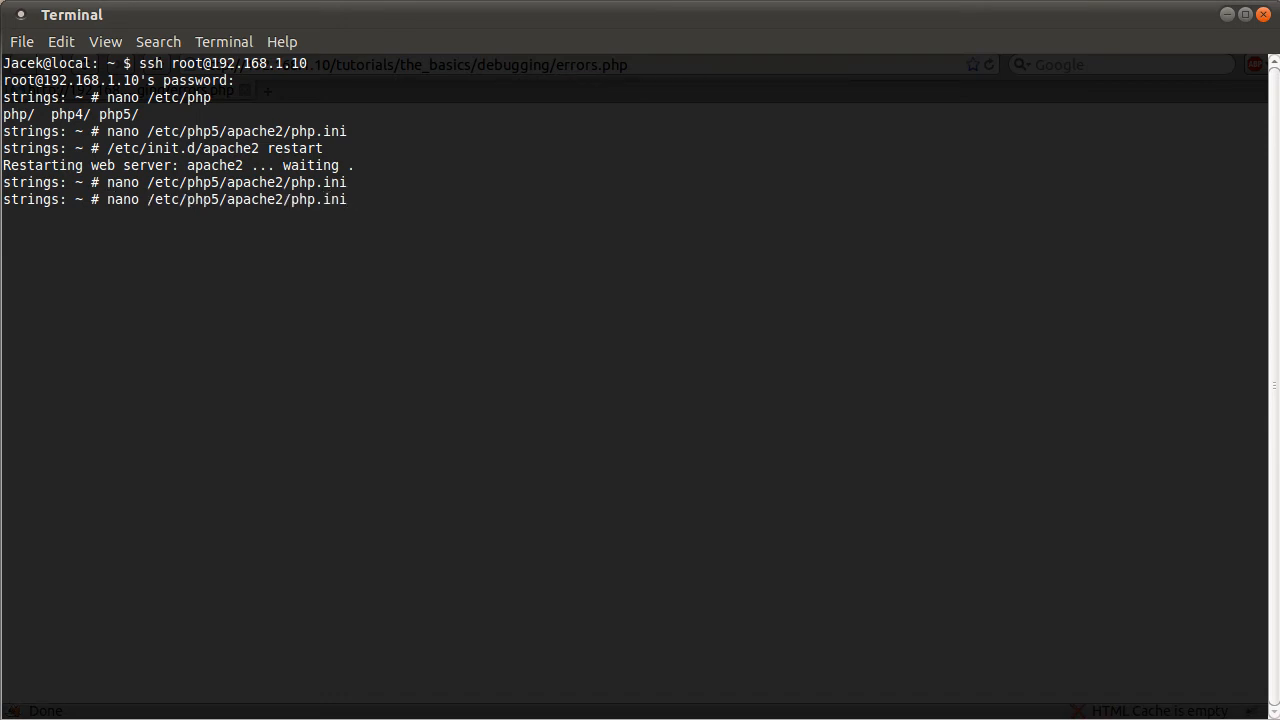
Step: Run /etc/init.d/apache2 restart to apply the E_ALL error setting
text(/etc/init.d/apache2 restart)
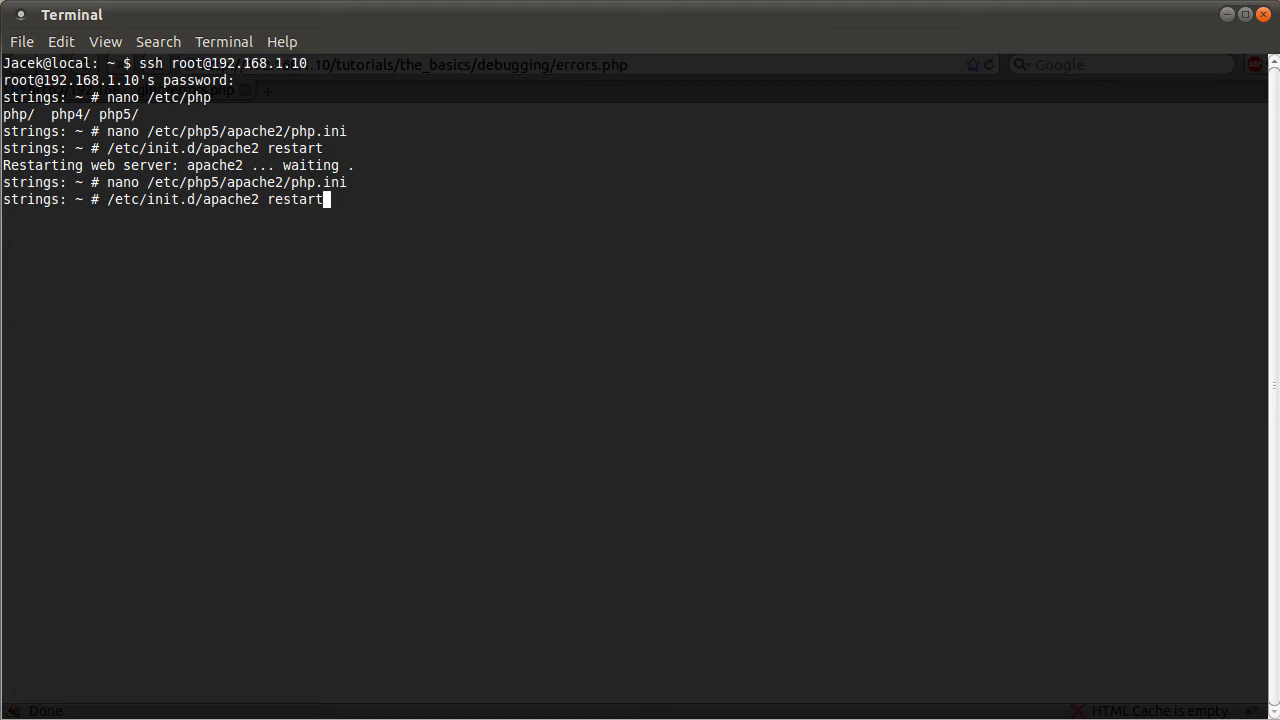
key(Return)
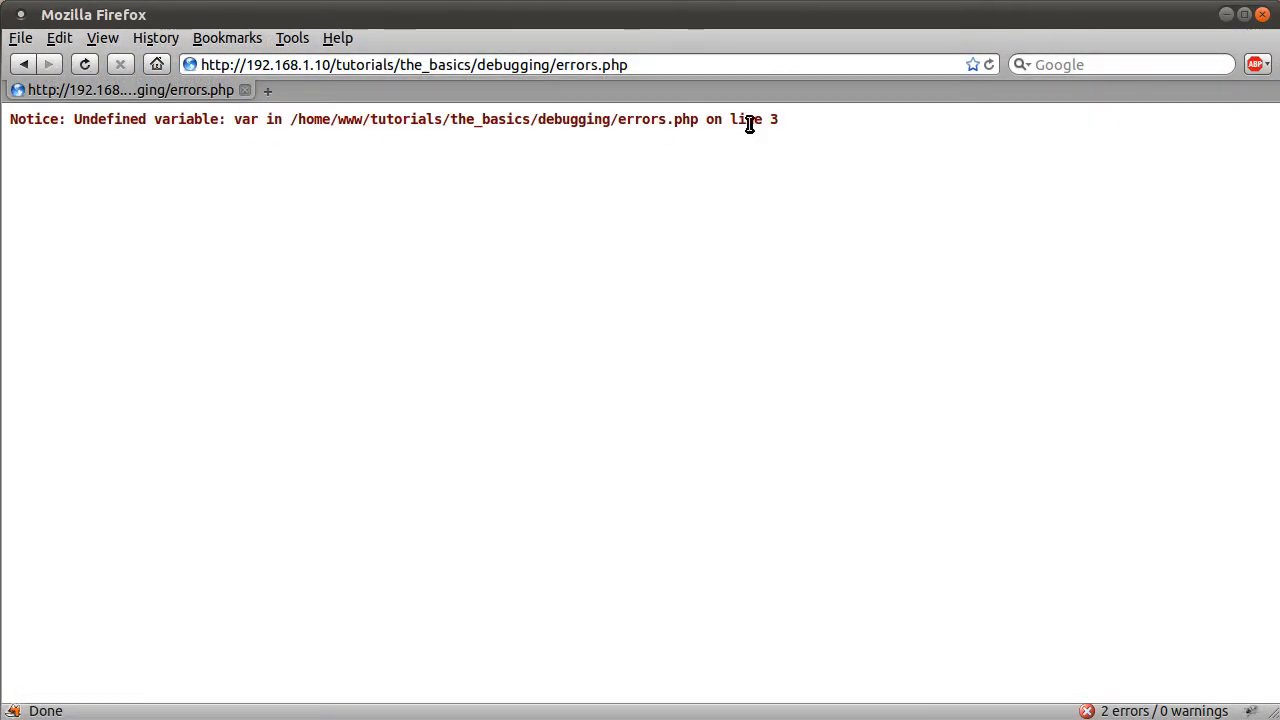
mouse_move(792, 238)
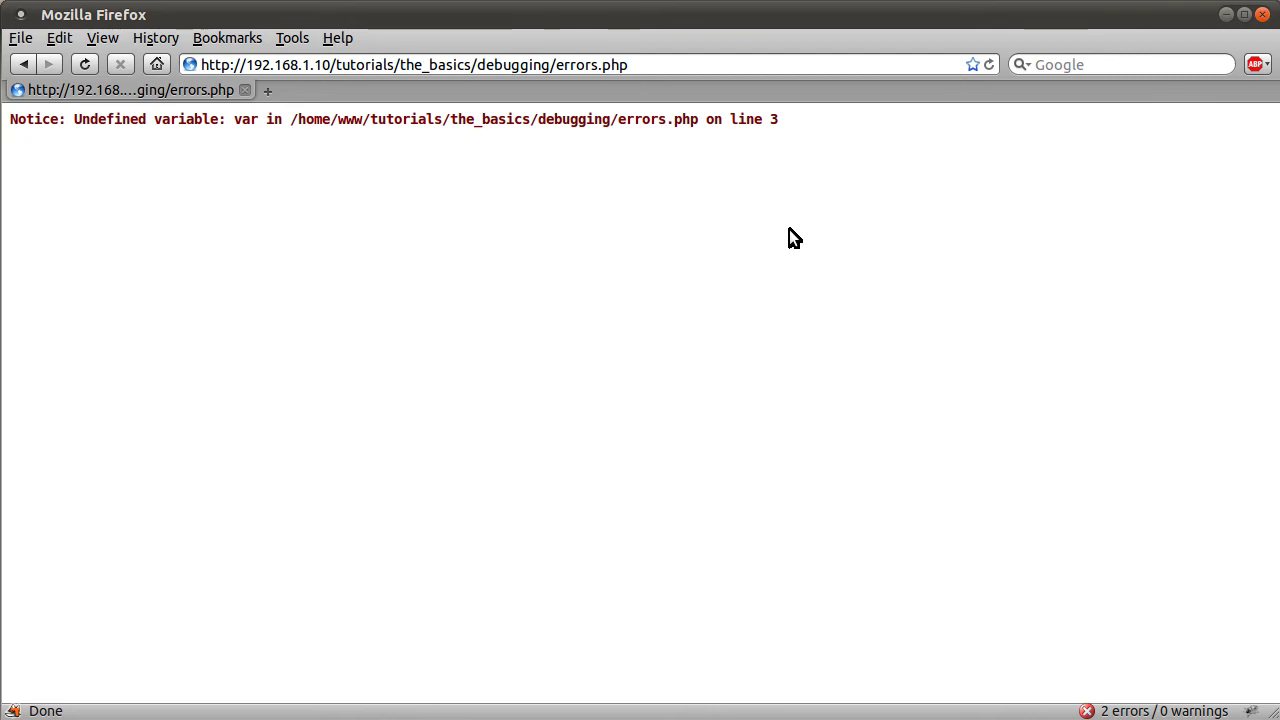
mouse_move(744, 304)
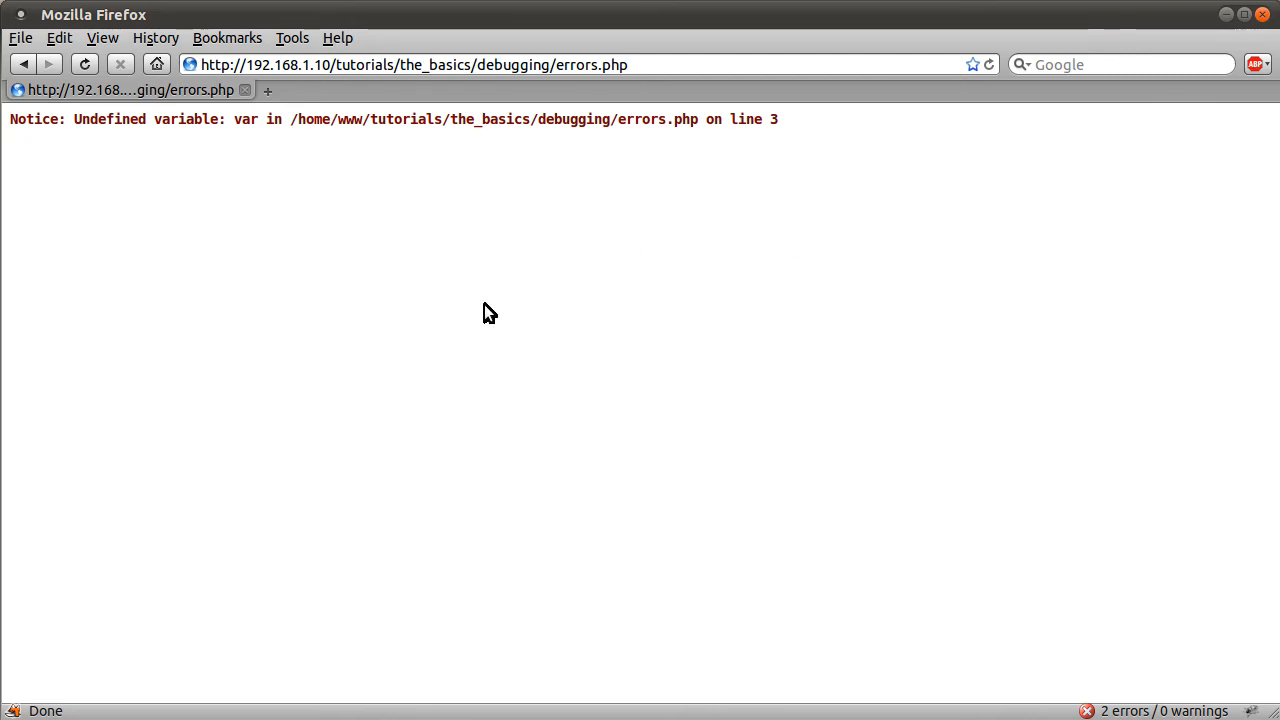
mouse_move(644, 678)
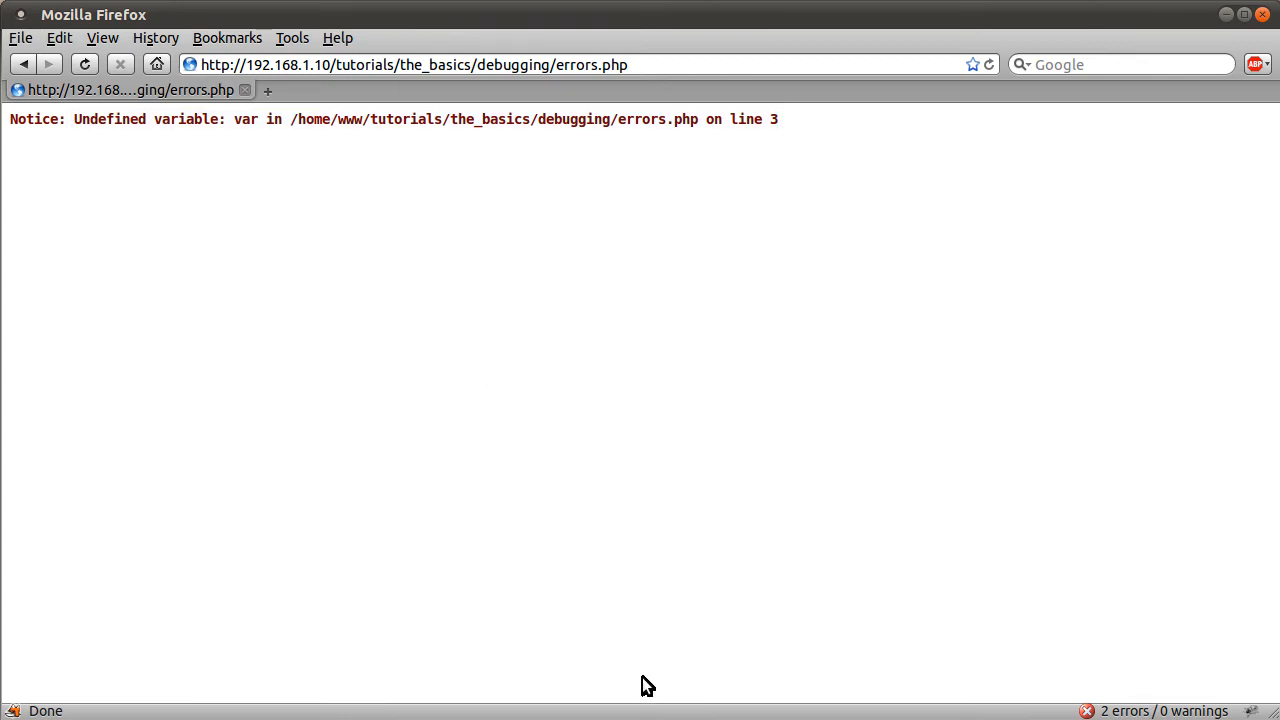
mouse_move(748, 438)
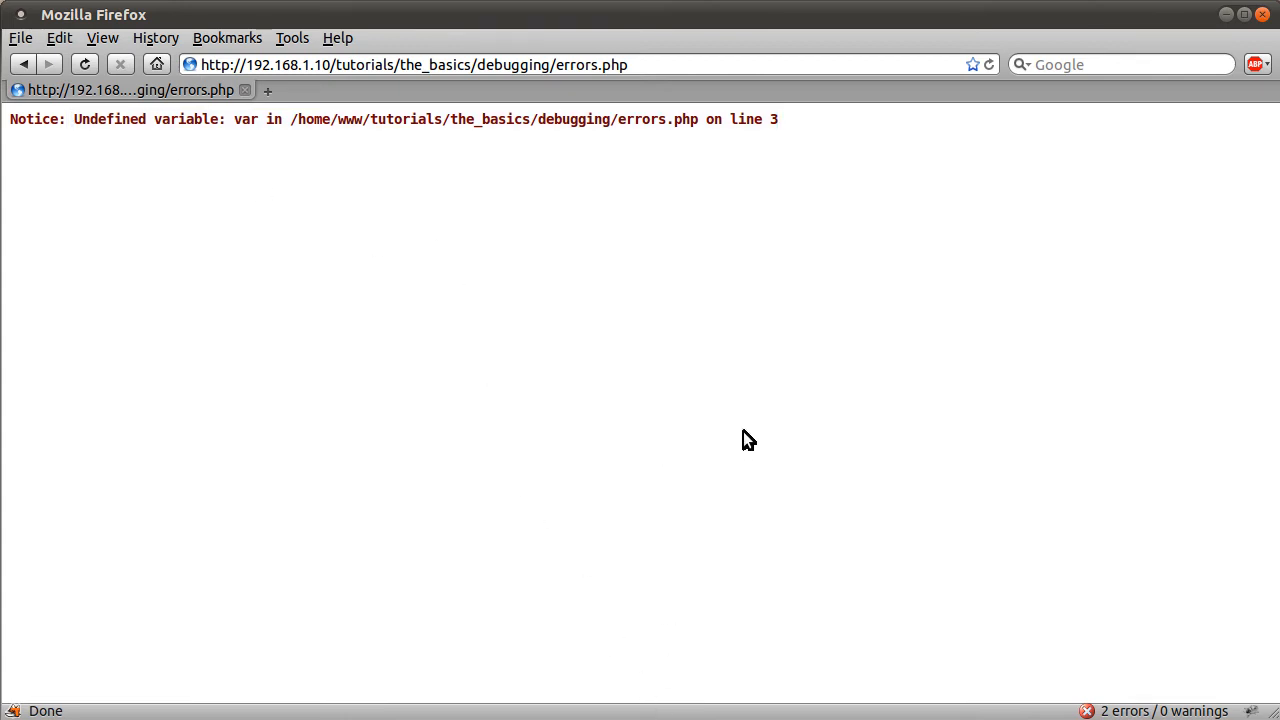
mouse_move(716, 454)
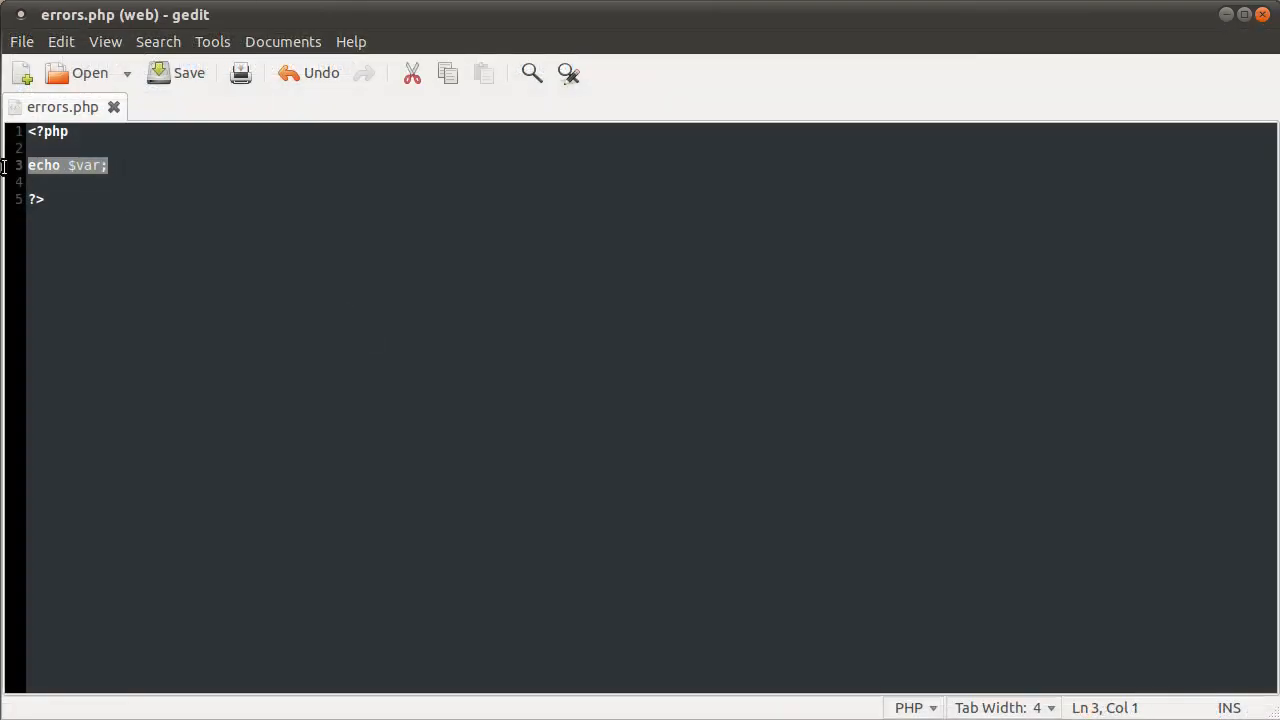
Step: Replace the echo $var line with $name = $_GET['name'] and echo $name;, then save errors.php
key(Delete)
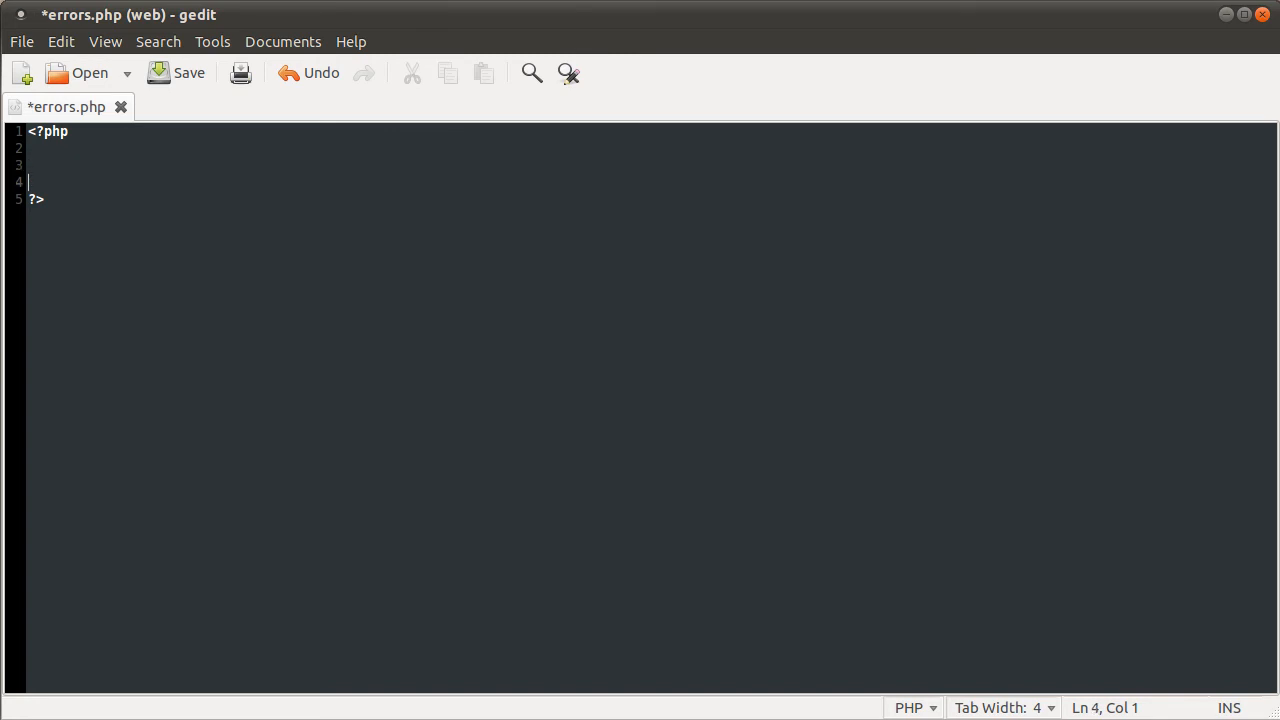
text(<form,)
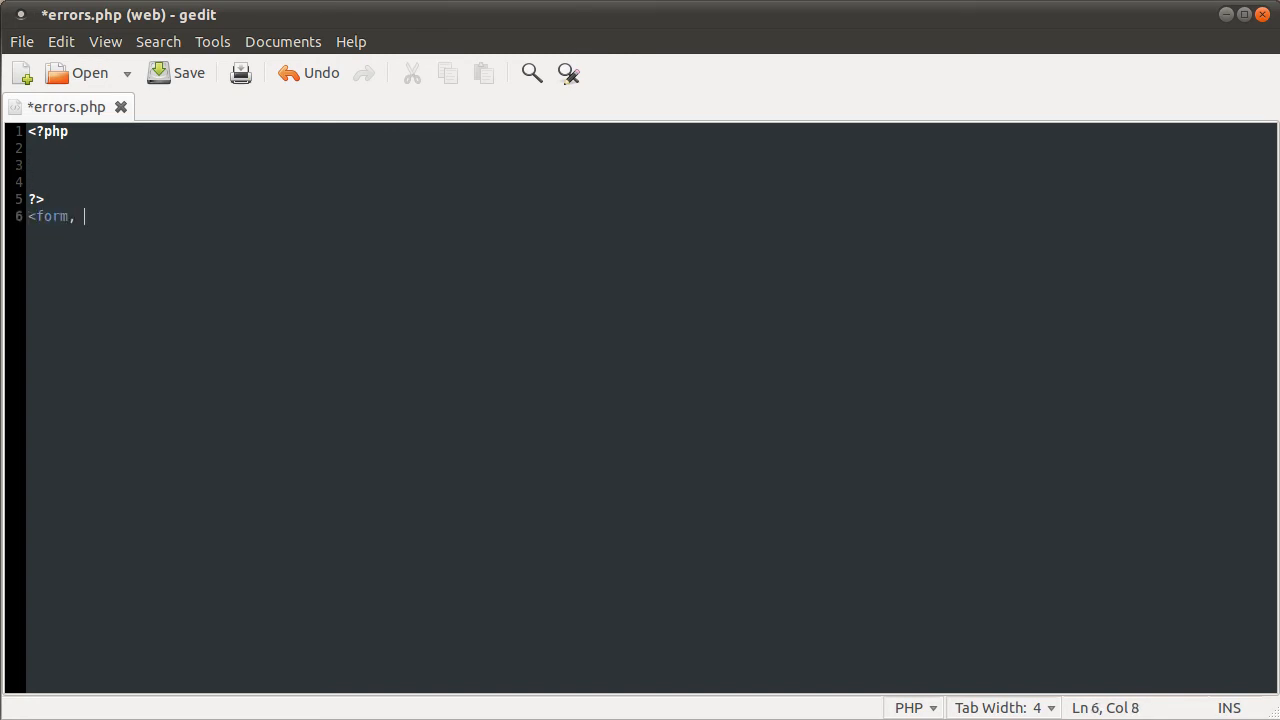
key(BackSpace)
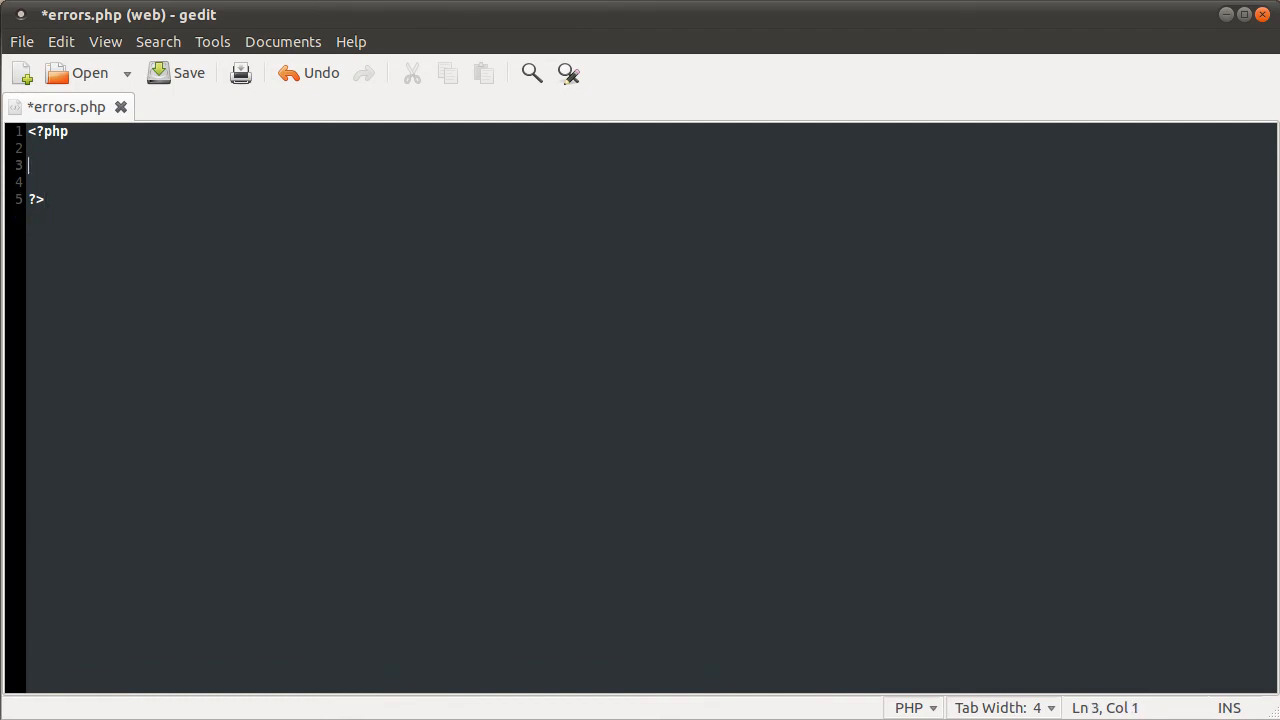
text(echo)
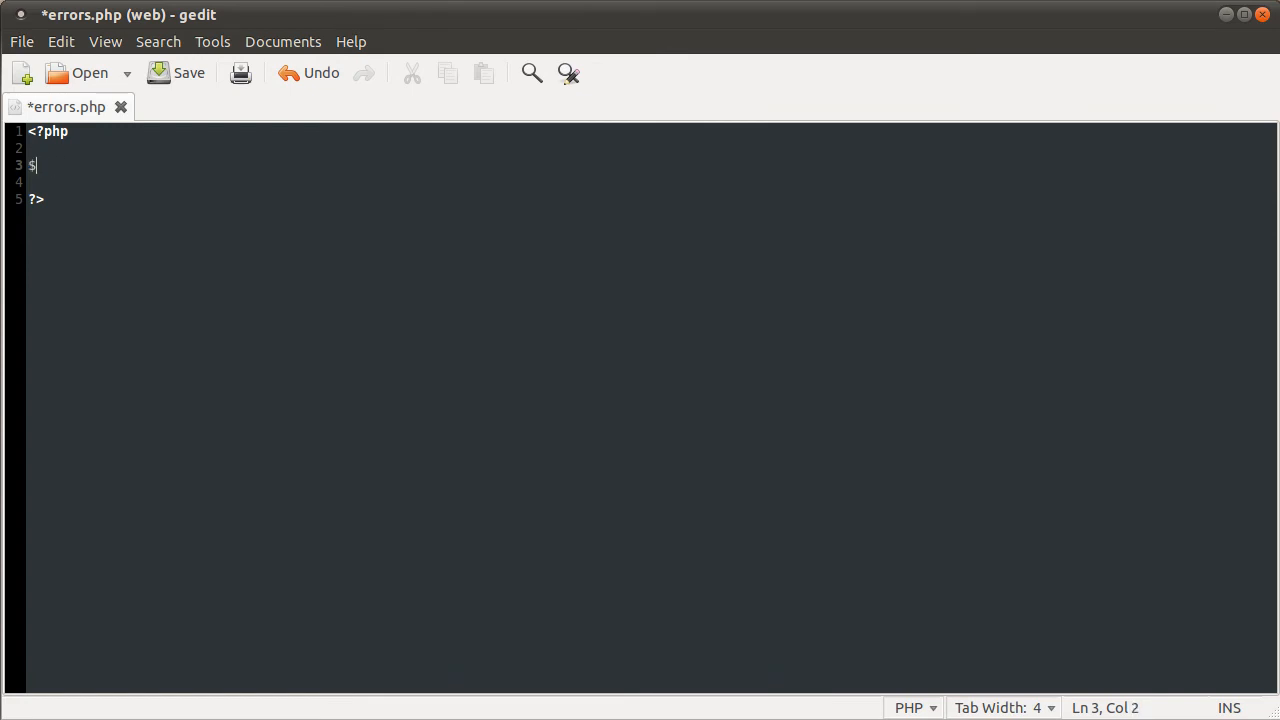
text(name)
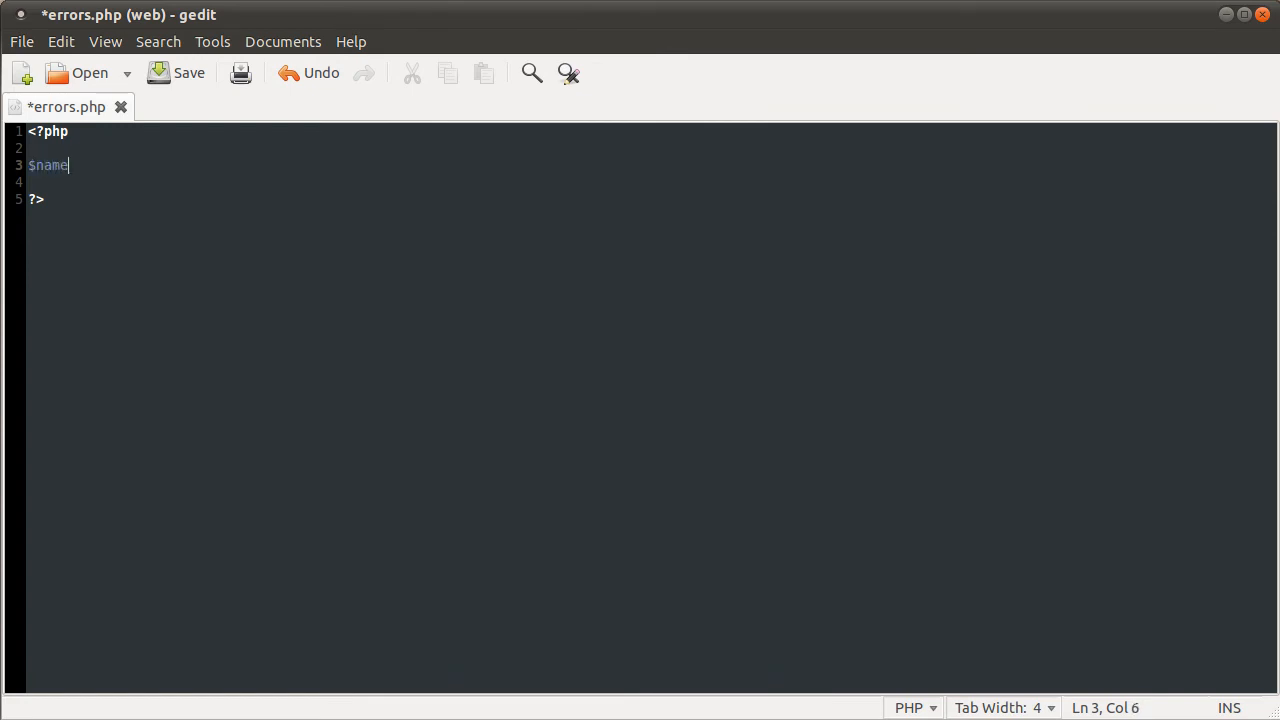
text(= $_GET['name'];)
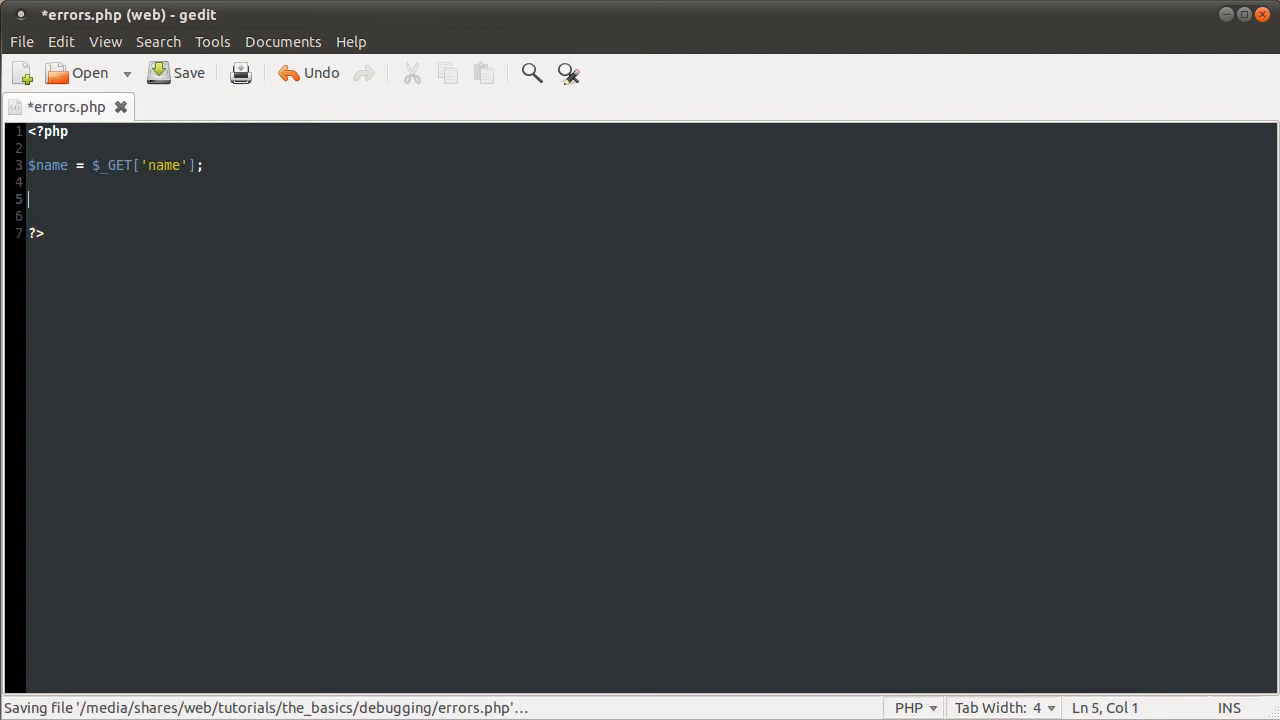
text(echo $name;)
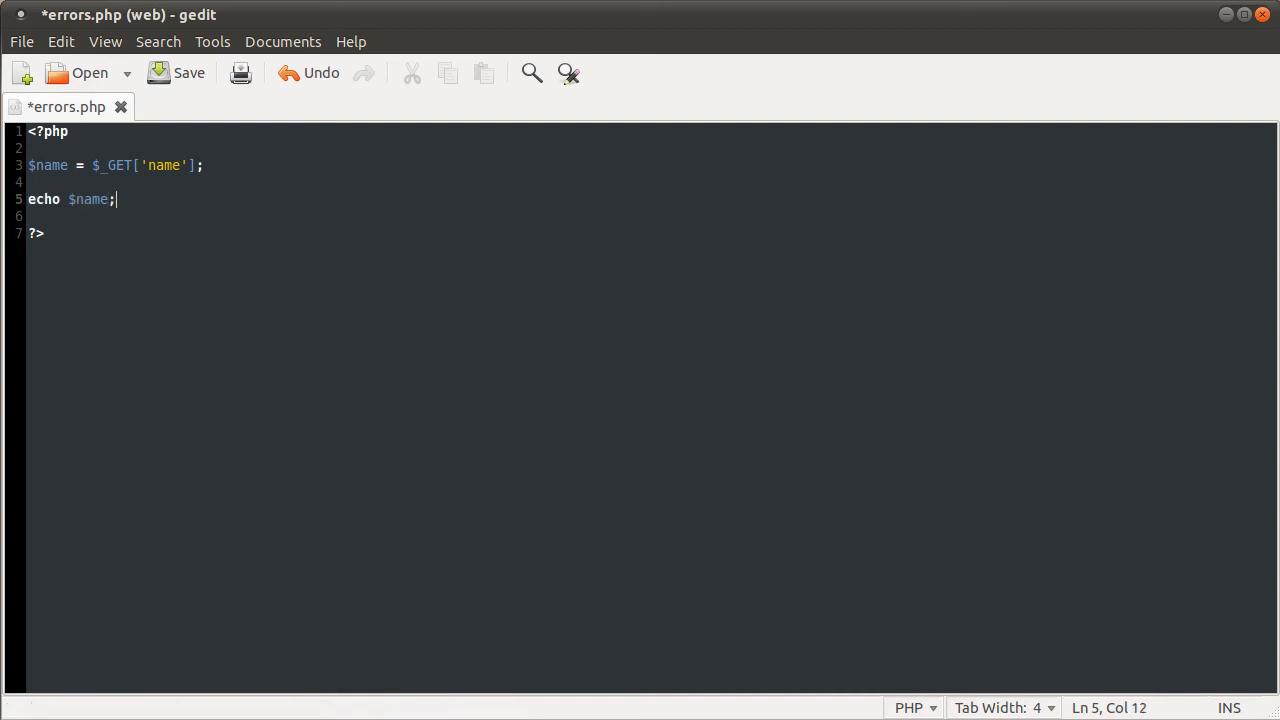
click(196, 72)
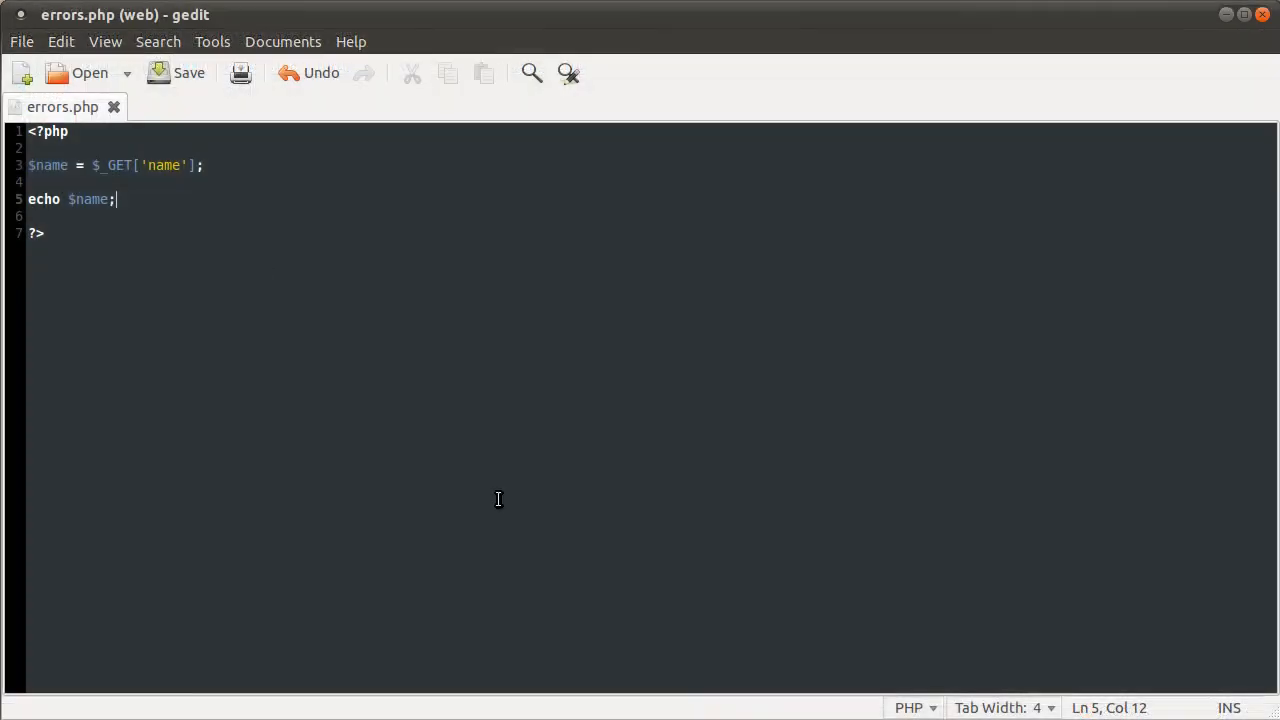
Step: Add print_r($_GET) on line 3 above the $name assignment
drag(94, 164, 200, 164)
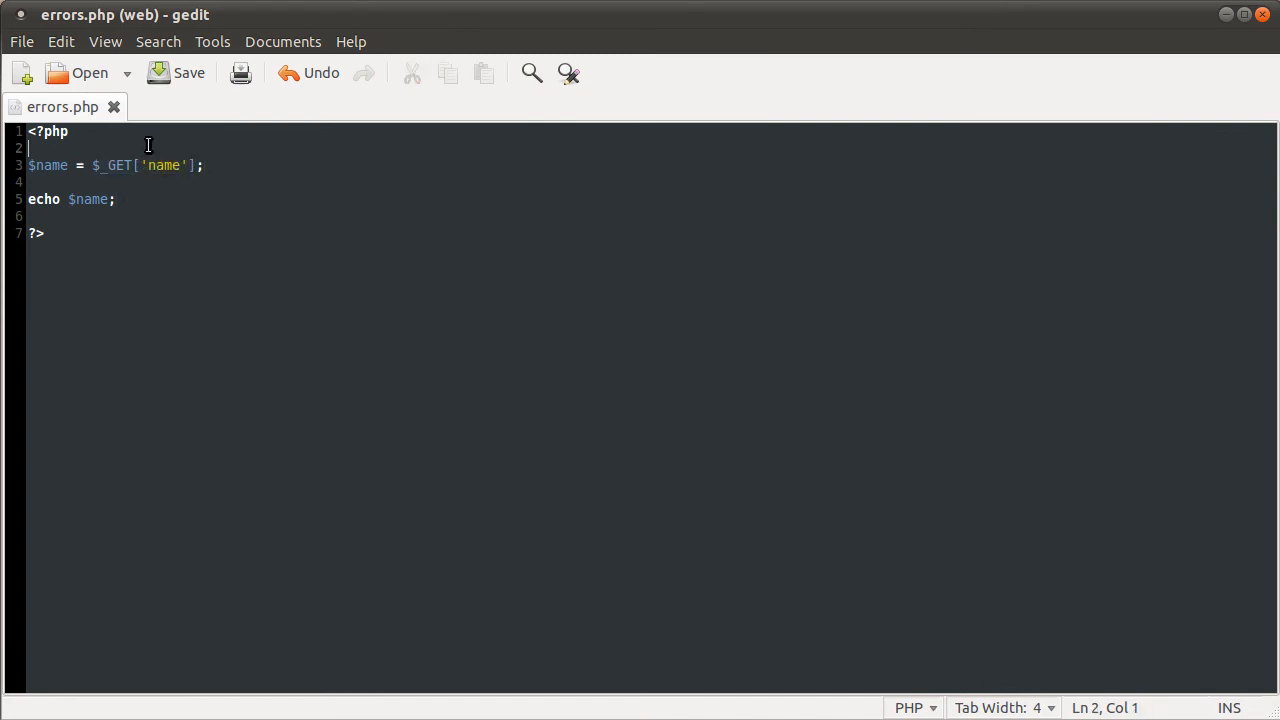
text(print)
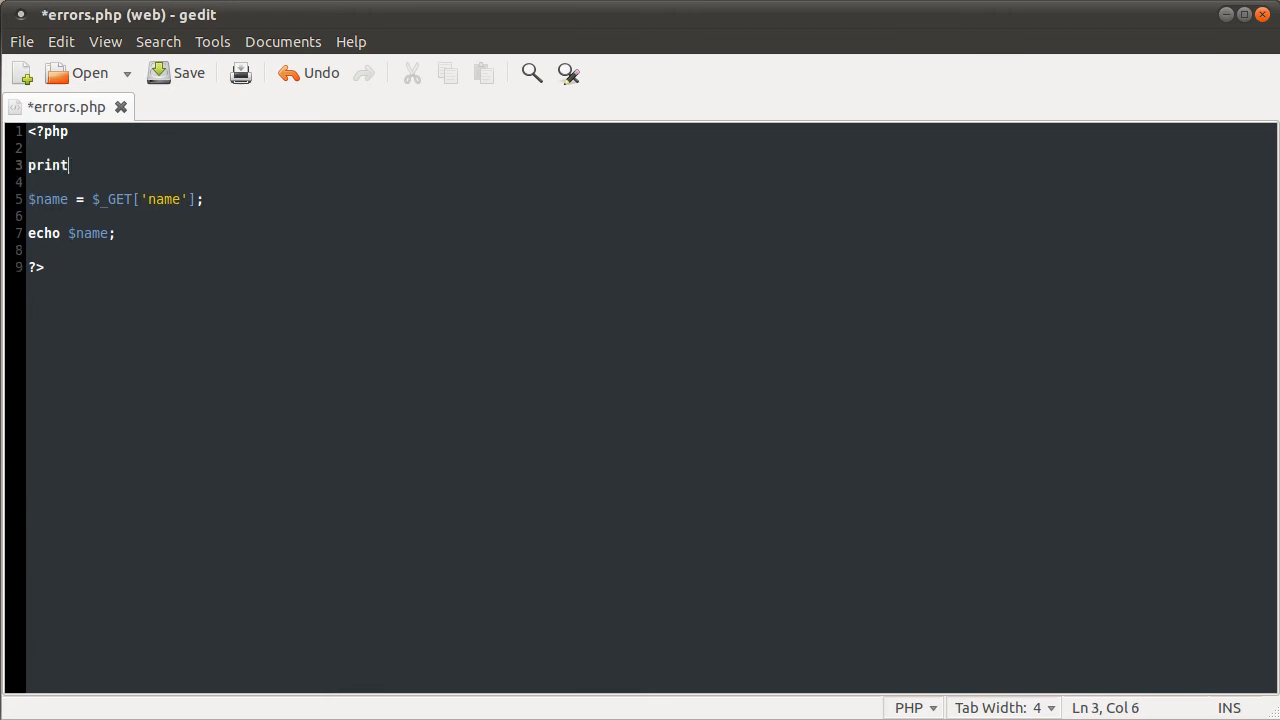
text(_r($)
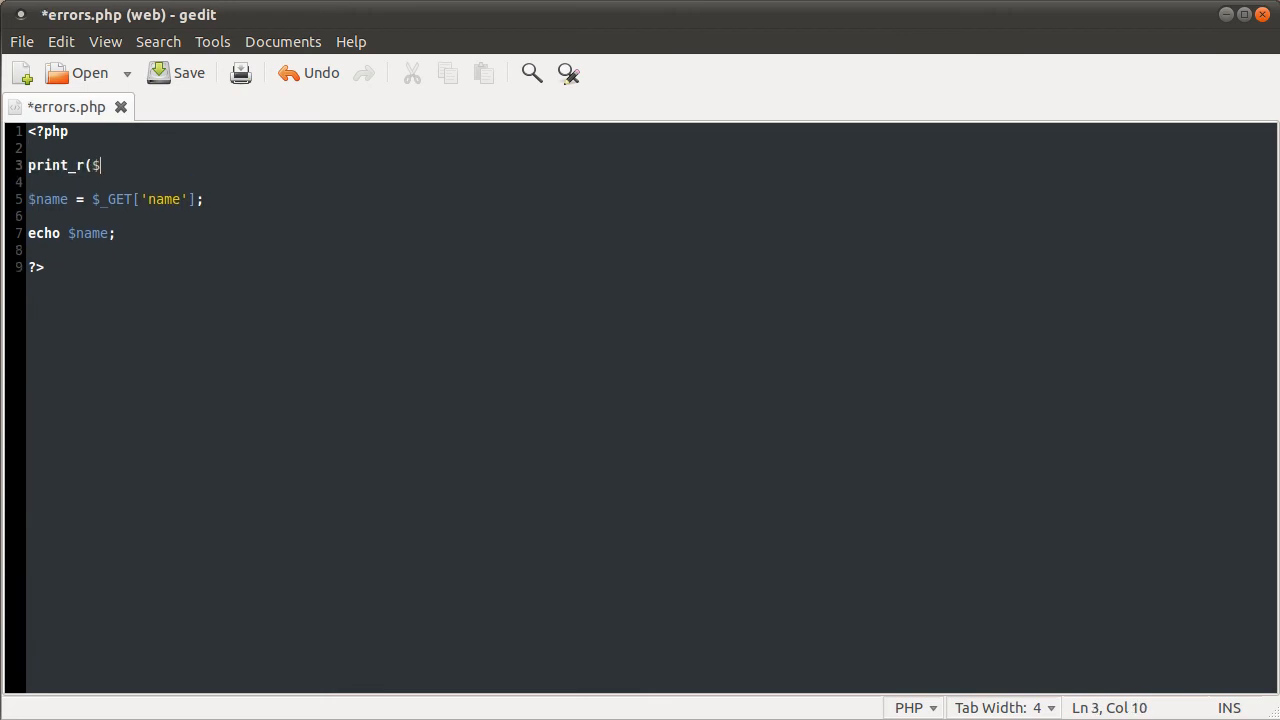
text(_GET))
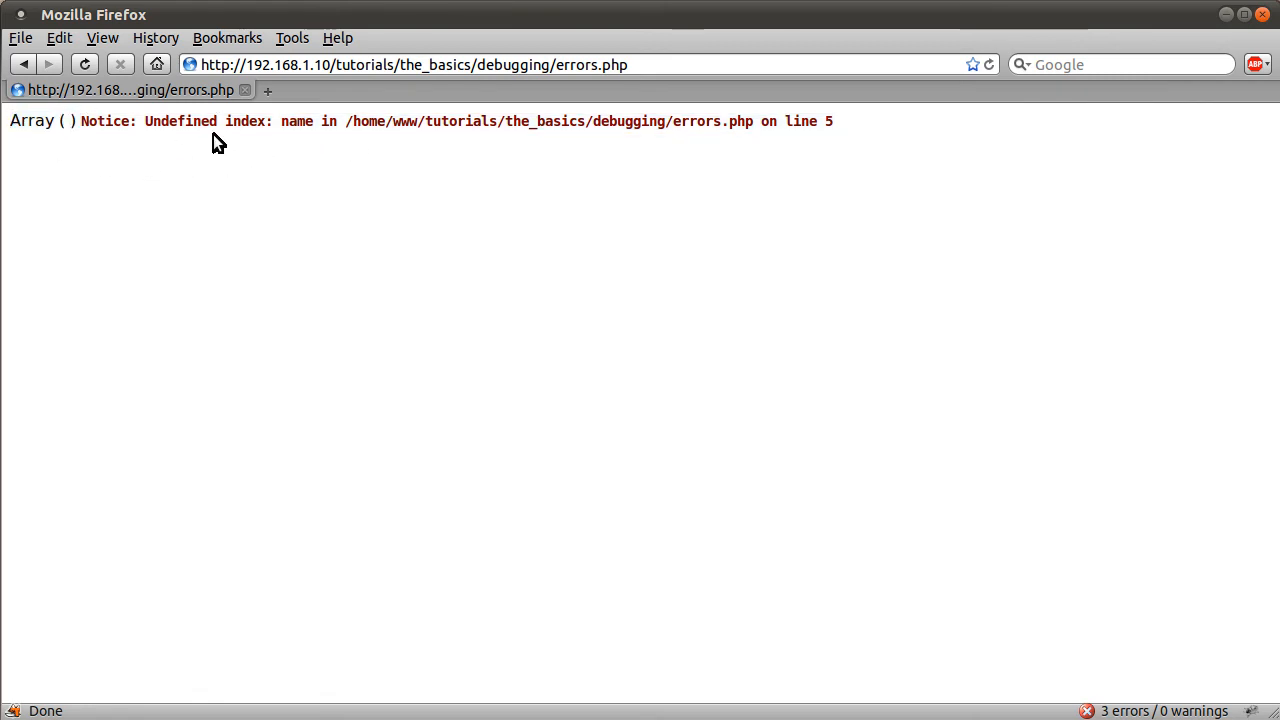
Step: Load errors.php with ?name=jacek in the address so the page prints jacek
click(676, 64)
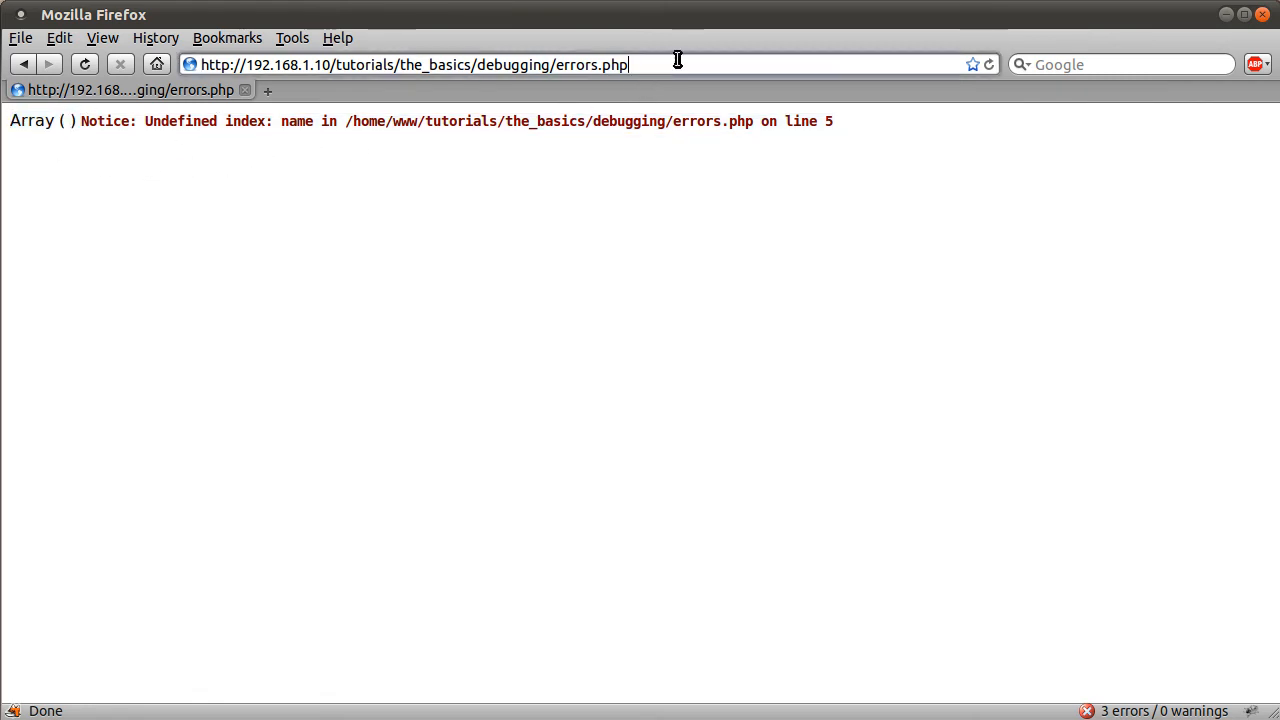
text(?name=)
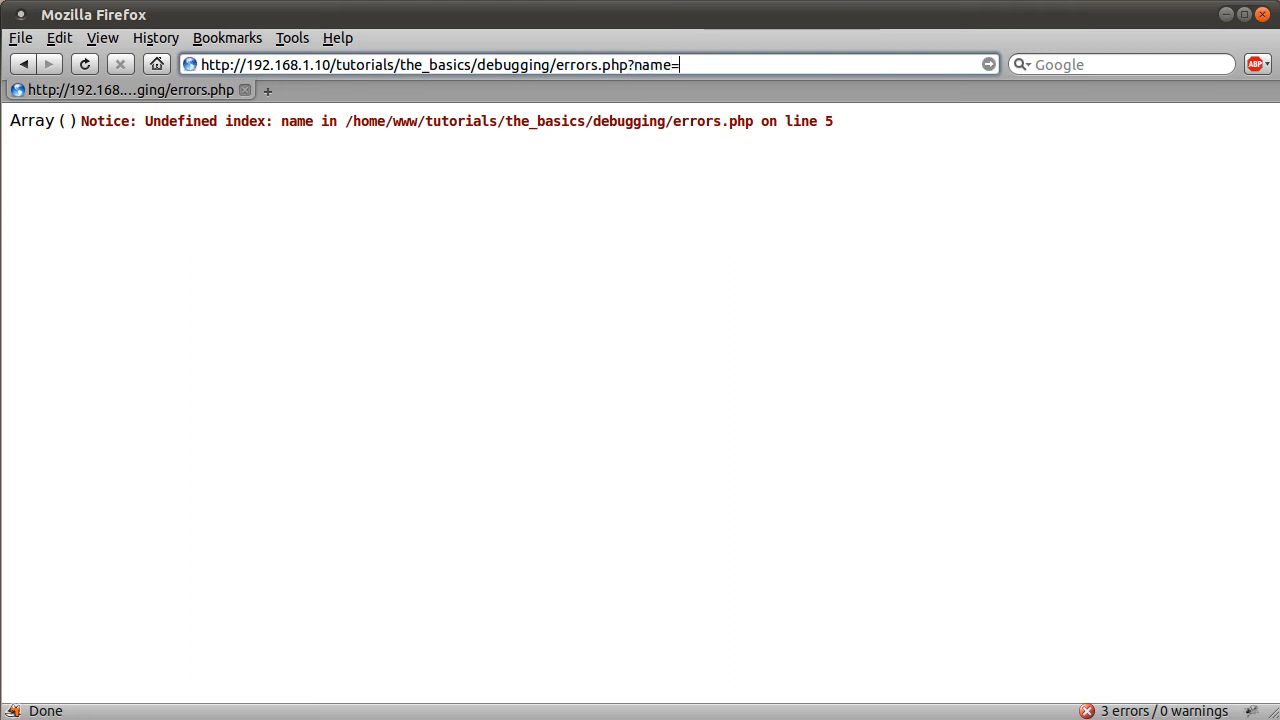
text(jacek)
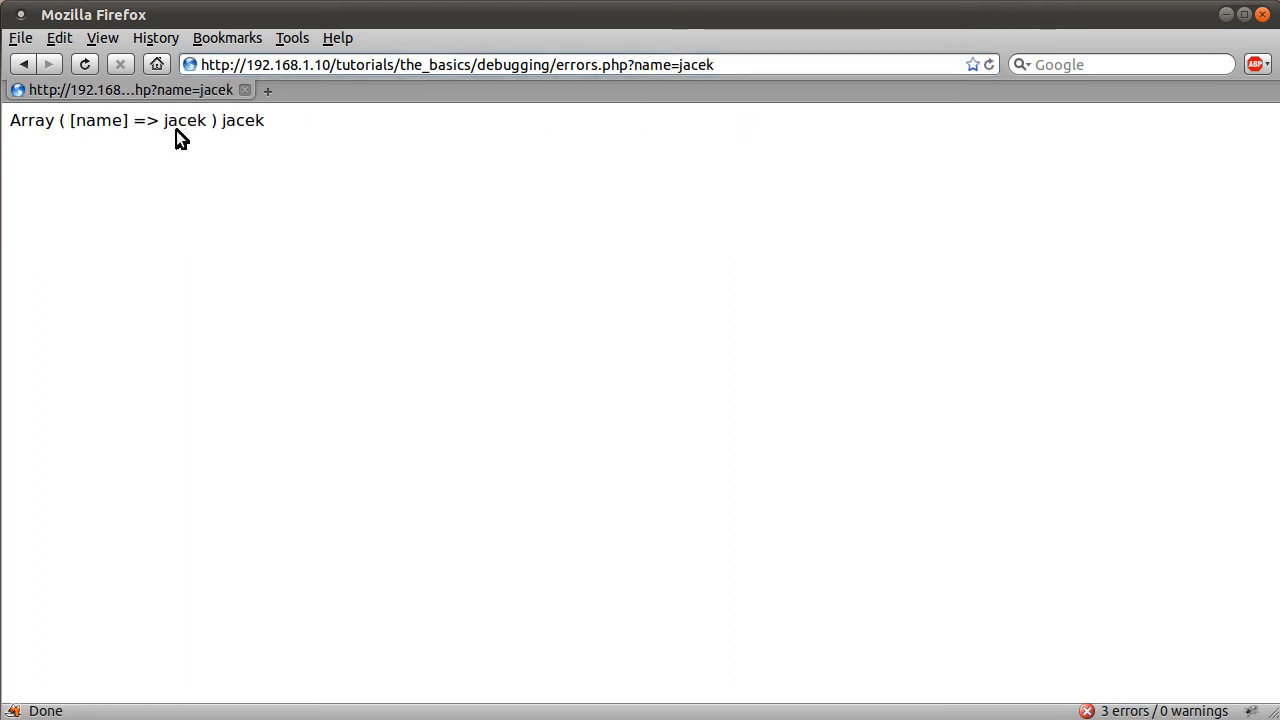
double_click(184, 120)
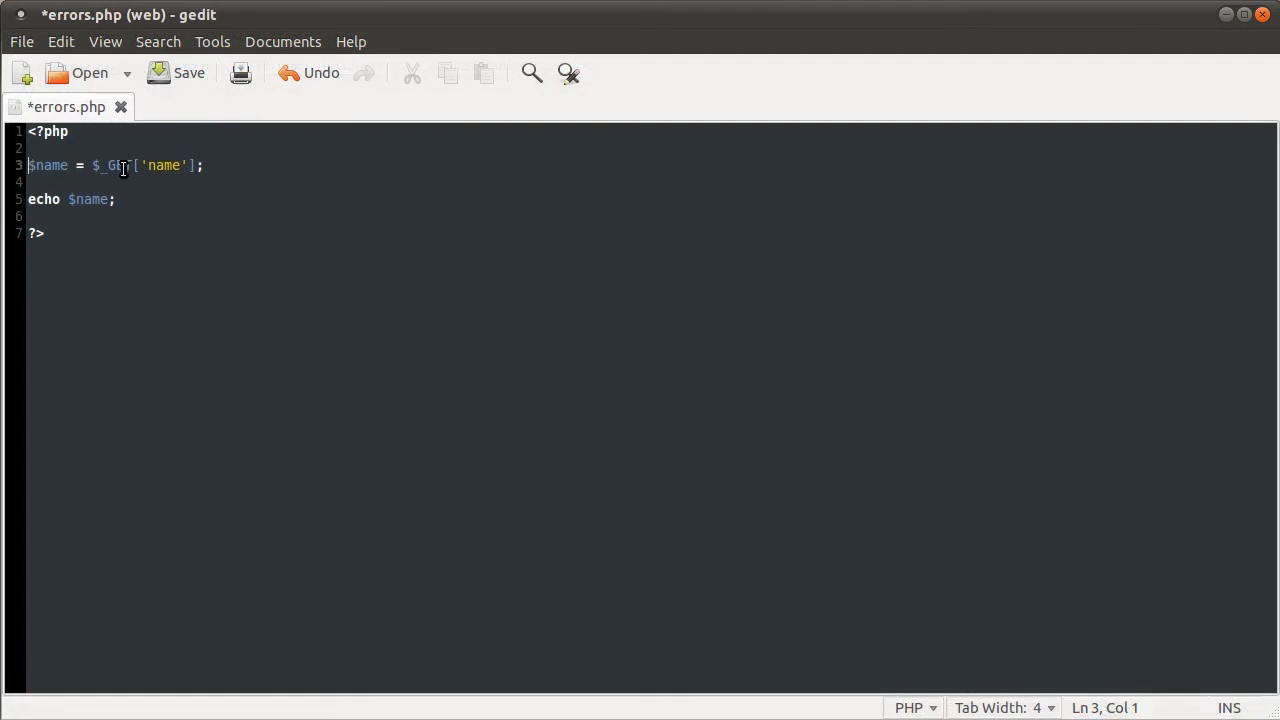
Step: Wrap the name handling in if (isset($_GET['name'])){ ... }
key(Return)
text(if ()
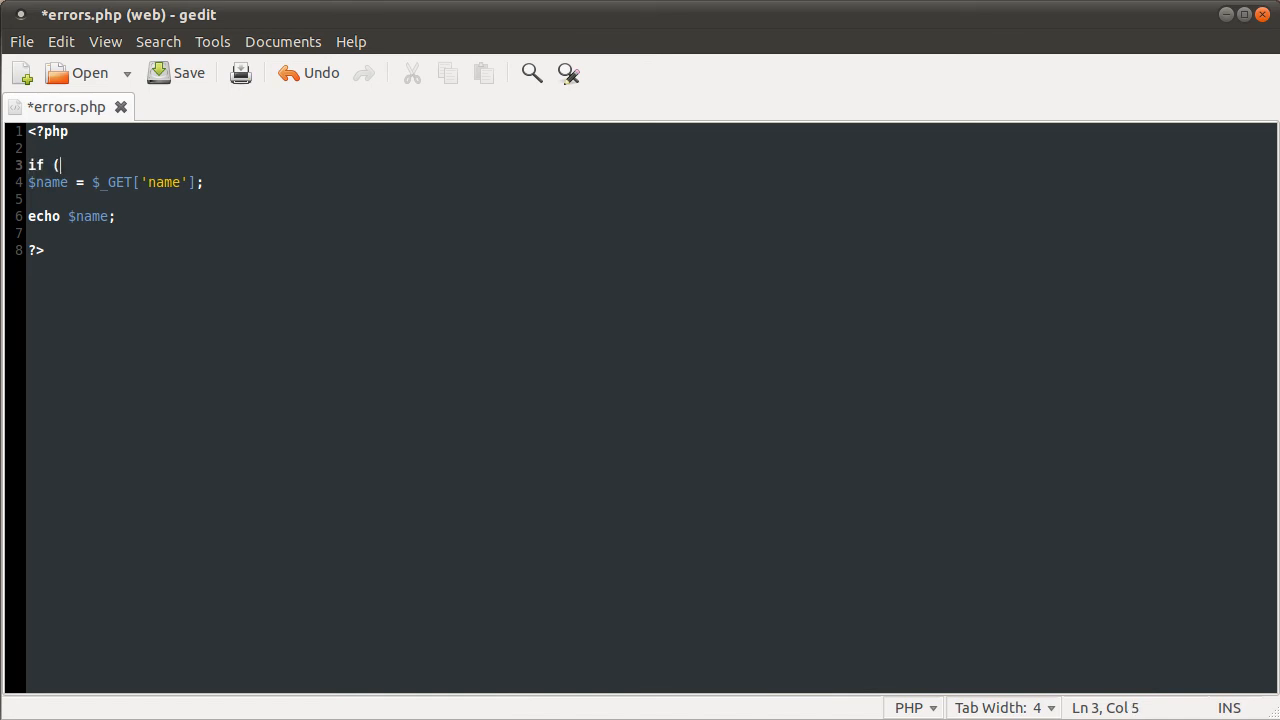
text(isset($_GET)
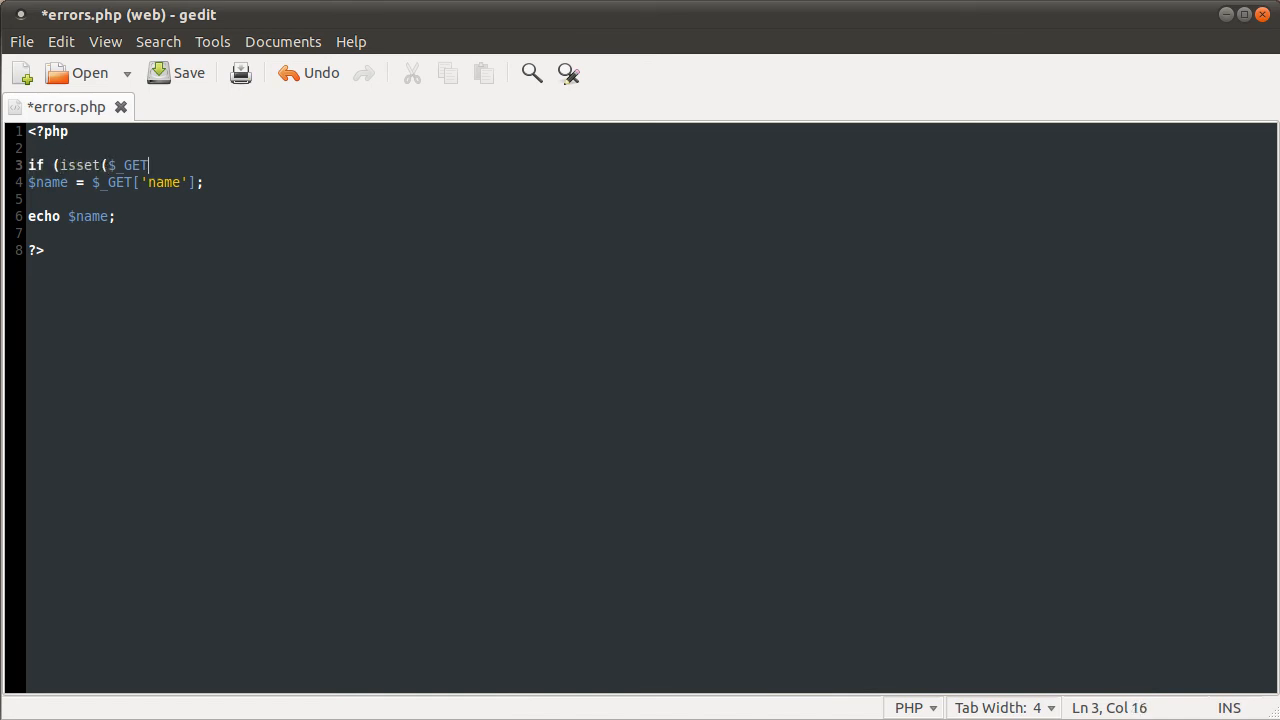
text(['name'])
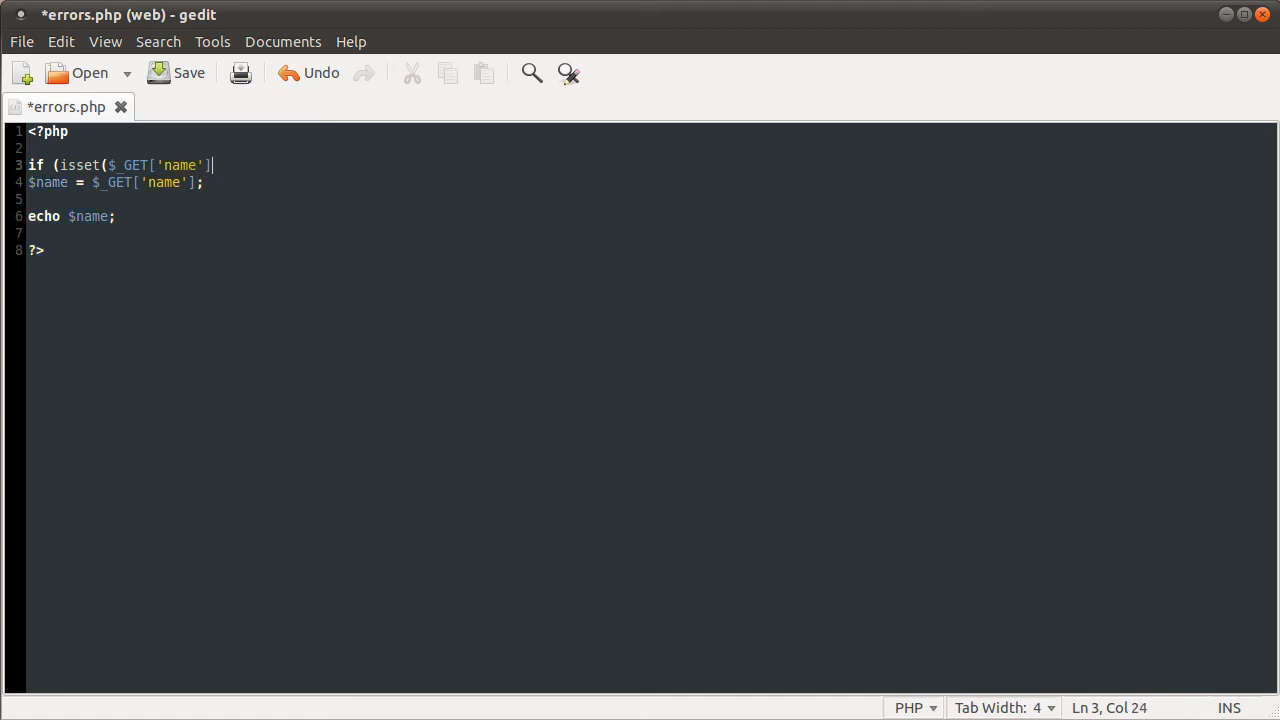
text(){)
click(650, 200)
text(})
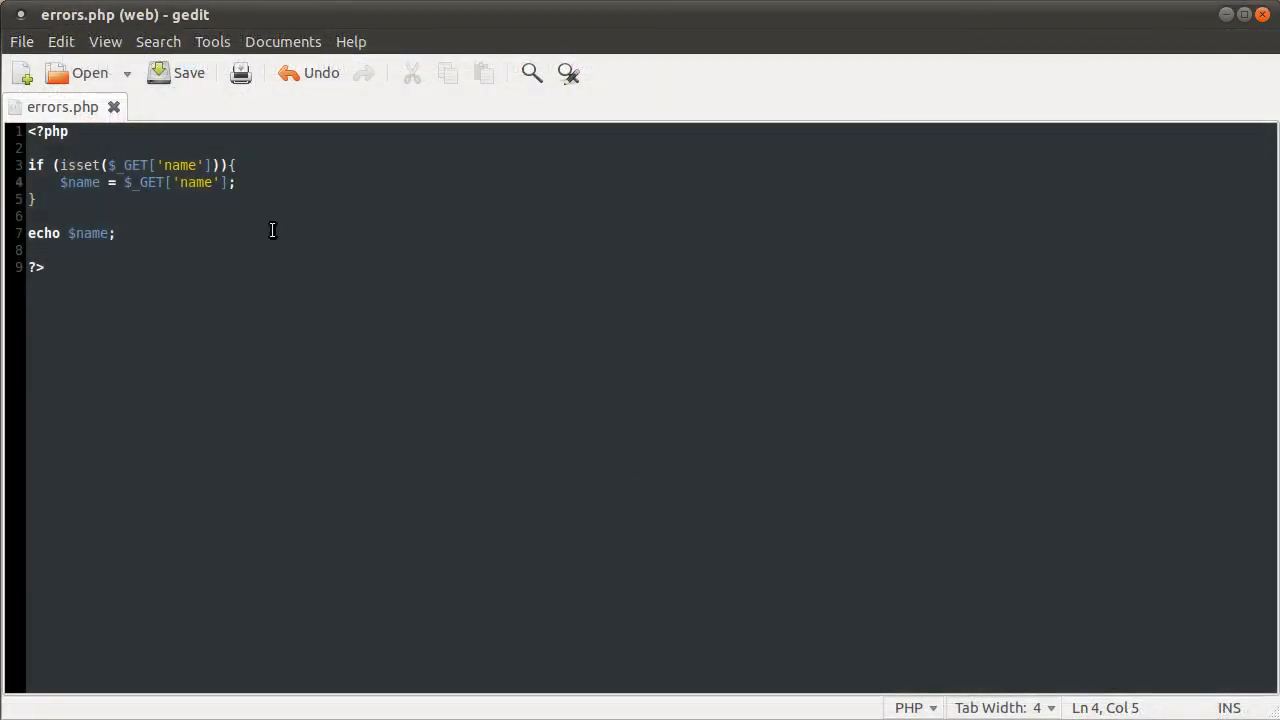
Step: Replace the assignment with echo $_GET['name'];, drop the old echo, and save errors.php
double_click(84, 182)
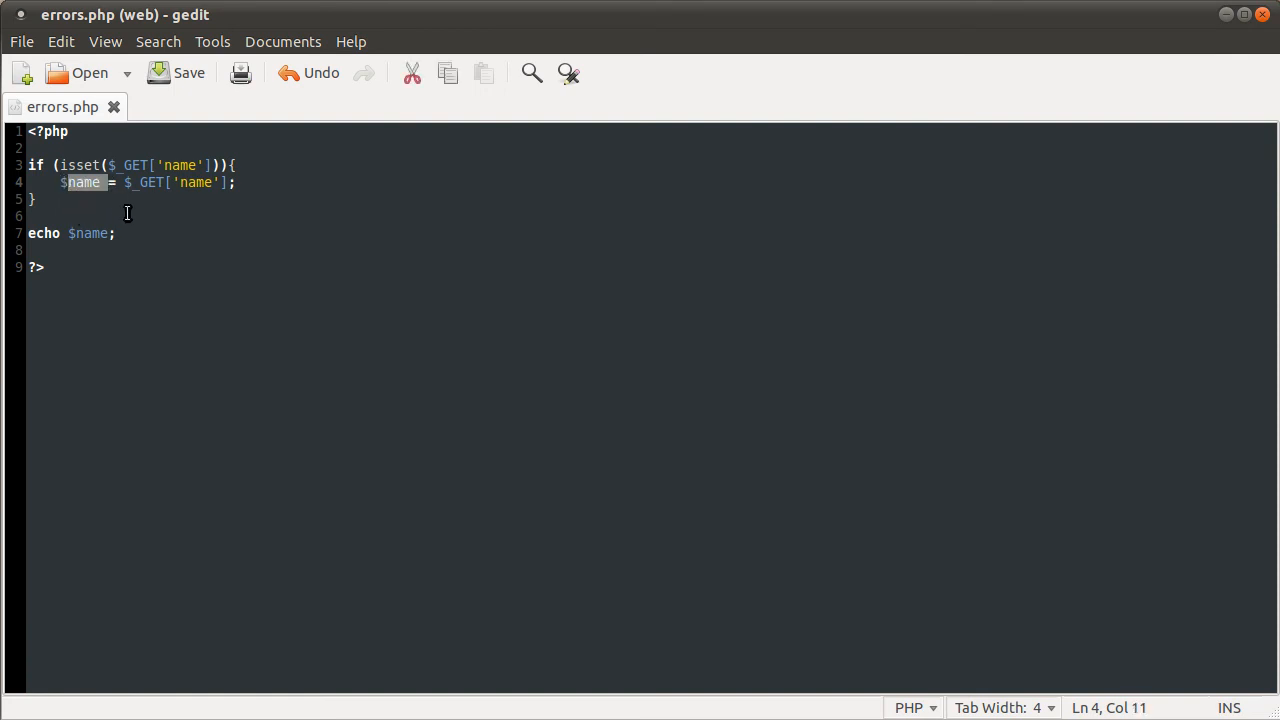
click(96, 232)
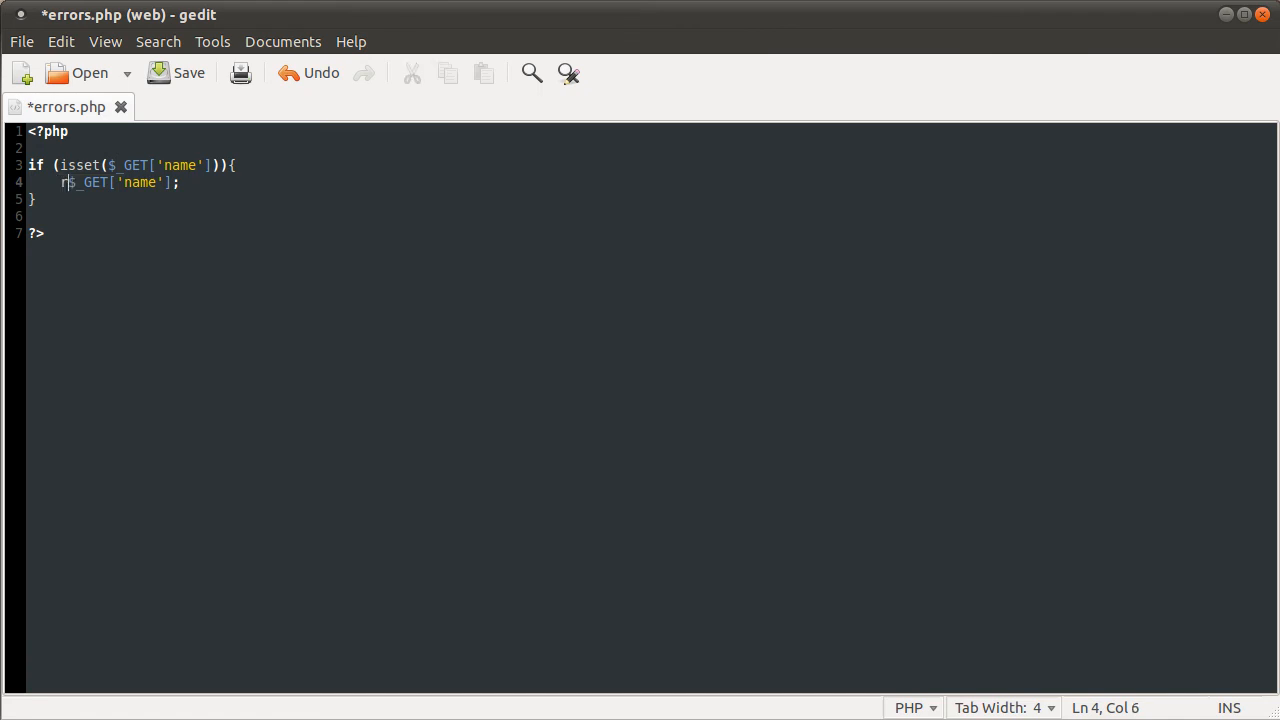
text(cho)
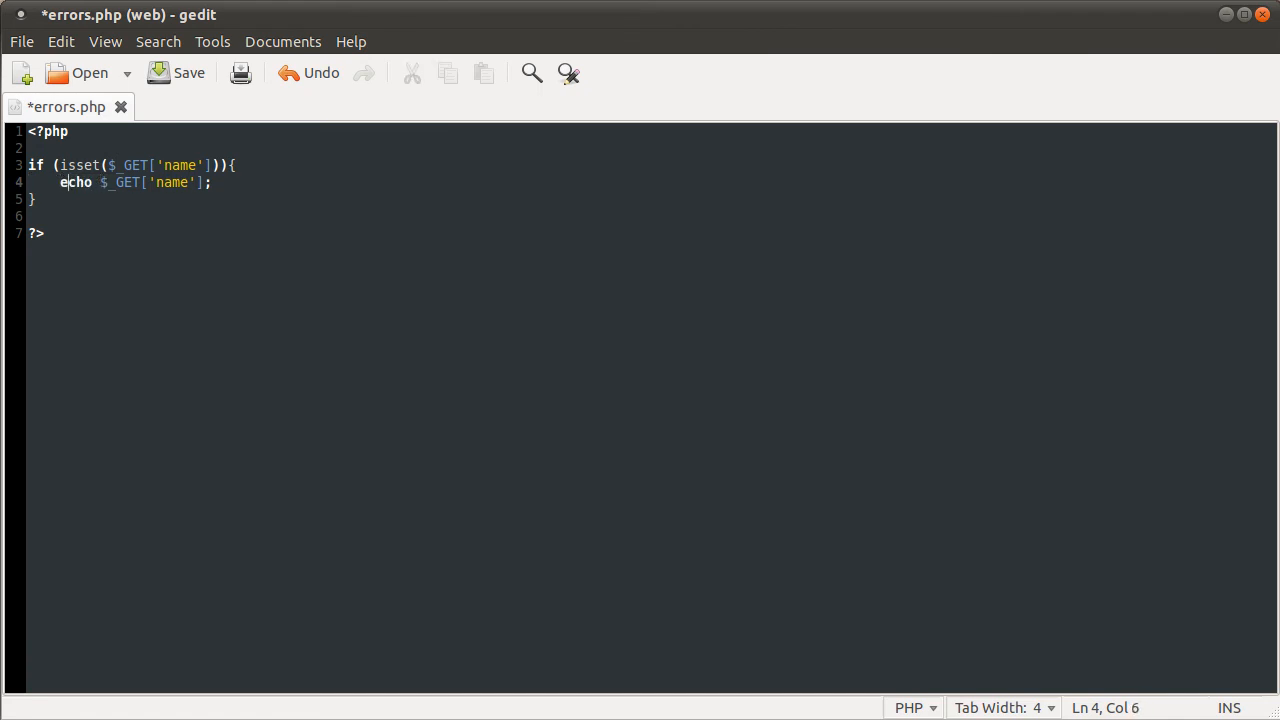
click(182, 72)
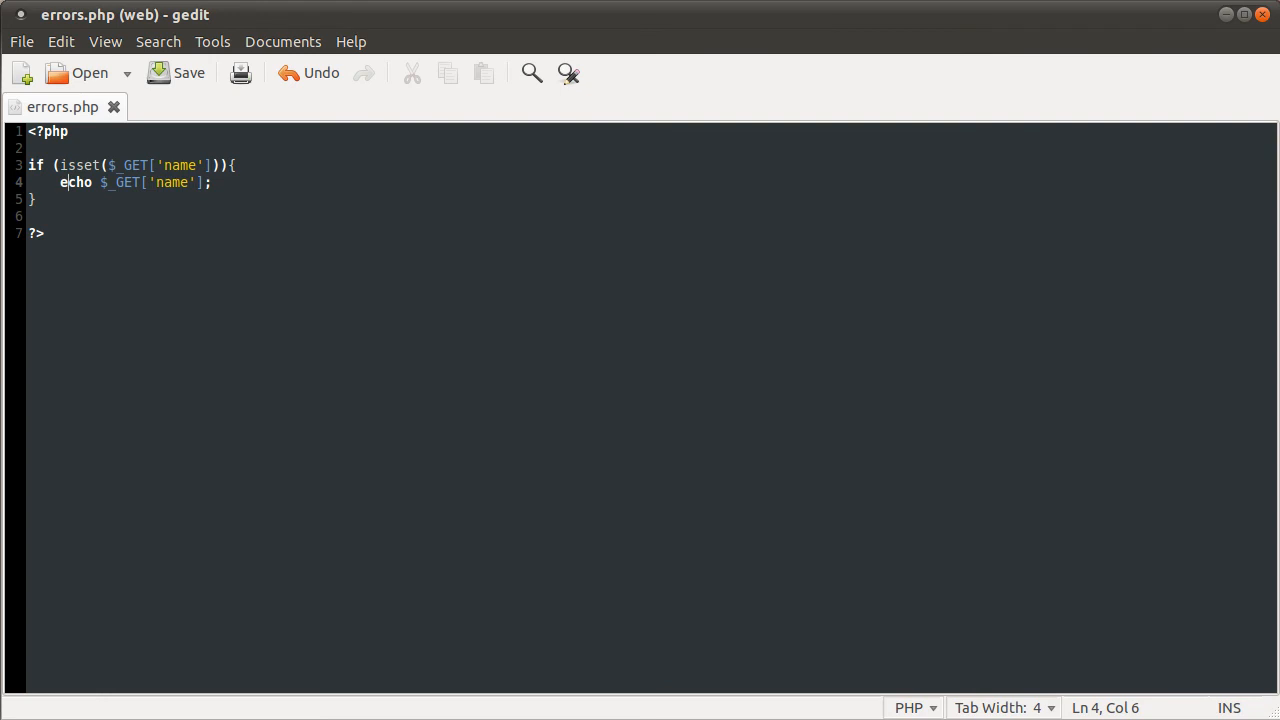
mouse_move(214, 198)
text(ech)
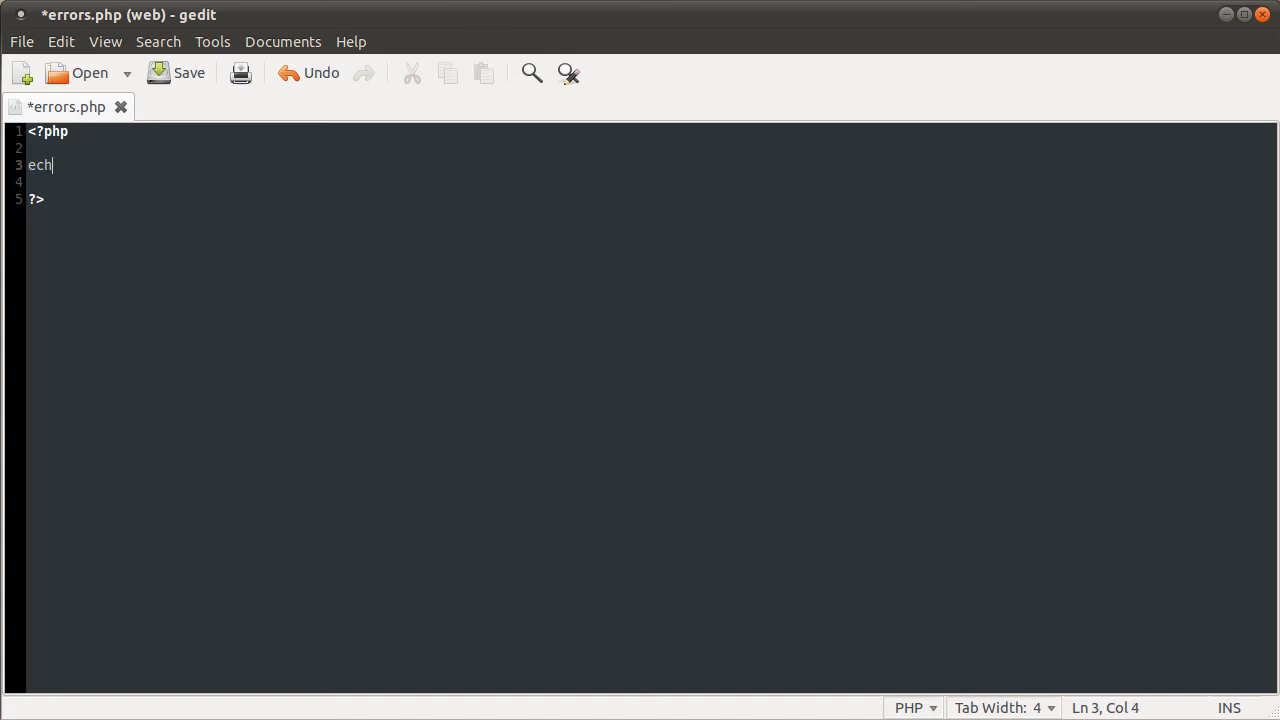
Step: Reduce errors.php to a single echo $_GET[name]; line with the key unquoted
text(o $_GET)
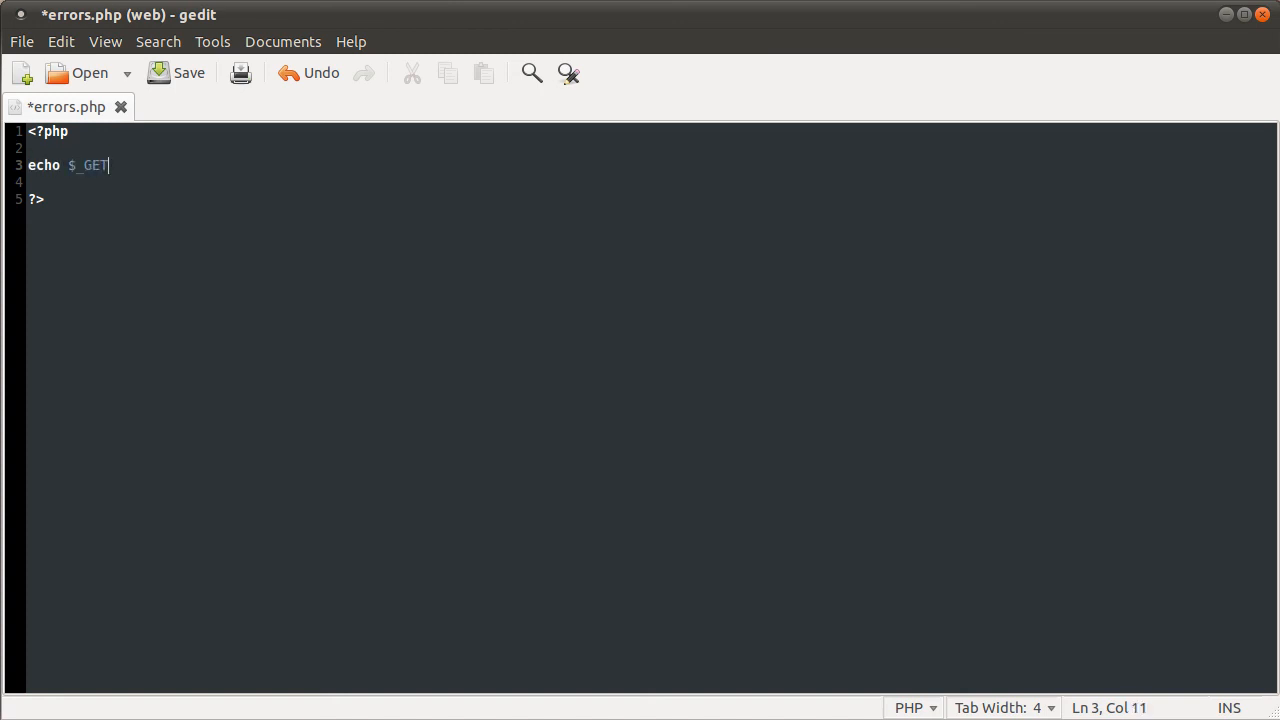
text([name])
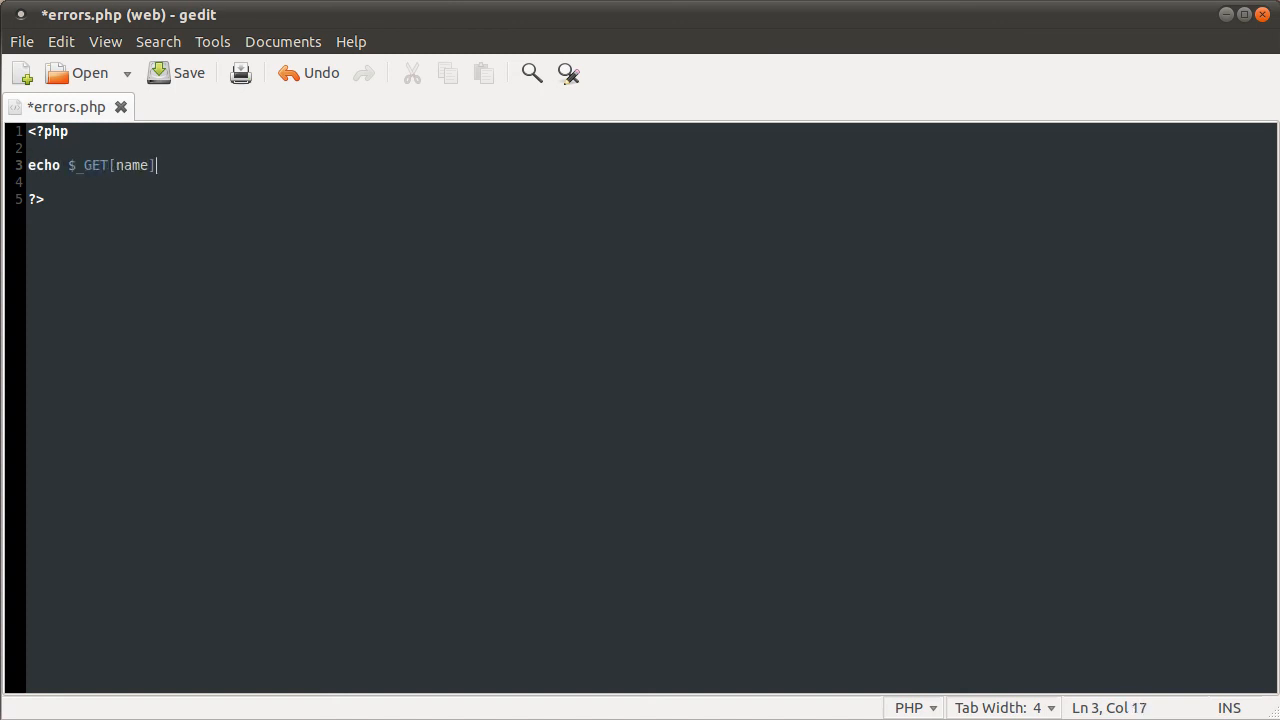
text(;)
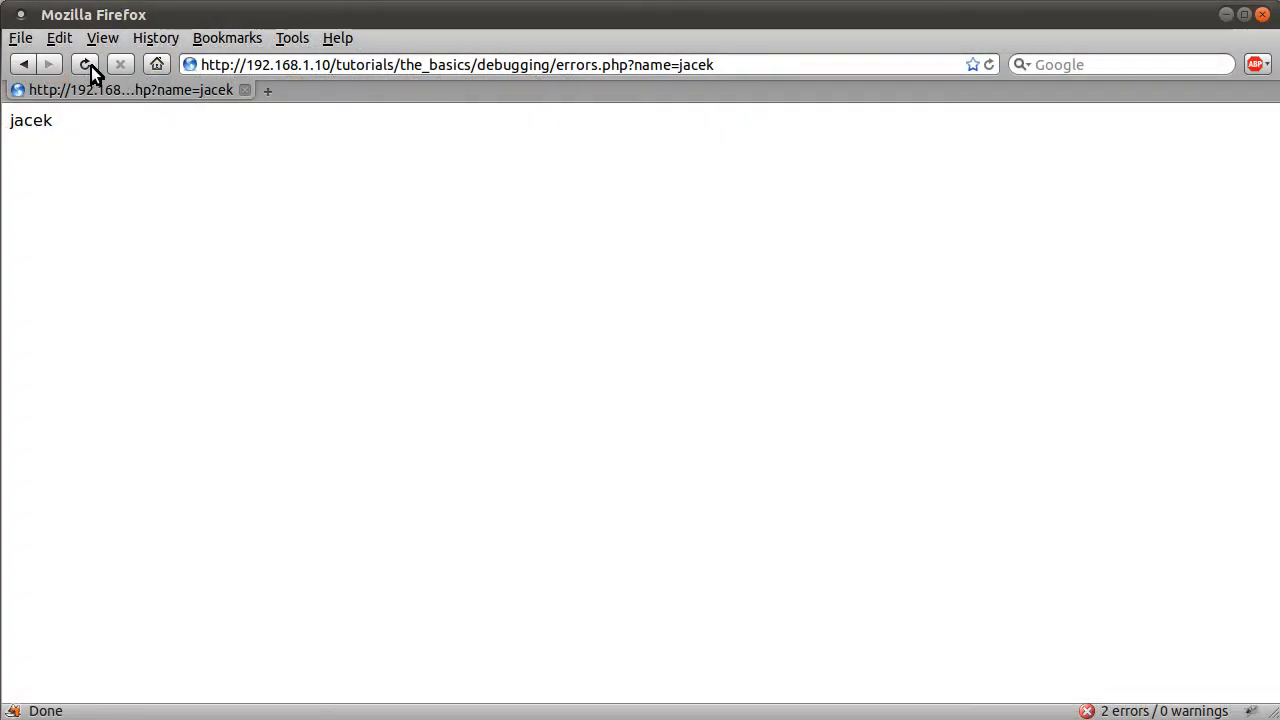
Step: Reload errors.php and highlight 'name' in the undefined constant notice above jacek
click(88, 64)
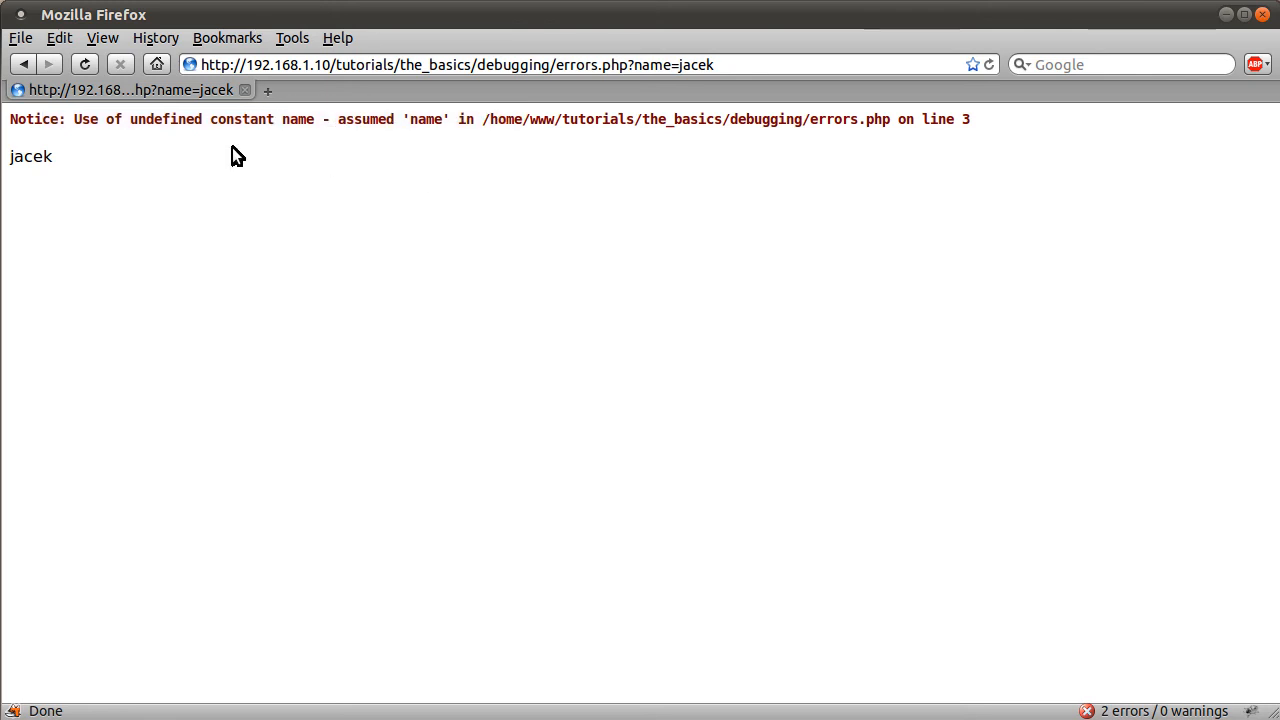
mouse_move(294, 120)
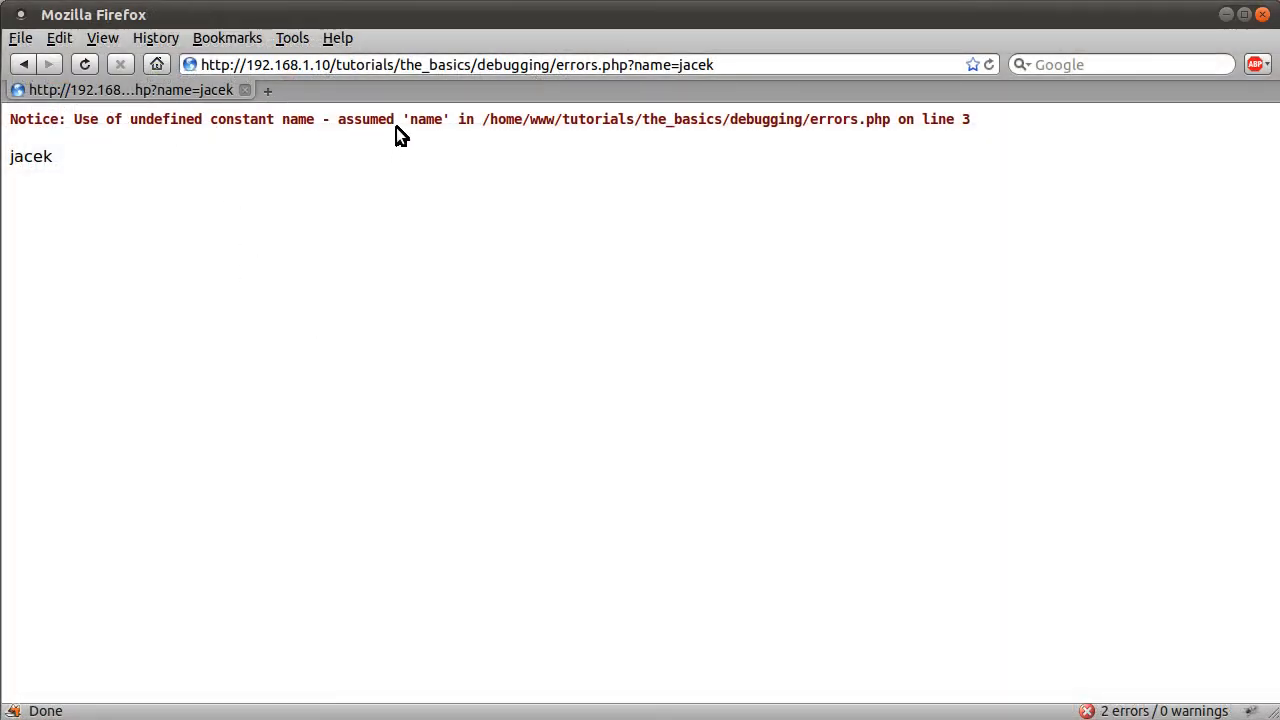
double_click(426, 120)
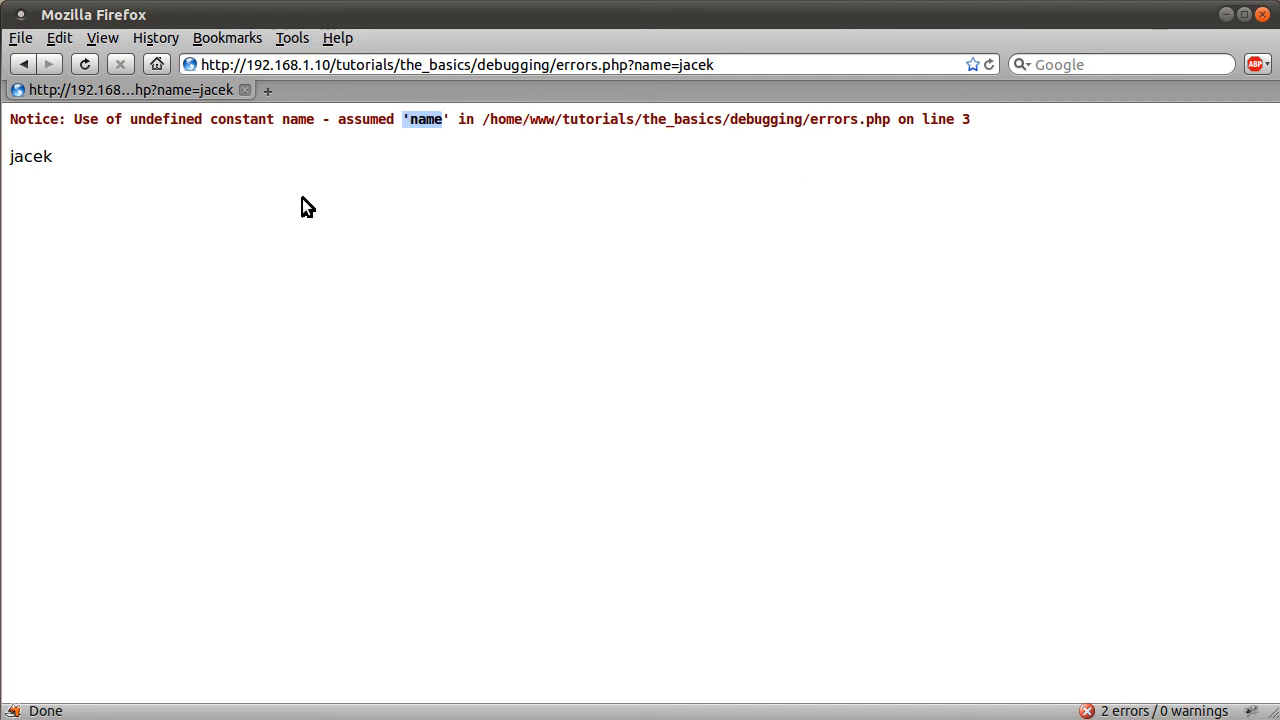
mouse_move(540, 120)
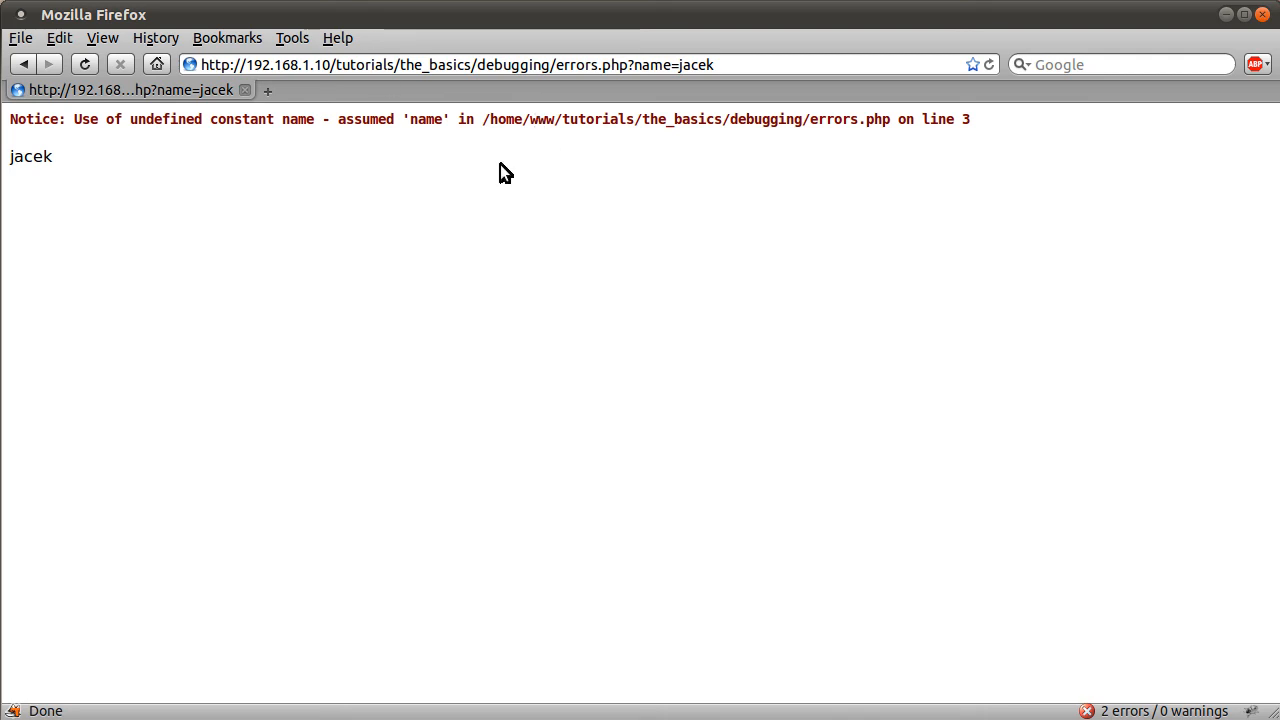
mouse_move(468, 186)
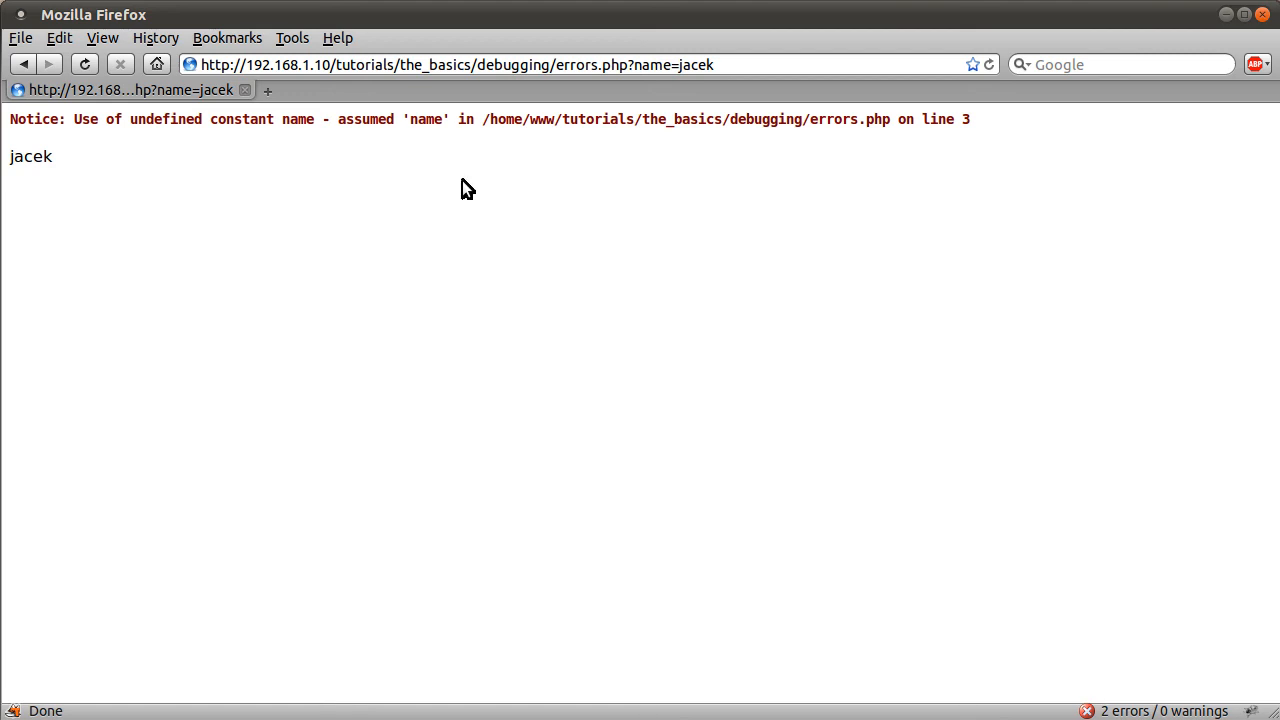